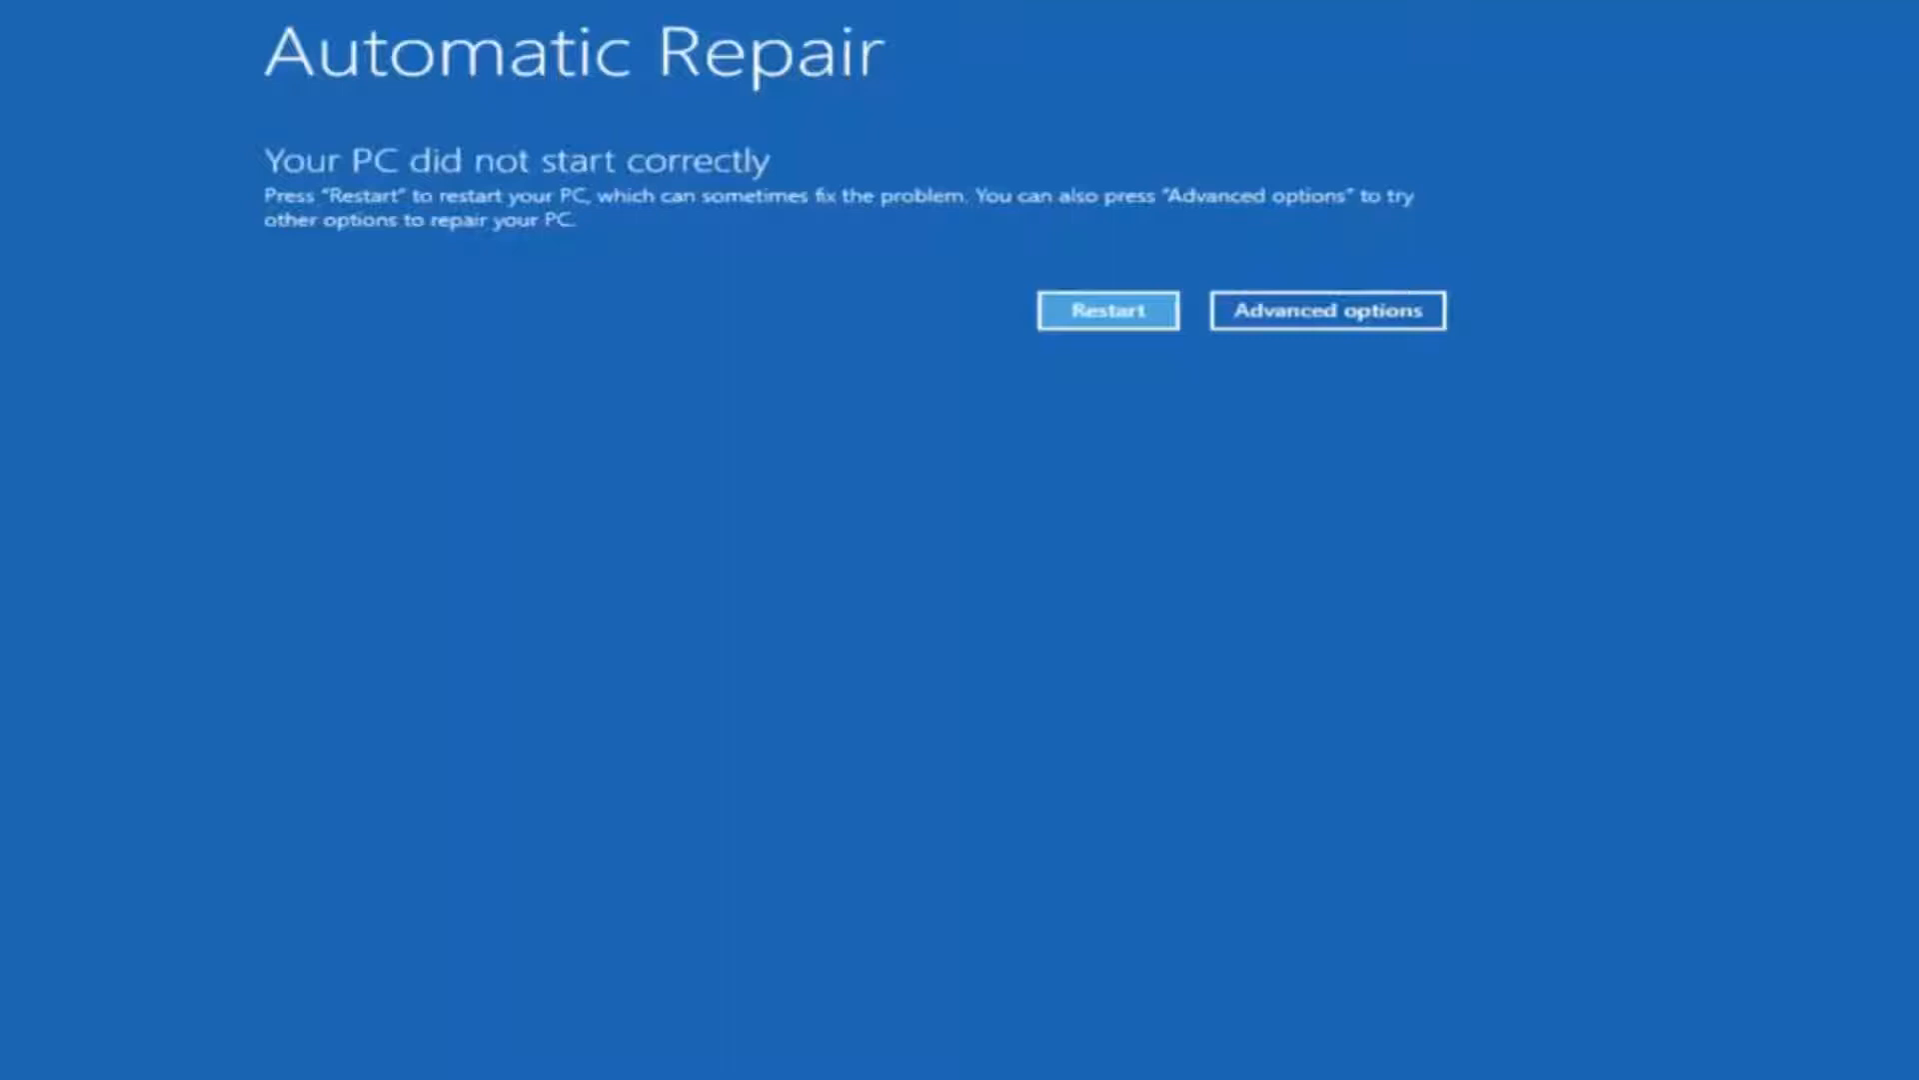
pyautogui.moveTo(1206, 551)
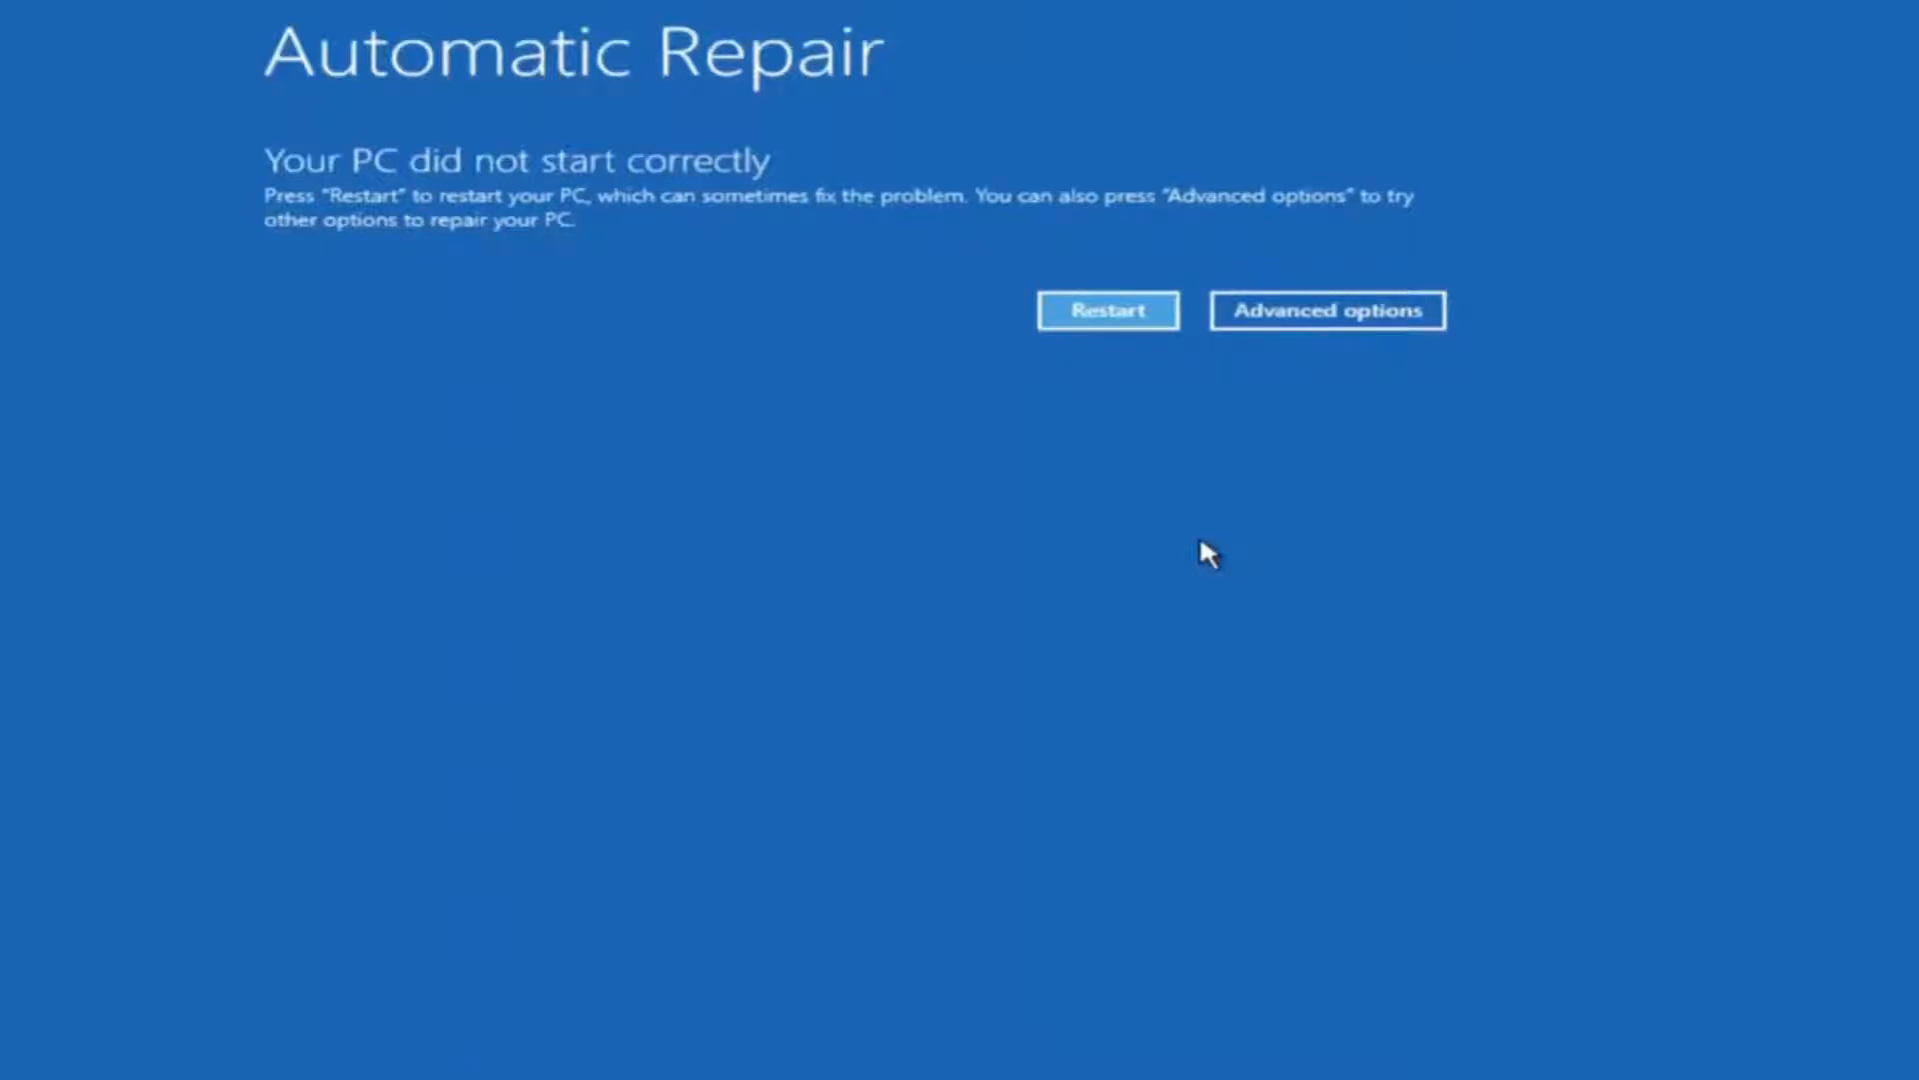
pyautogui.moveTo(1106, 539)
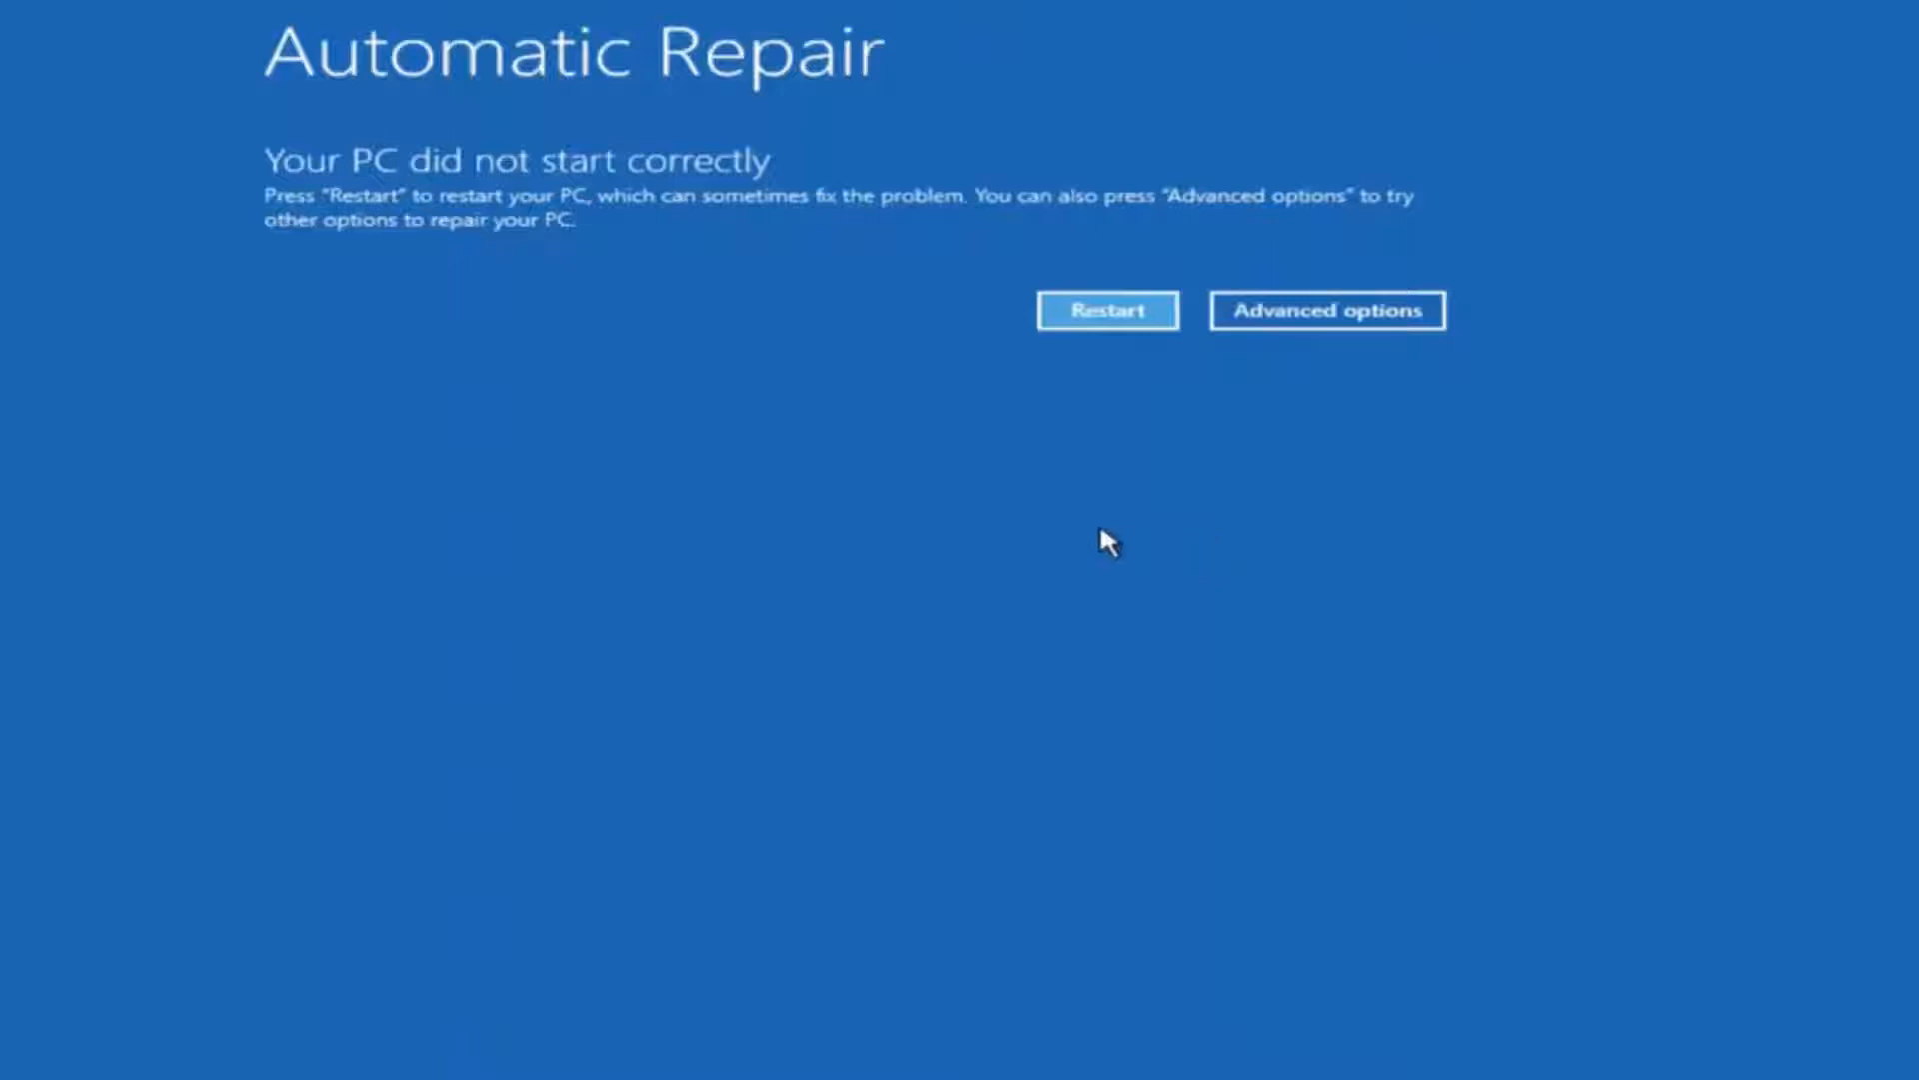
pyautogui.moveTo(375, 278)
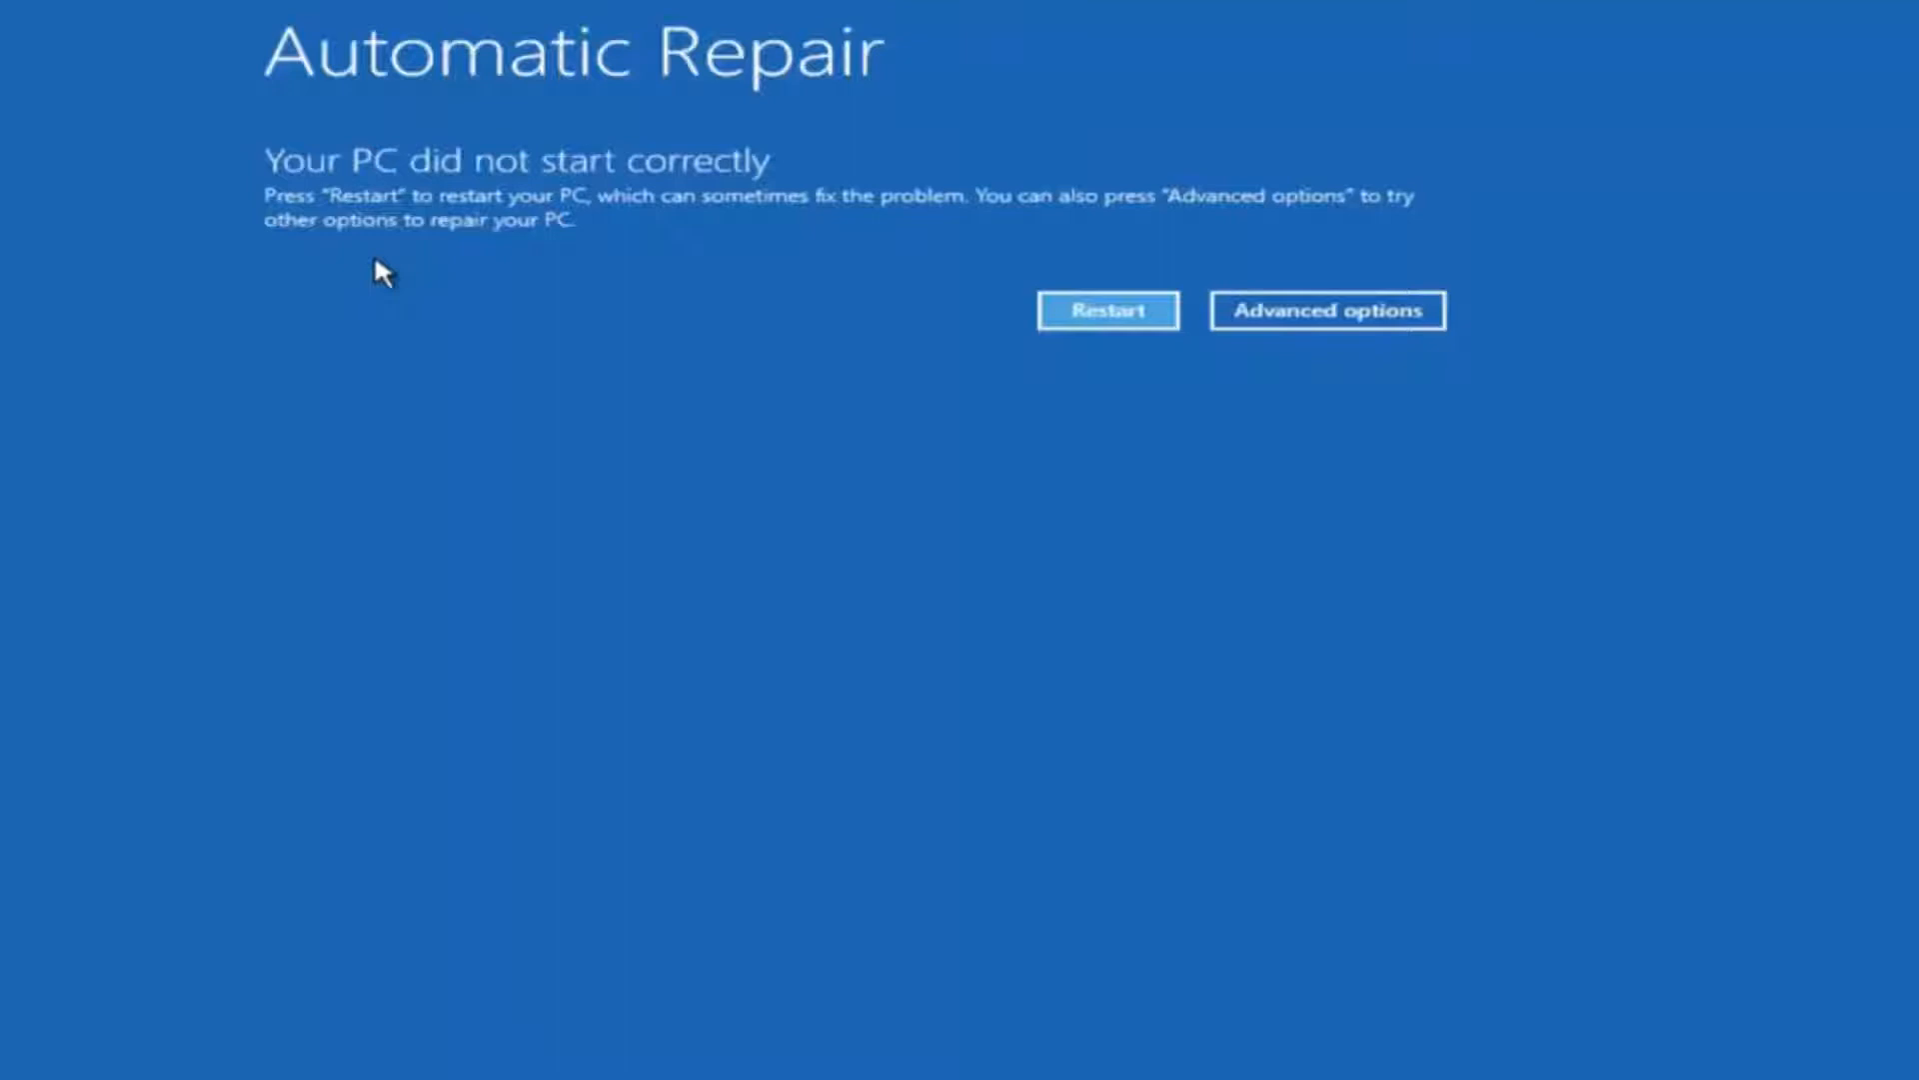
pyautogui.moveTo(438, 242)
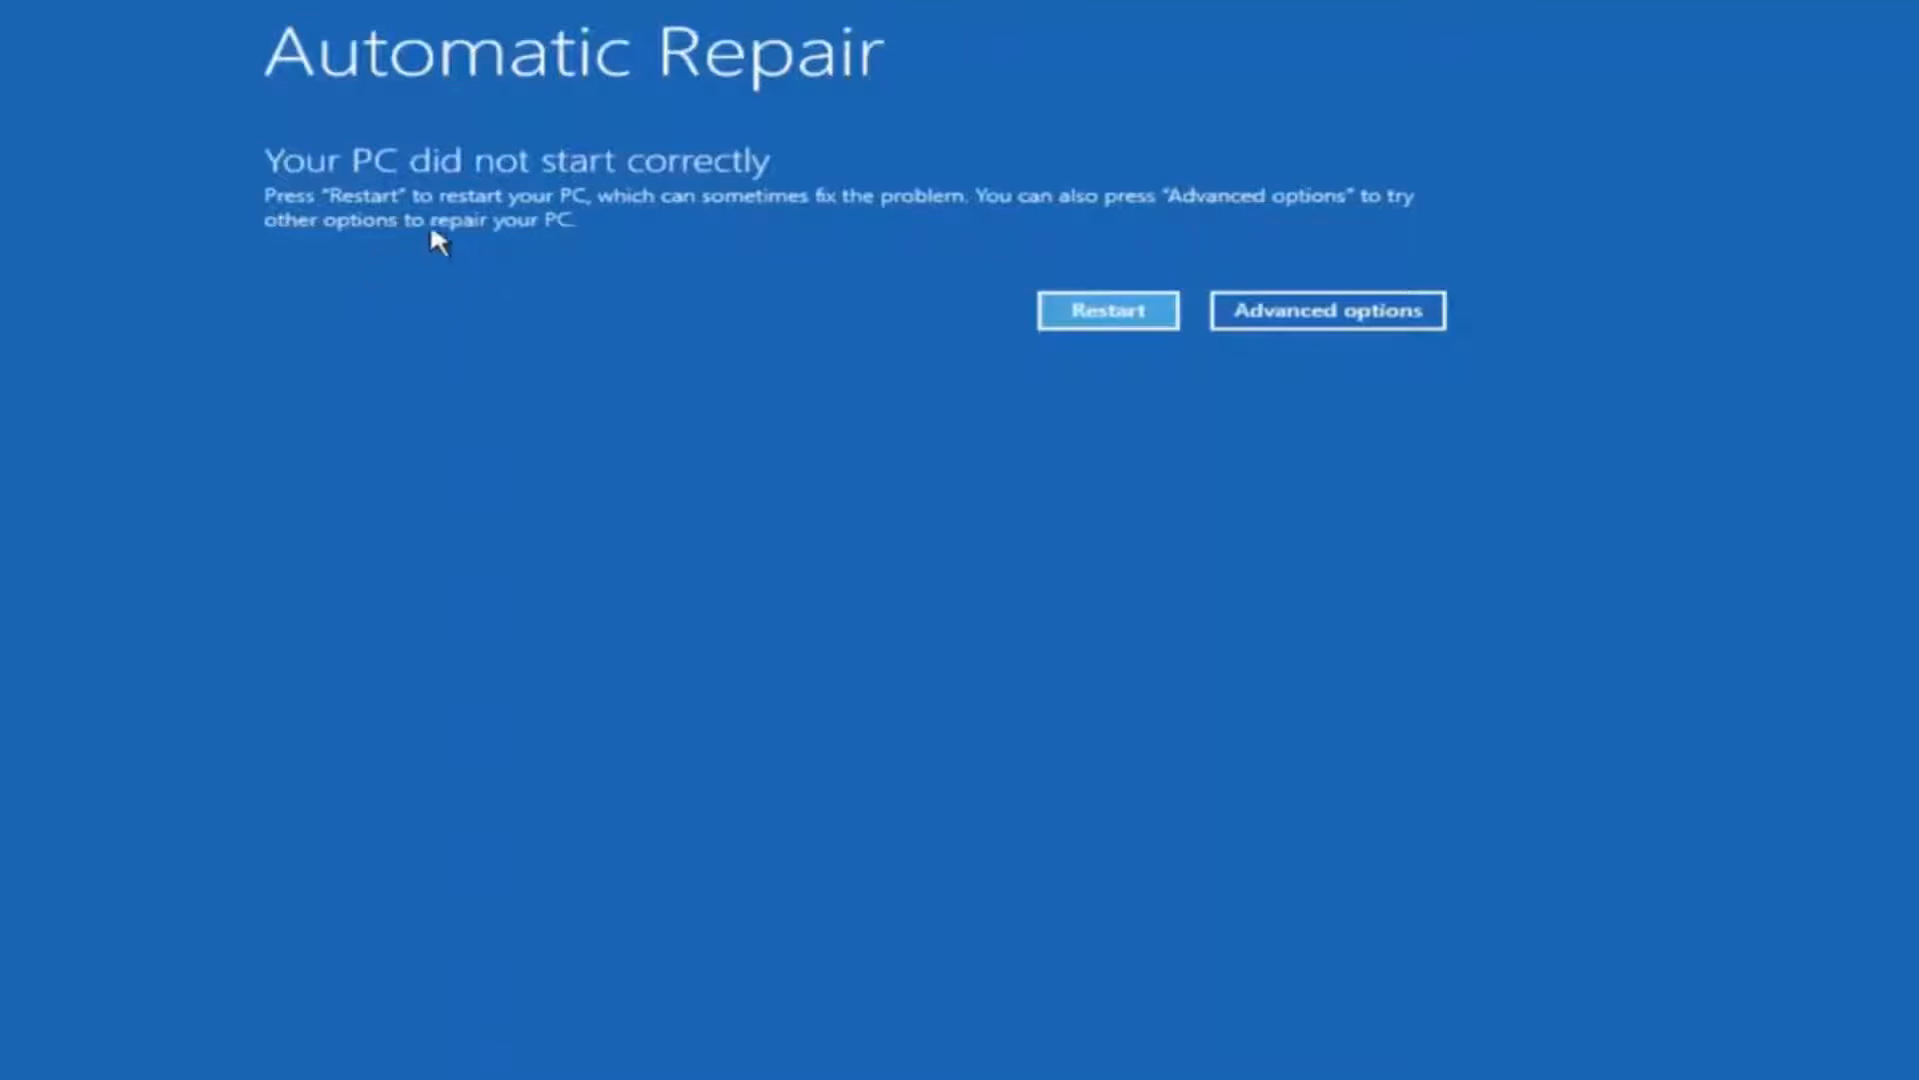
pyautogui.moveTo(671, 190)
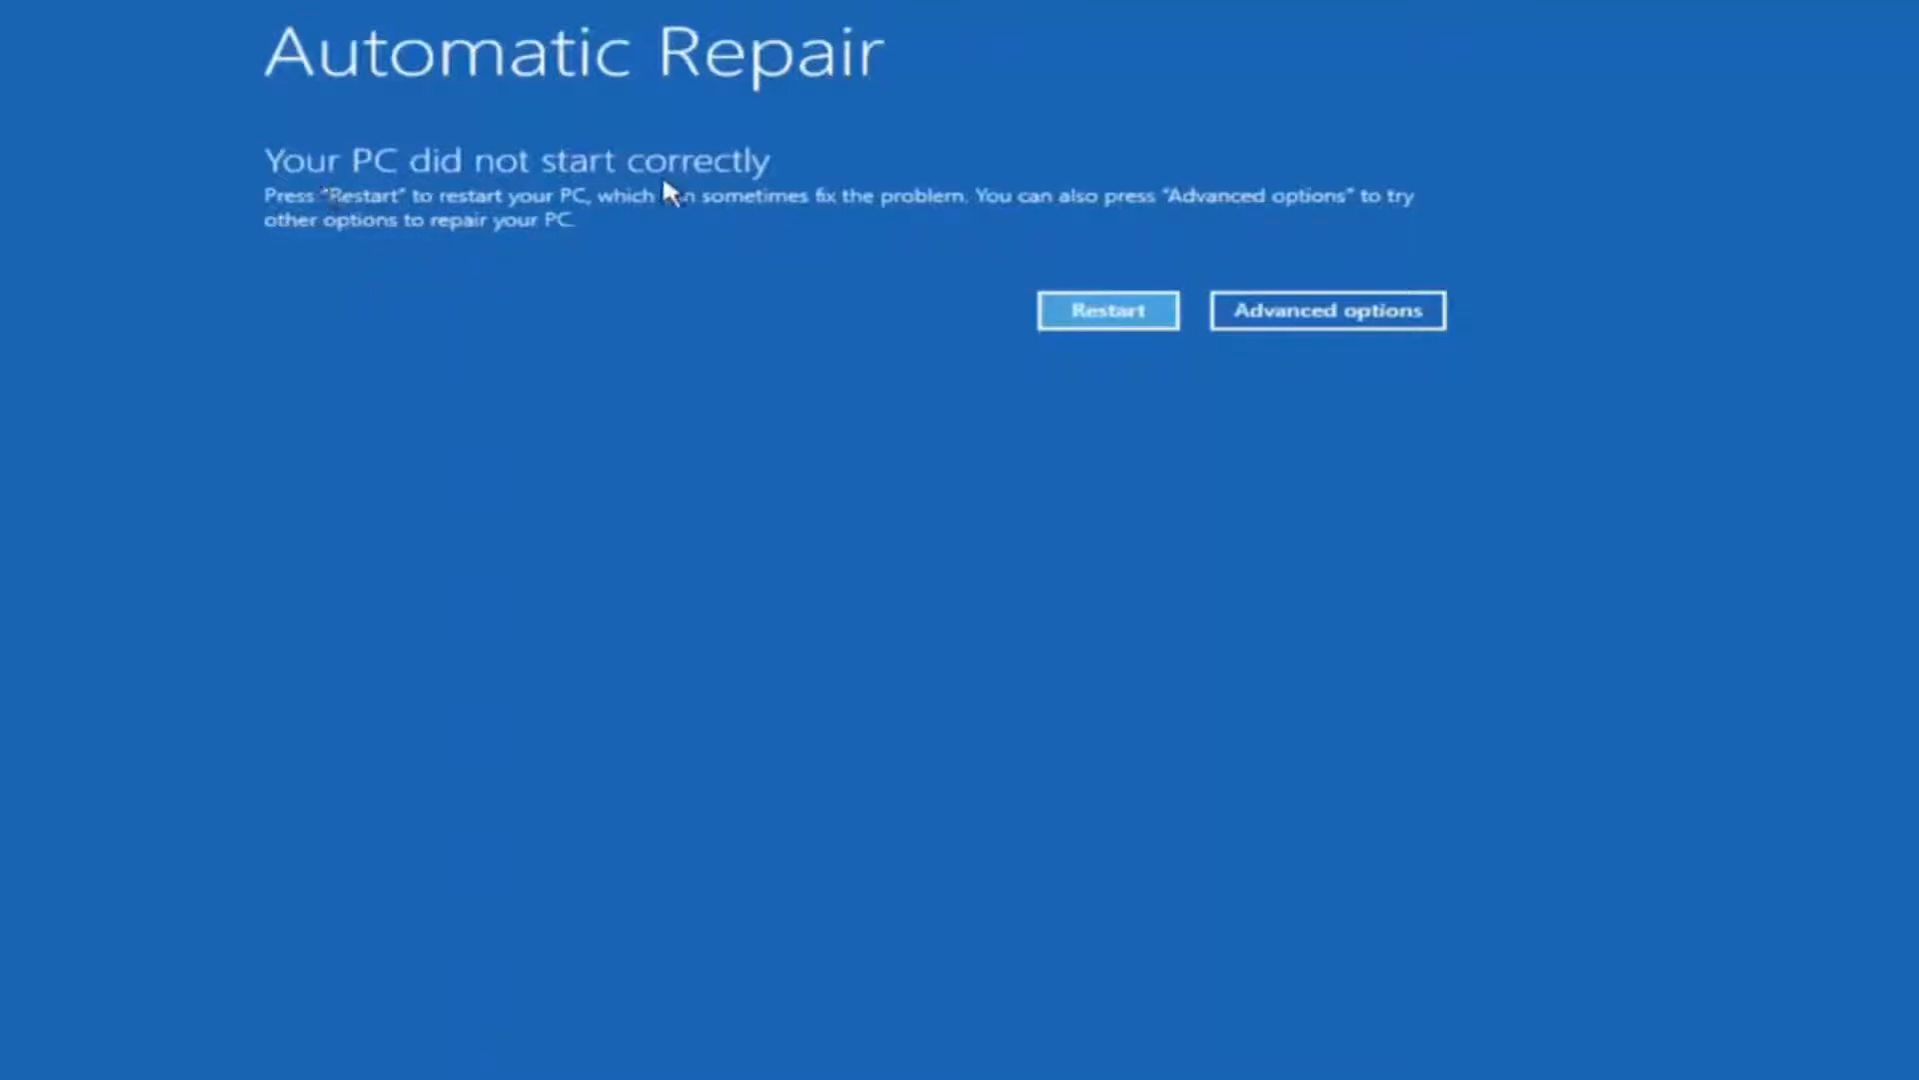
pyautogui.moveTo(627, 231)
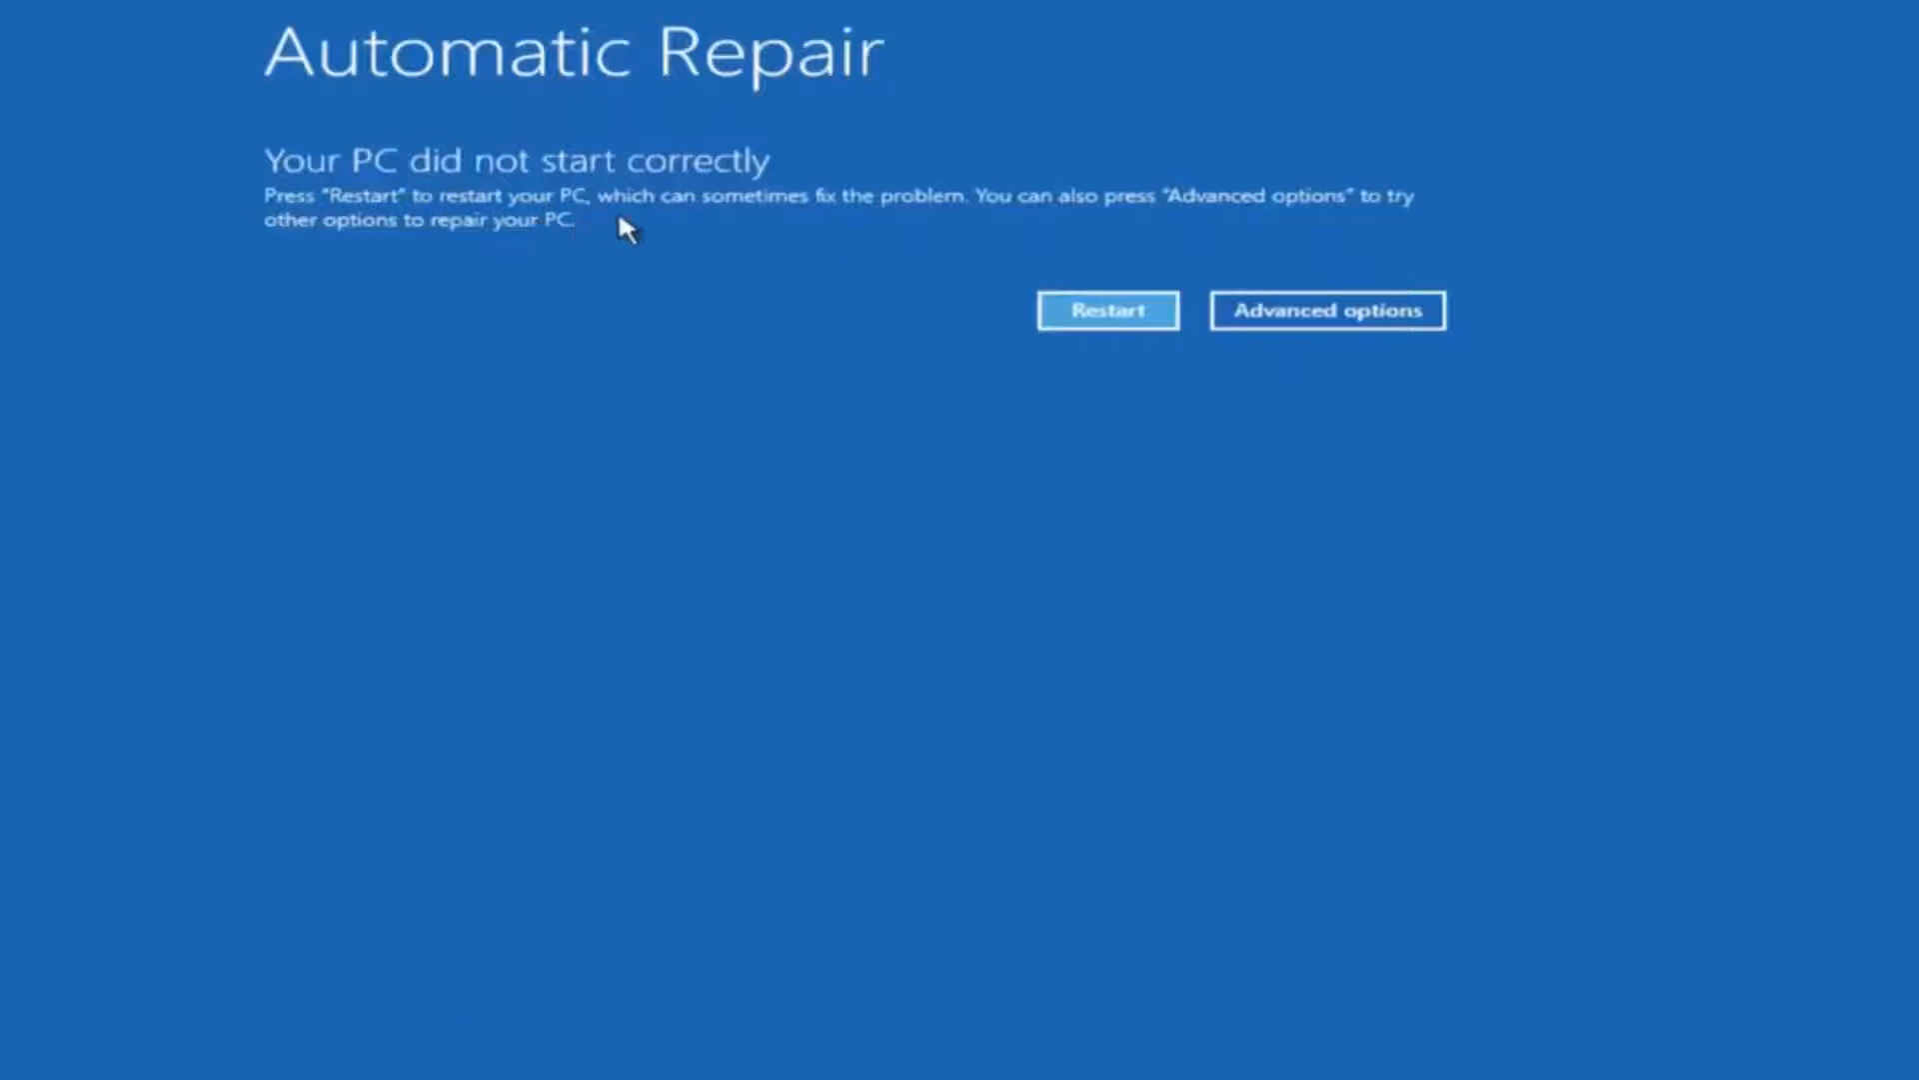
pyautogui.moveTo(838, 211)
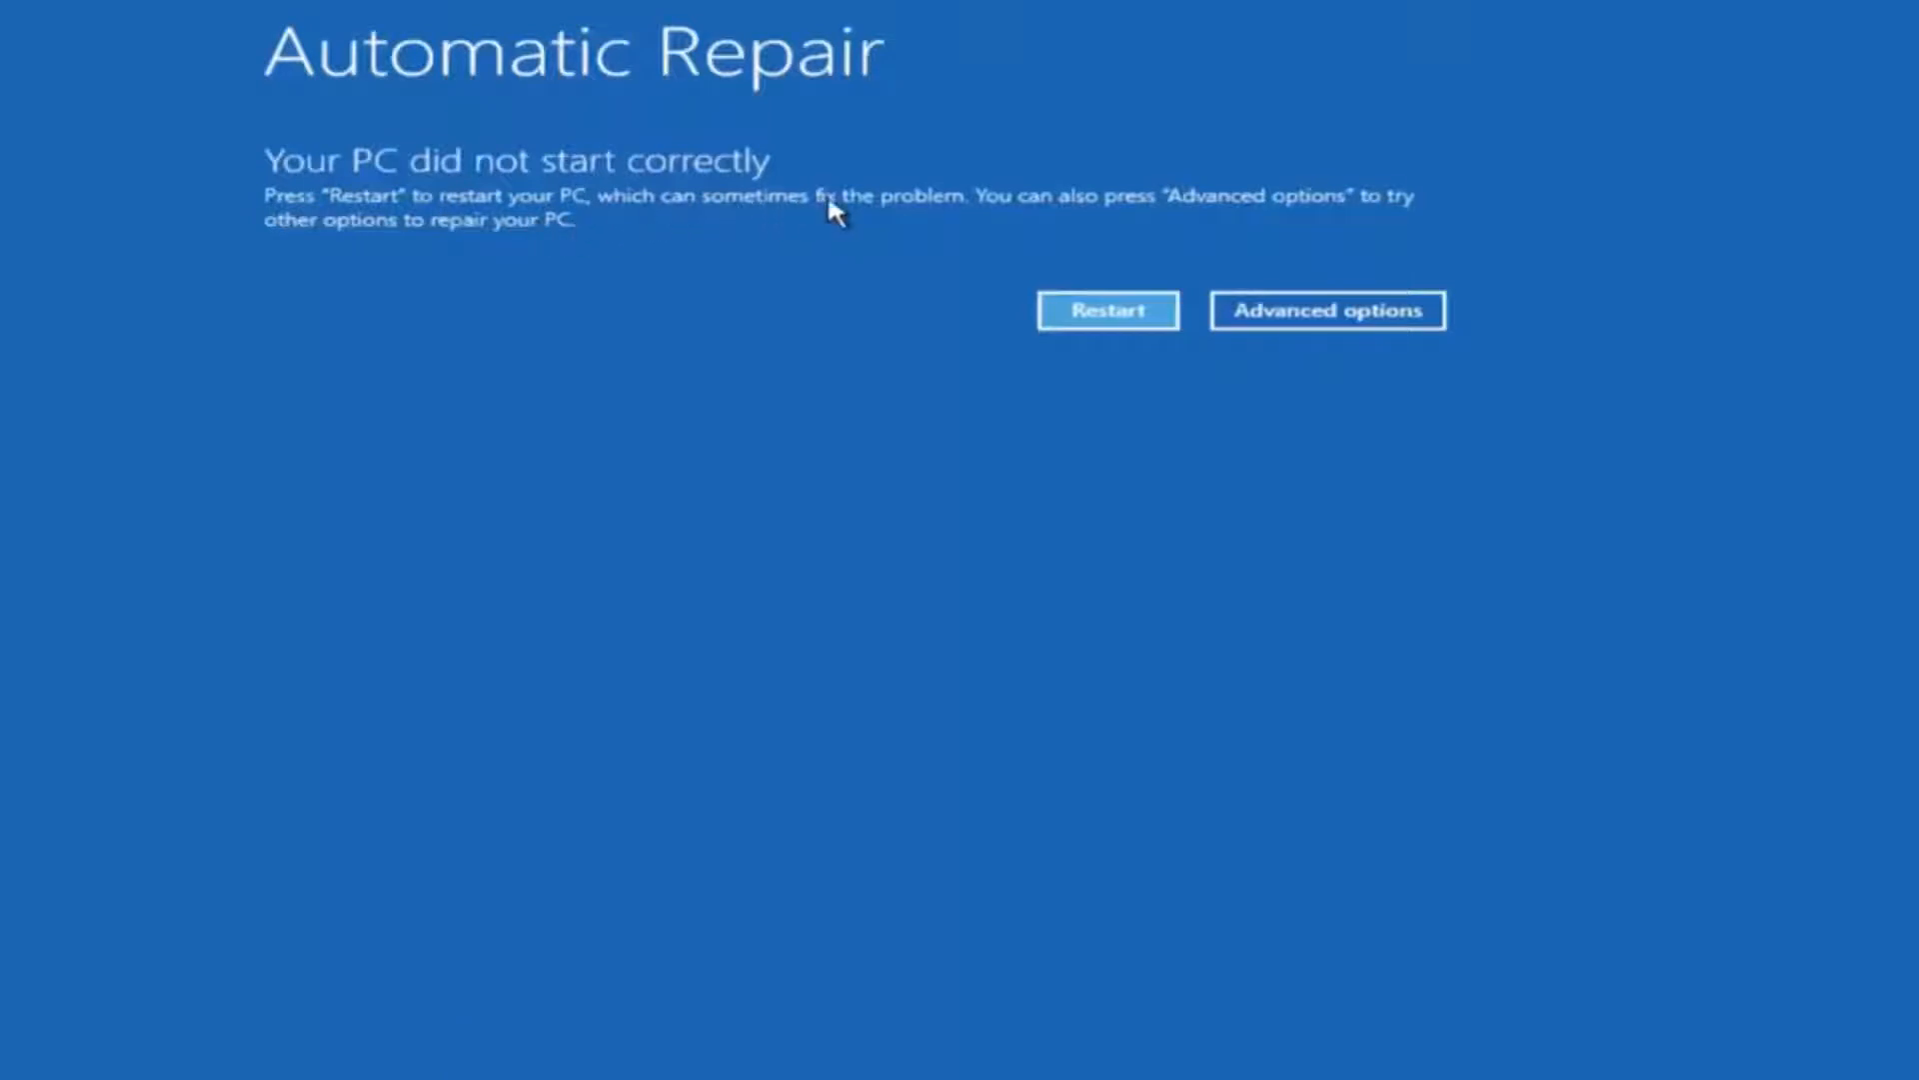
pyautogui.moveTo(722, 208)
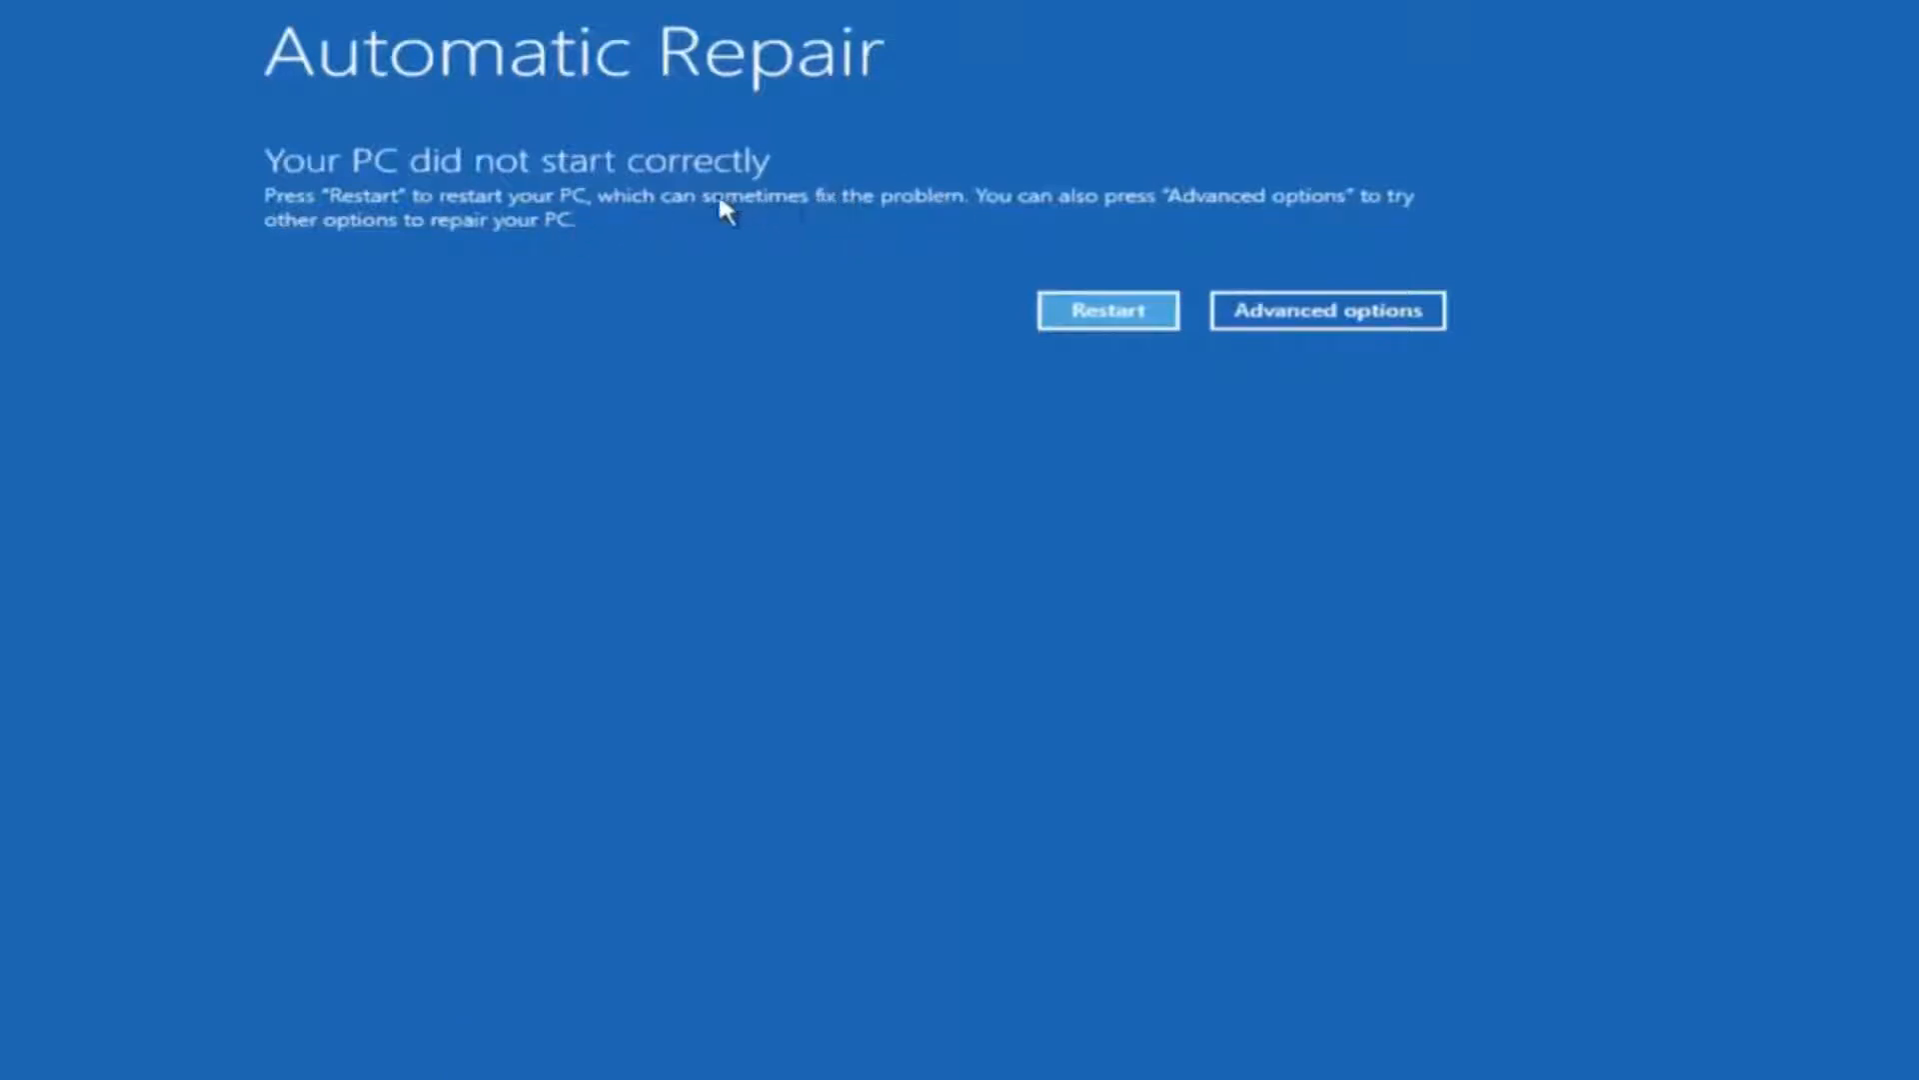
pyautogui.moveTo(980, 218)
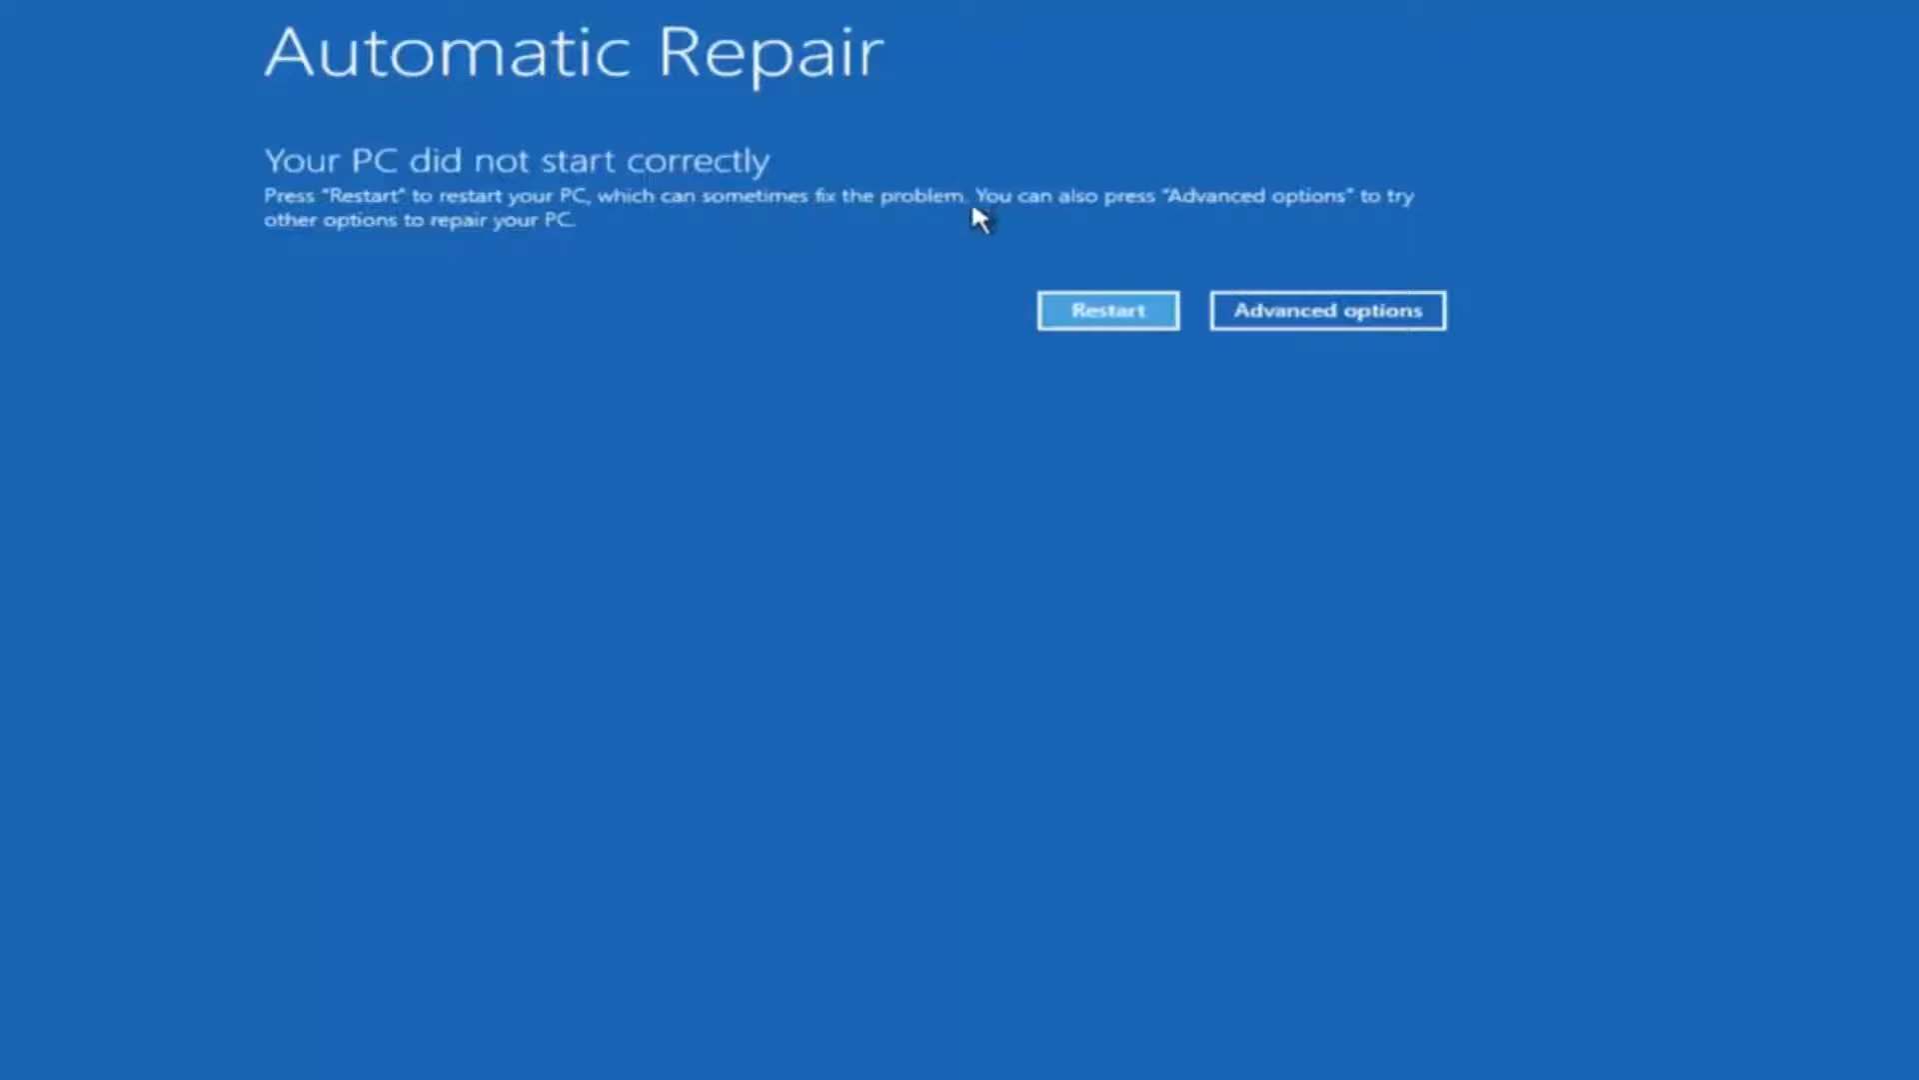
pyautogui.moveTo(1098, 207)
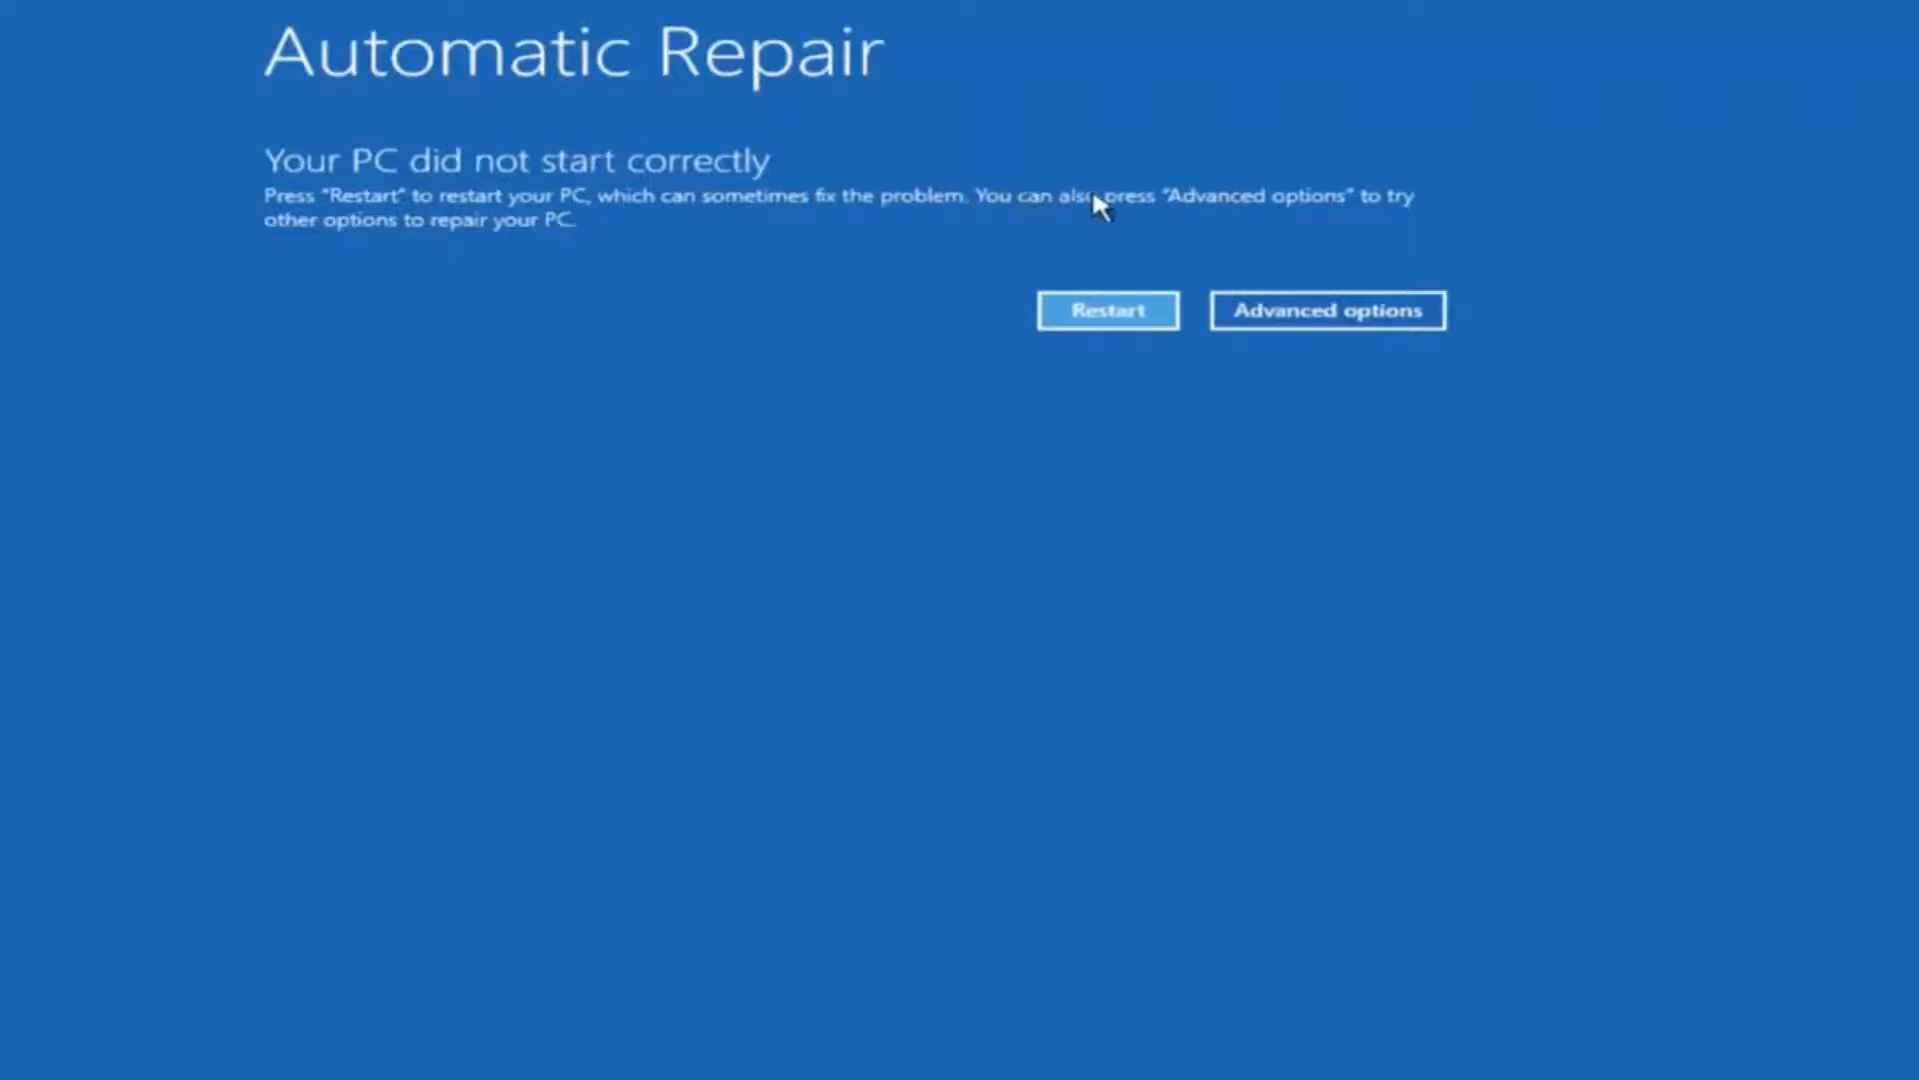
pyautogui.moveTo(441, 242)
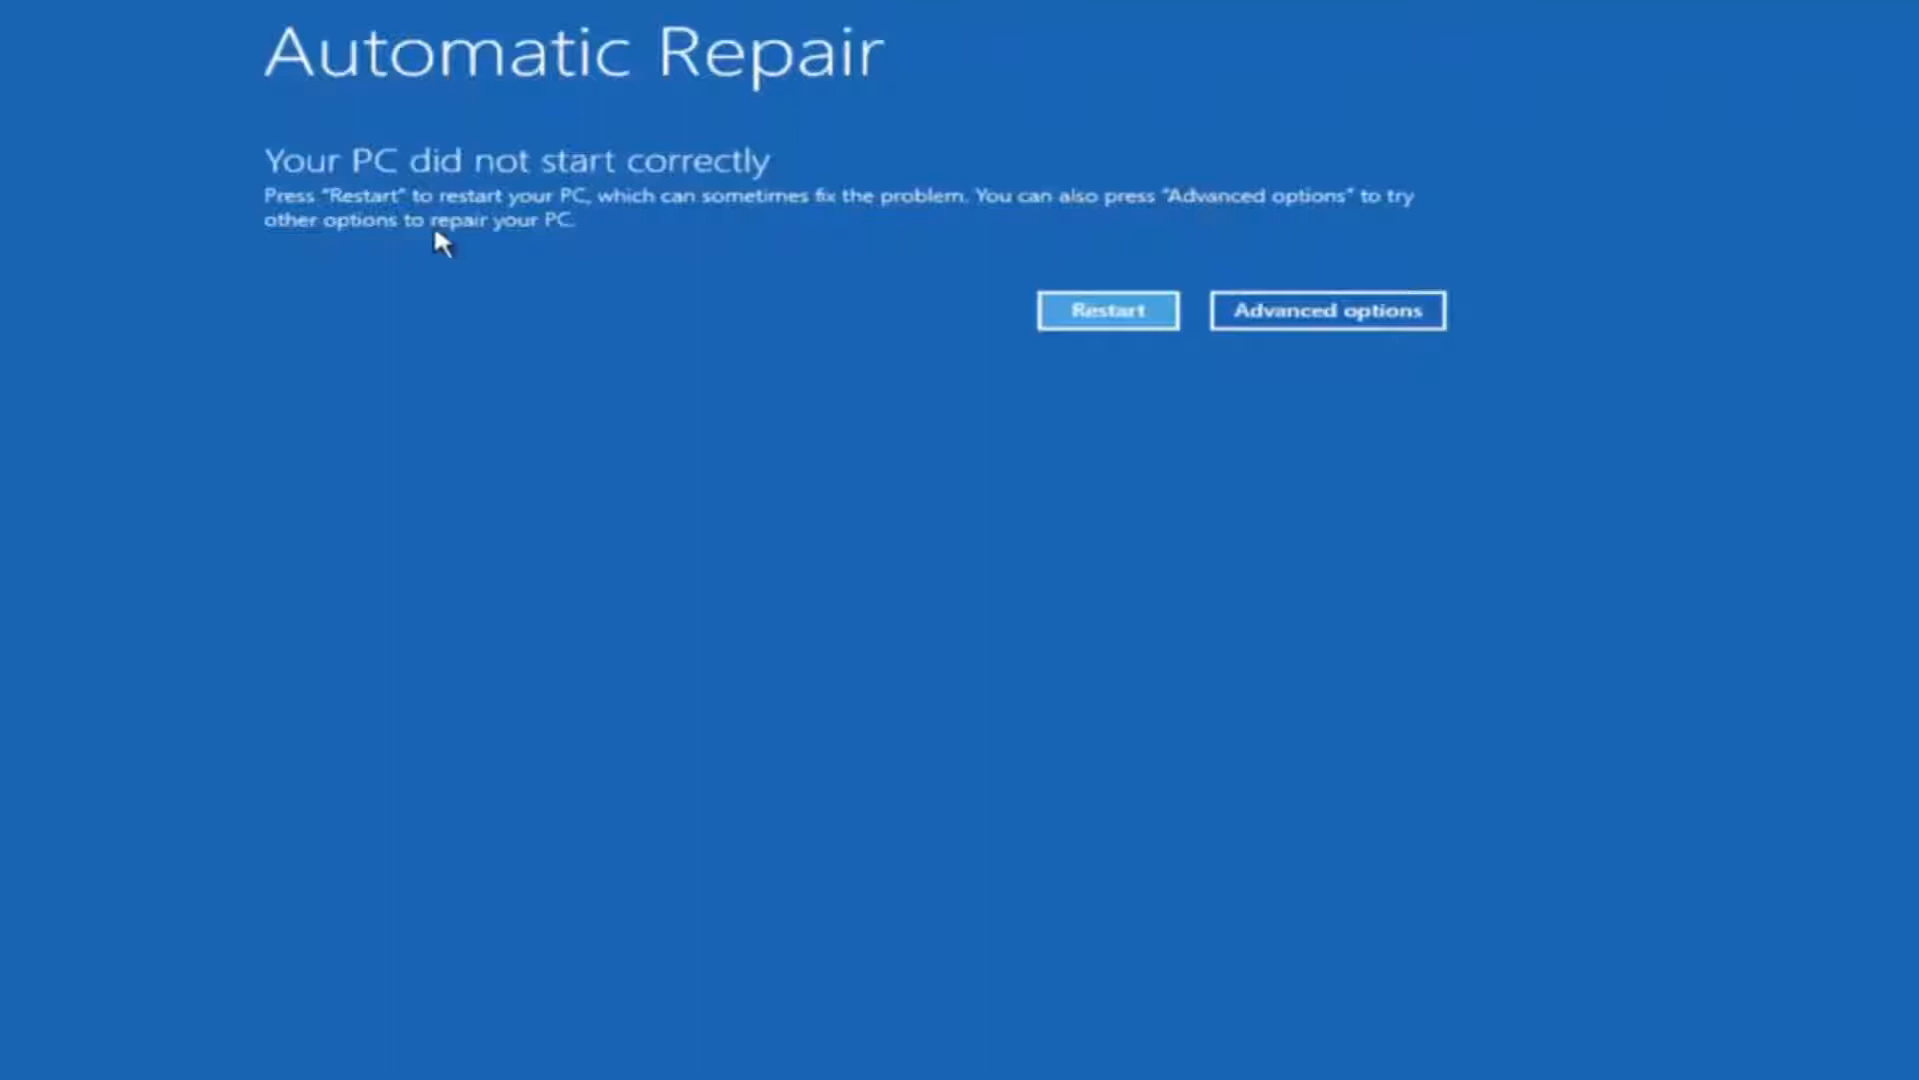
pyautogui.moveTo(1200, 318)
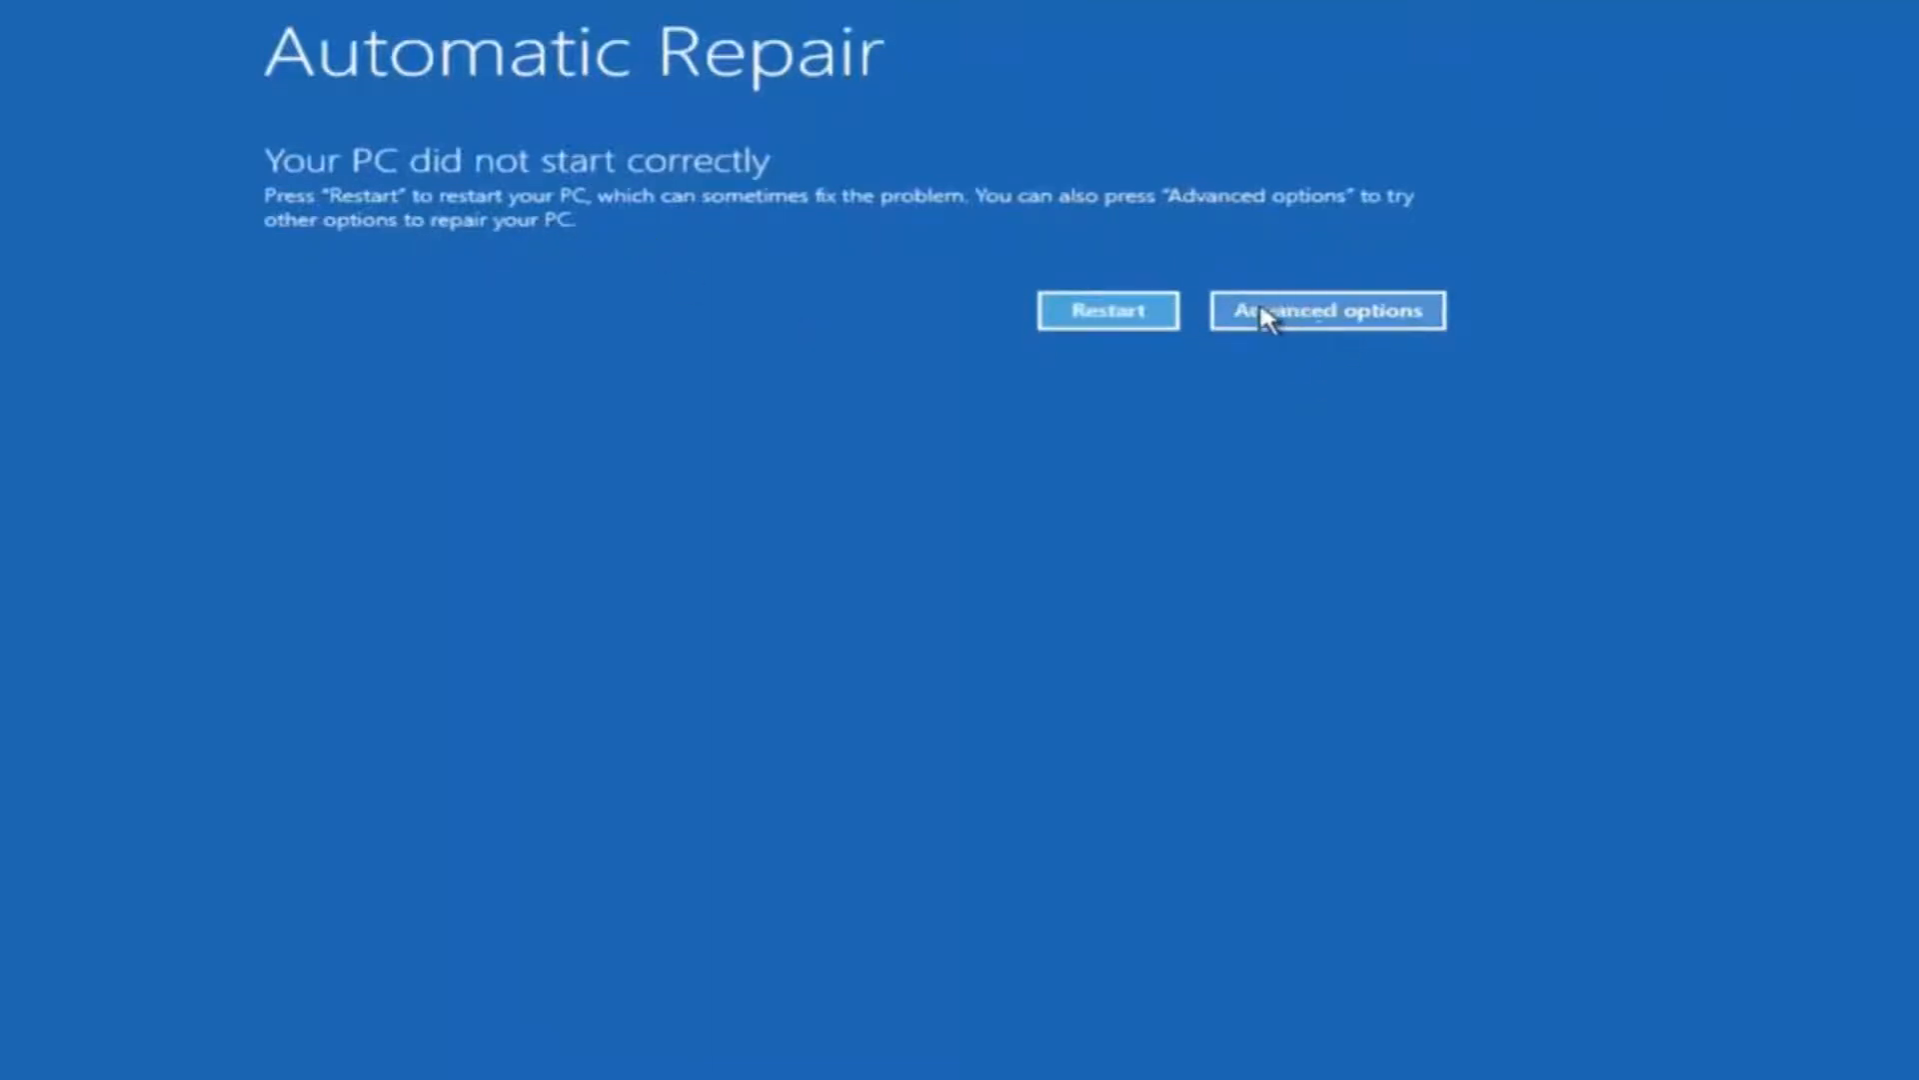
pyautogui.moveTo(1335, 300)
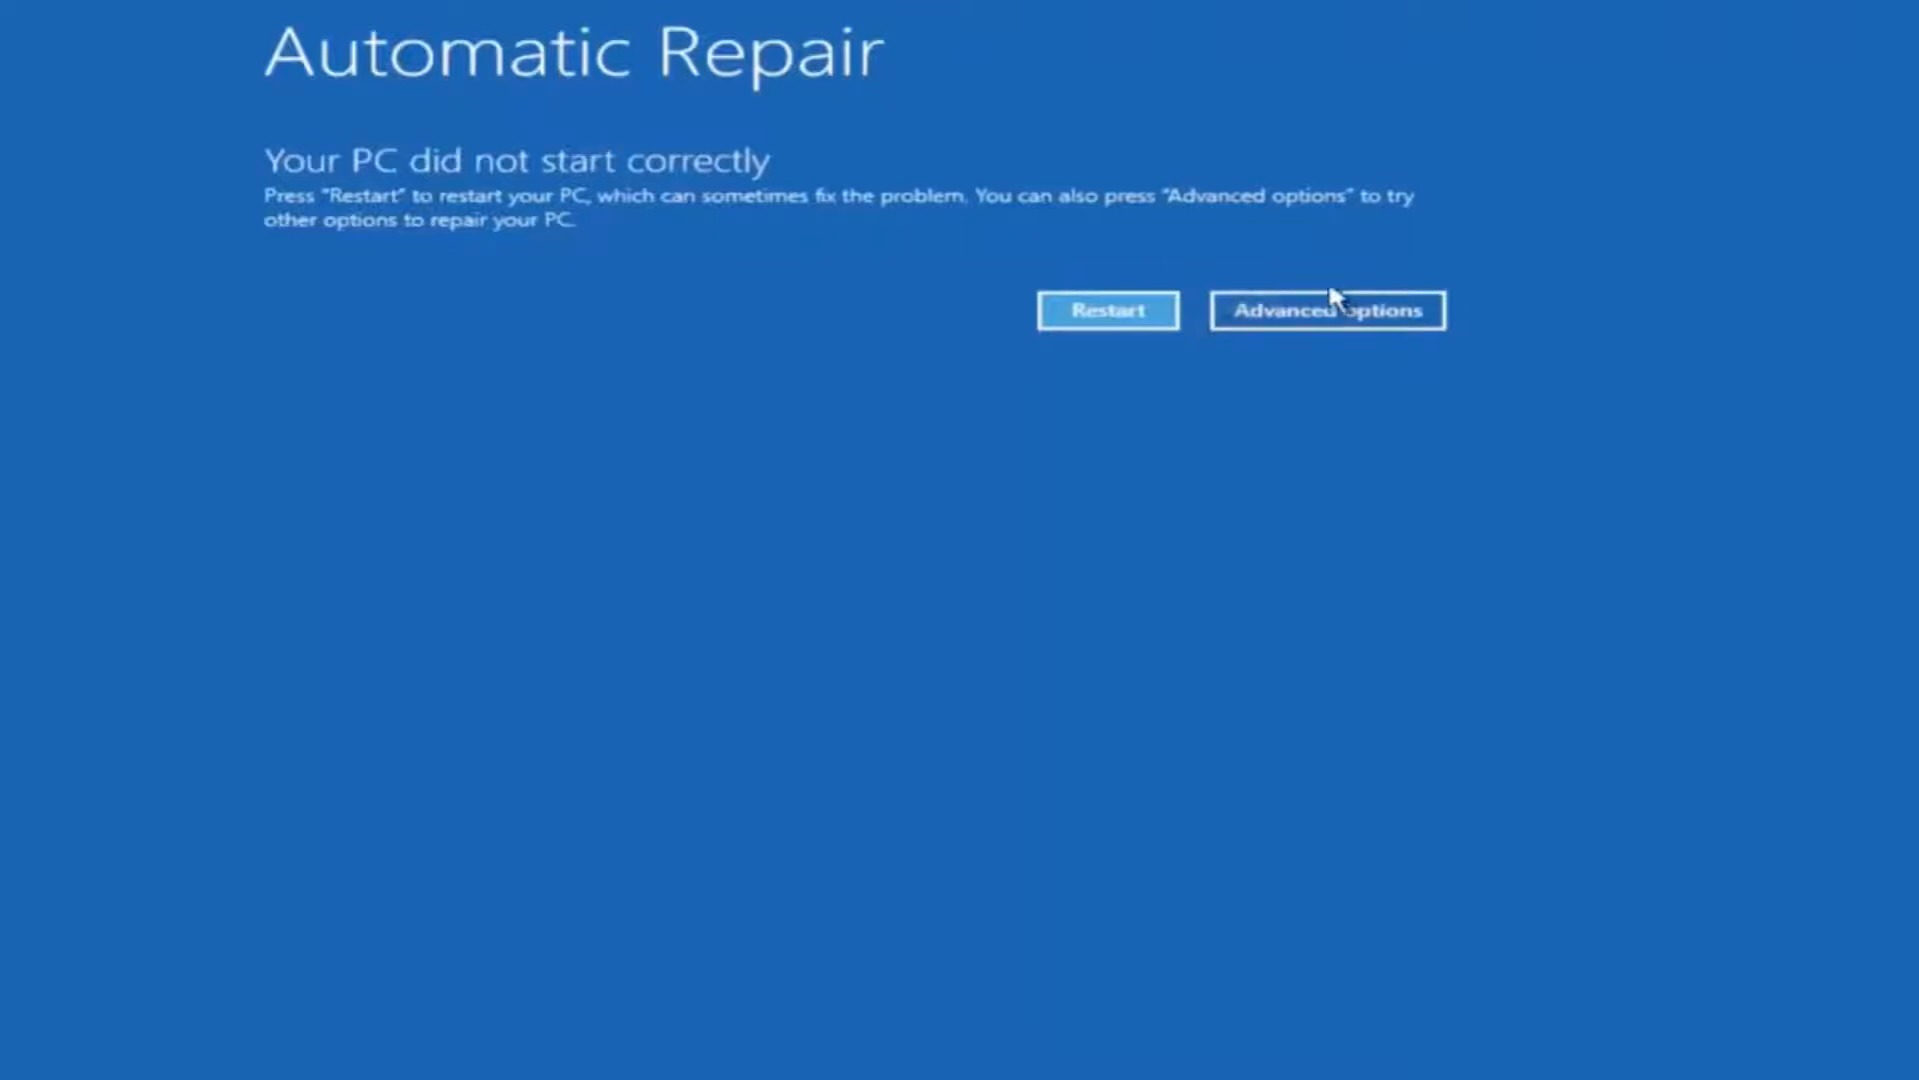
# - Go from the Automatic Repair notice through Troubleshoot to the Advanced options menu
pyautogui.click(1327, 310)
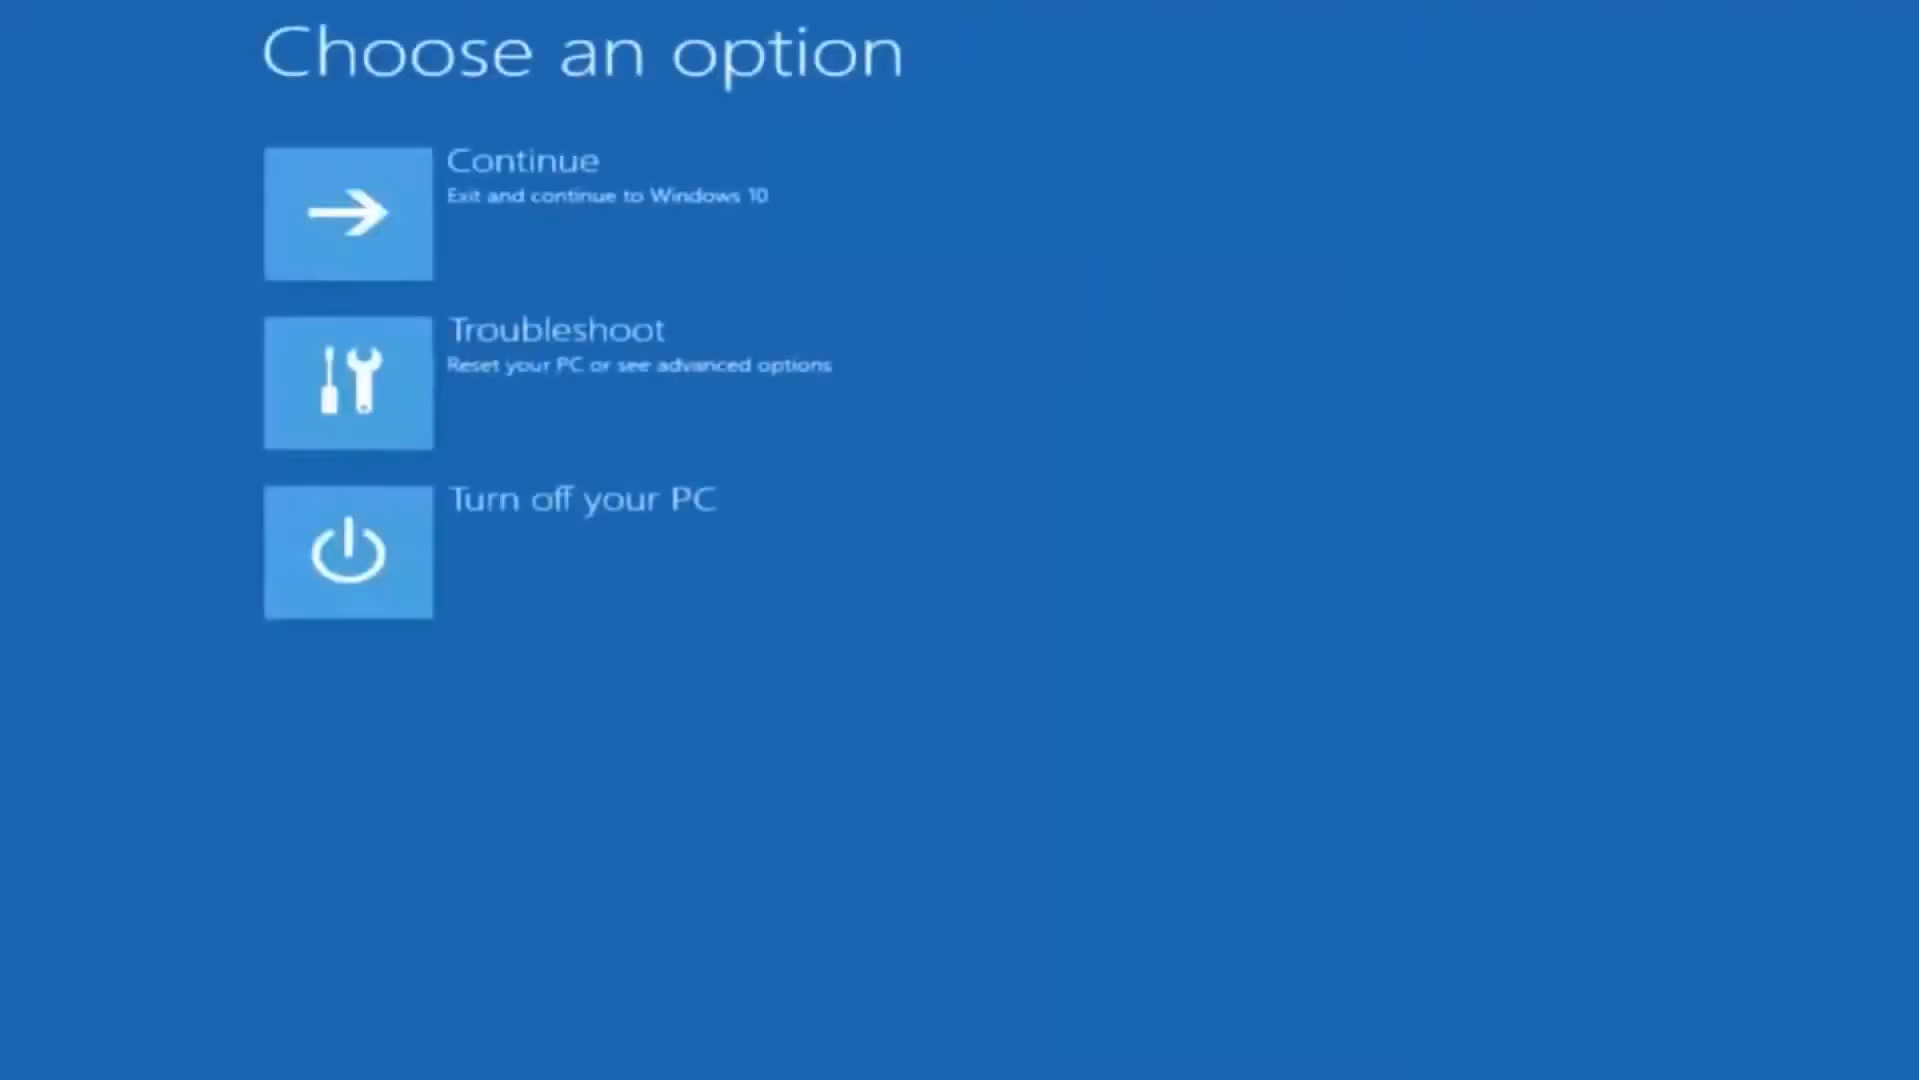
pyautogui.moveTo(409, 328)
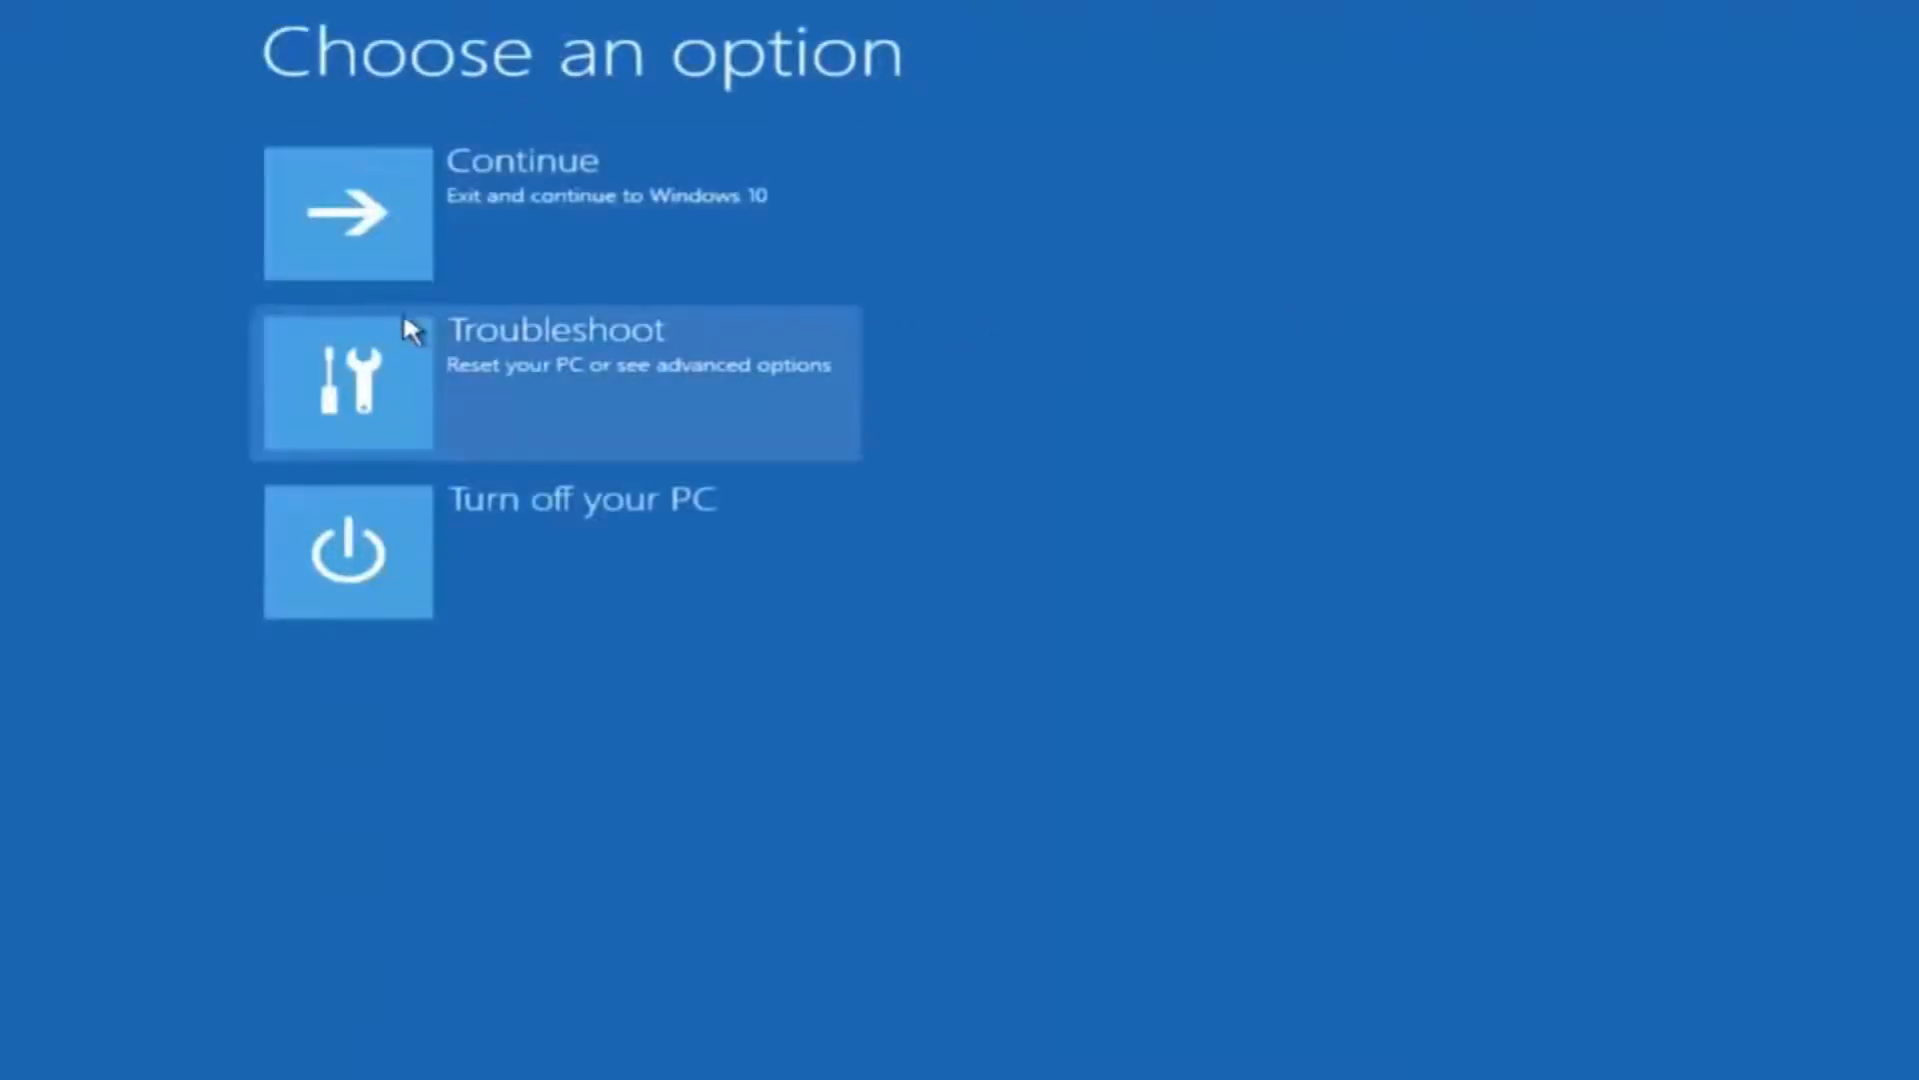
pyautogui.click(551, 382)
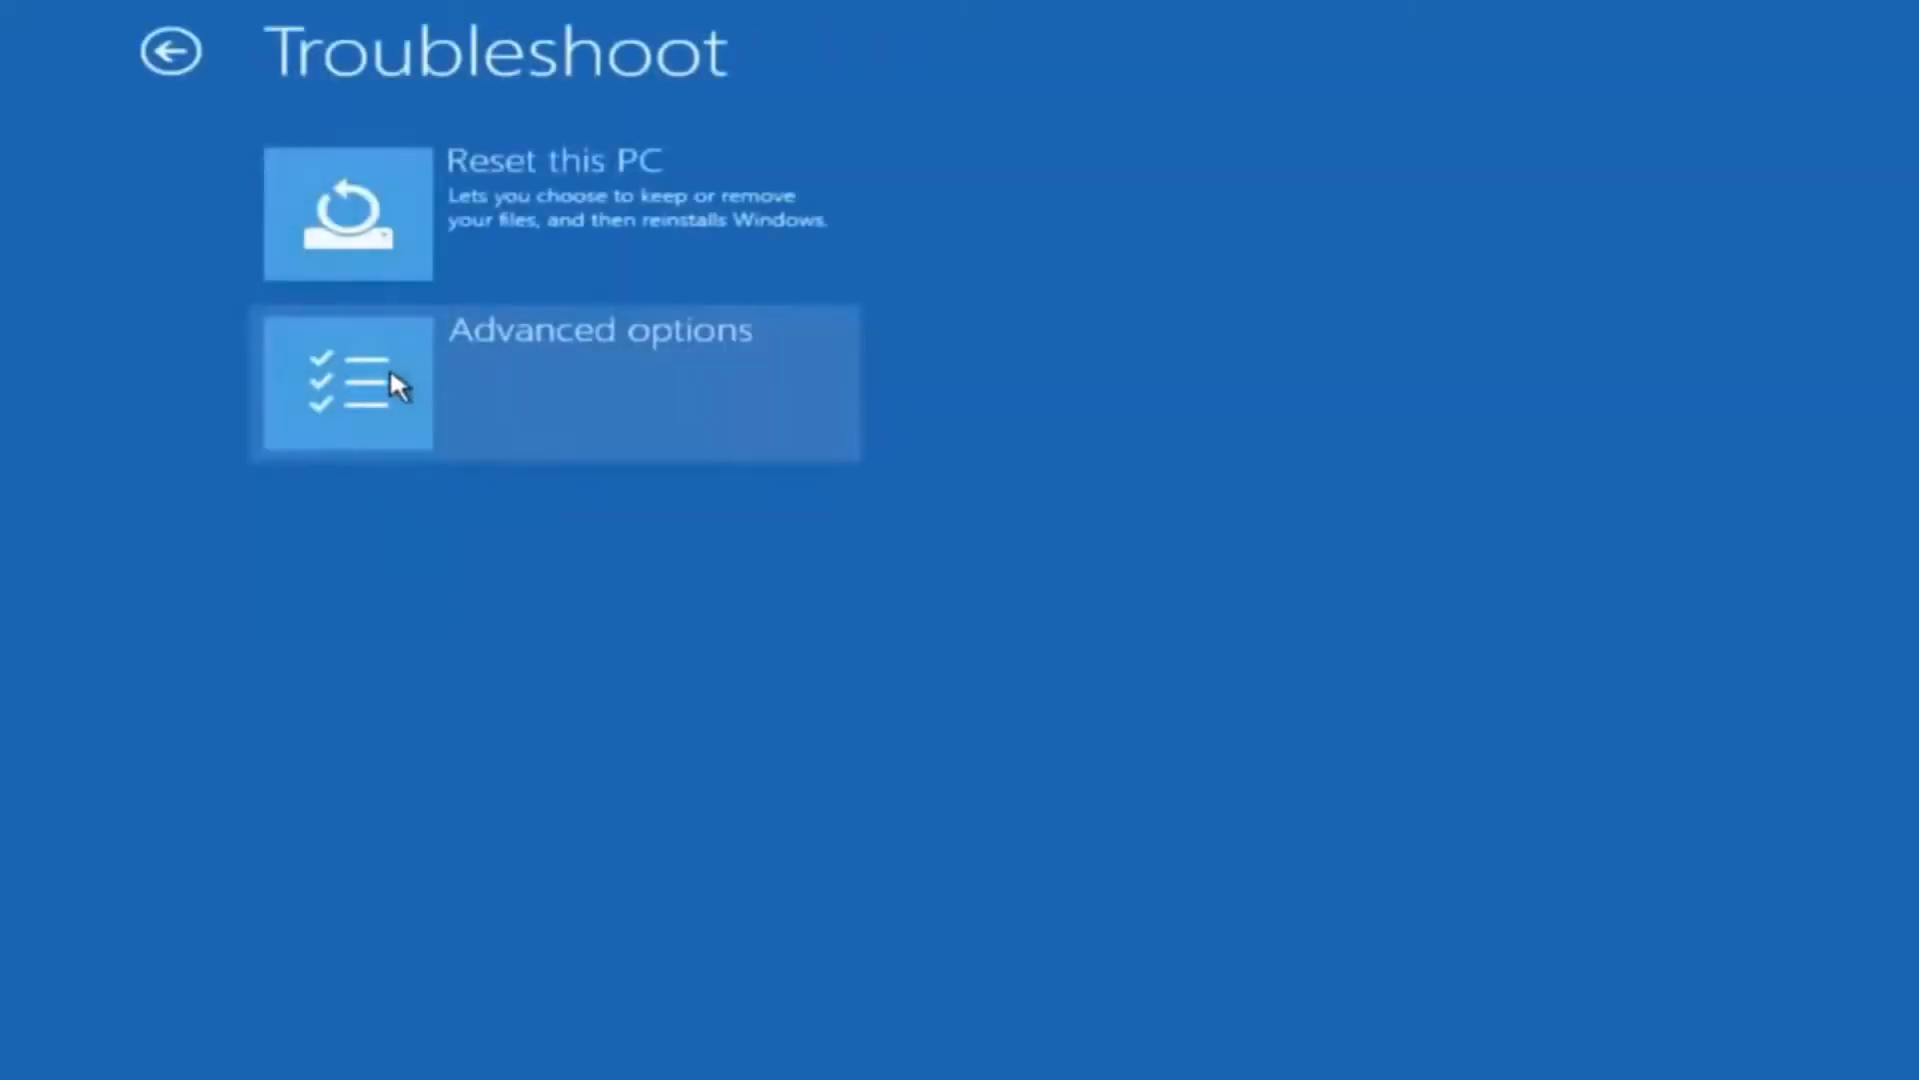
pyautogui.moveTo(1077, 276)
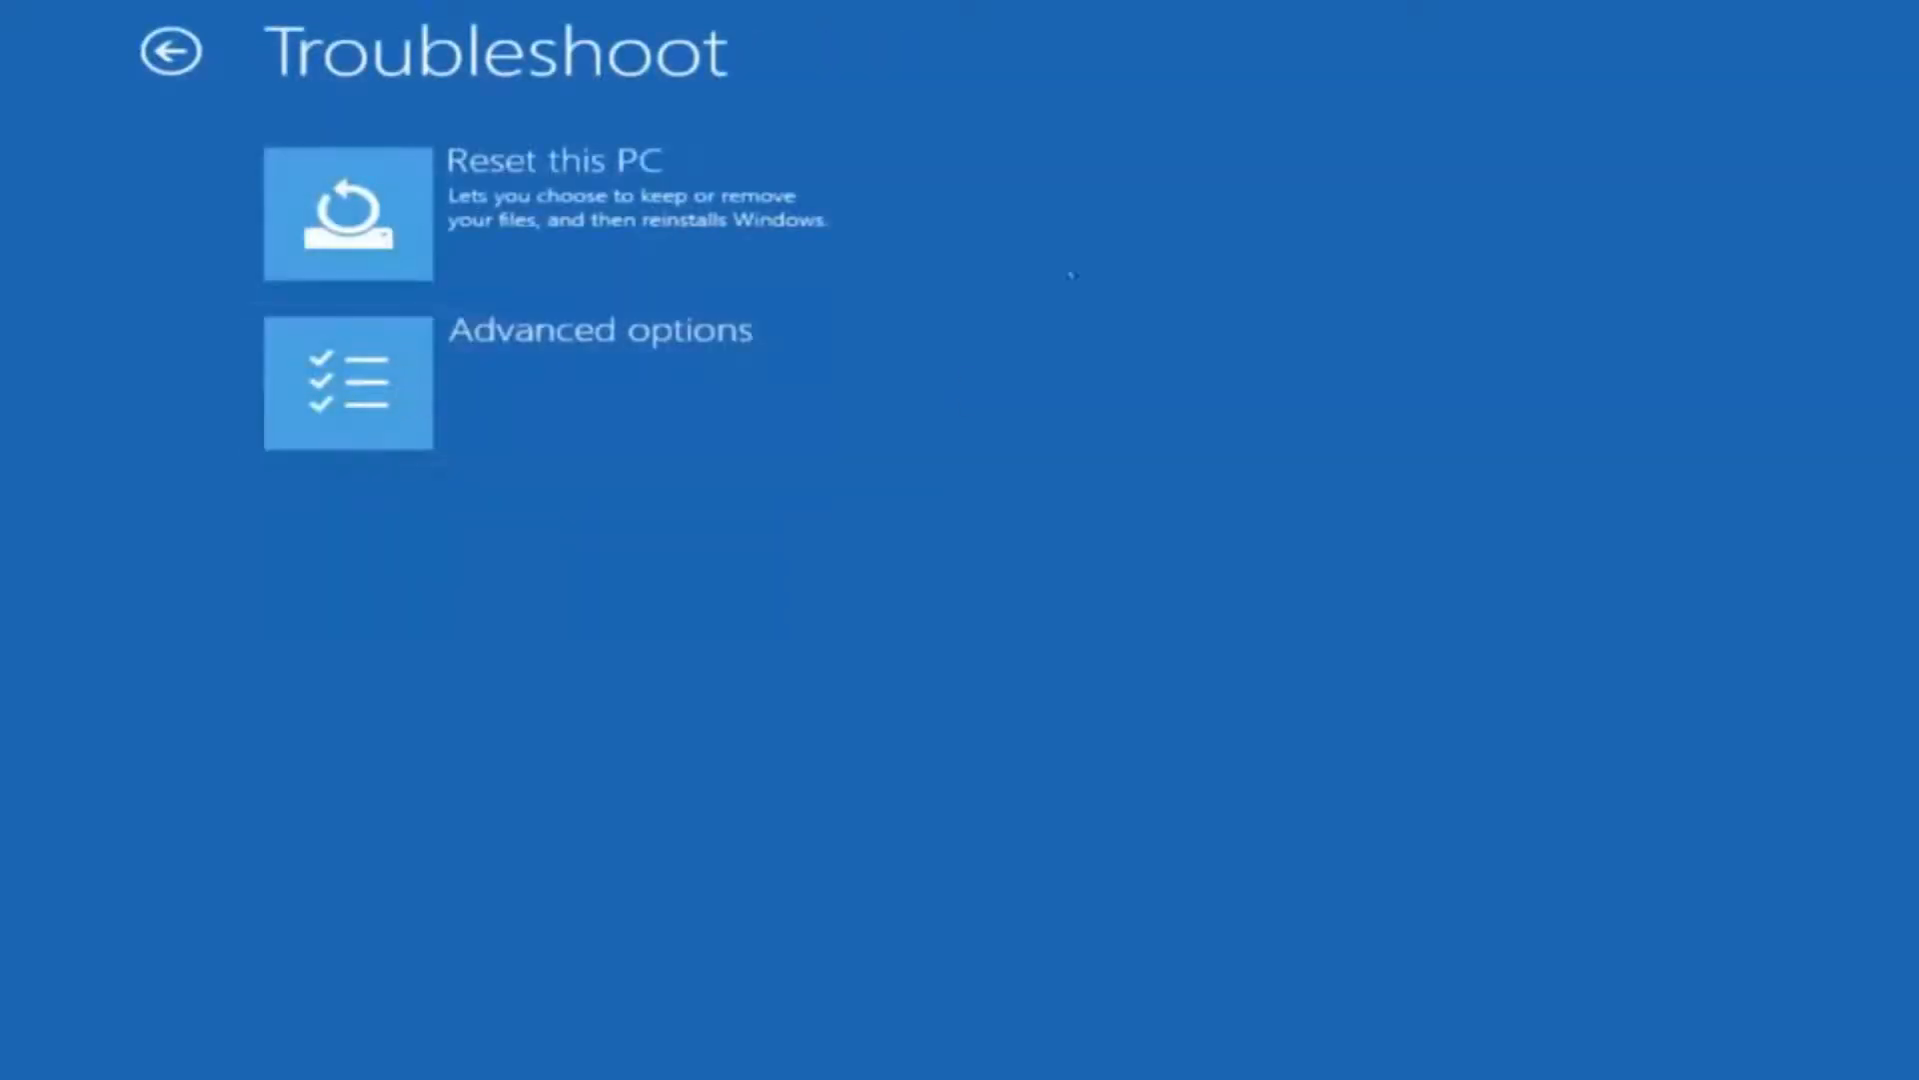
pyautogui.moveTo(465, 410)
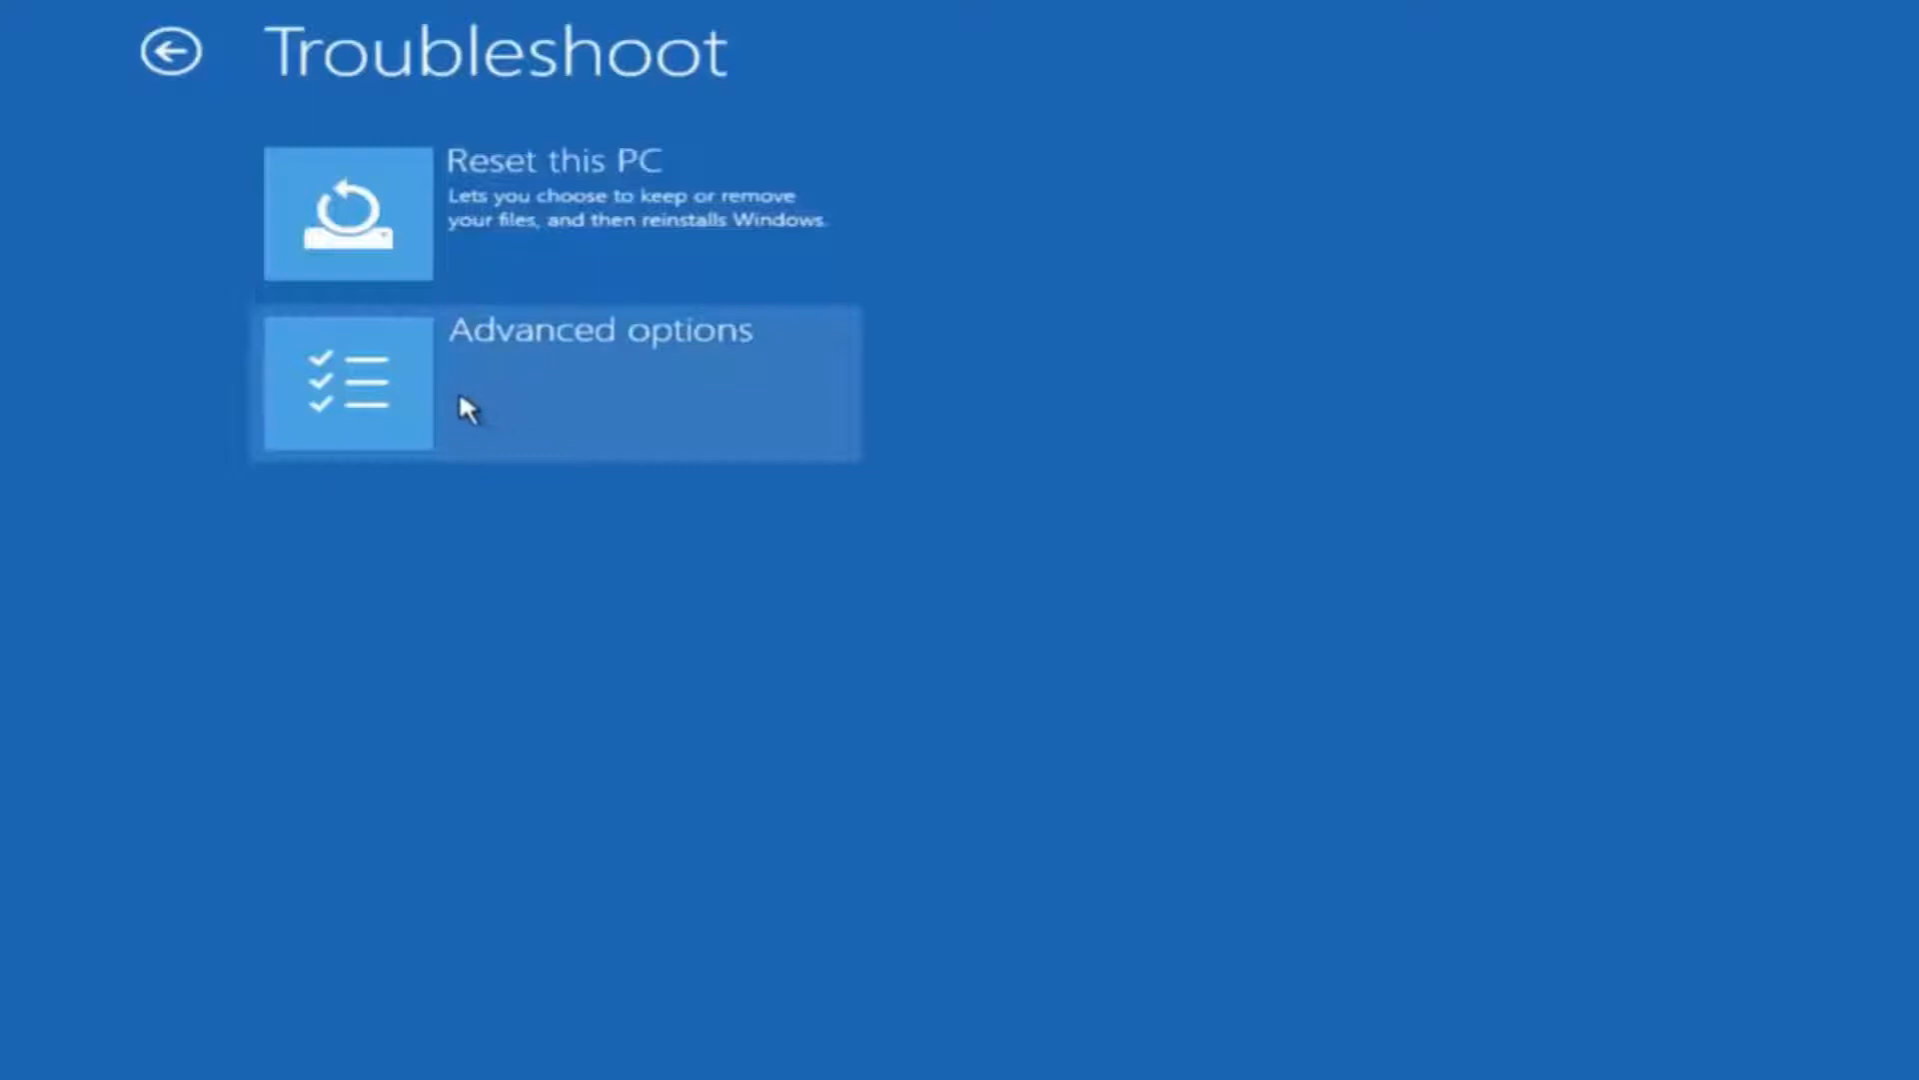
pyautogui.click(554, 381)
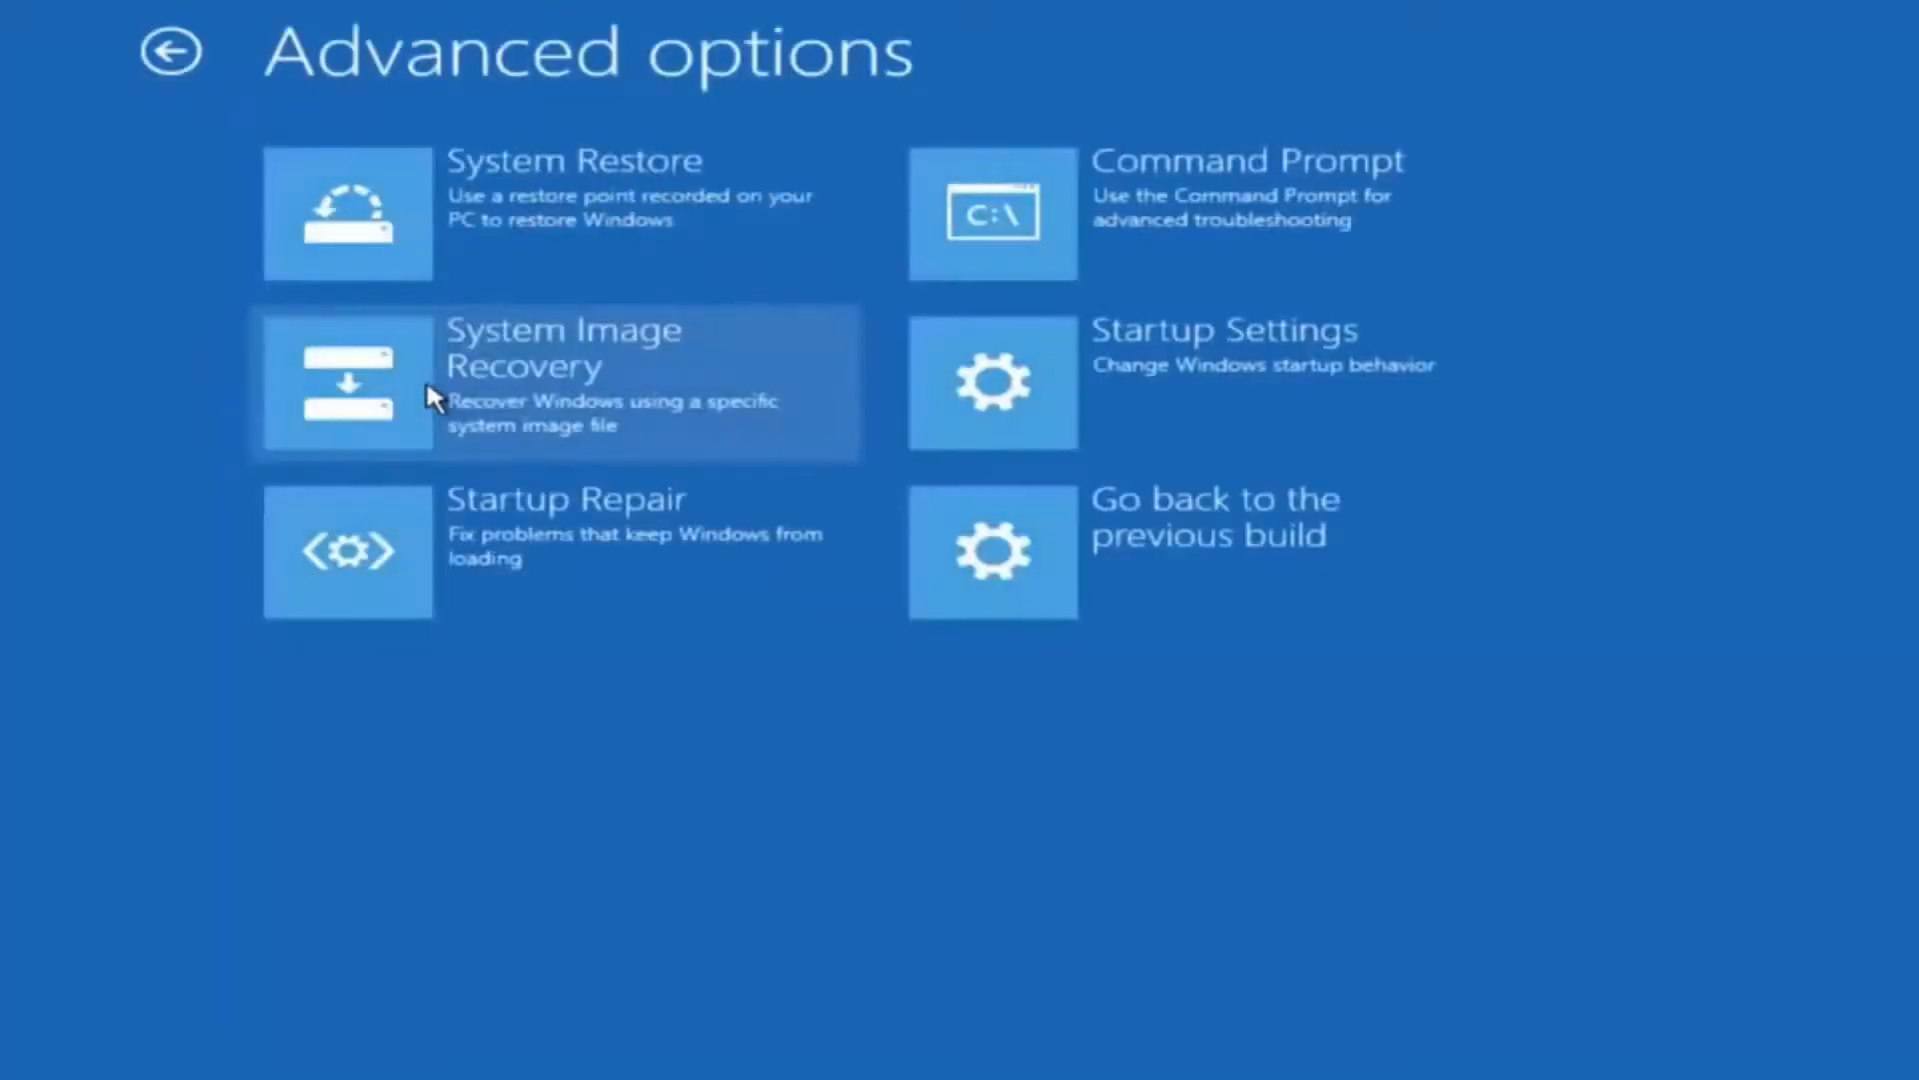
pyautogui.moveTo(447, 202)
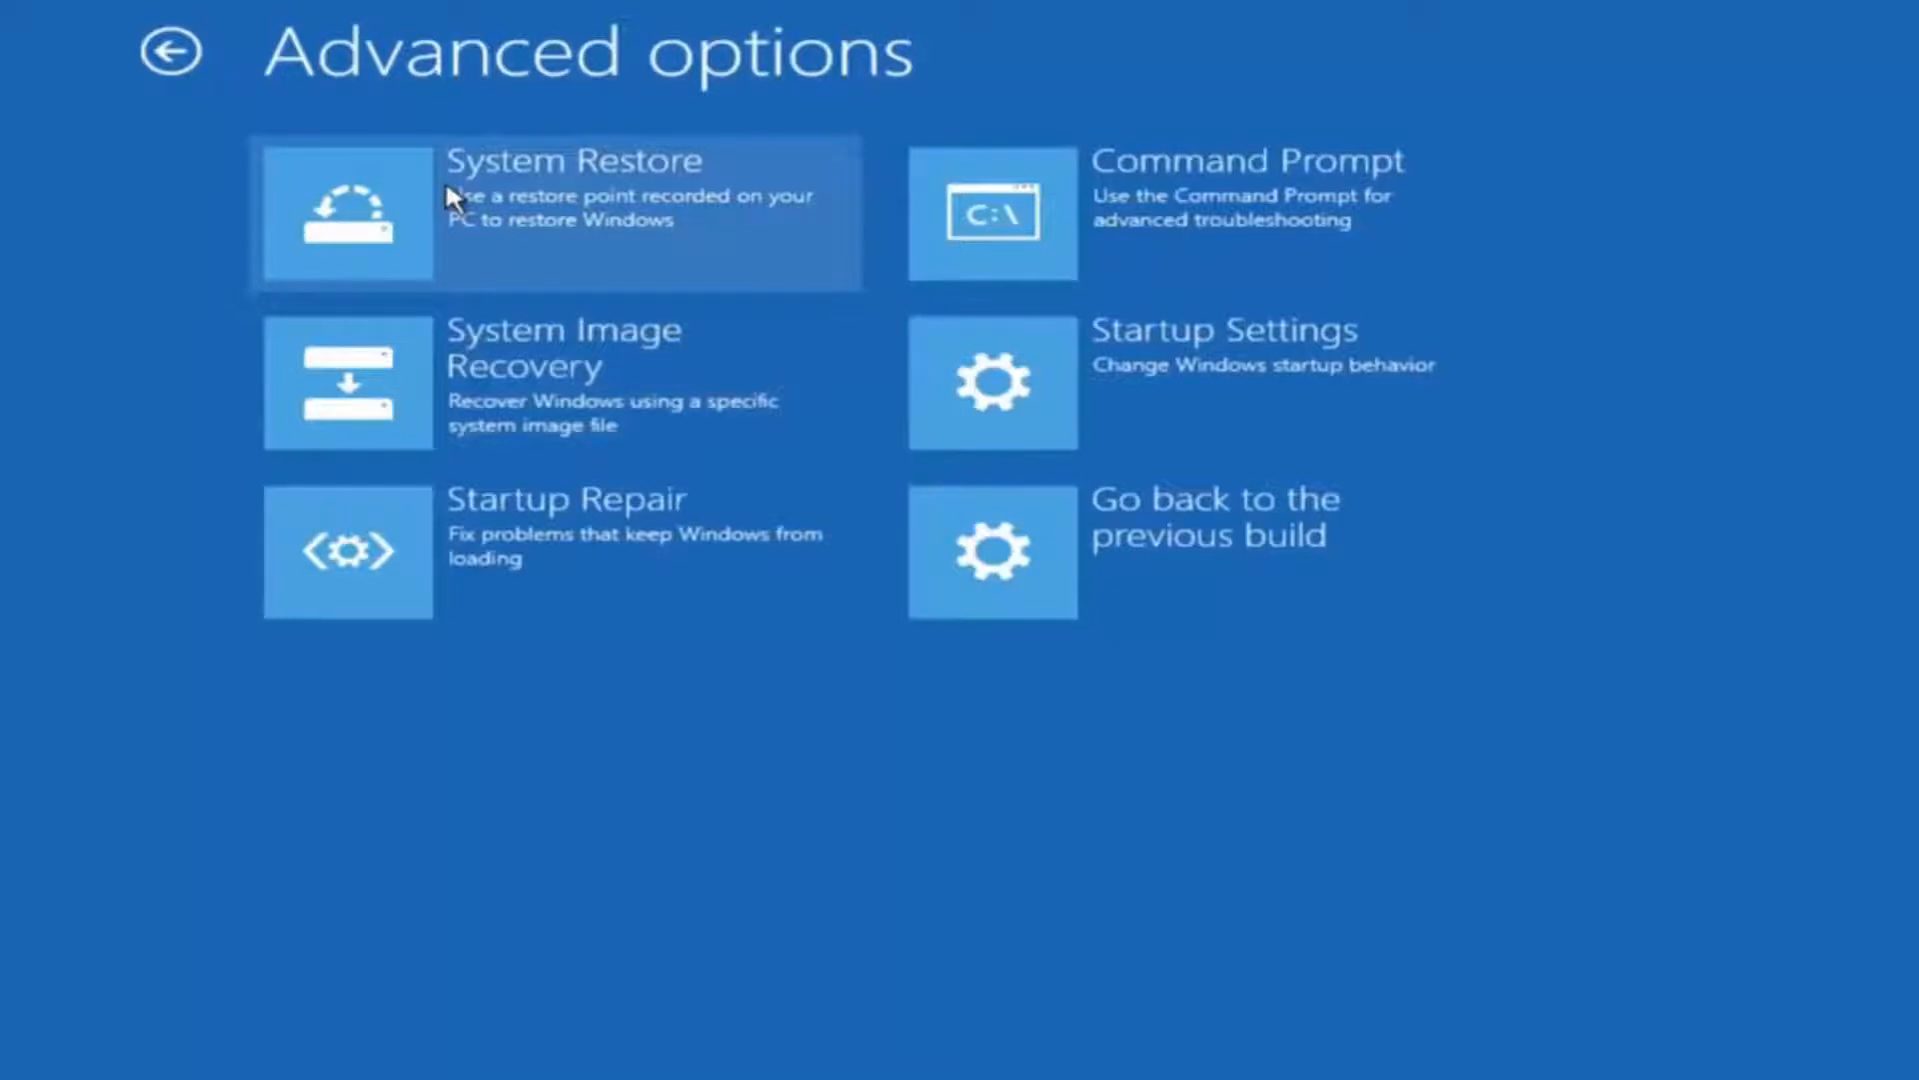
# - Launch System Restore from the Advanced options menu
pyautogui.click(551, 211)
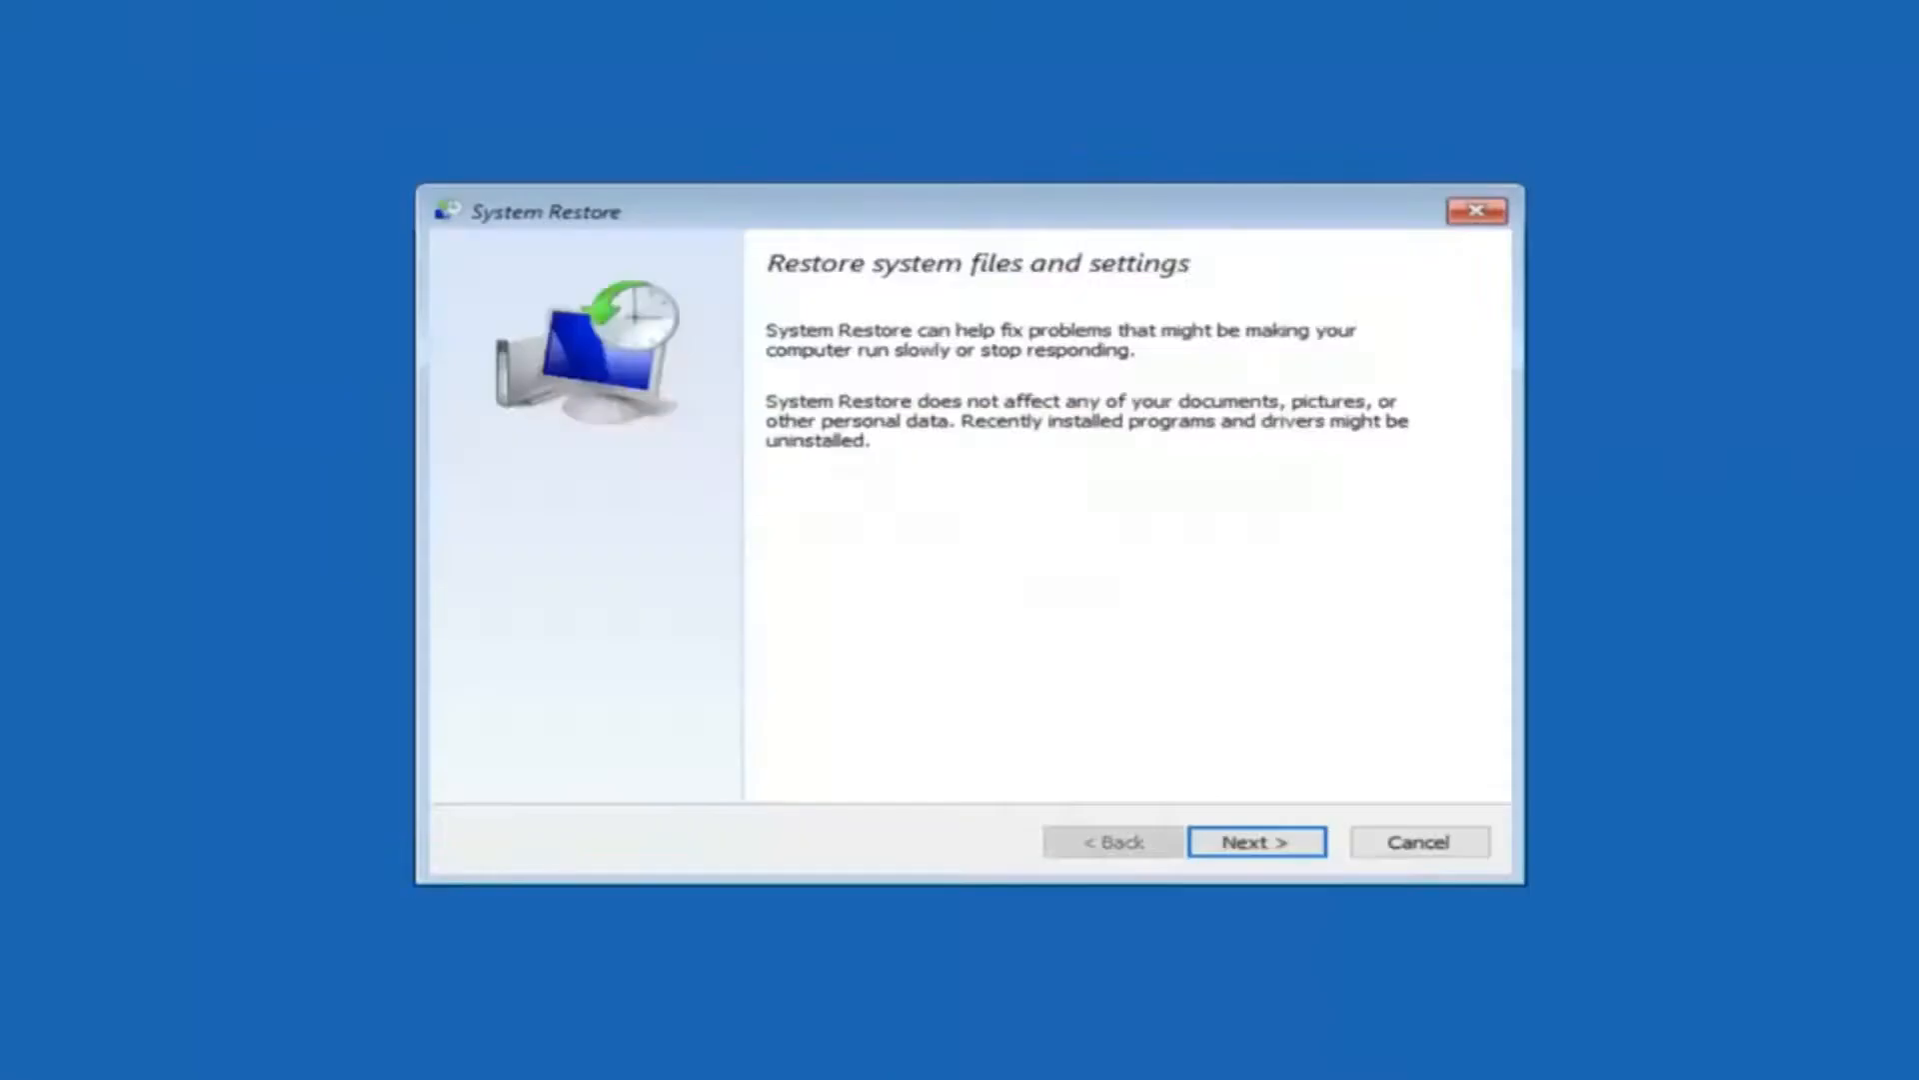
pyautogui.moveTo(1014, 376)
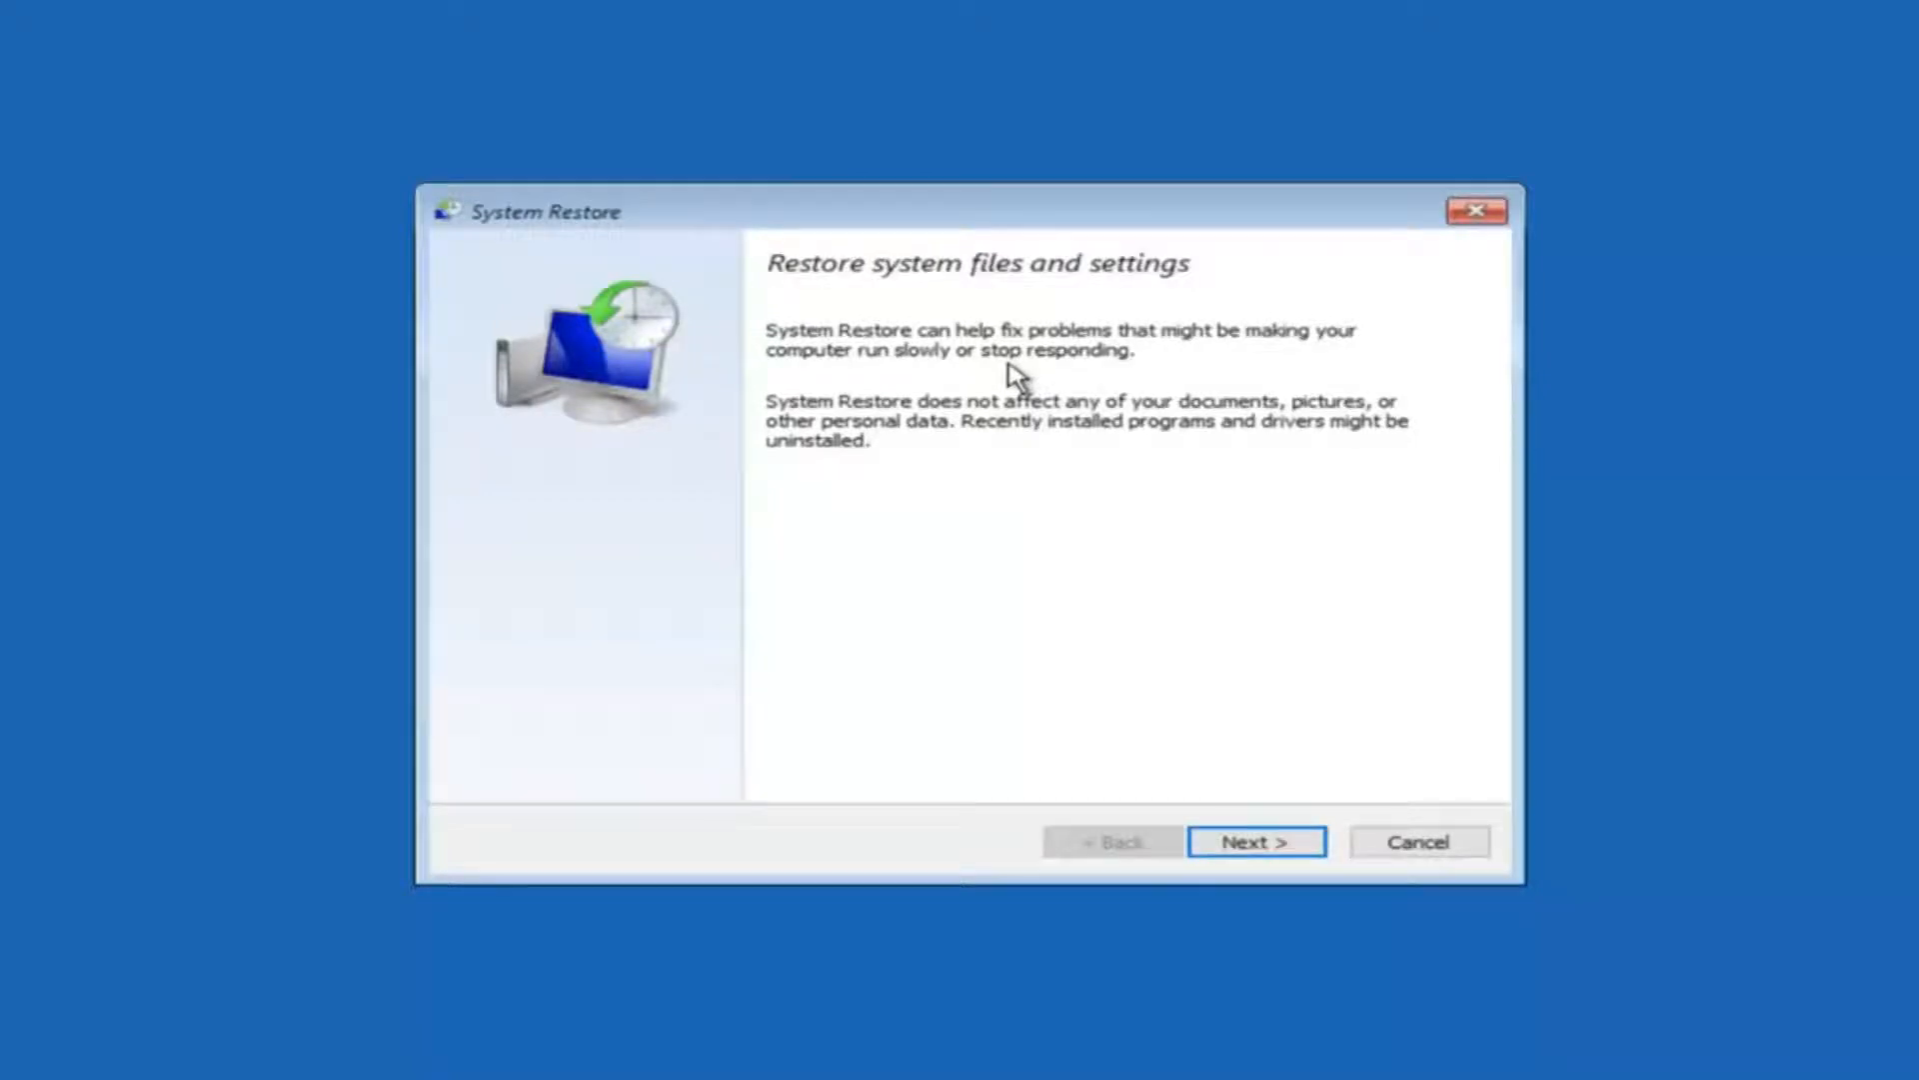
pyautogui.moveTo(973, 429)
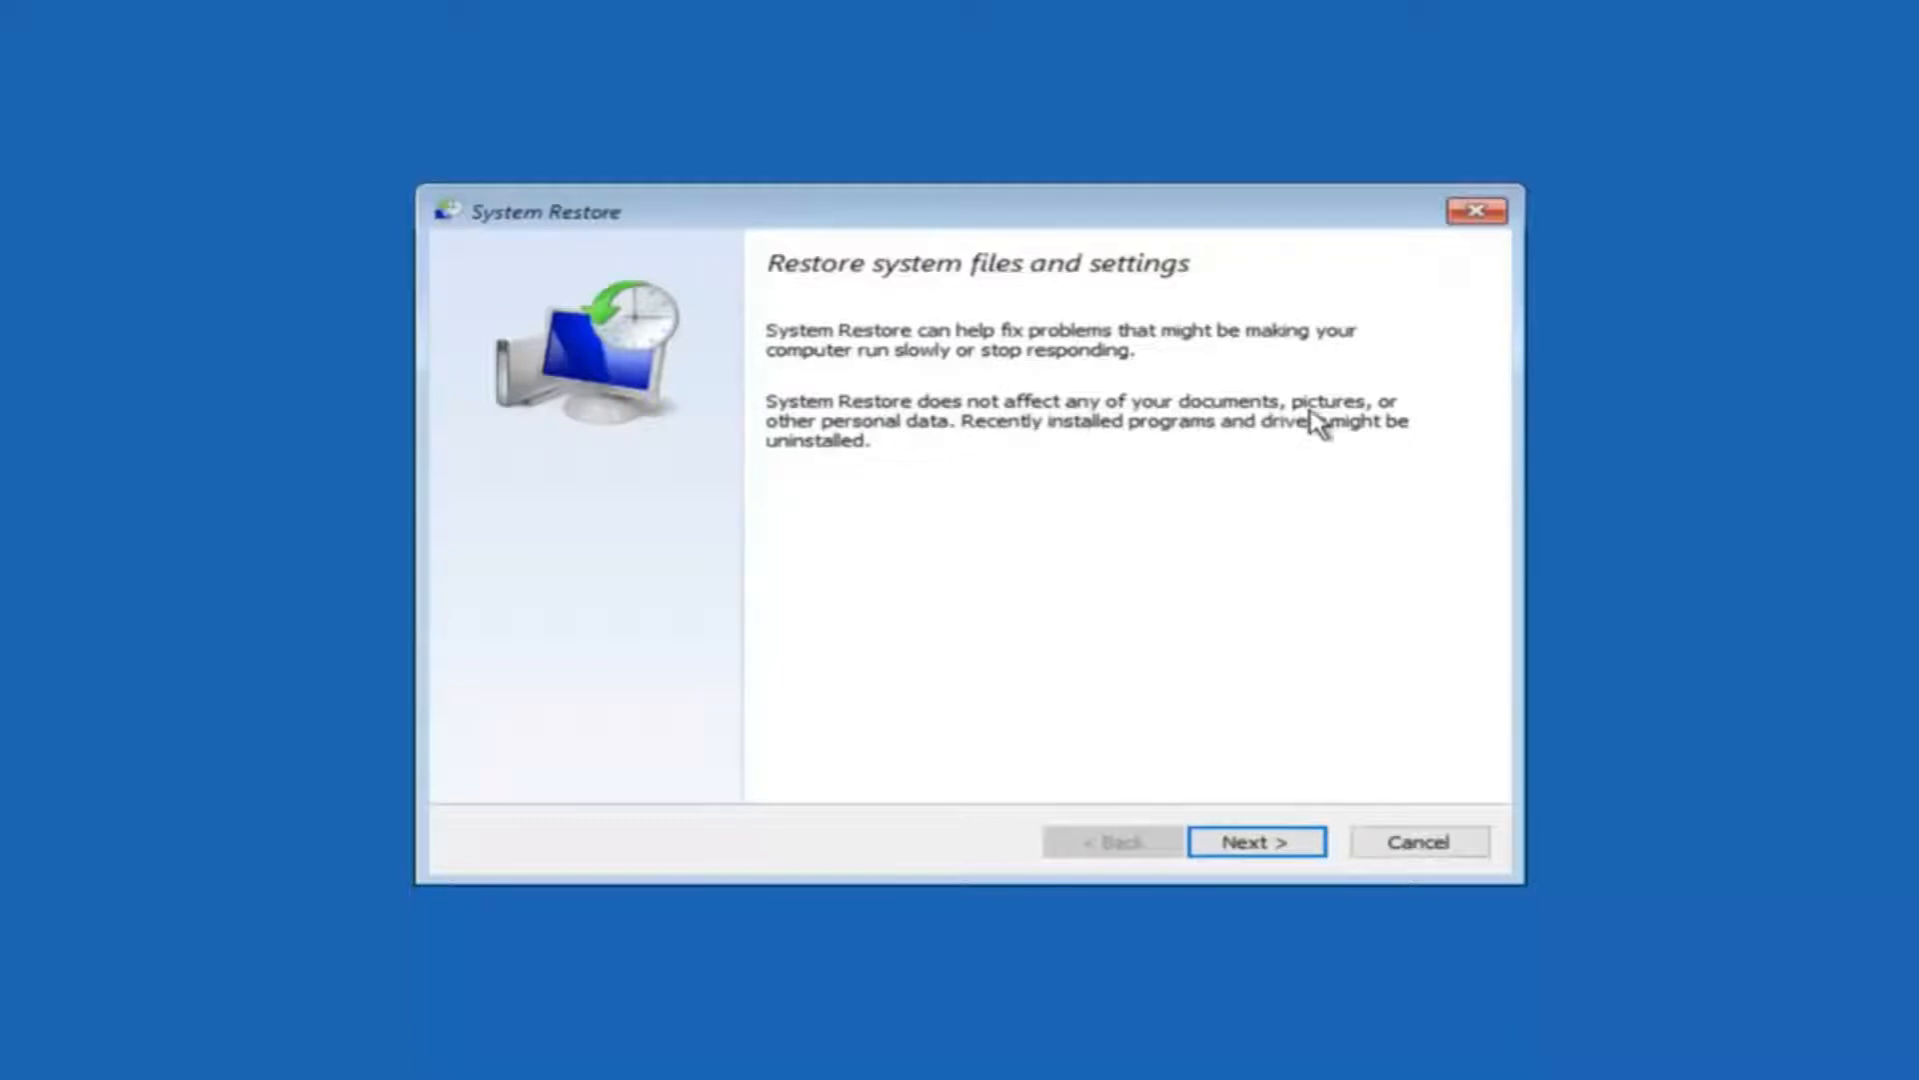
pyautogui.moveTo(1031, 436)
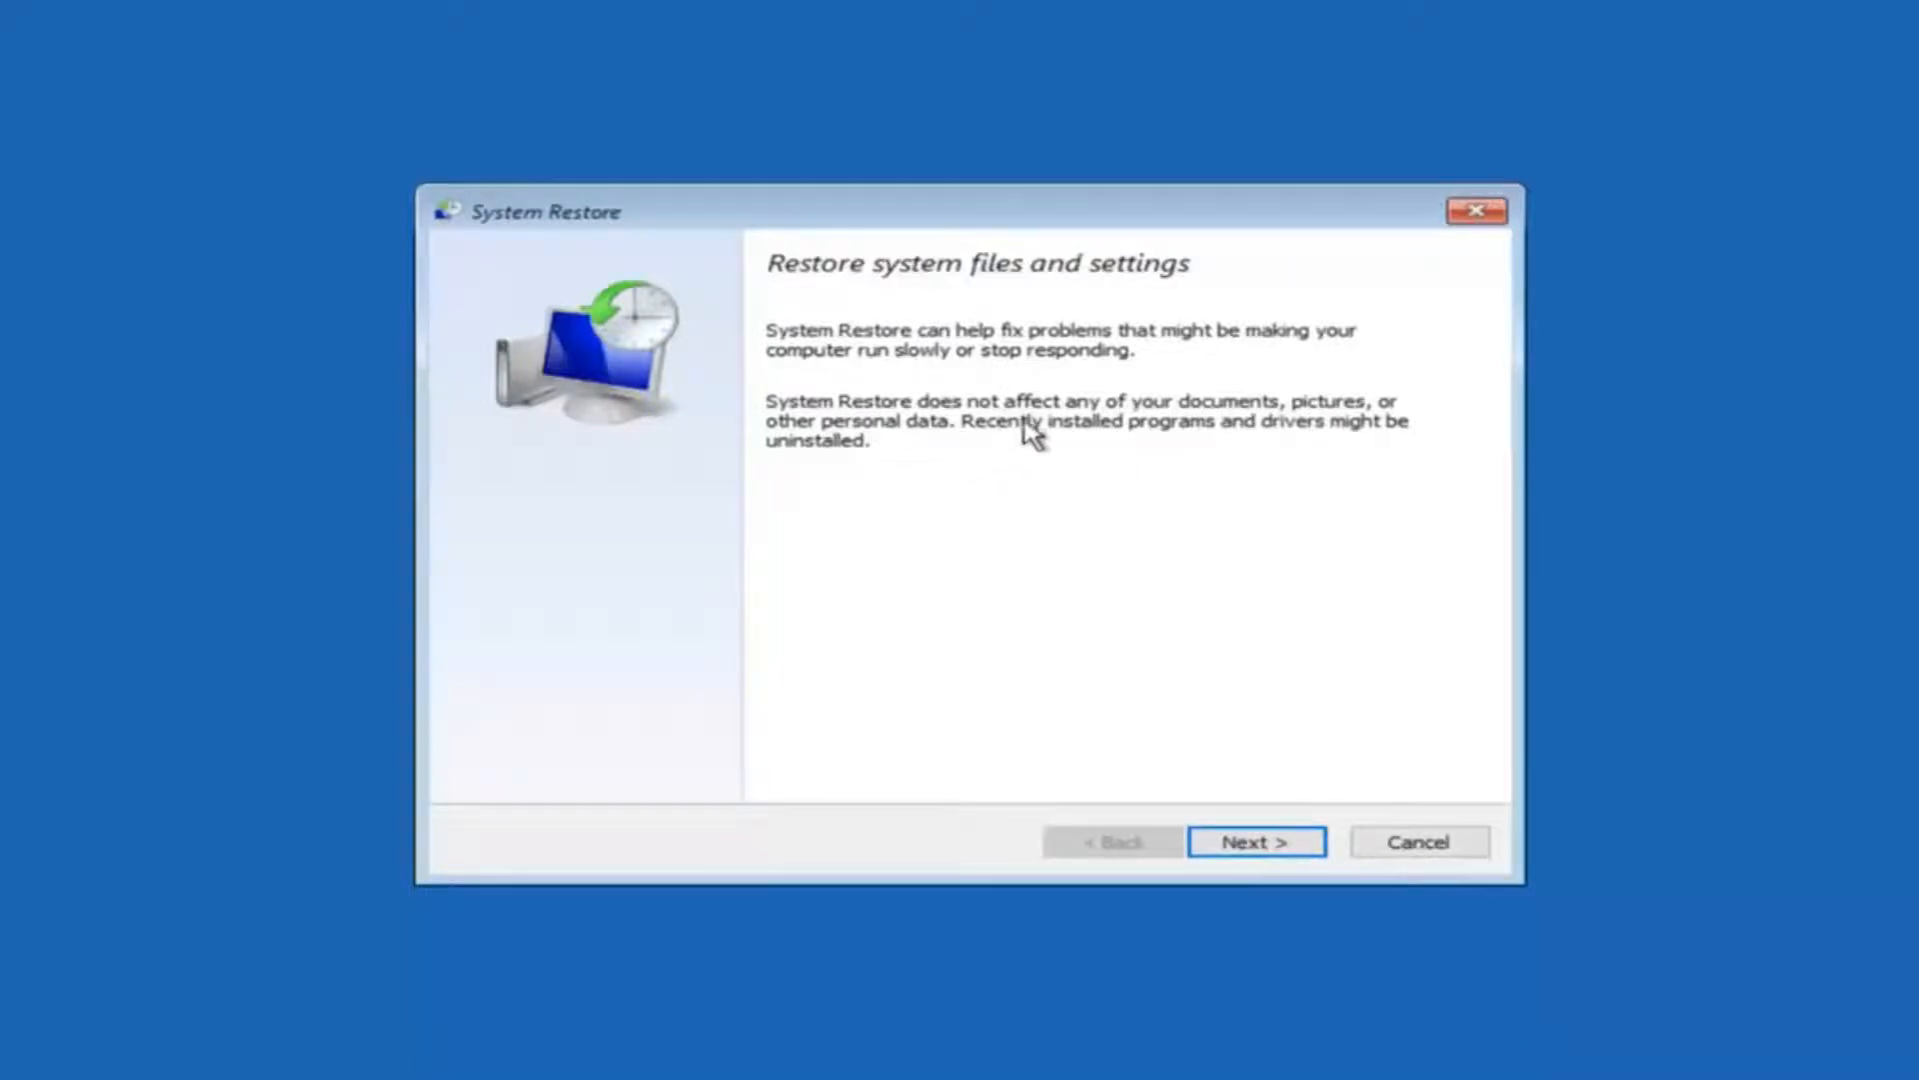
pyautogui.moveTo(949, 453)
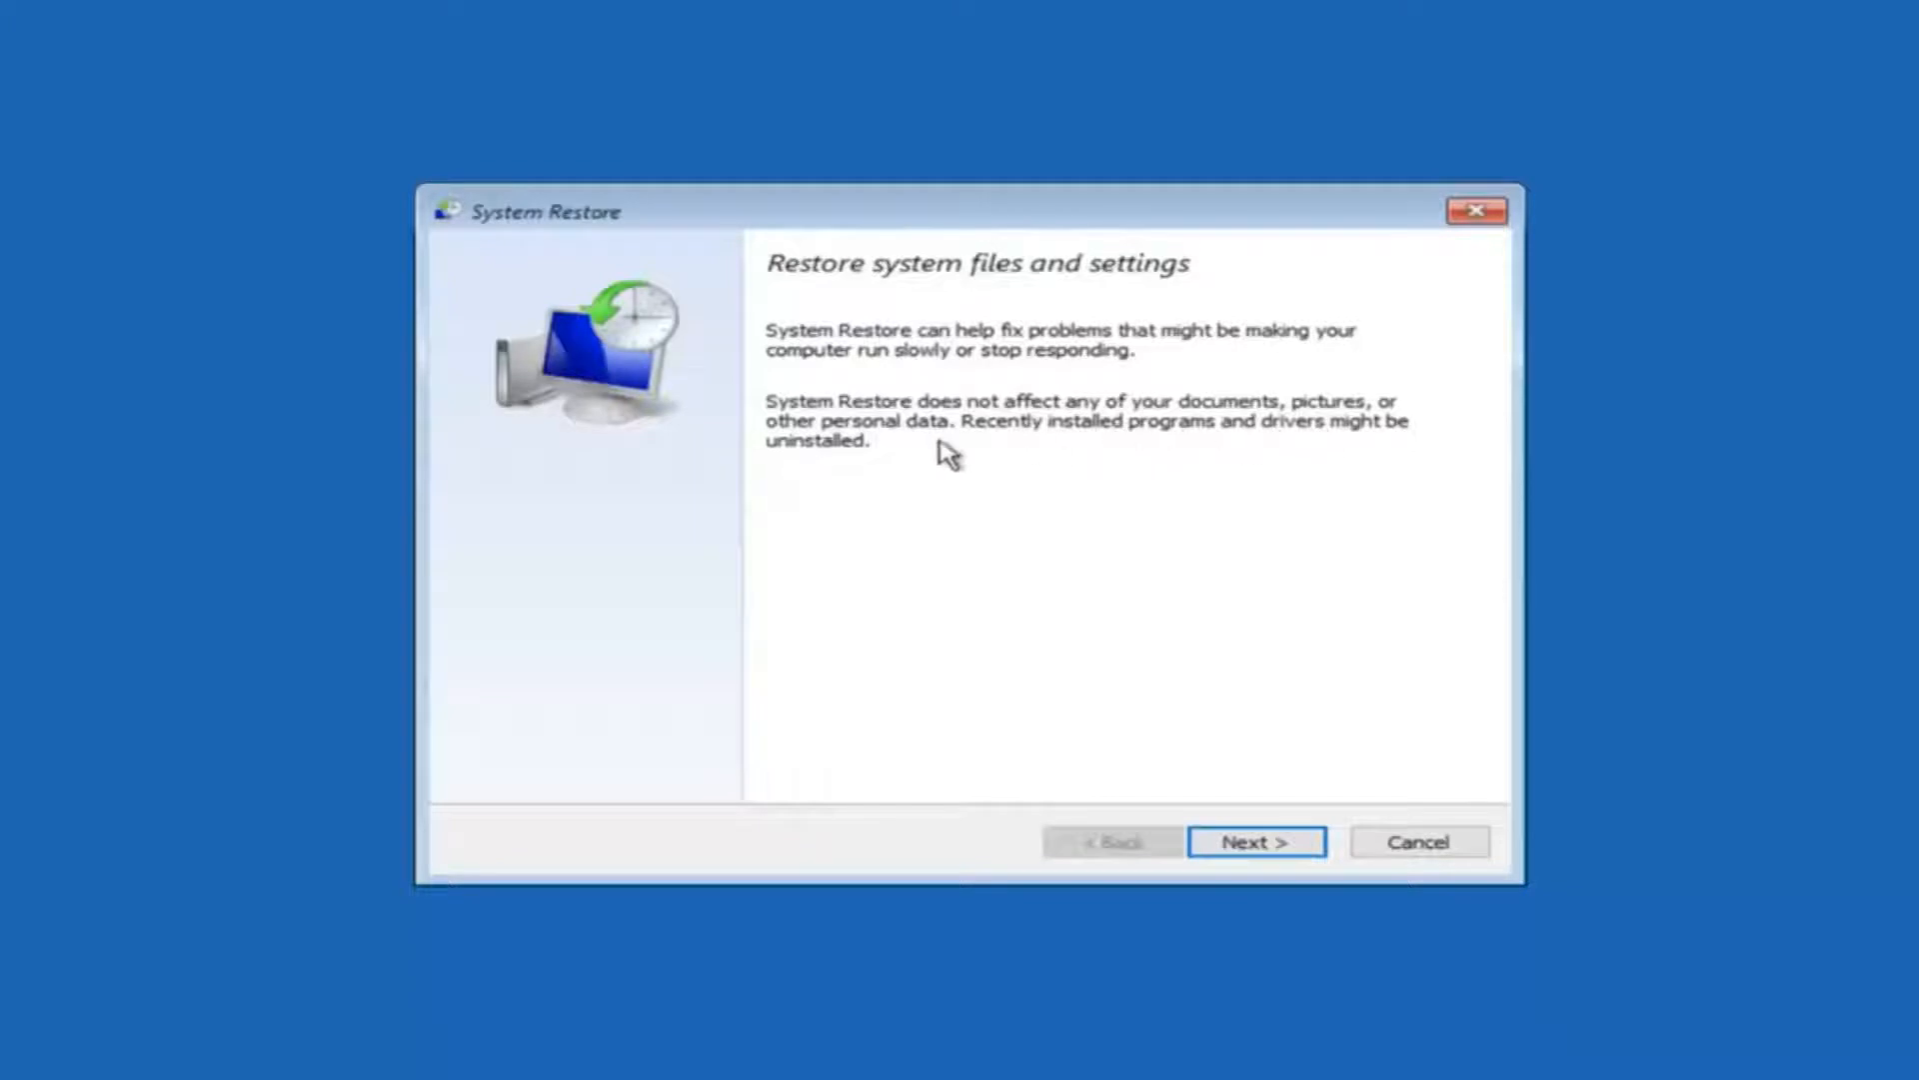
pyautogui.moveTo(828, 486)
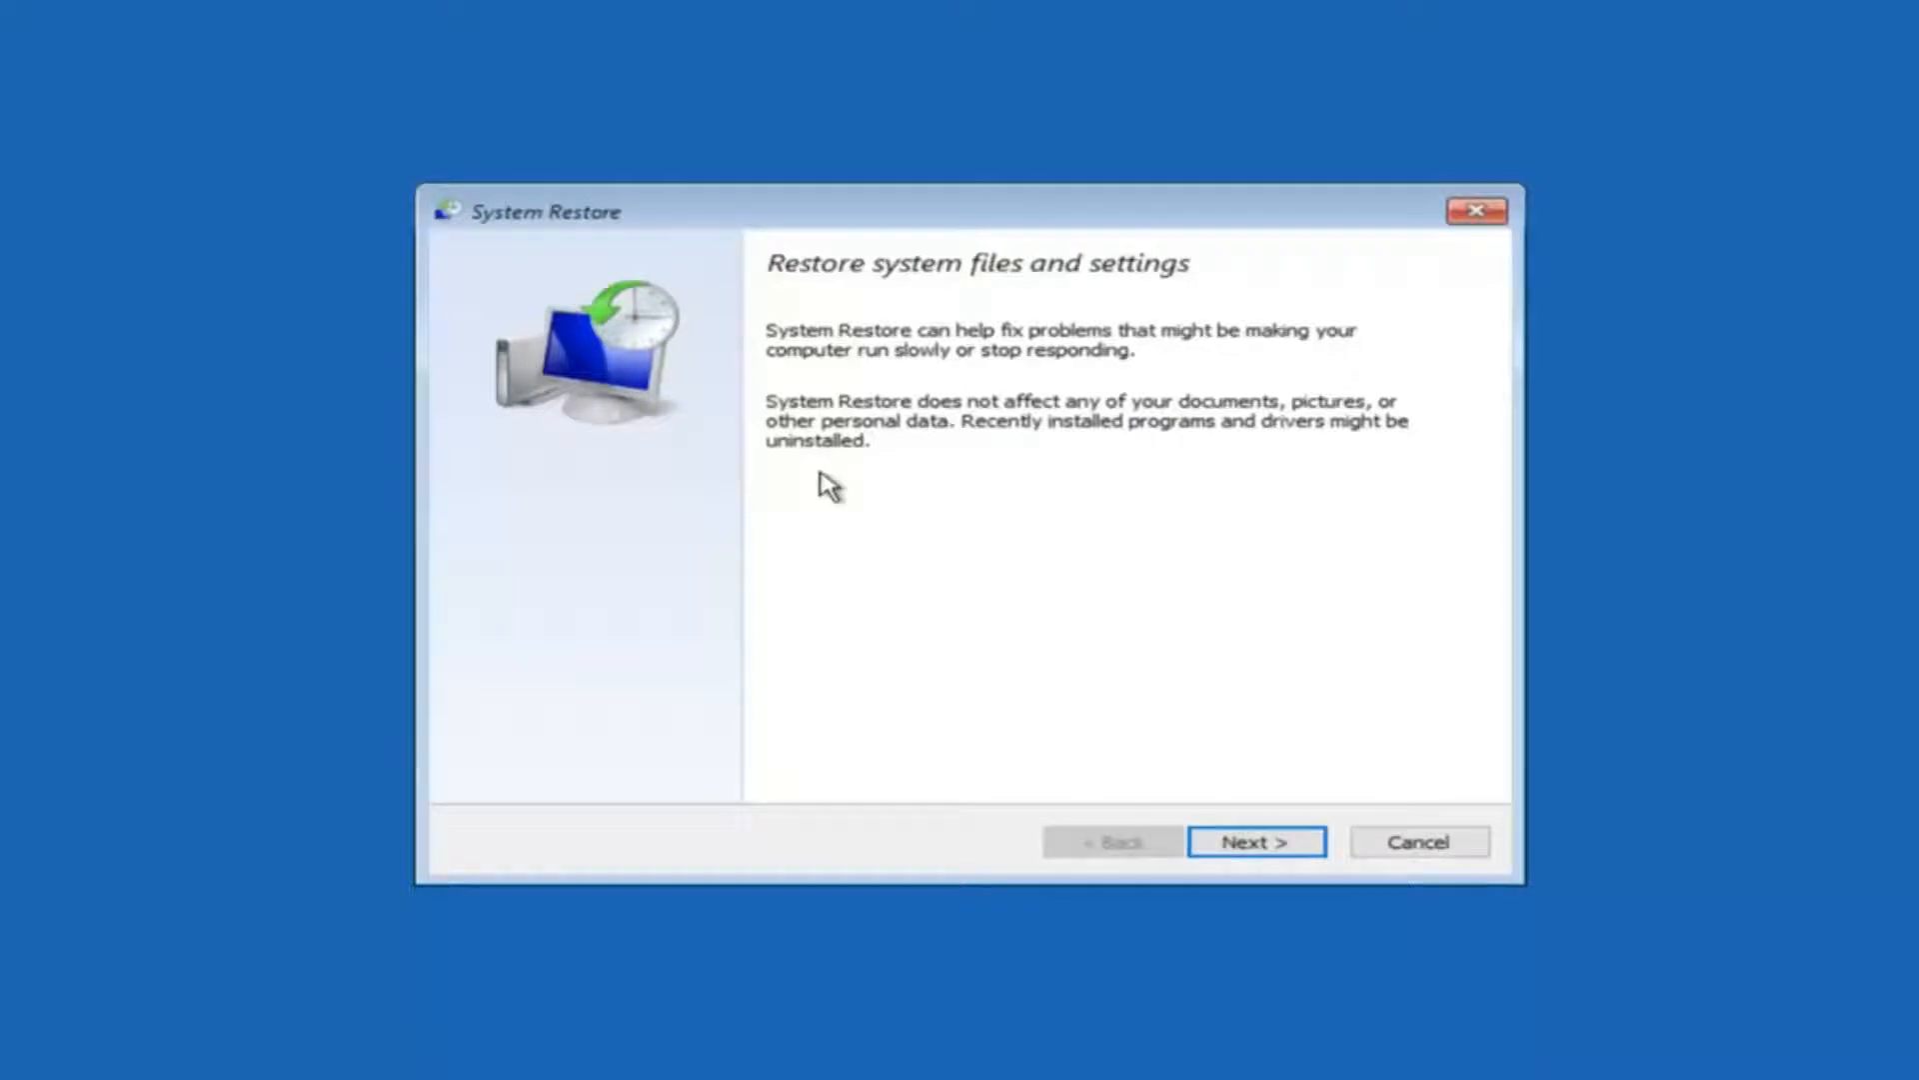
pyautogui.moveTo(979, 582)
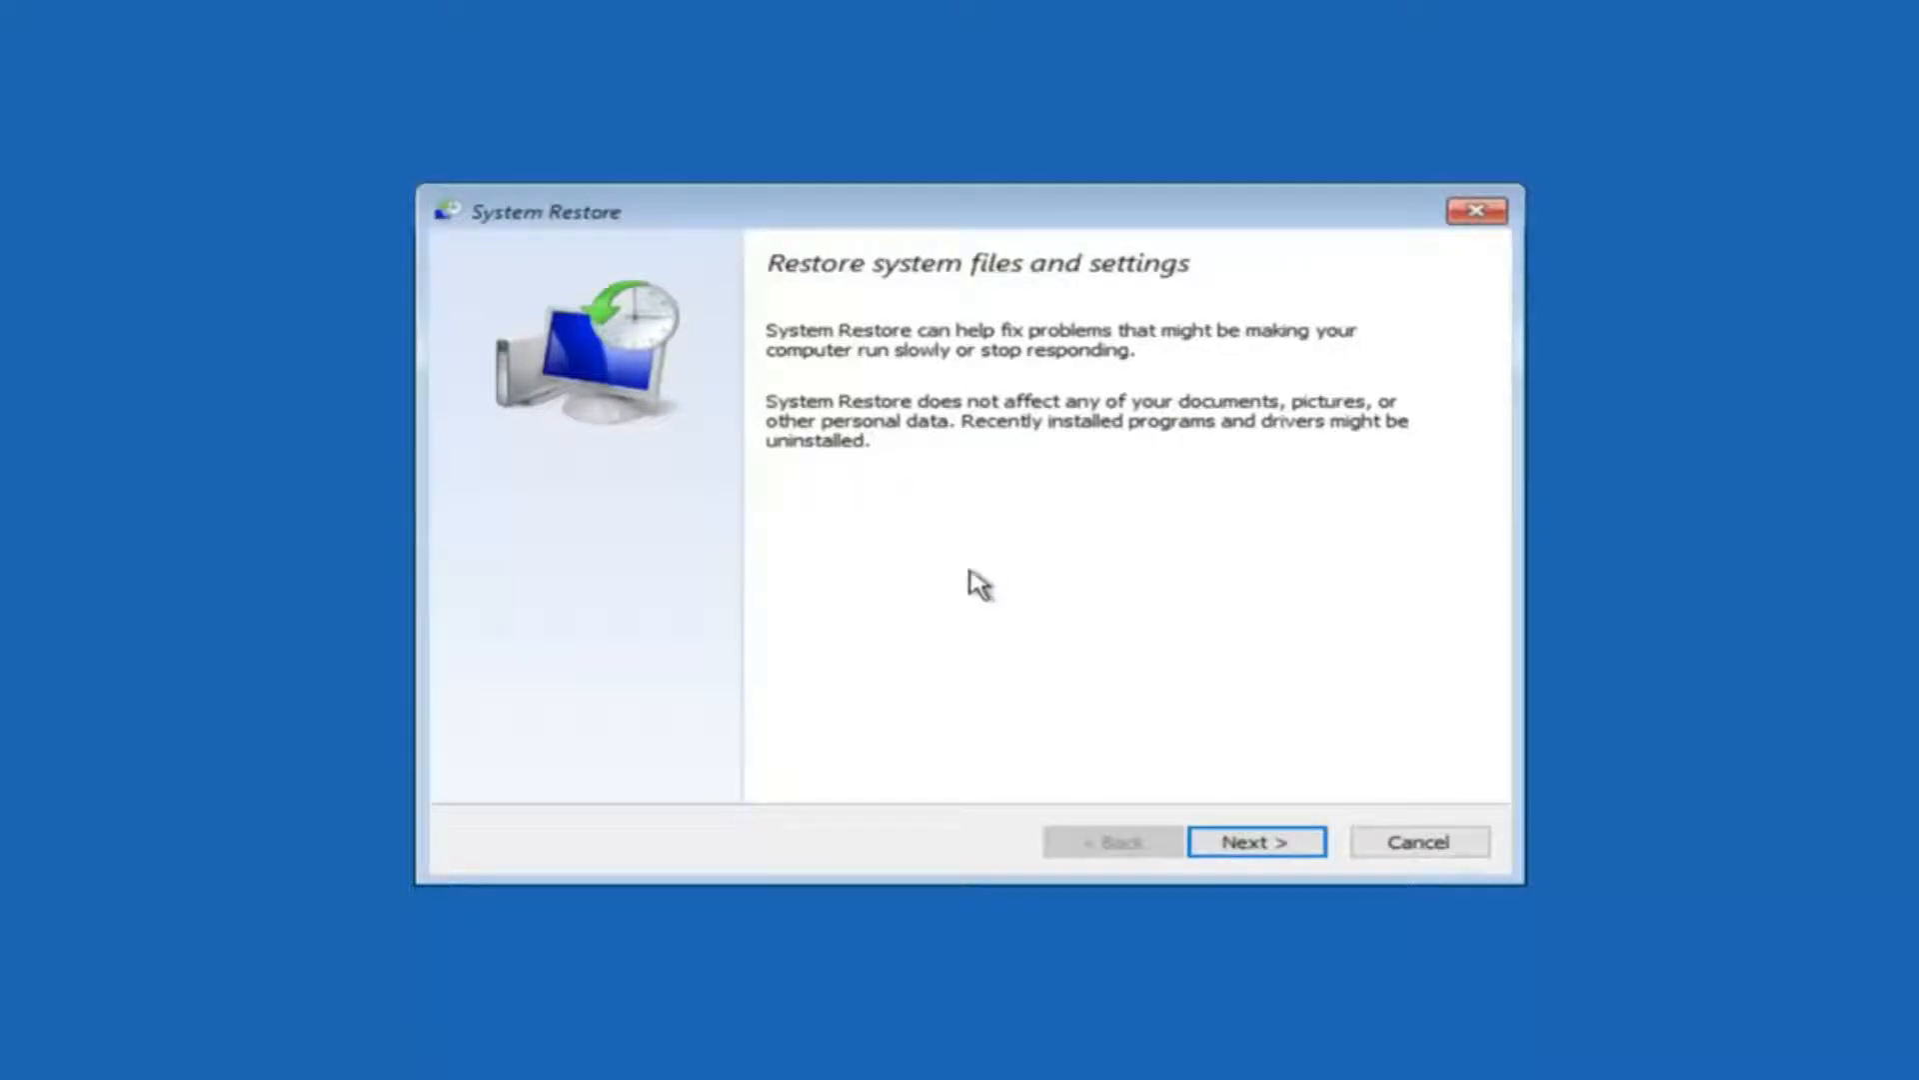
# - Advance the wizard to the list showing the 10/5/2016 'before update' restore point
pyautogui.click(1254, 842)
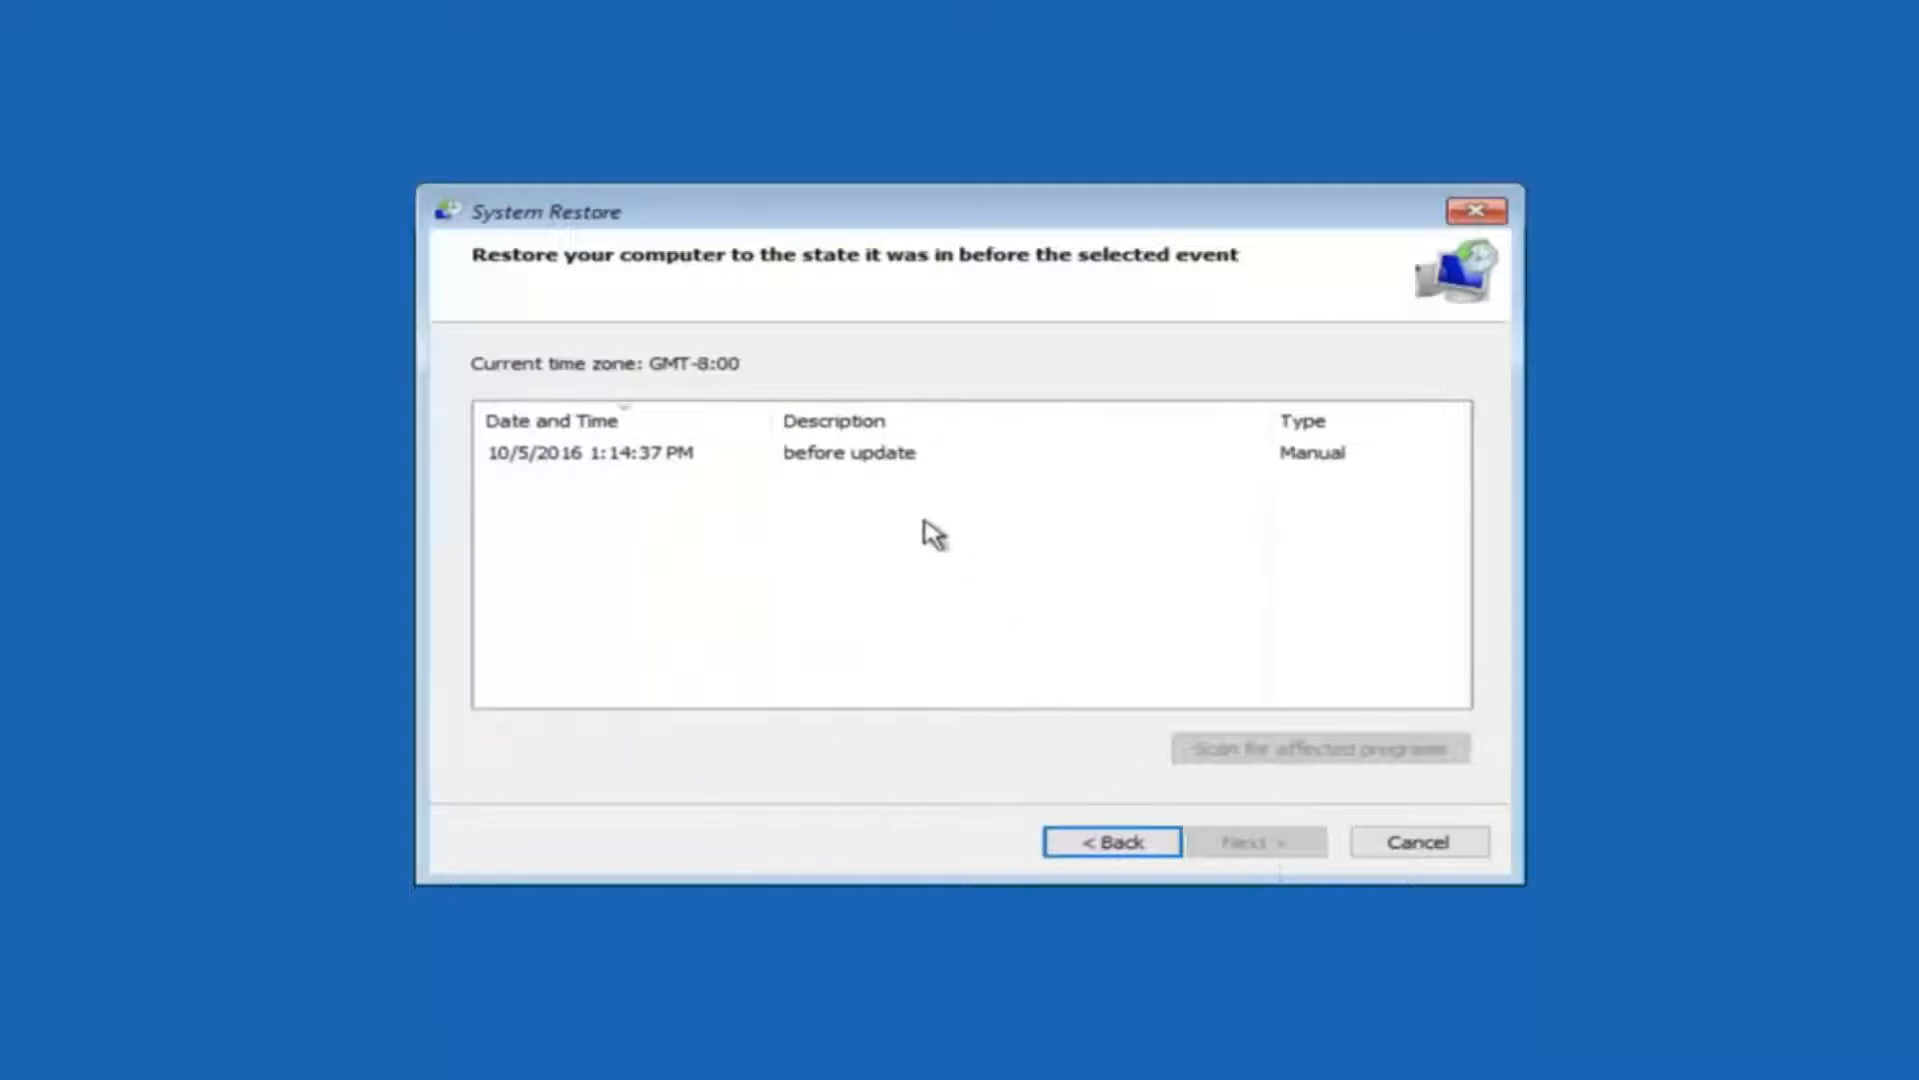
pyautogui.moveTo(585, 463)
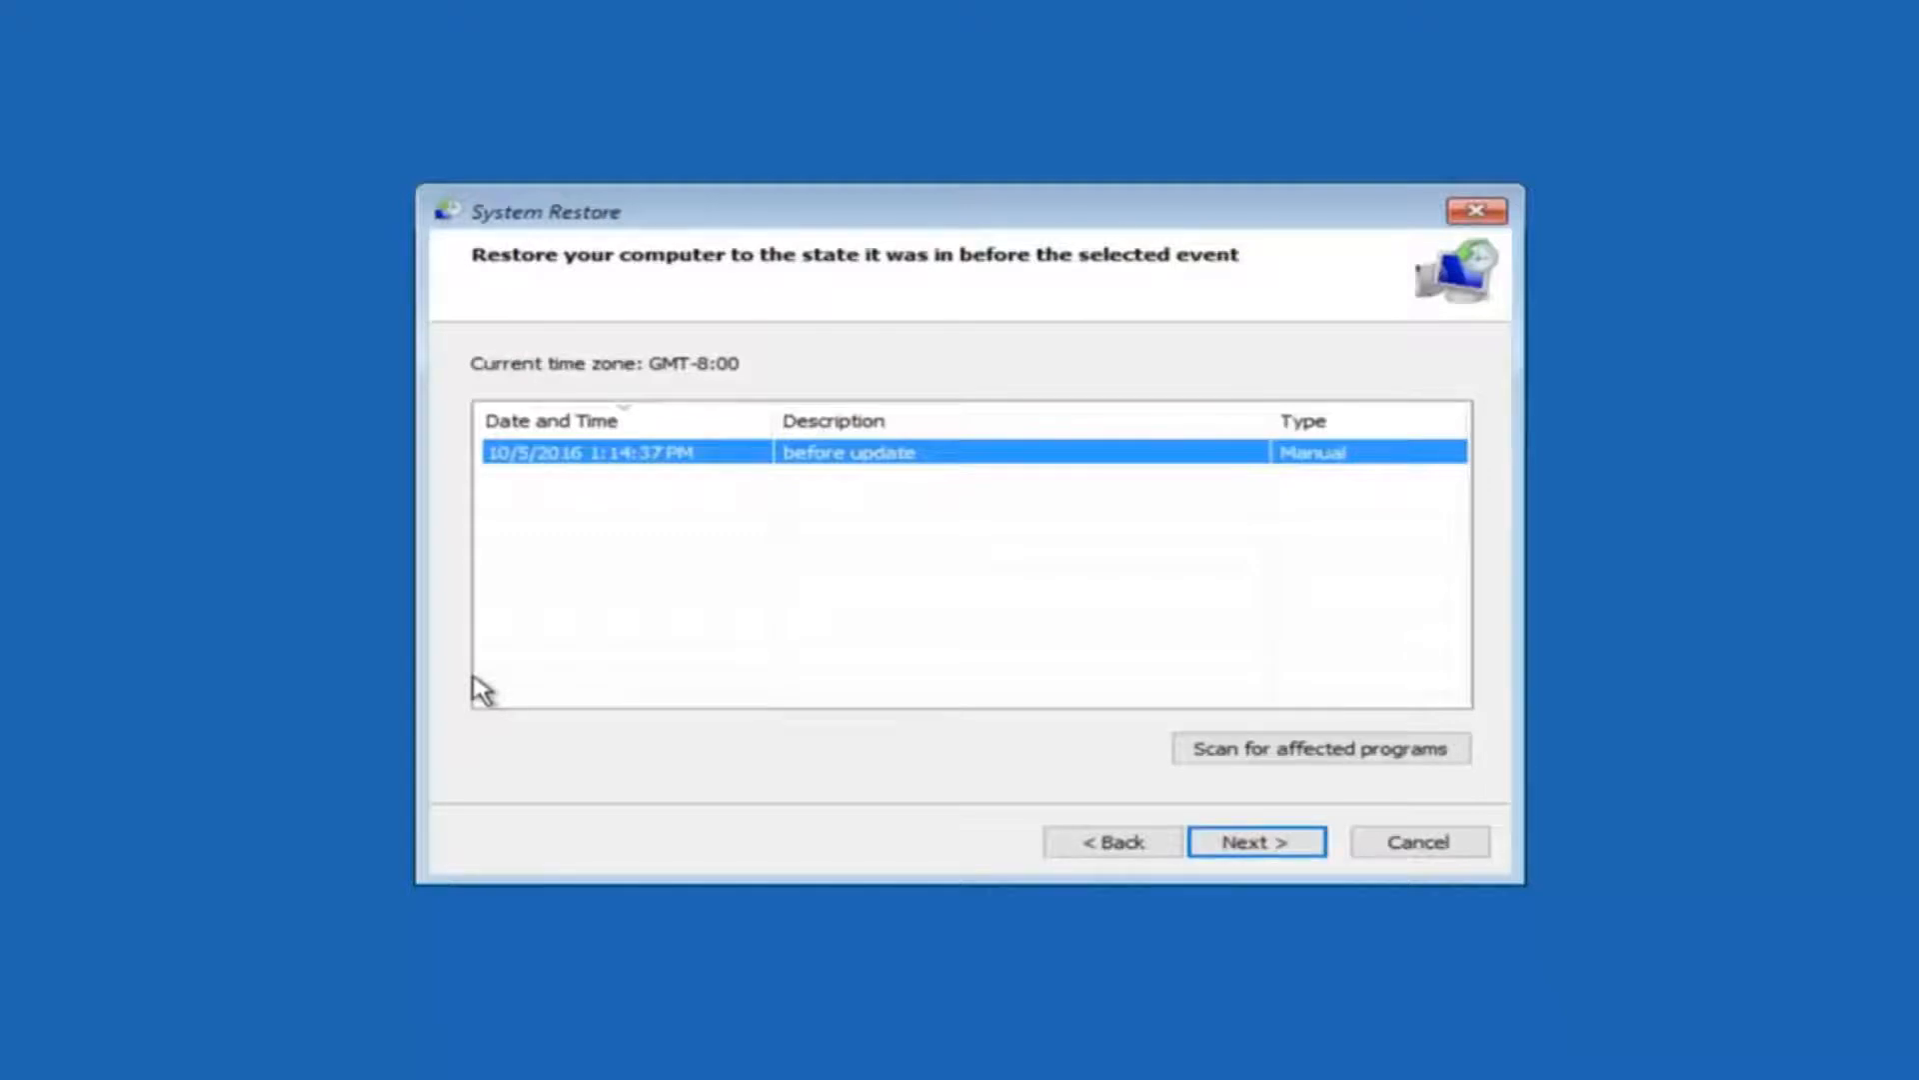
pyautogui.moveTo(601, 475)
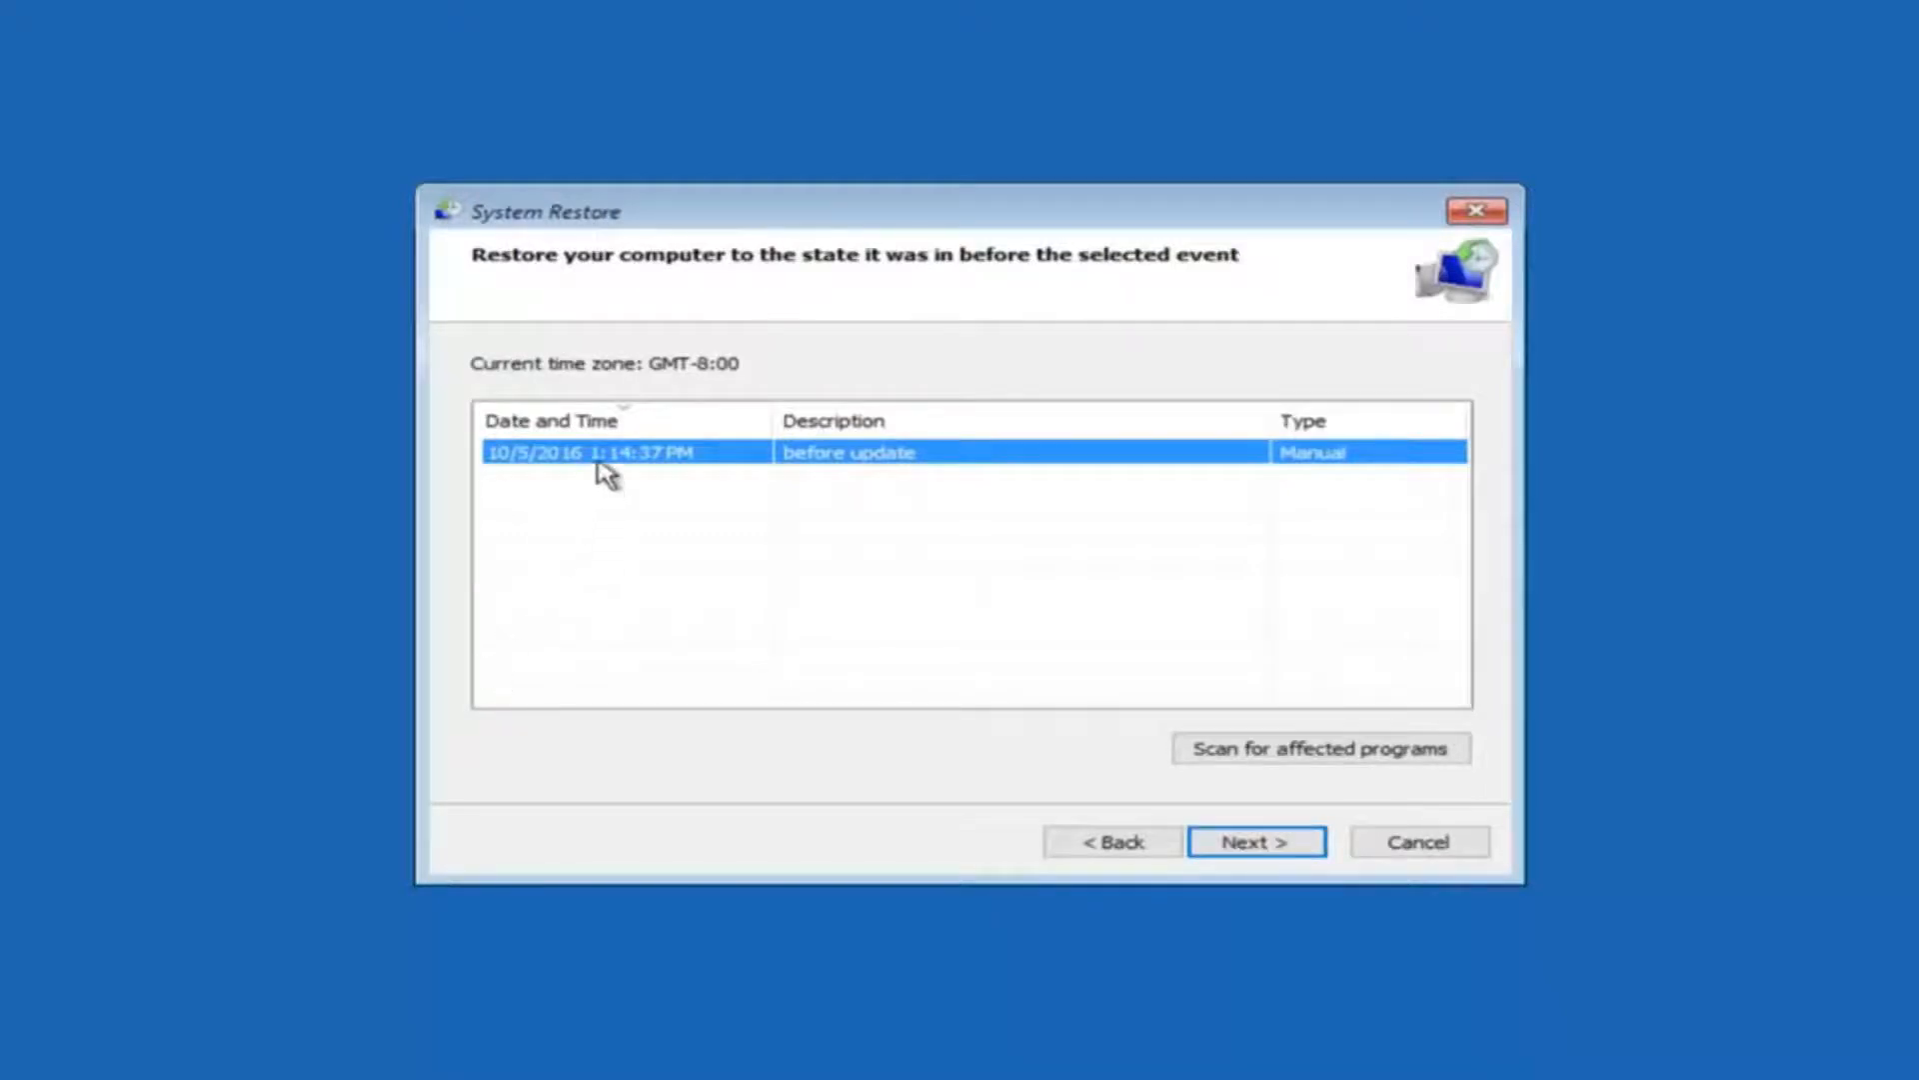
pyautogui.moveTo(1097, 666)
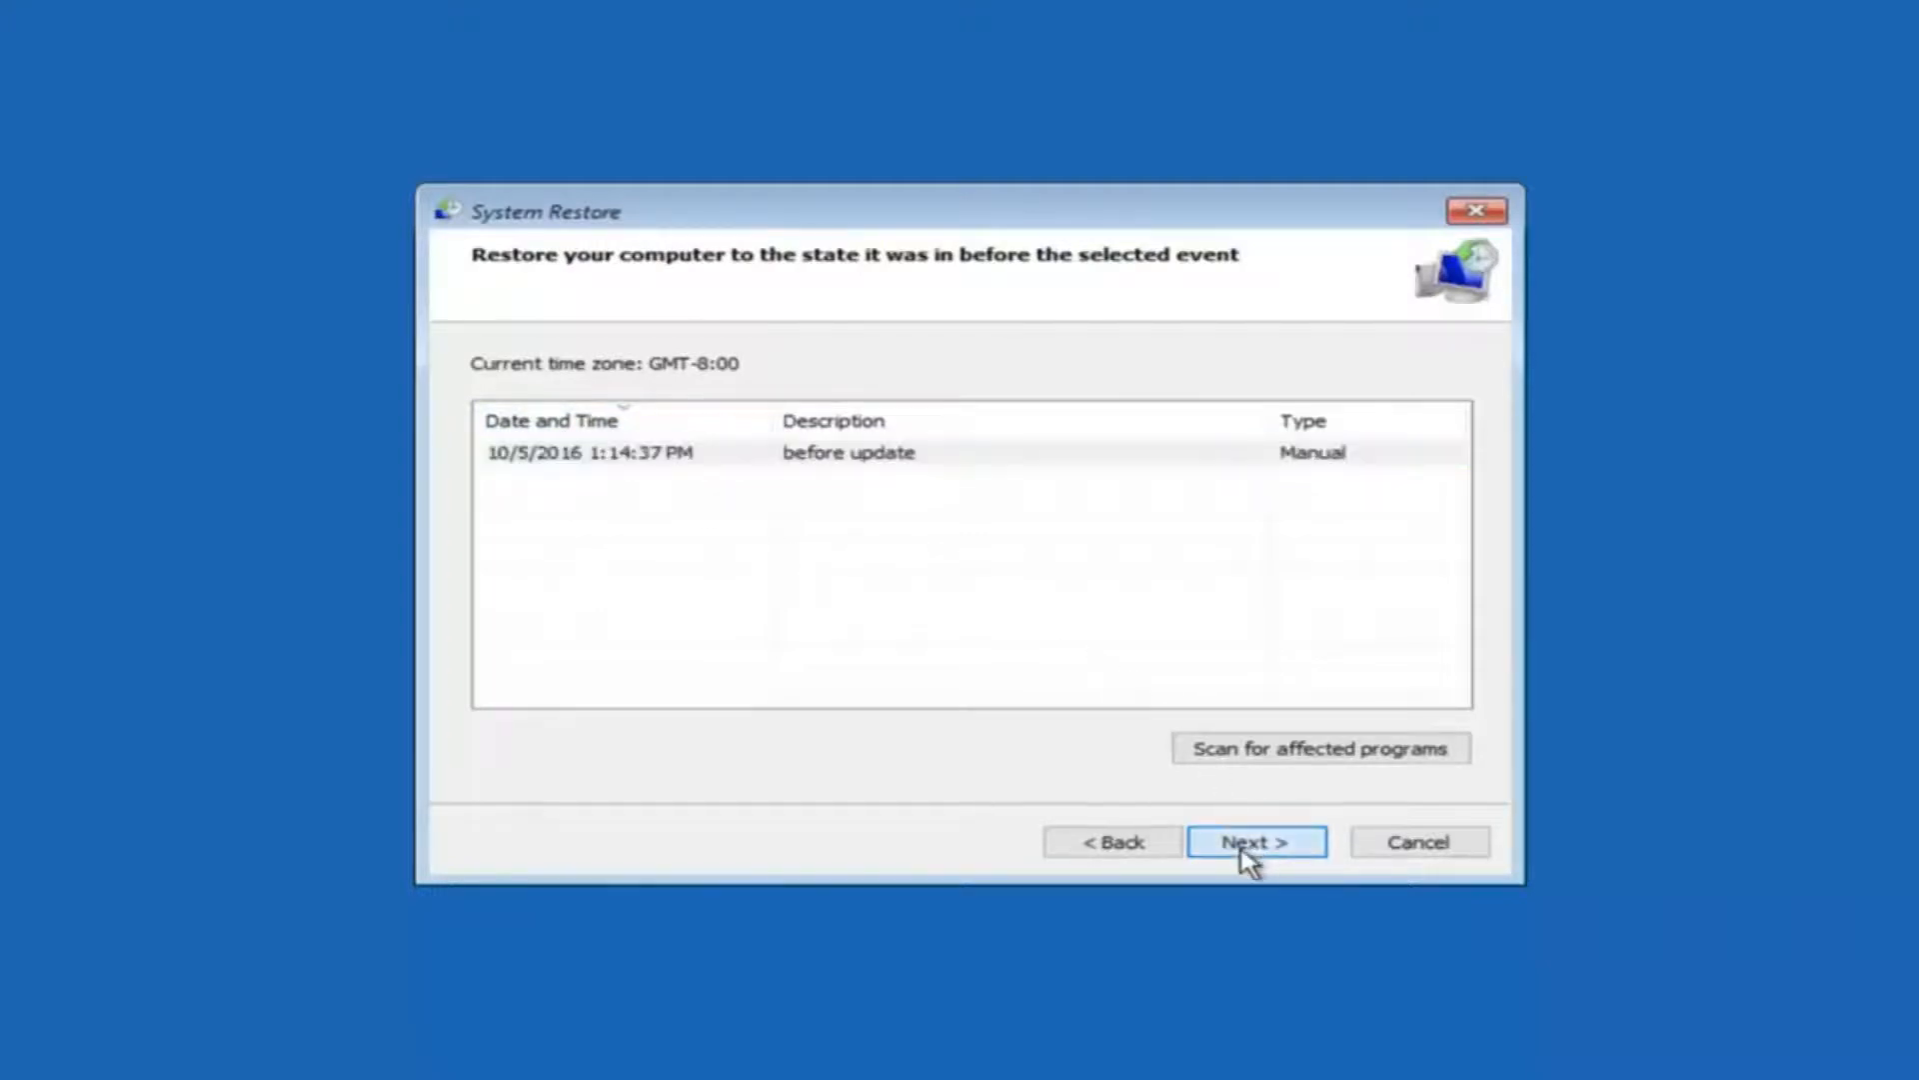
# - Confirm the 'before update' restore point for Local Disk (C:) and finish the wizard
pyautogui.click(1254, 840)
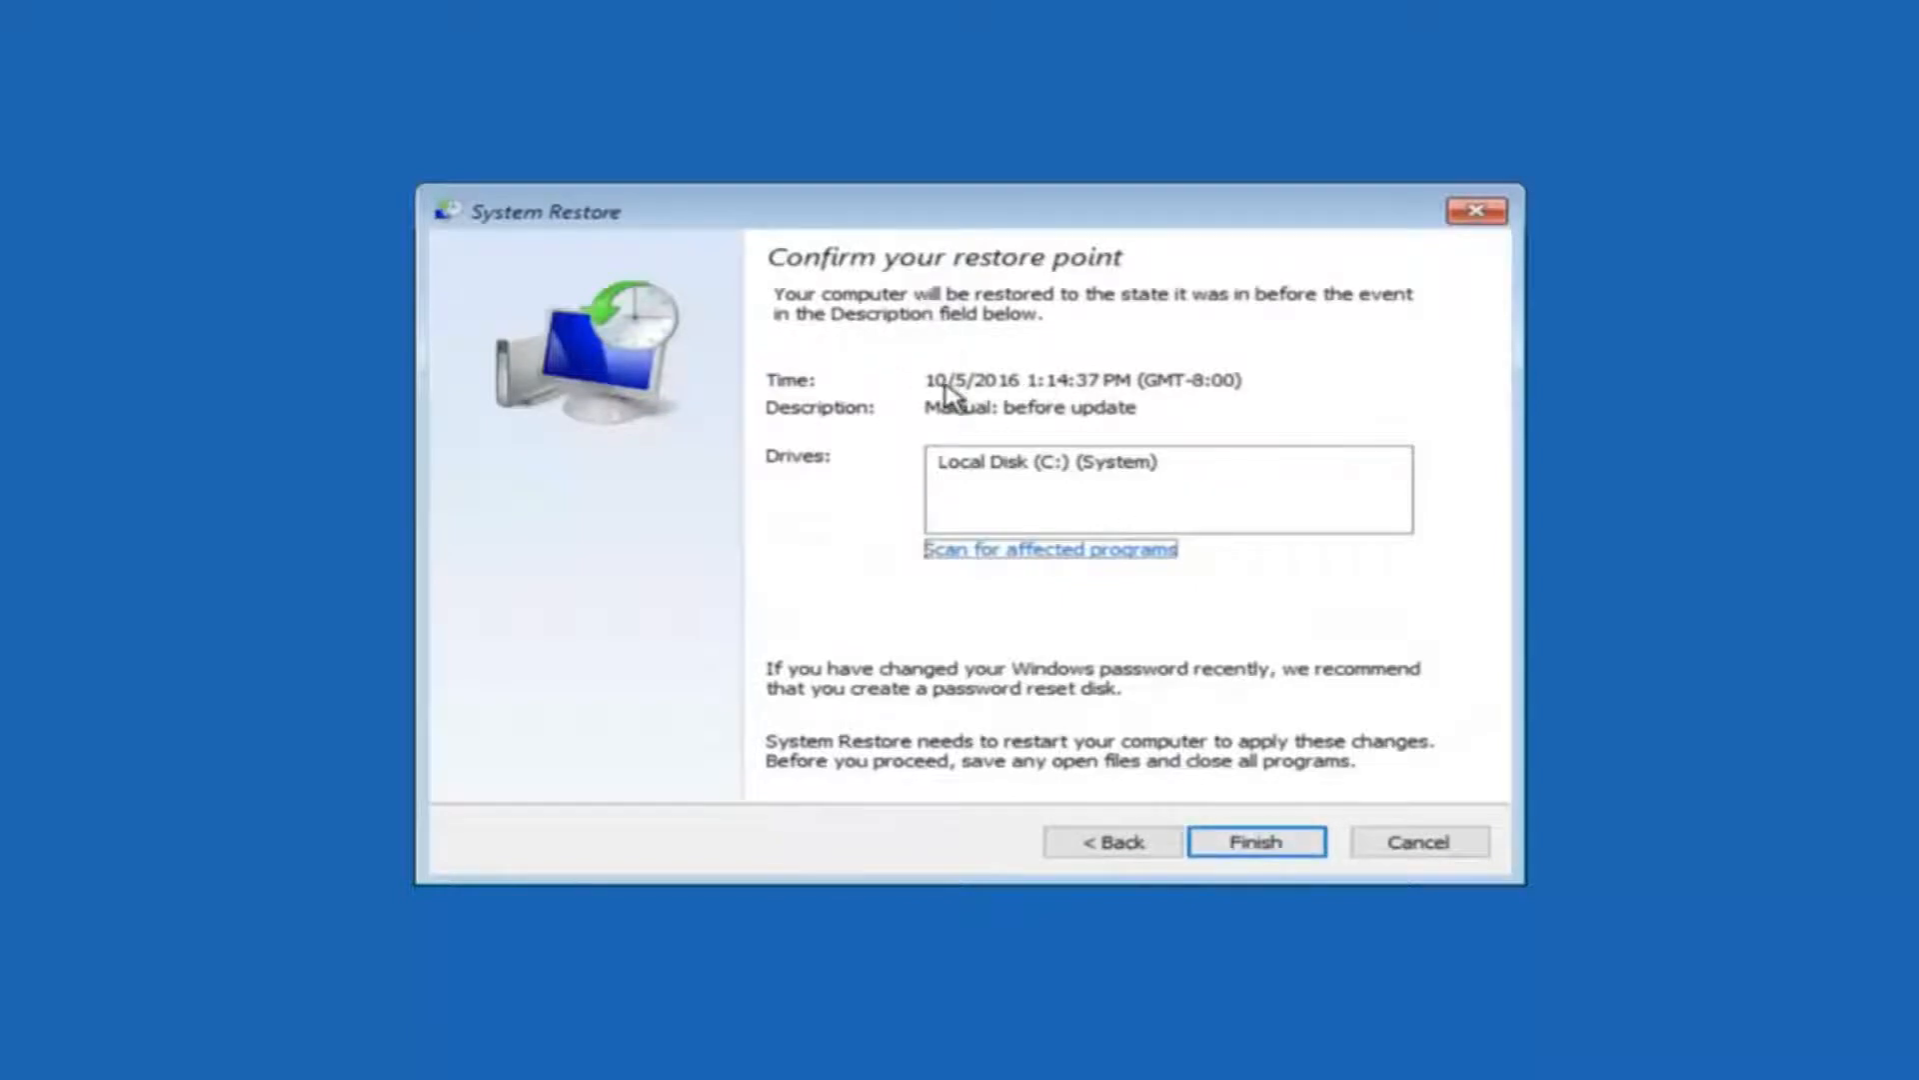
pyautogui.moveTo(1218, 389)
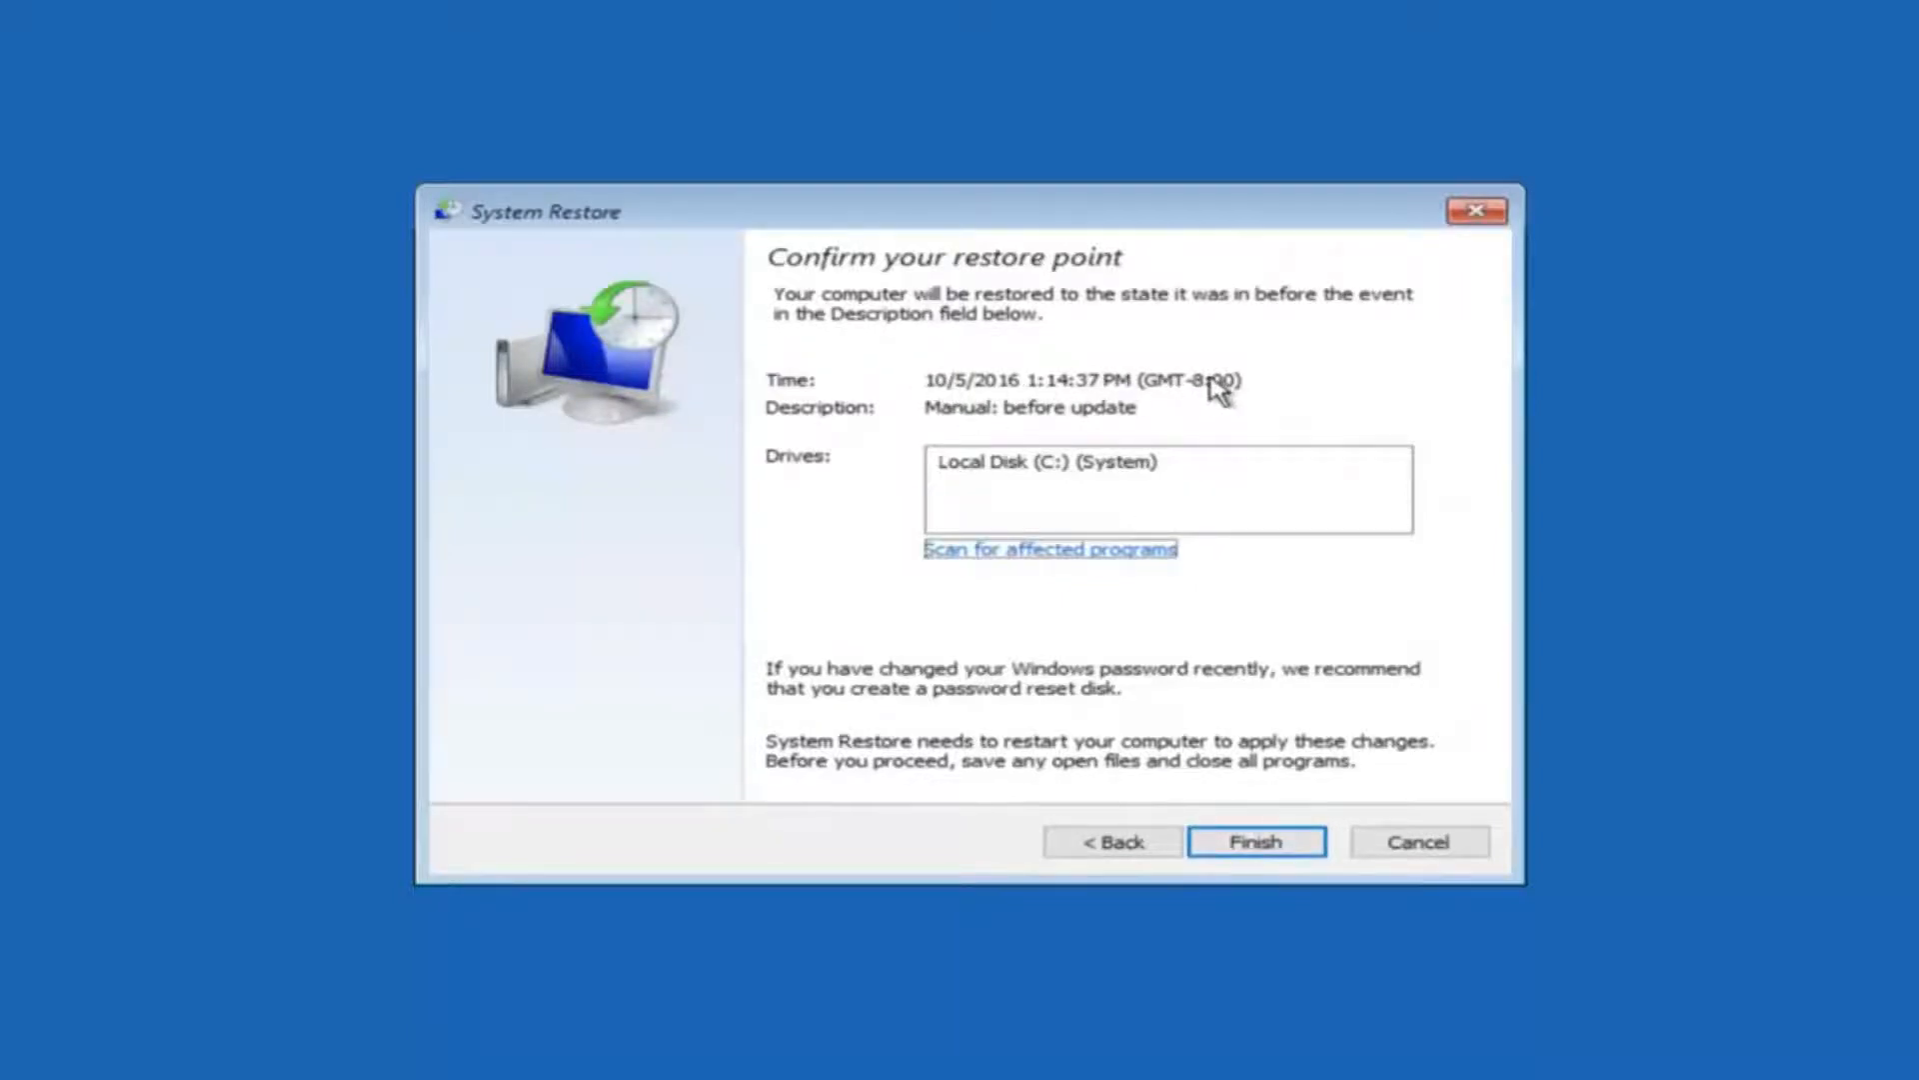
pyautogui.moveTo(976, 497)
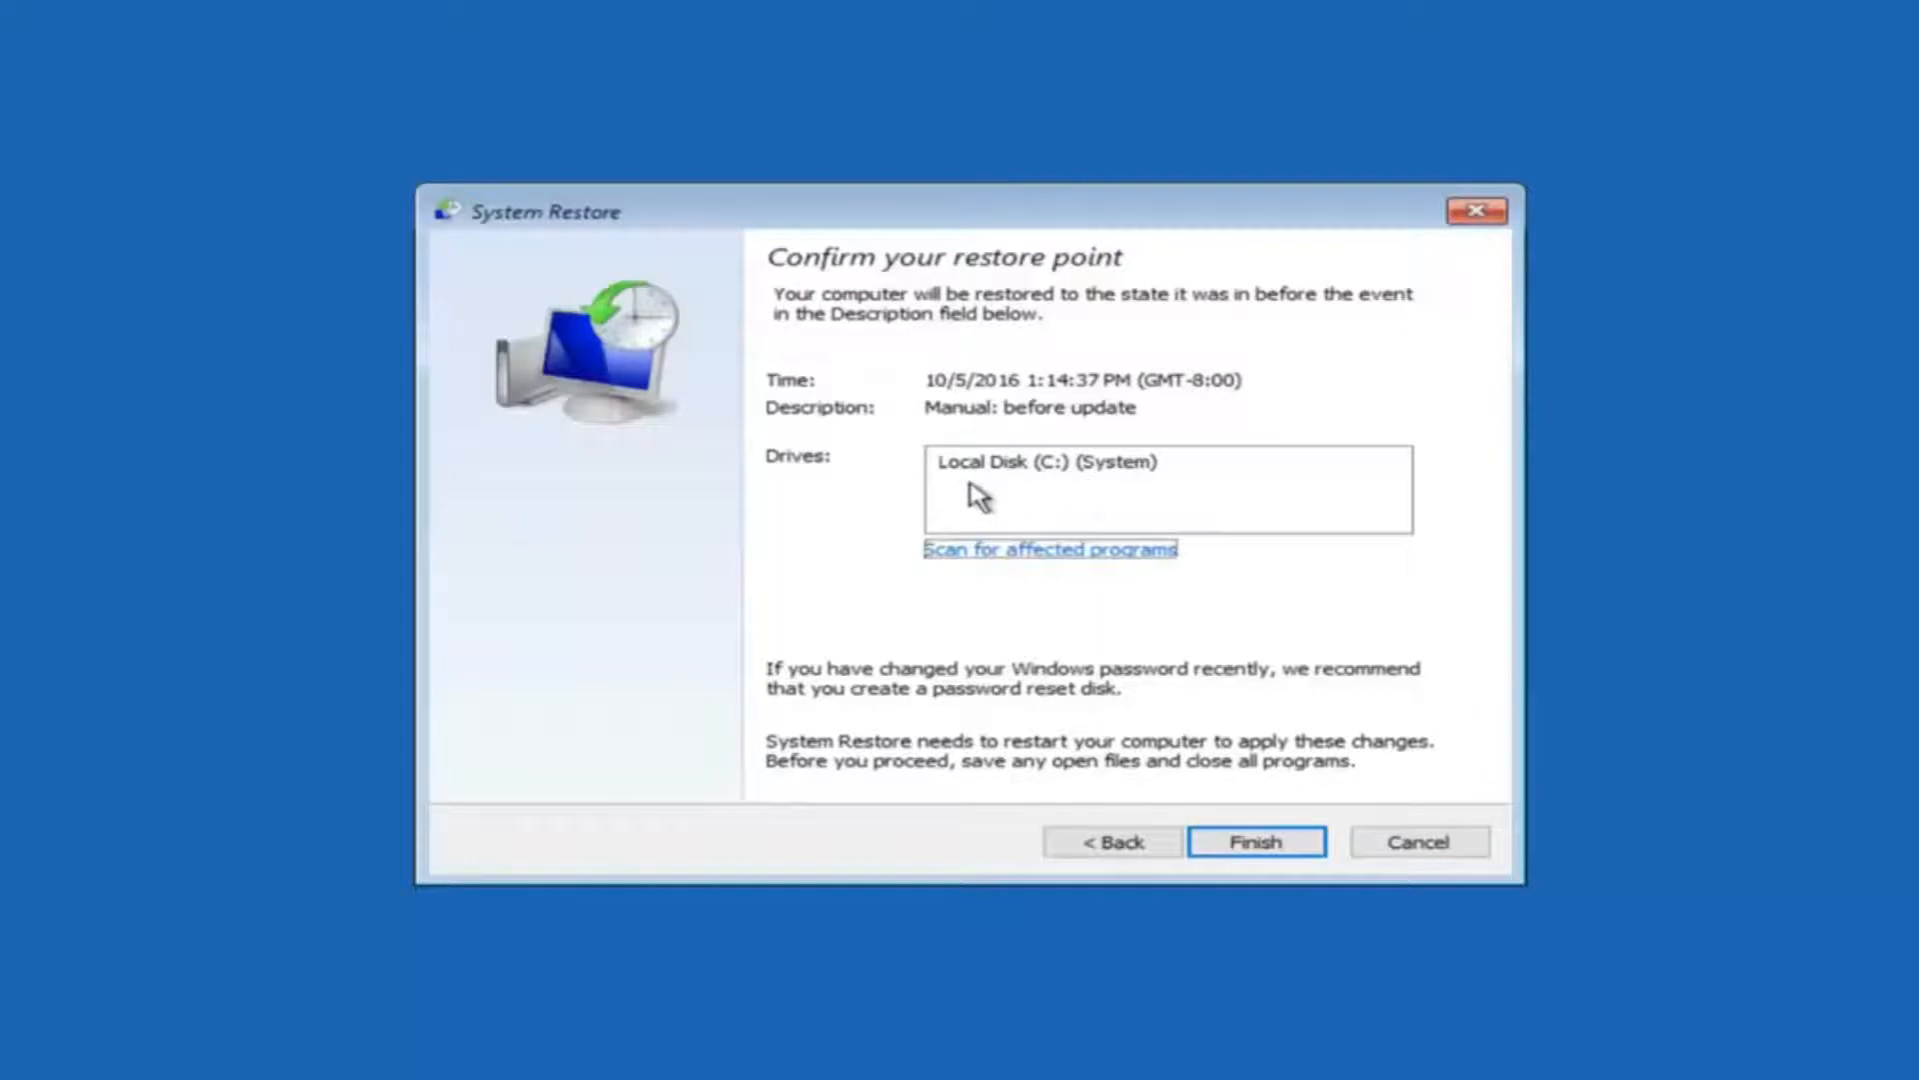
pyautogui.moveTo(1221, 833)
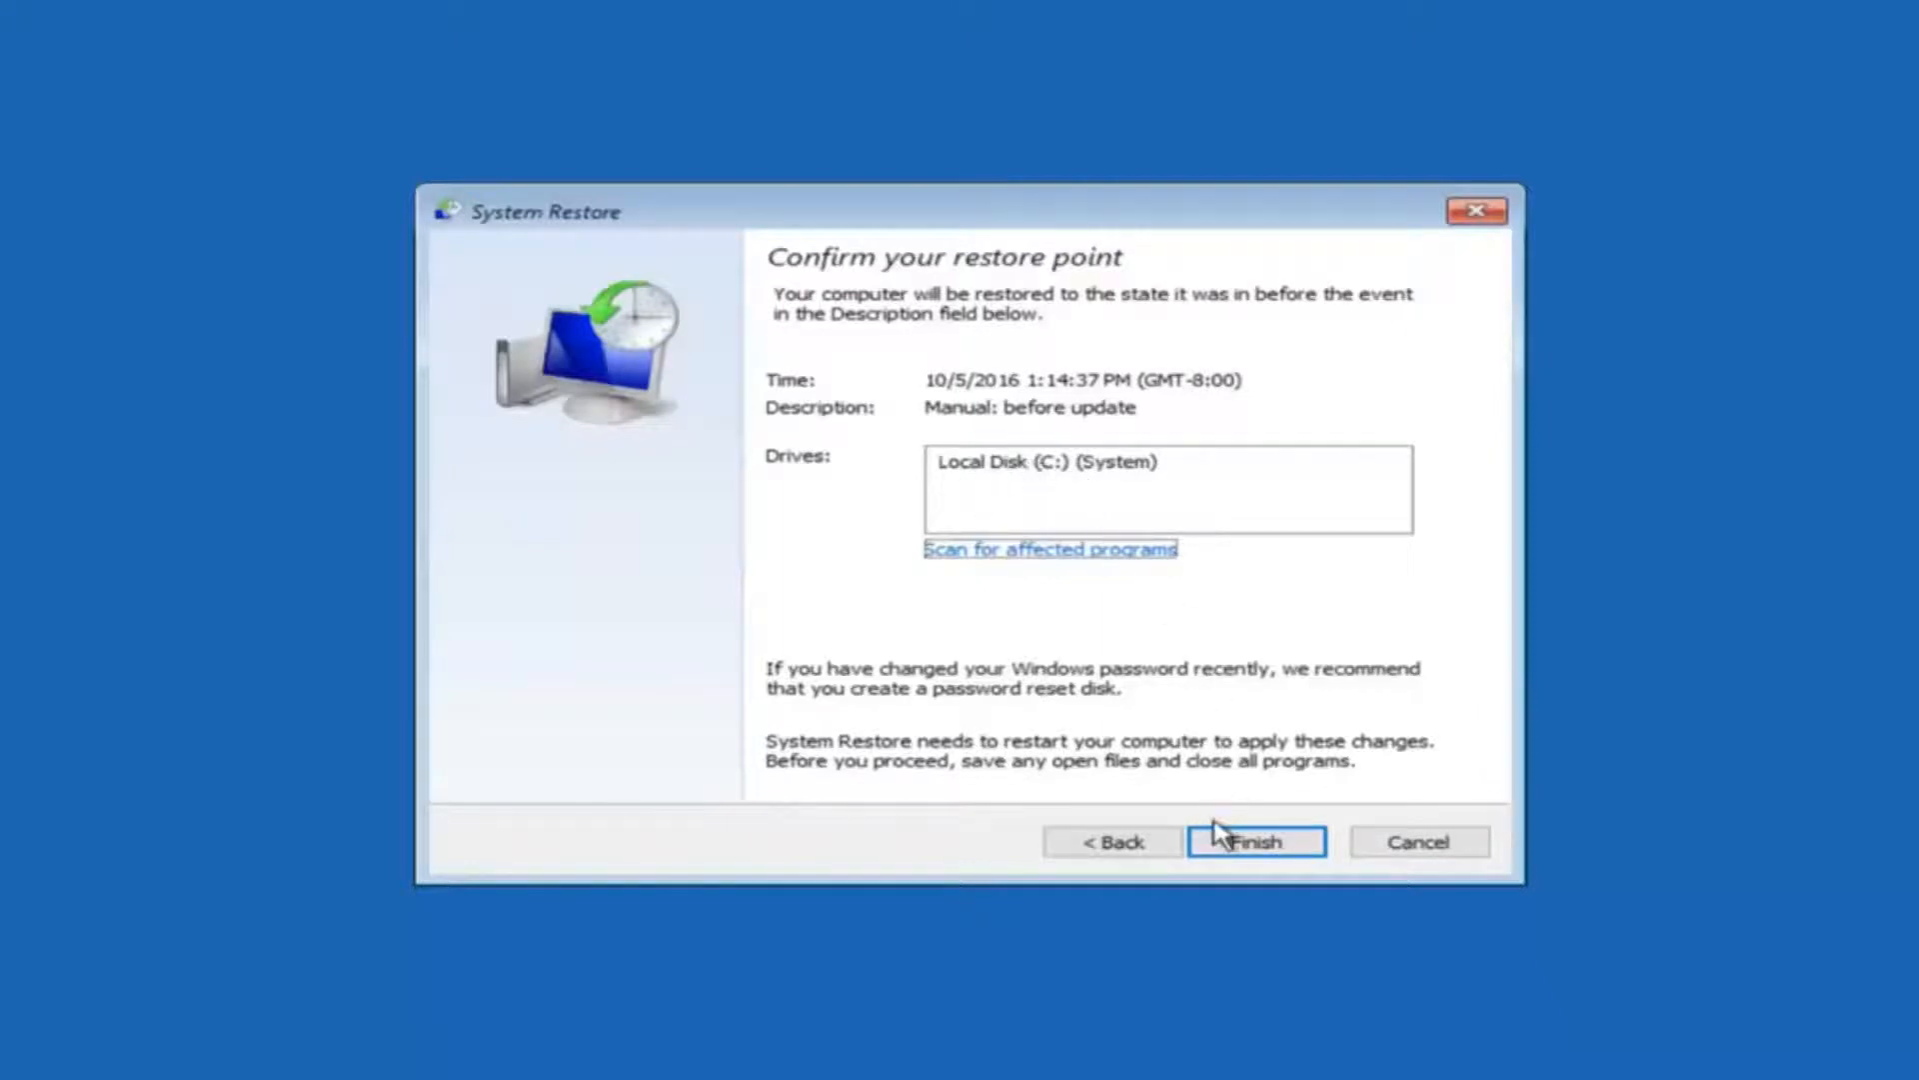
pyautogui.moveTo(872, 696)
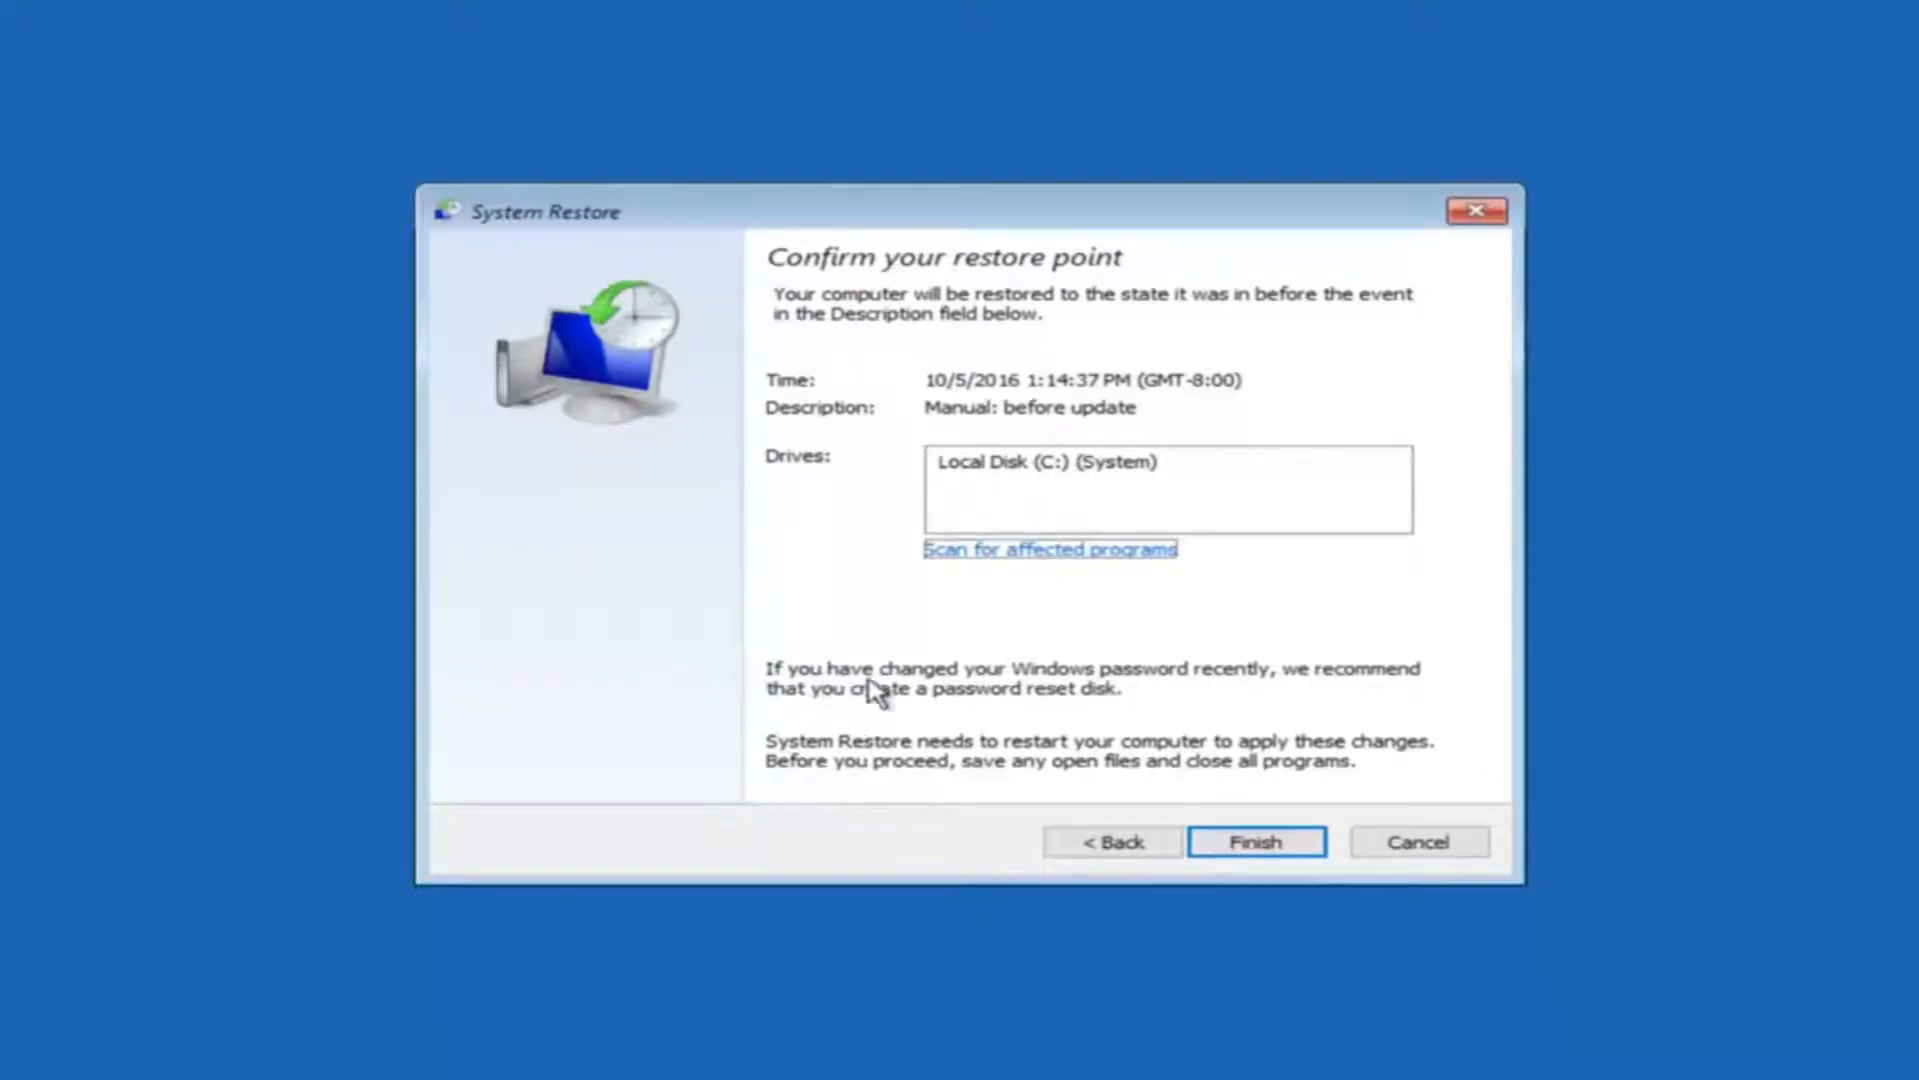
pyautogui.moveTo(1058, 697)
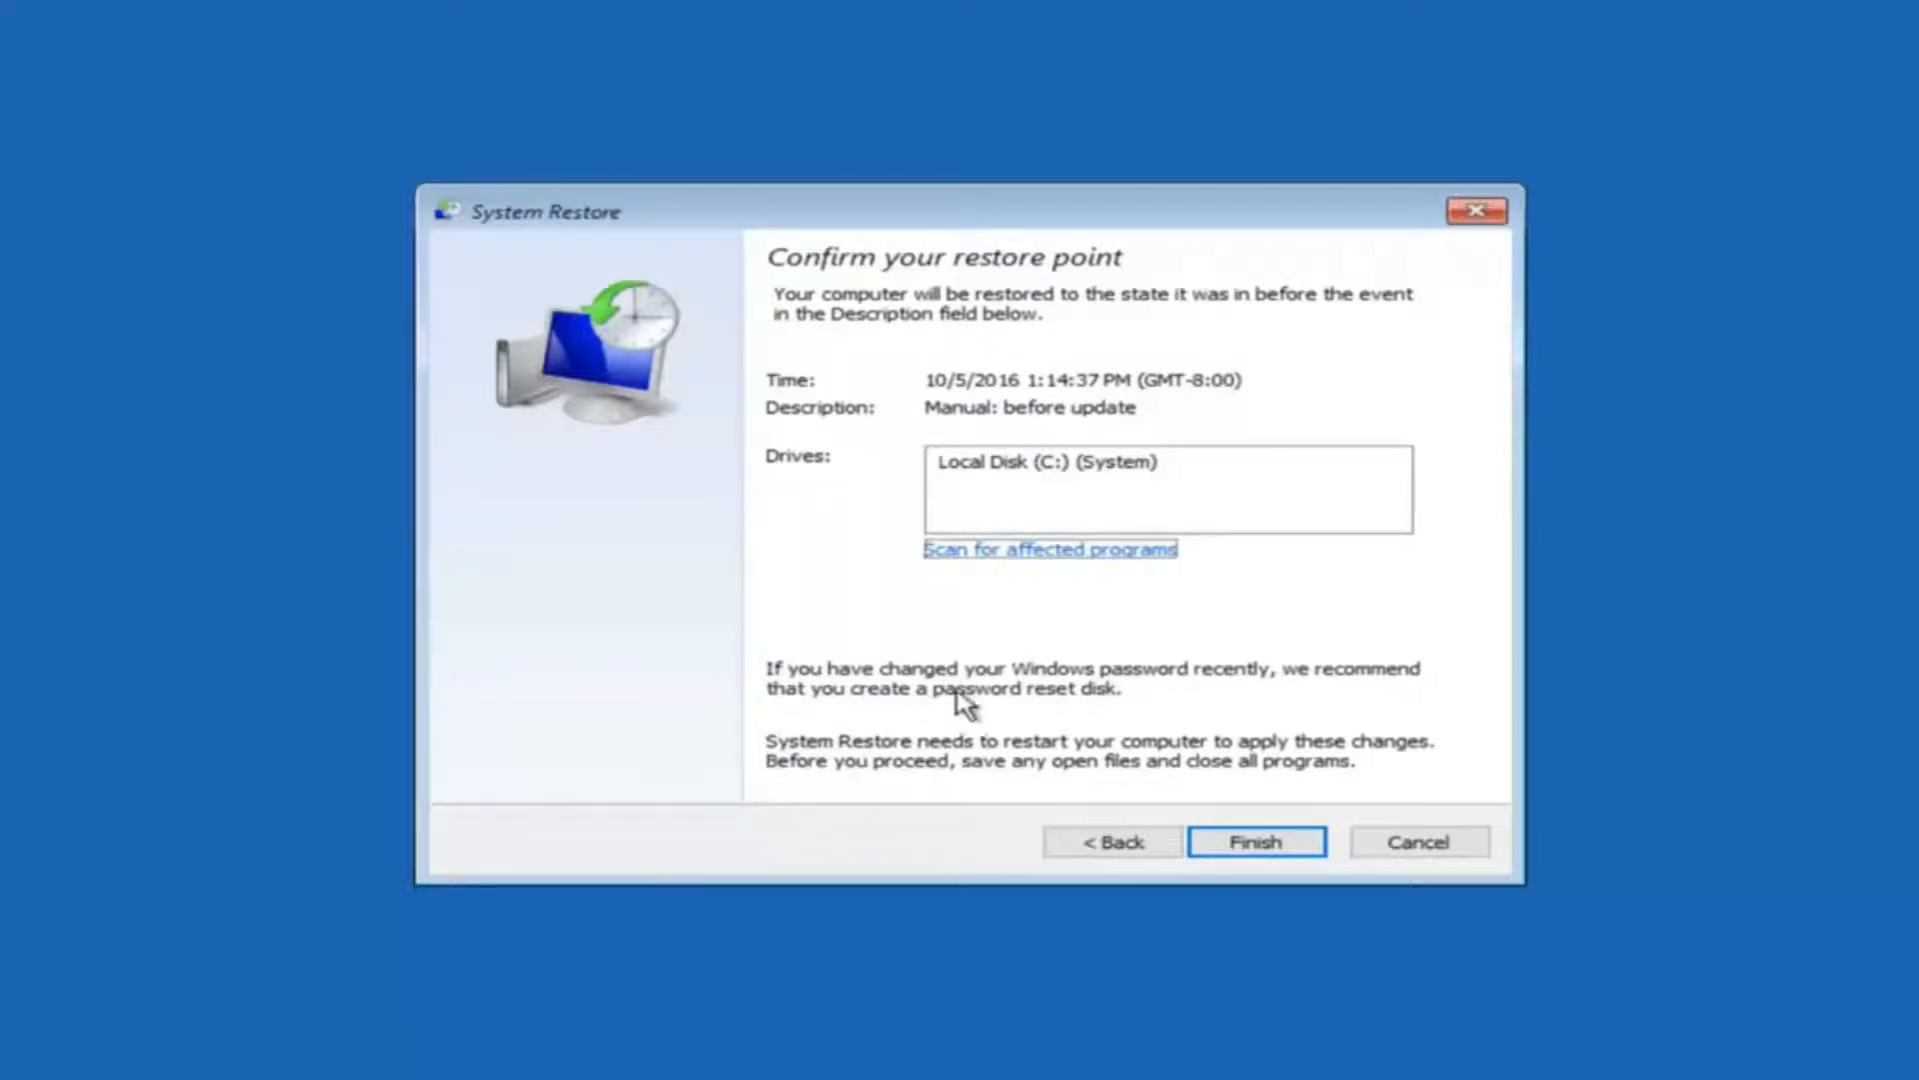
pyautogui.moveTo(1041, 710)
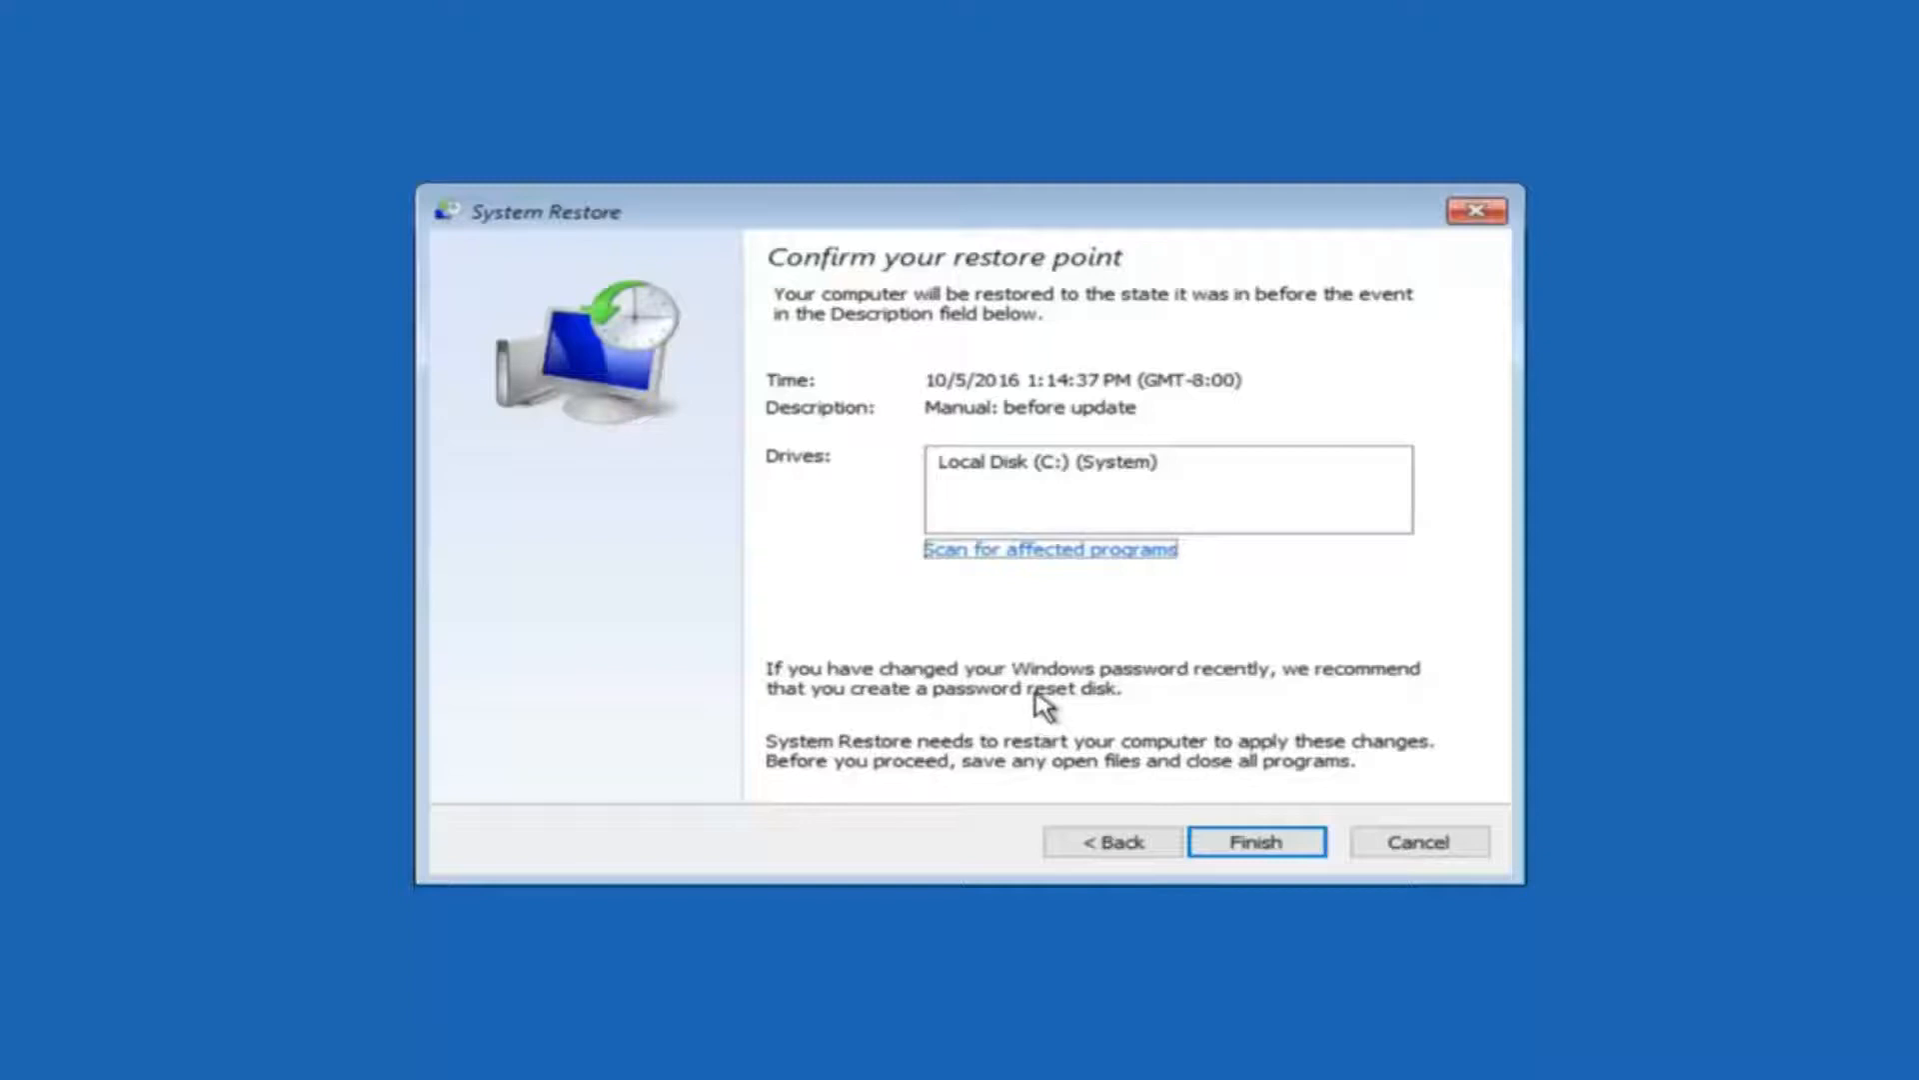
pyautogui.moveTo(1247, 738)
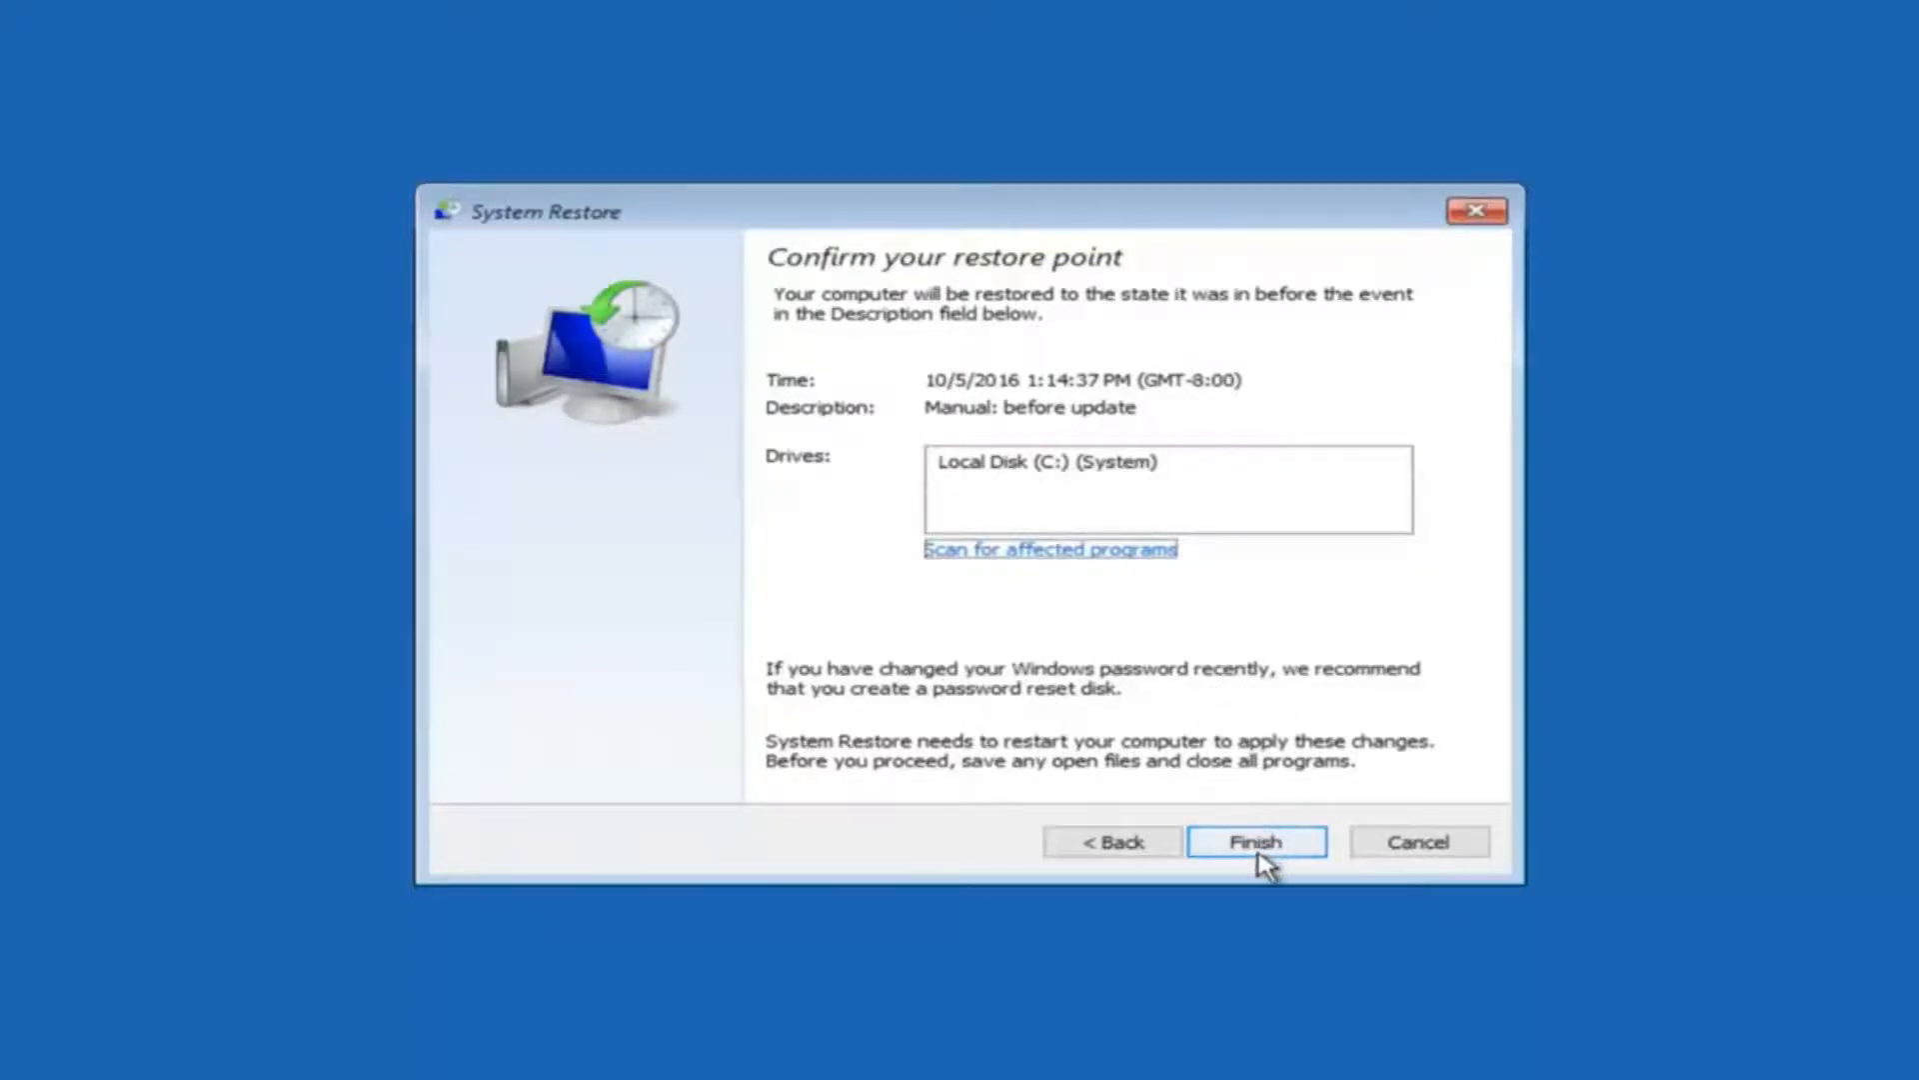
pyautogui.click(1255, 841)
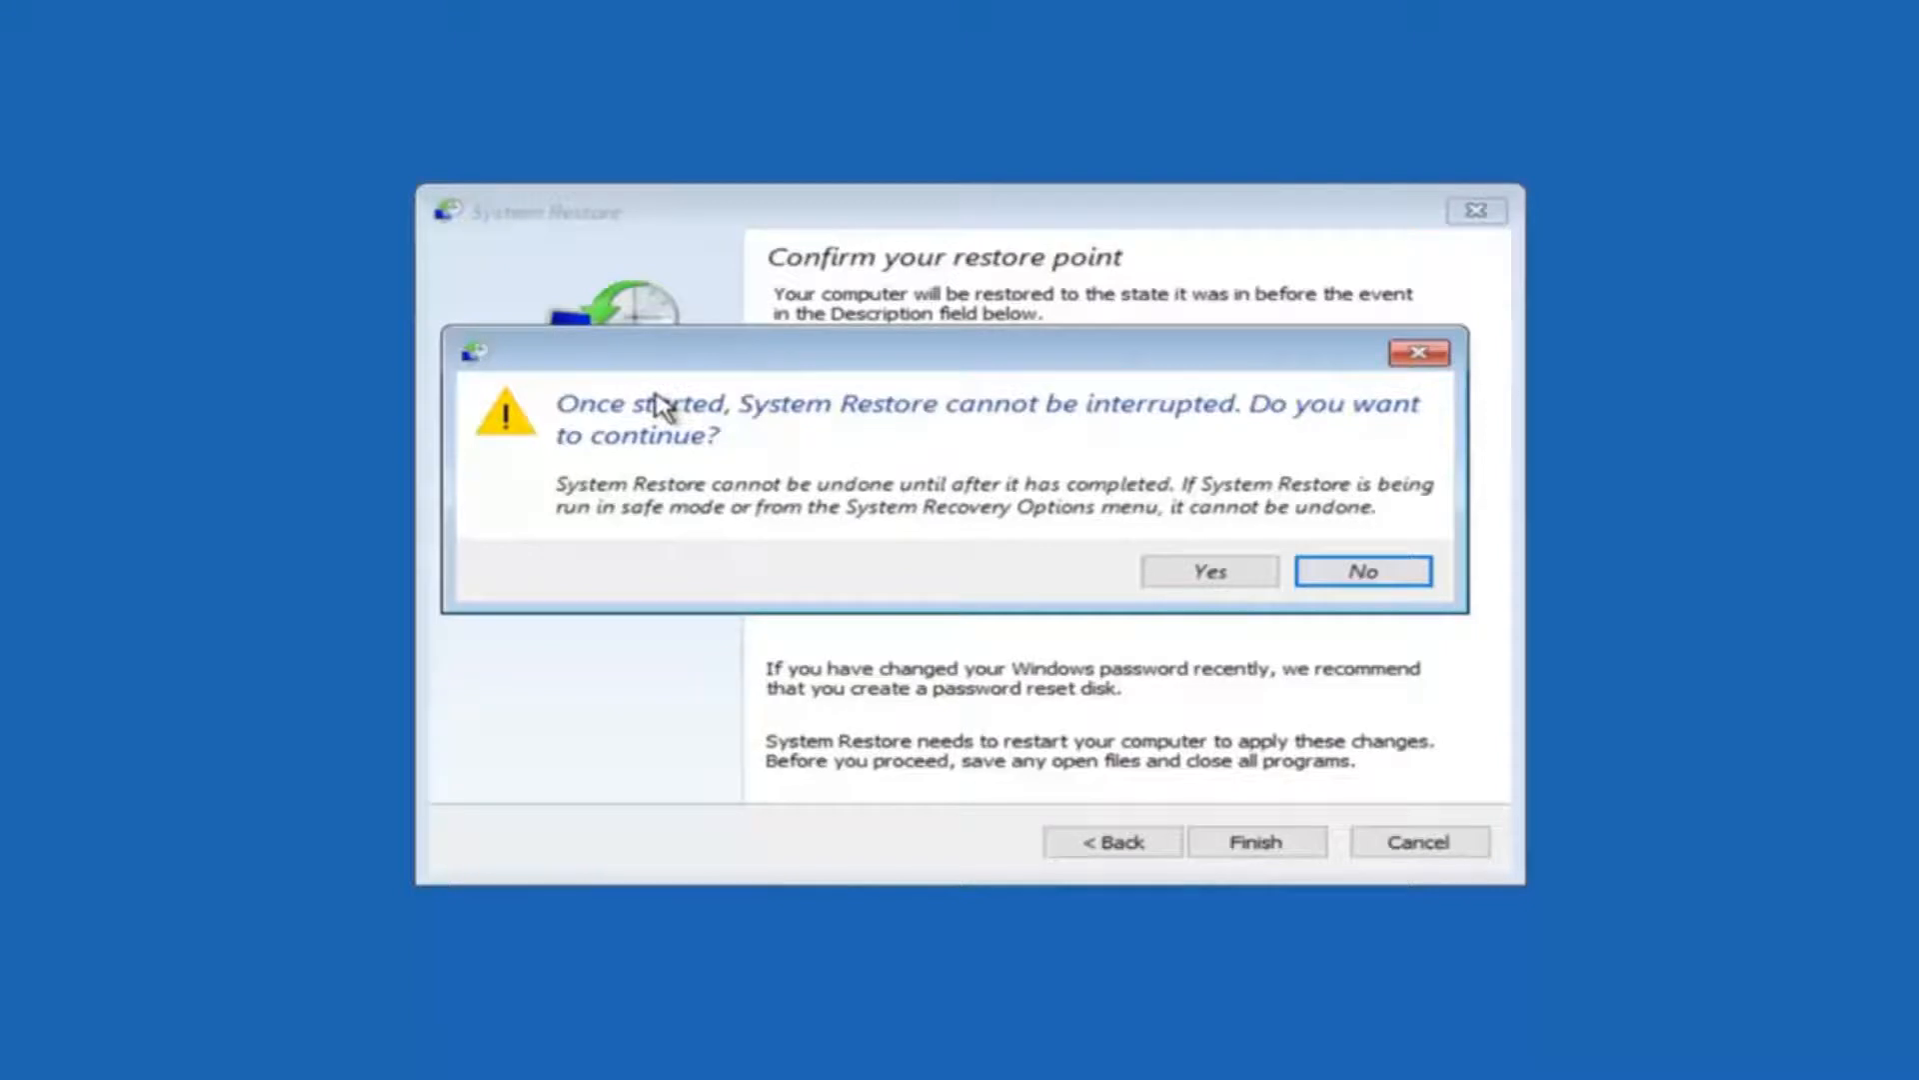
pyautogui.moveTo(661, 469)
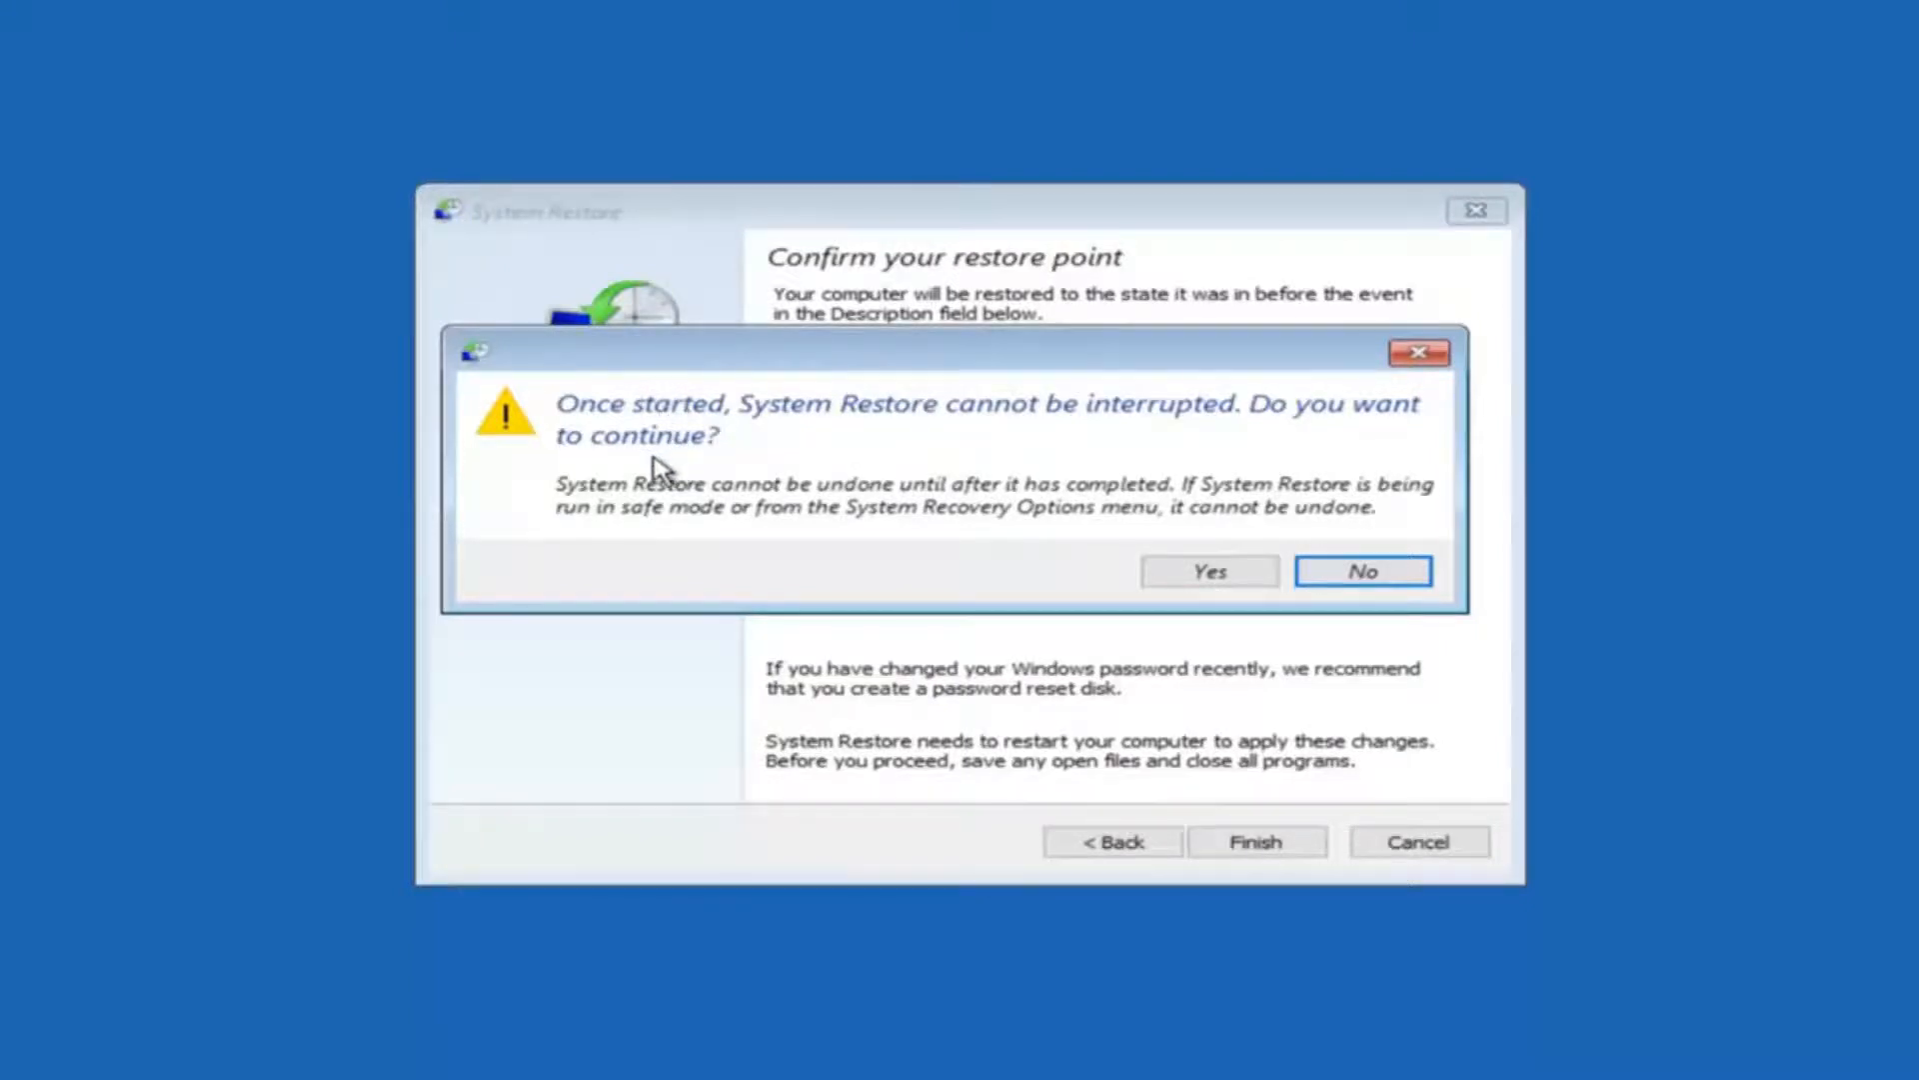
pyautogui.moveTo(1195, 626)
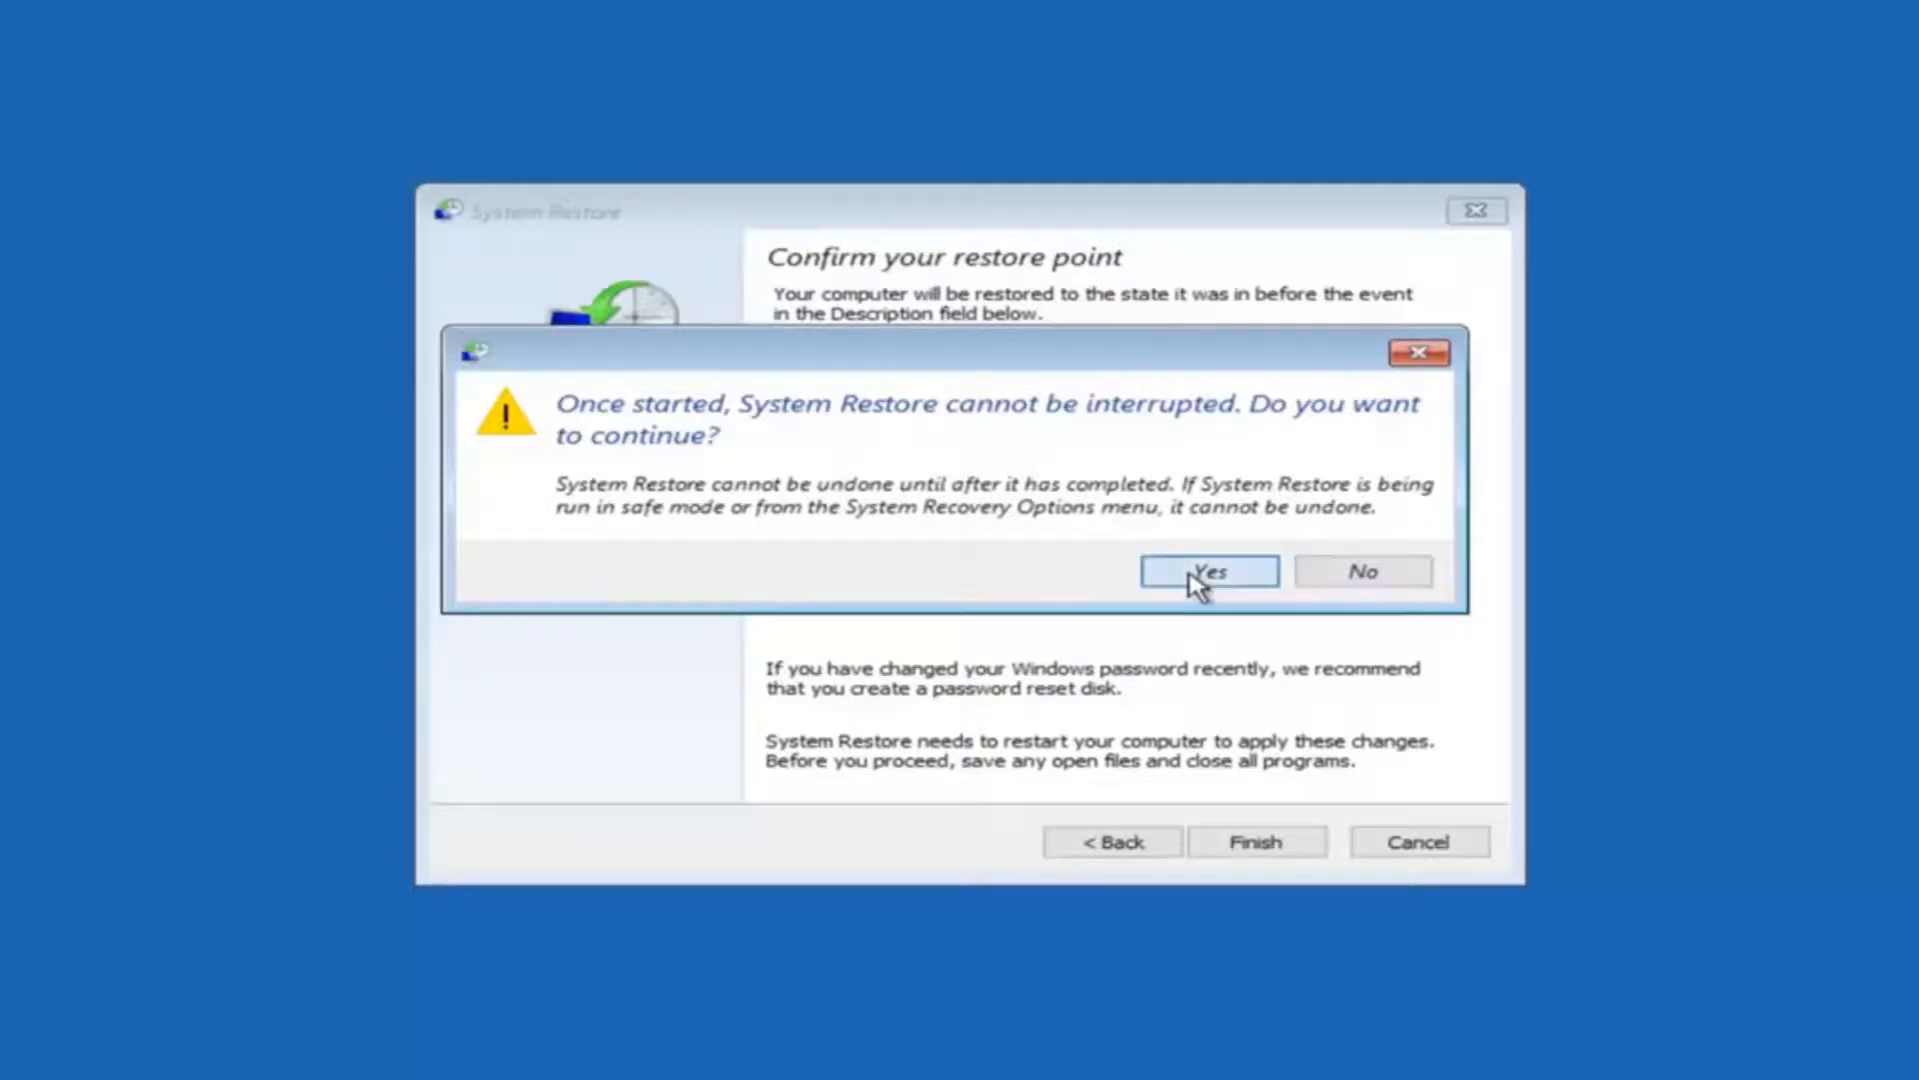
# - Accept the uninterruptible-restore warning so the restore to 10/5/2016 runs to completion
pyautogui.click(1207, 570)
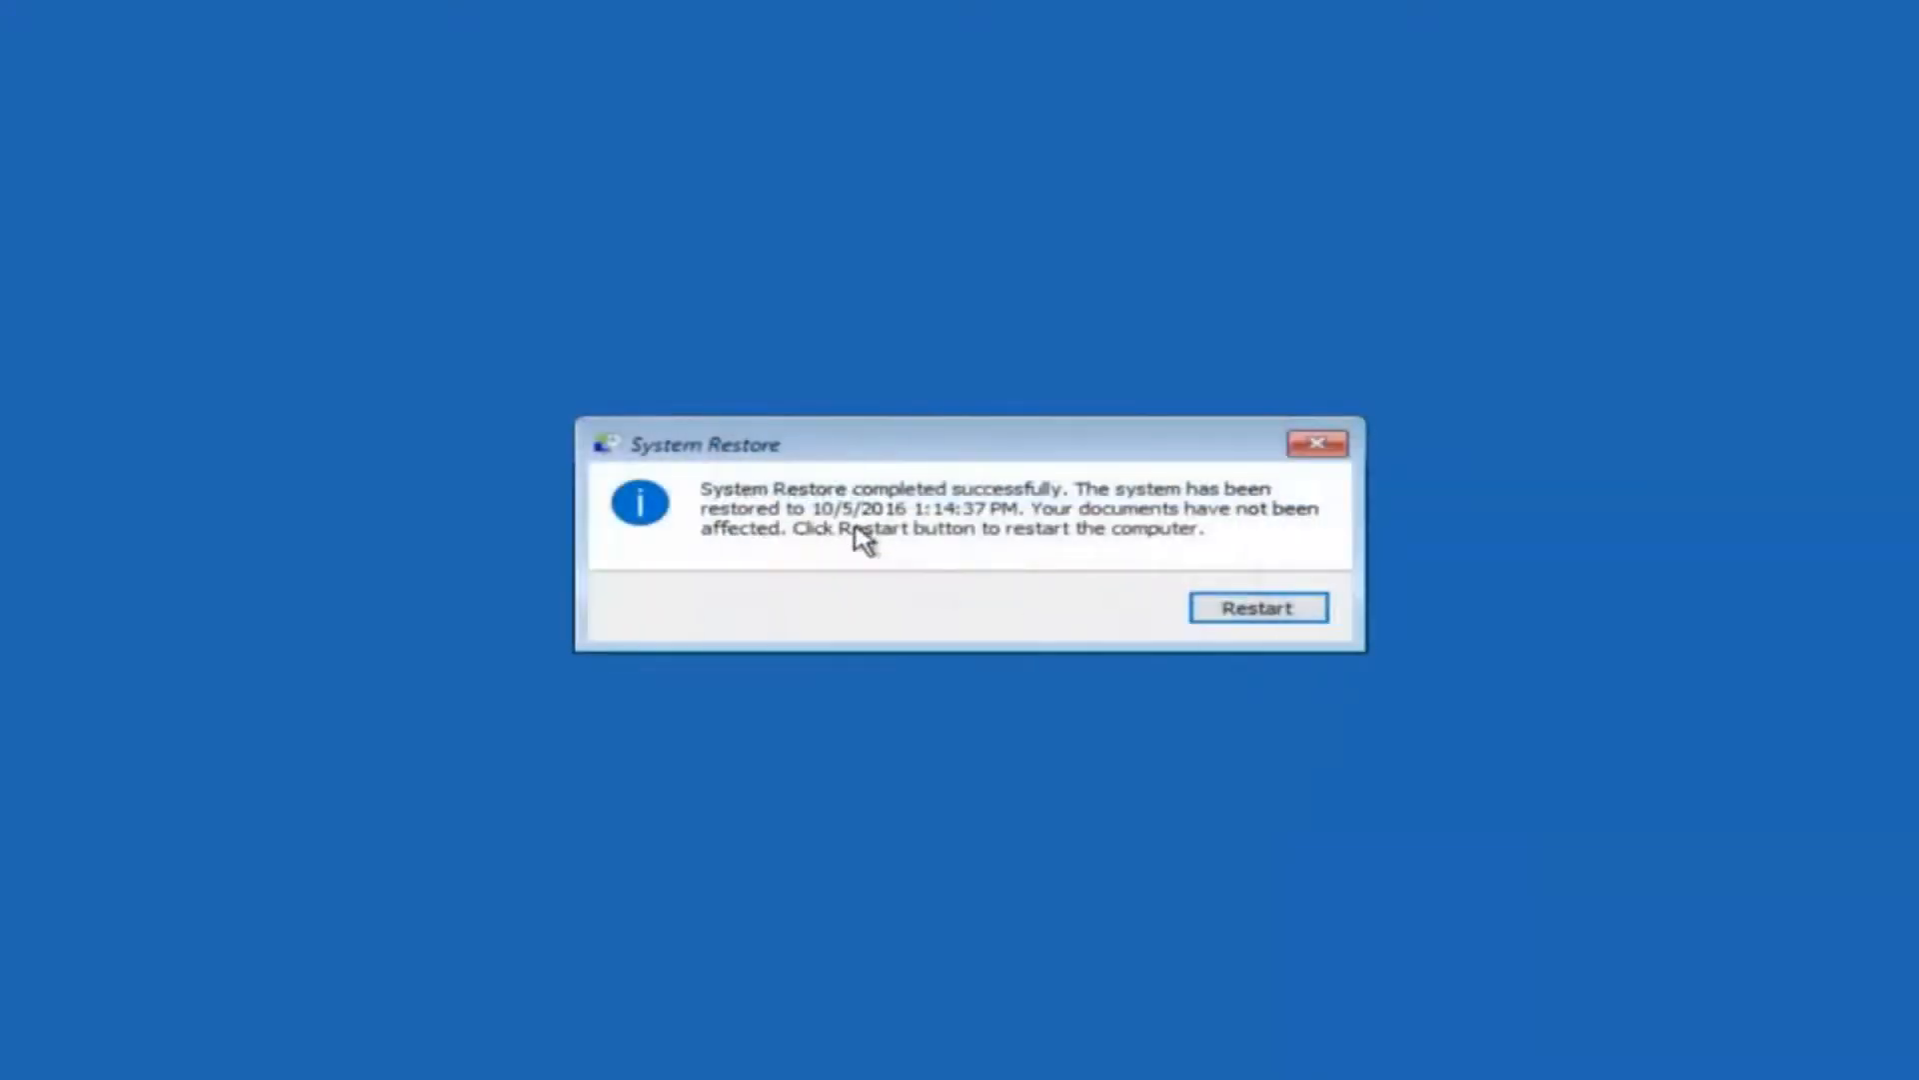
pyautogui.moveTo(845, 520)
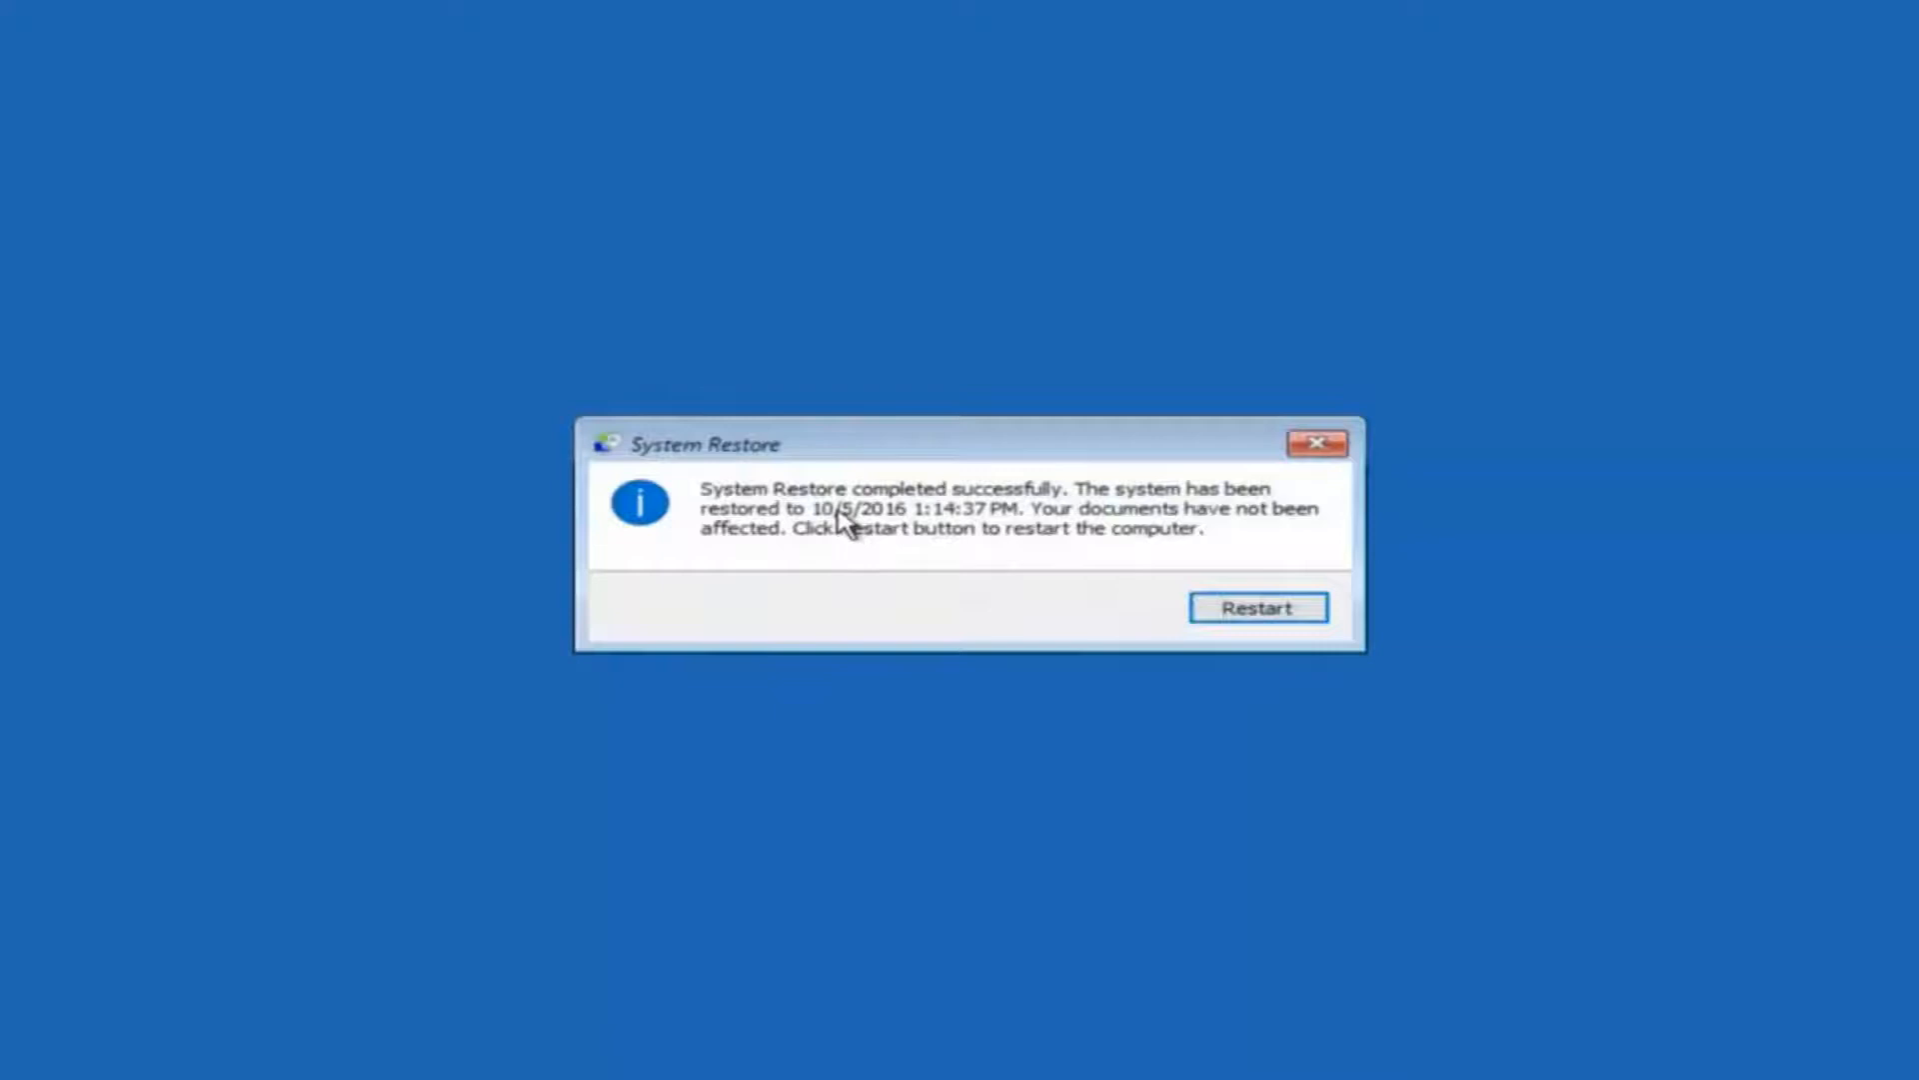
pyautogui.moveTo(830, 527)
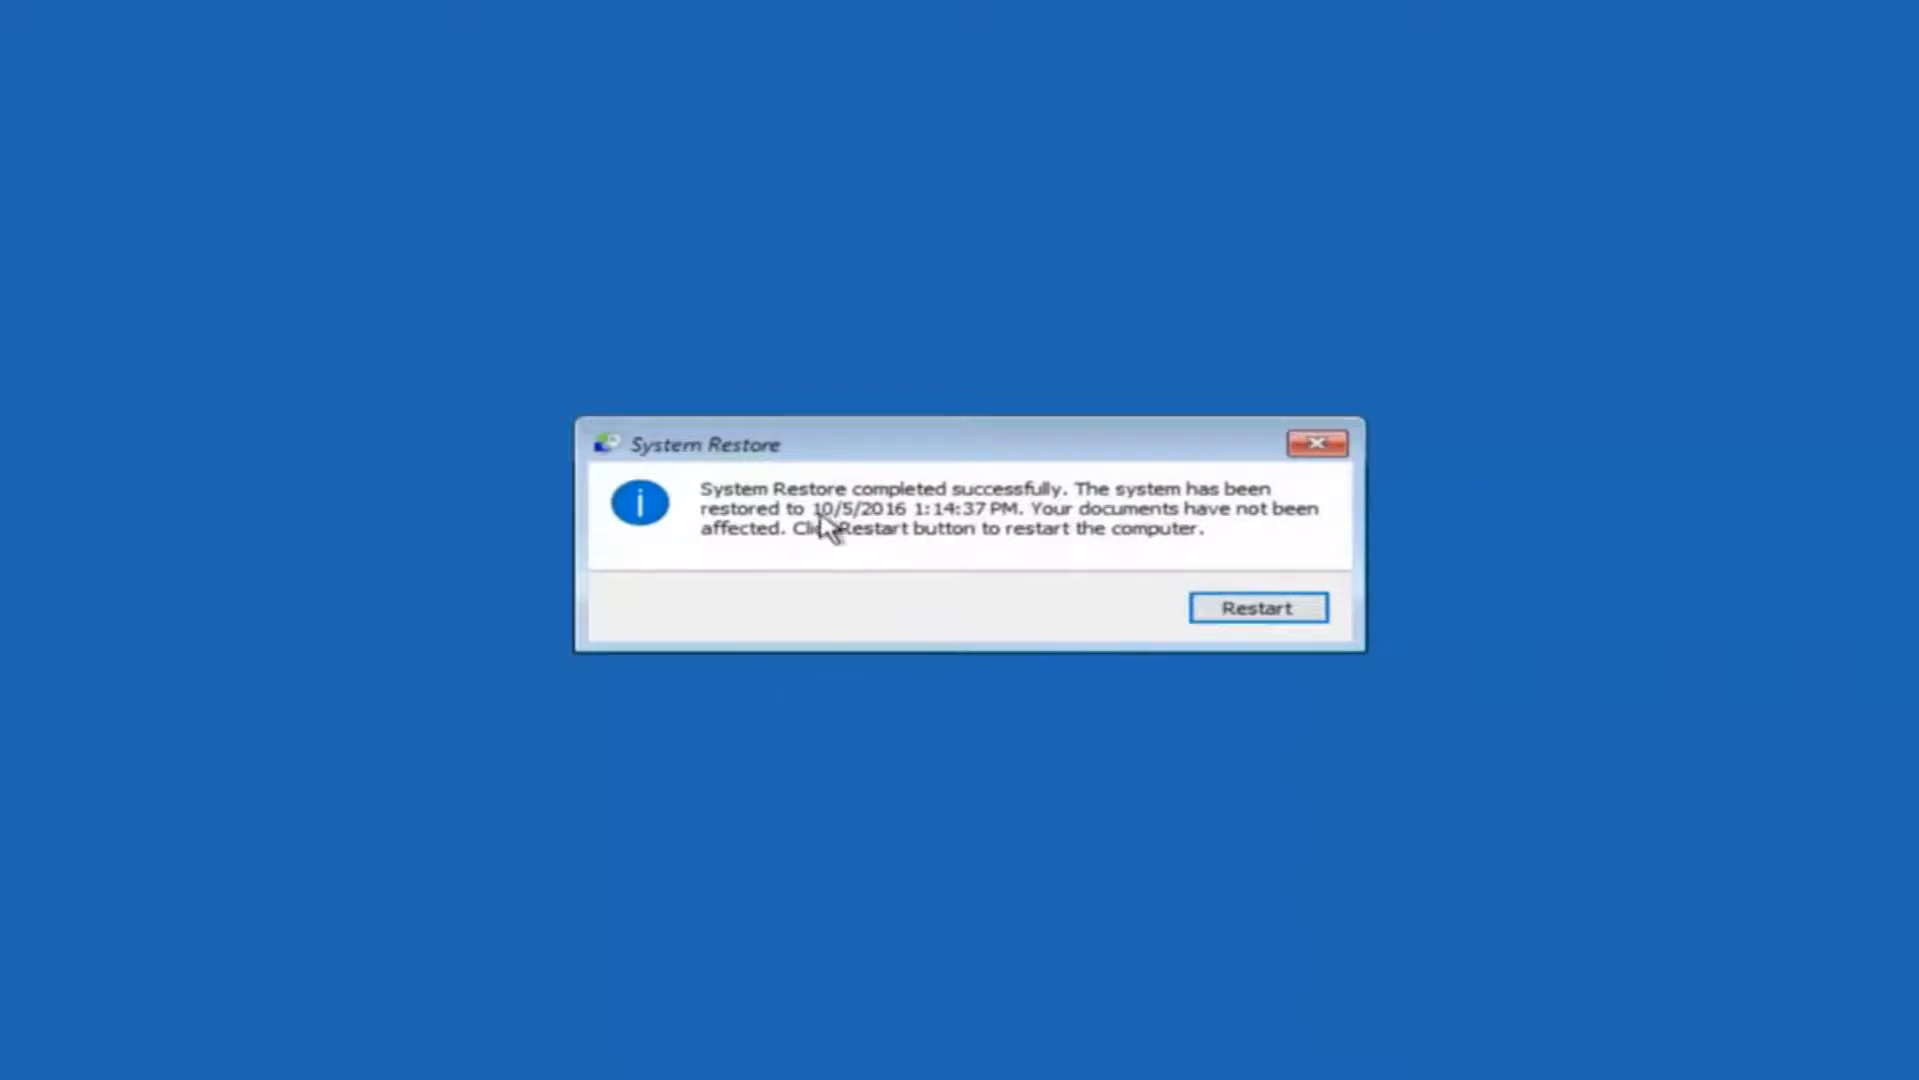
pyautogui.moveTo(1010, 527)
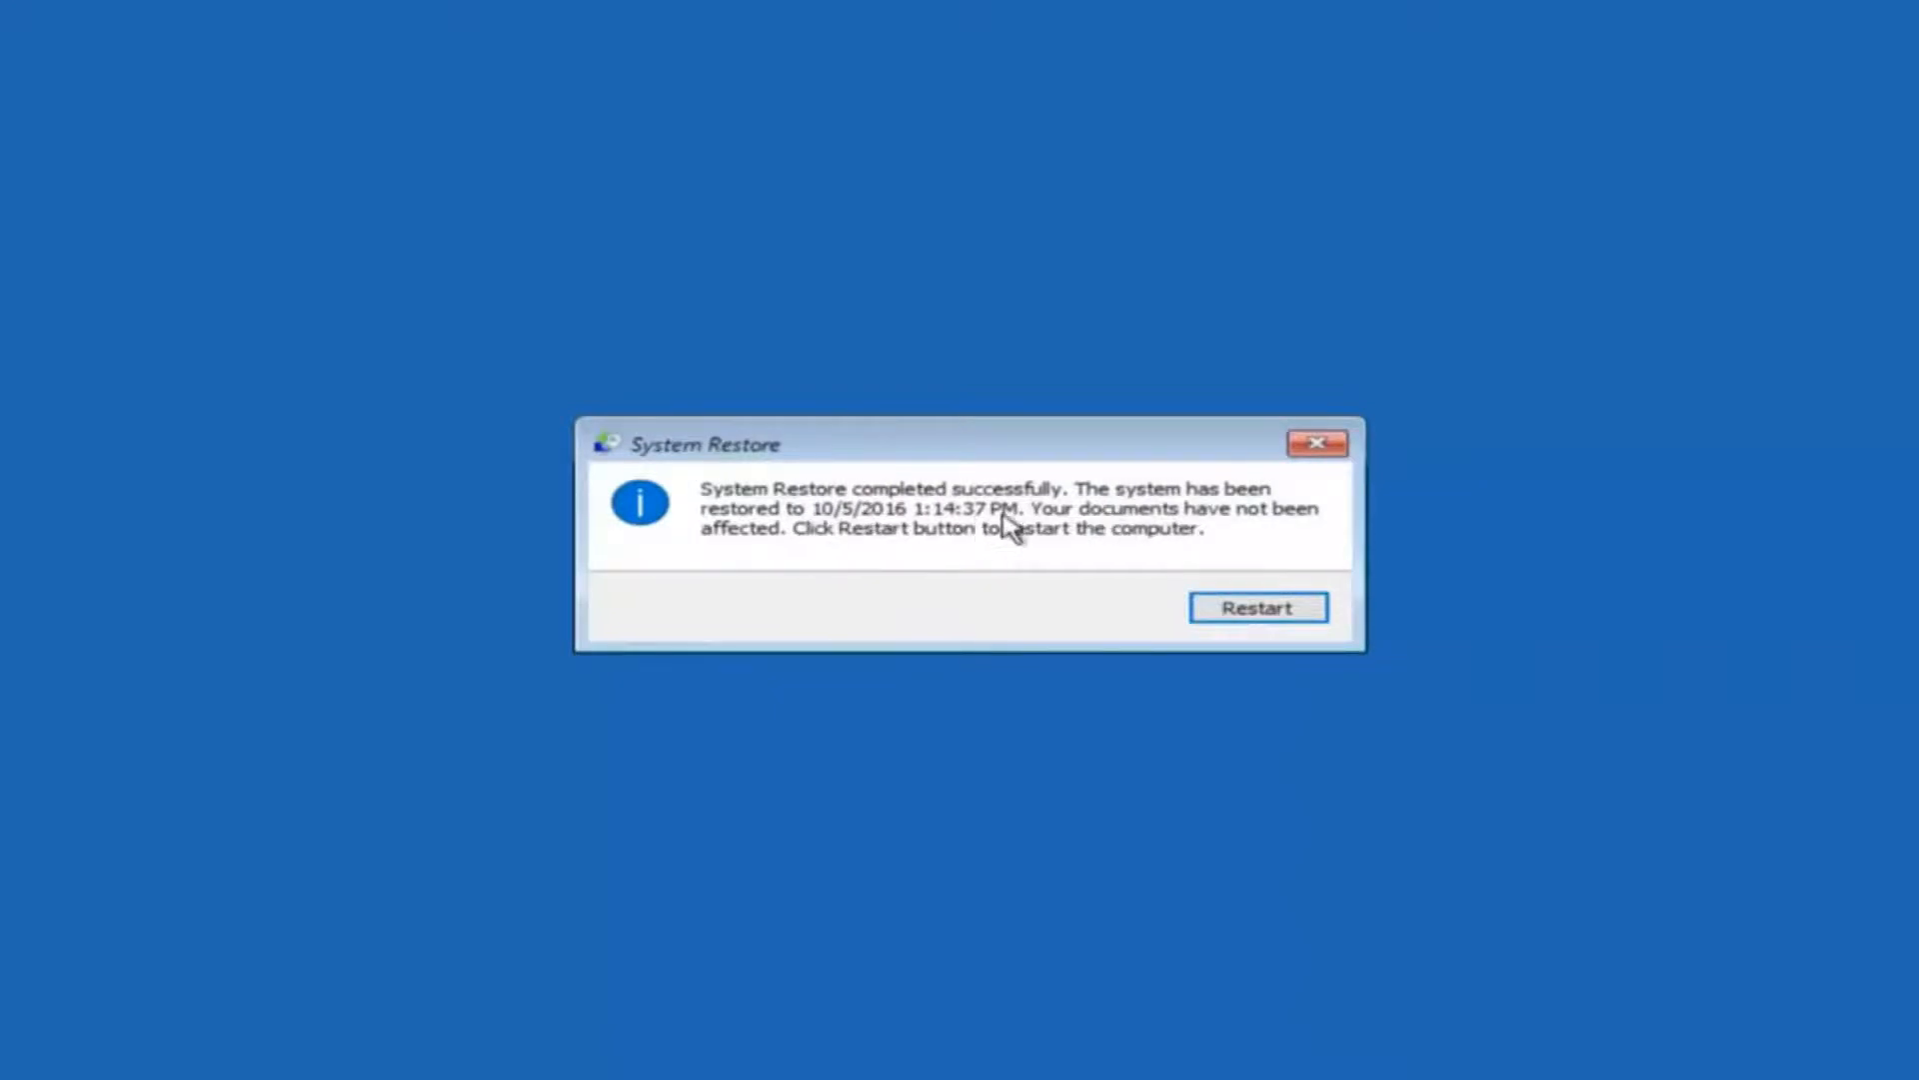
pyautogui.moveTo(789, 555)
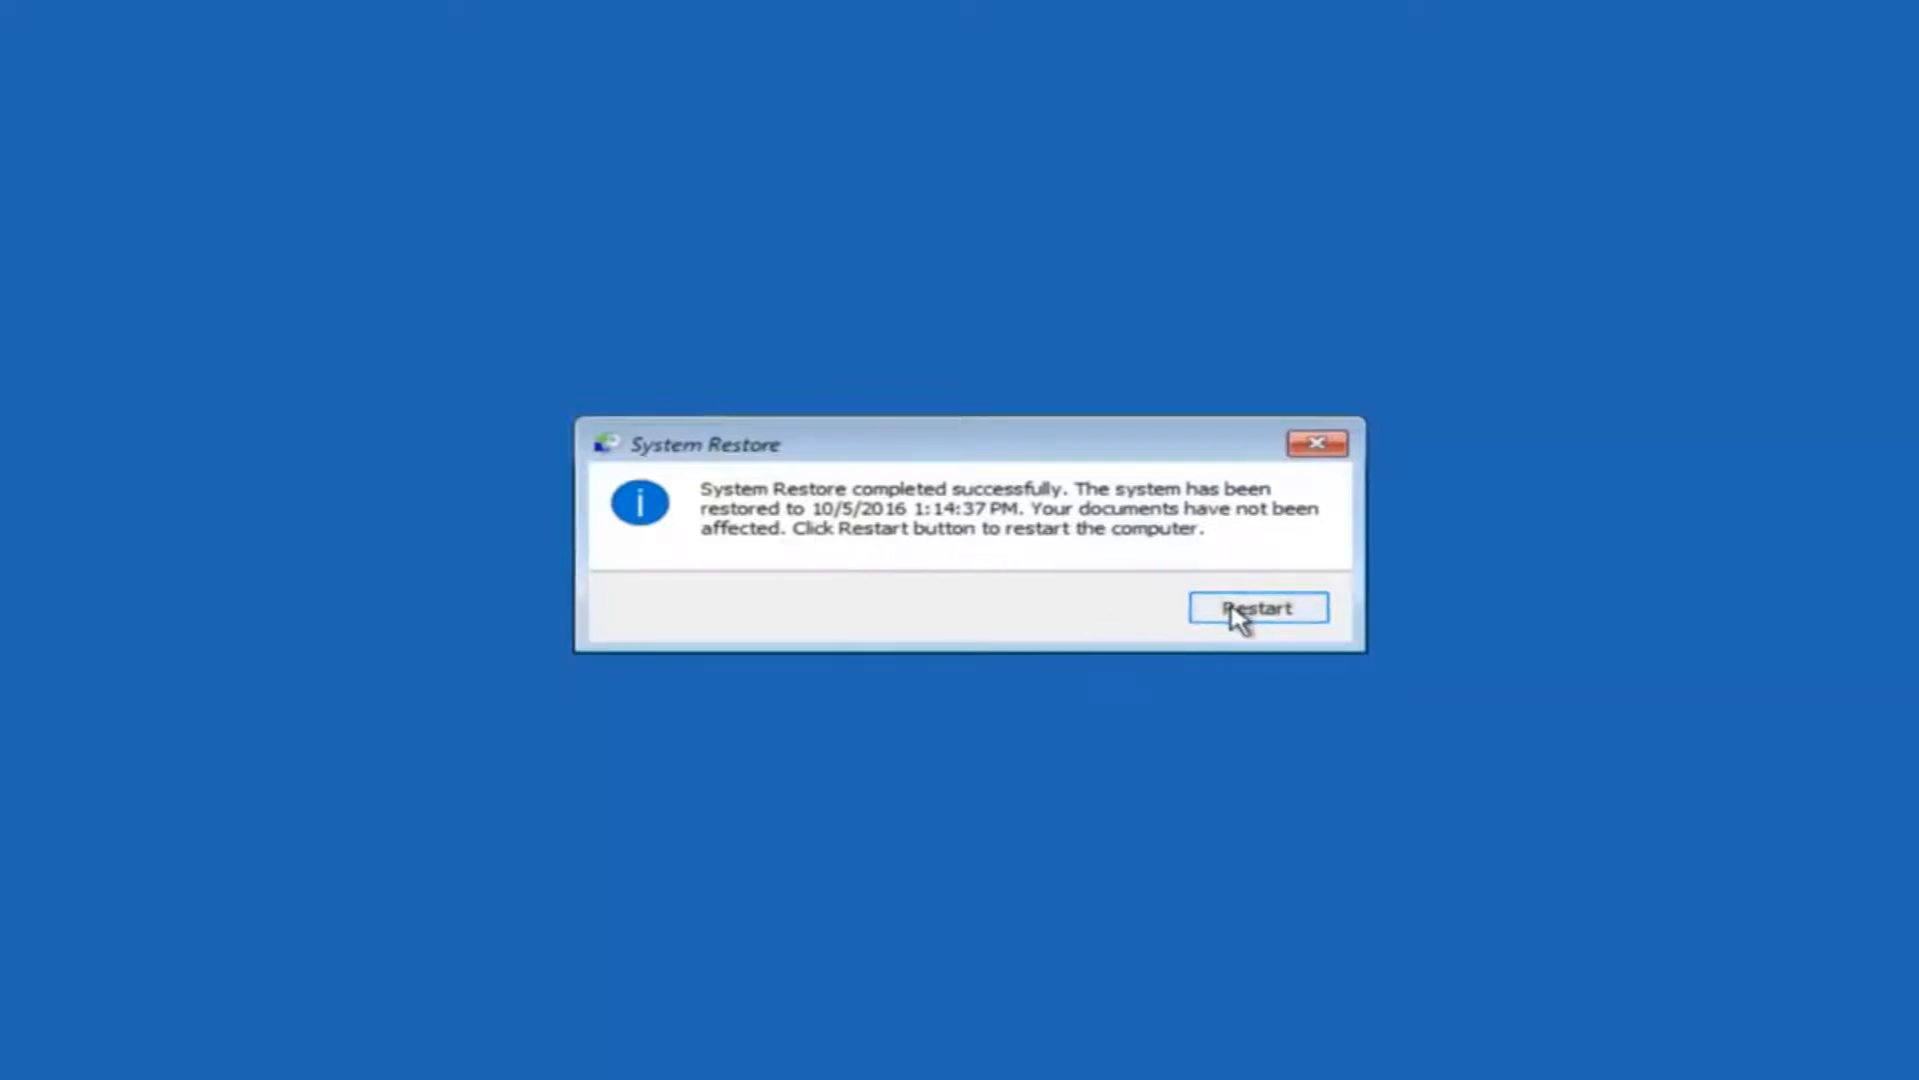
# - Restart the PC from the 'System Restore completed successfully' message
pyautogui.click(1258, 608)
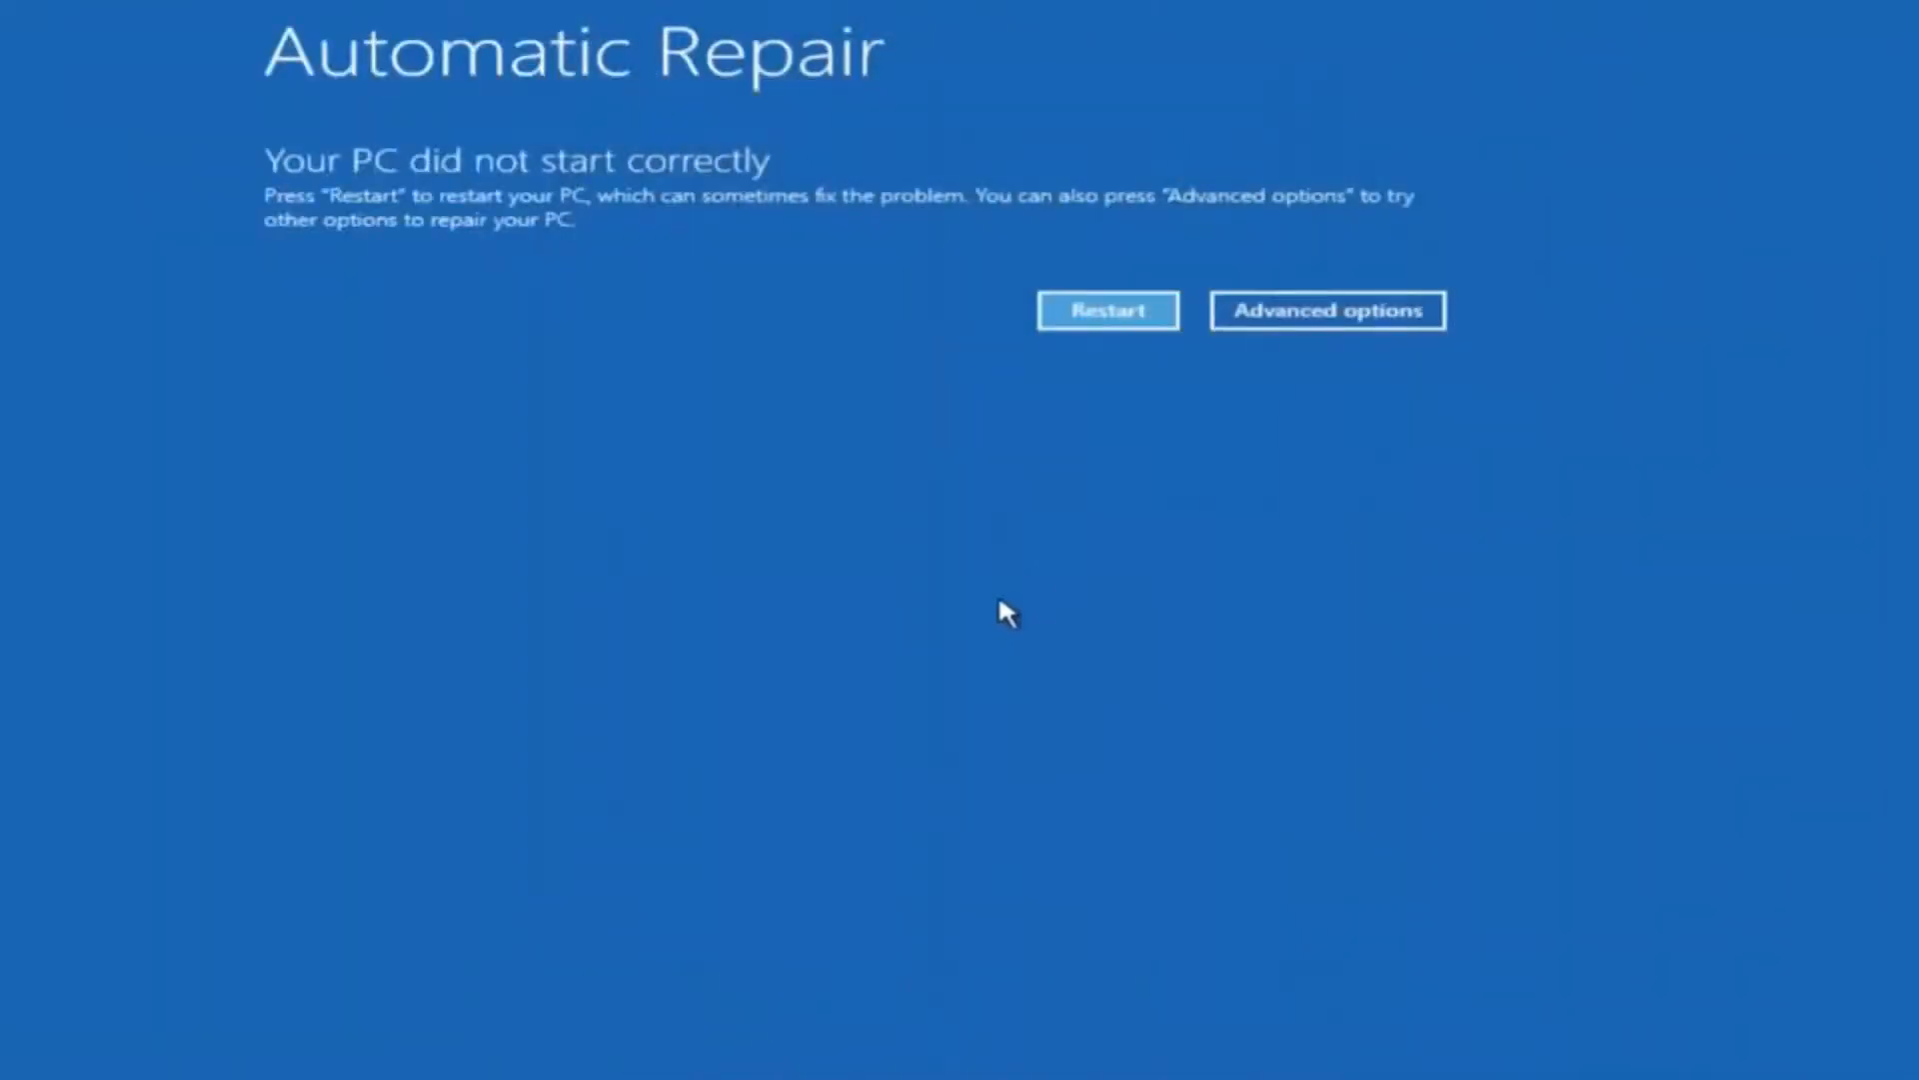
pyautogui.moveTo(628, 103)
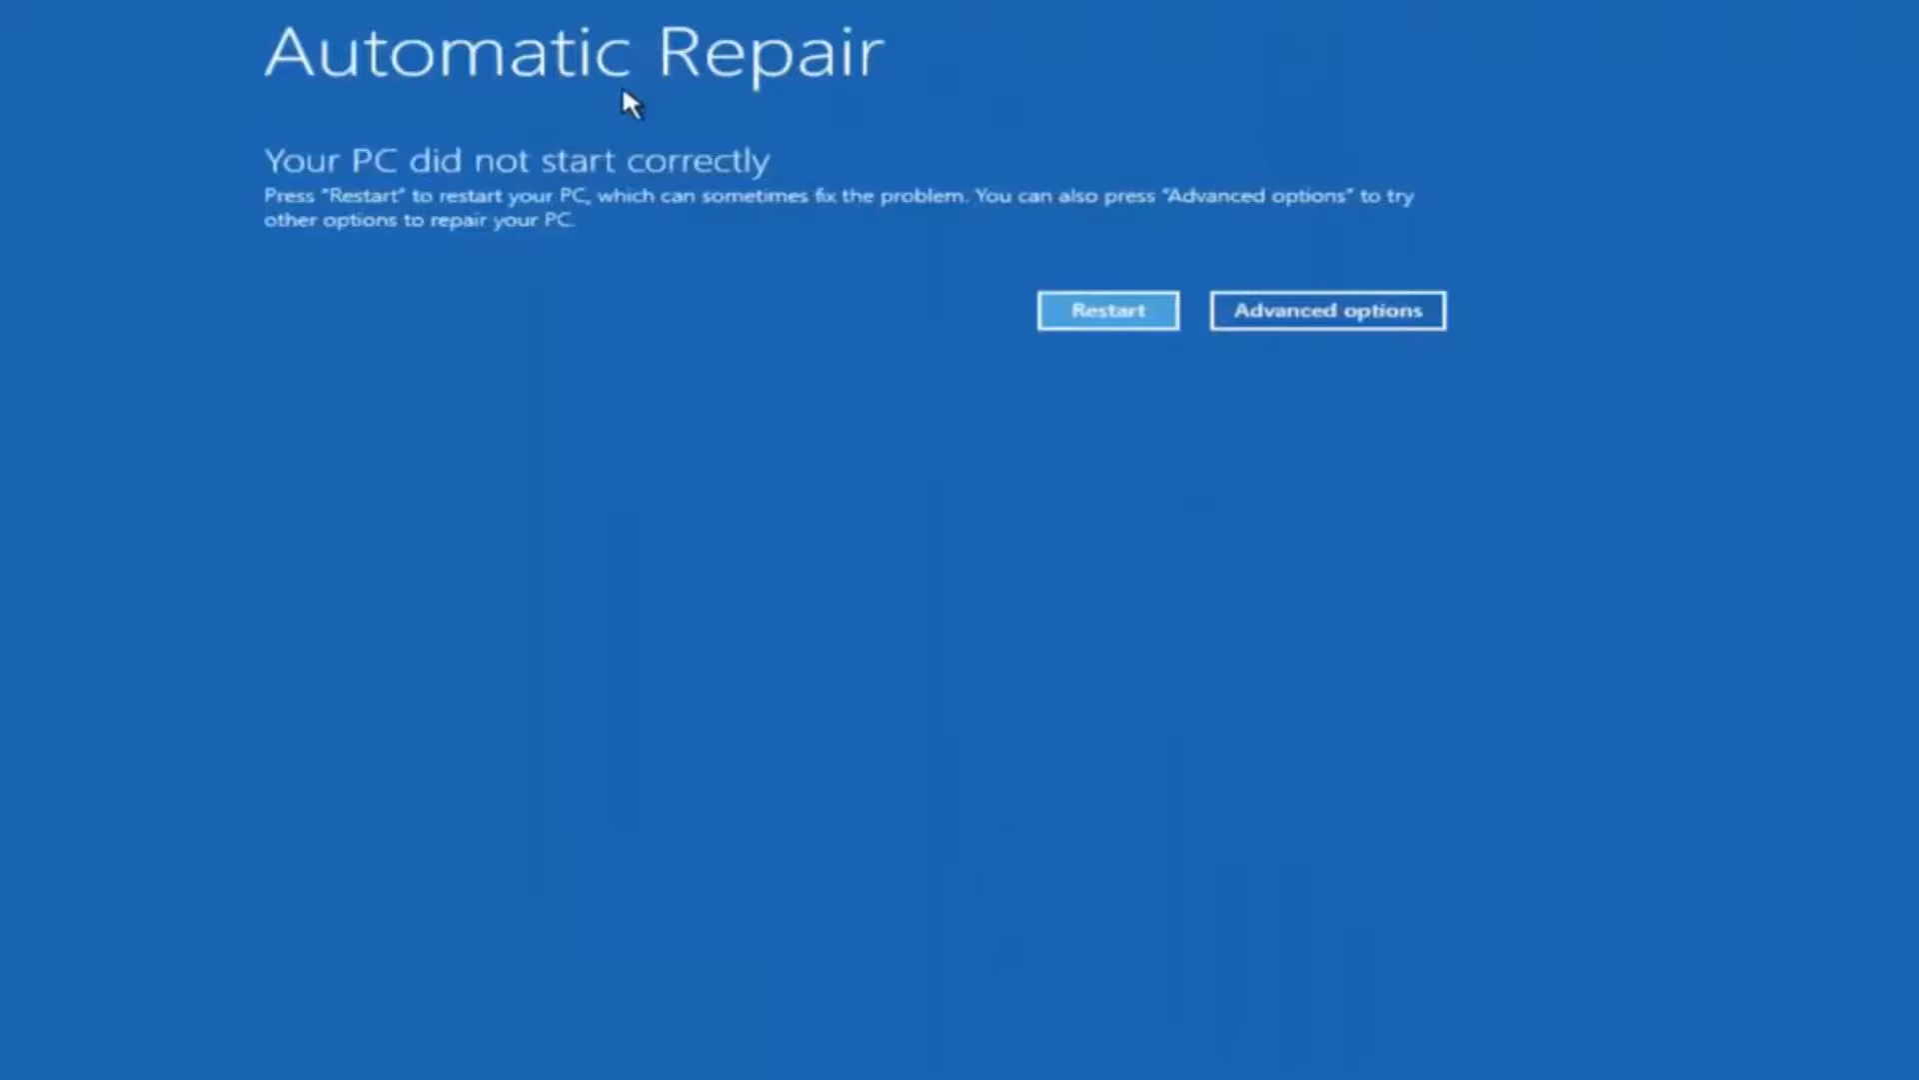
# - Reach Advanced options again and run Startup Repair
pyautogui.click(1327, 310)
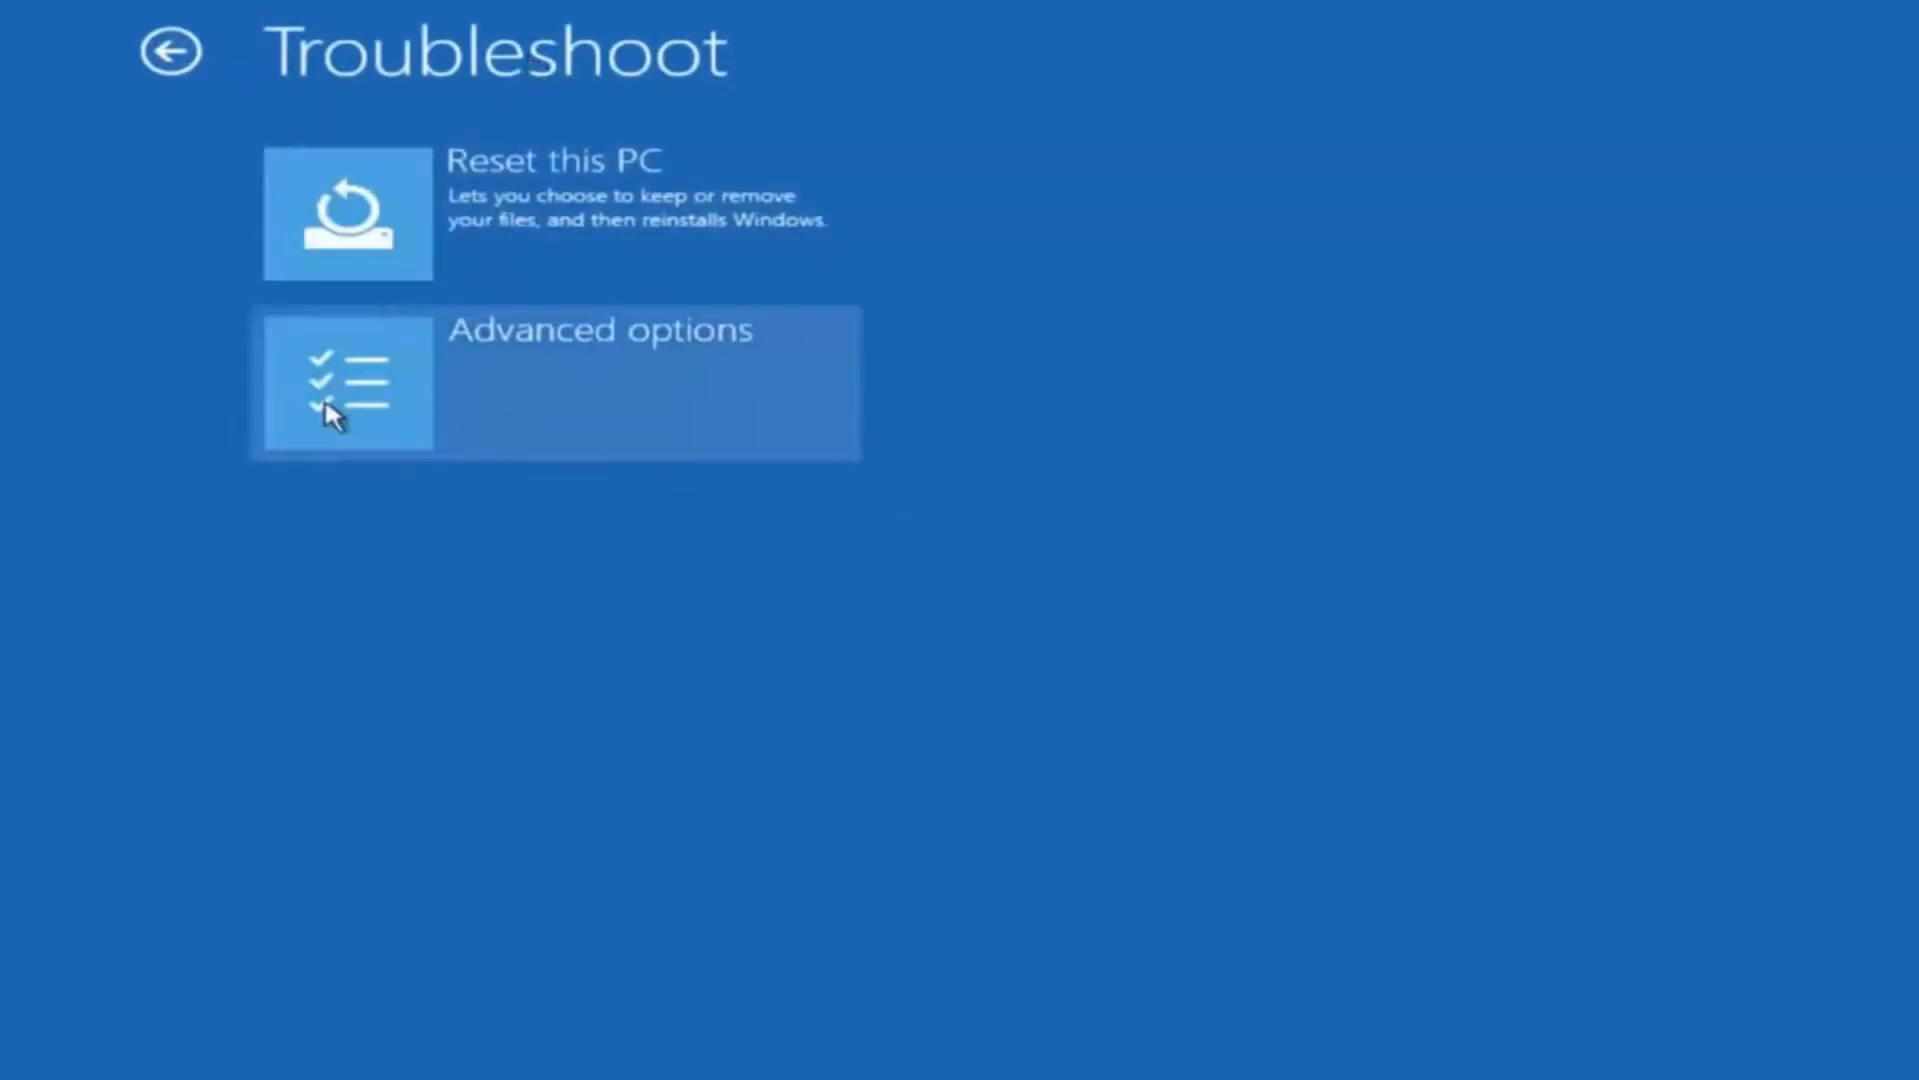
pyautogui.click(347, 383)
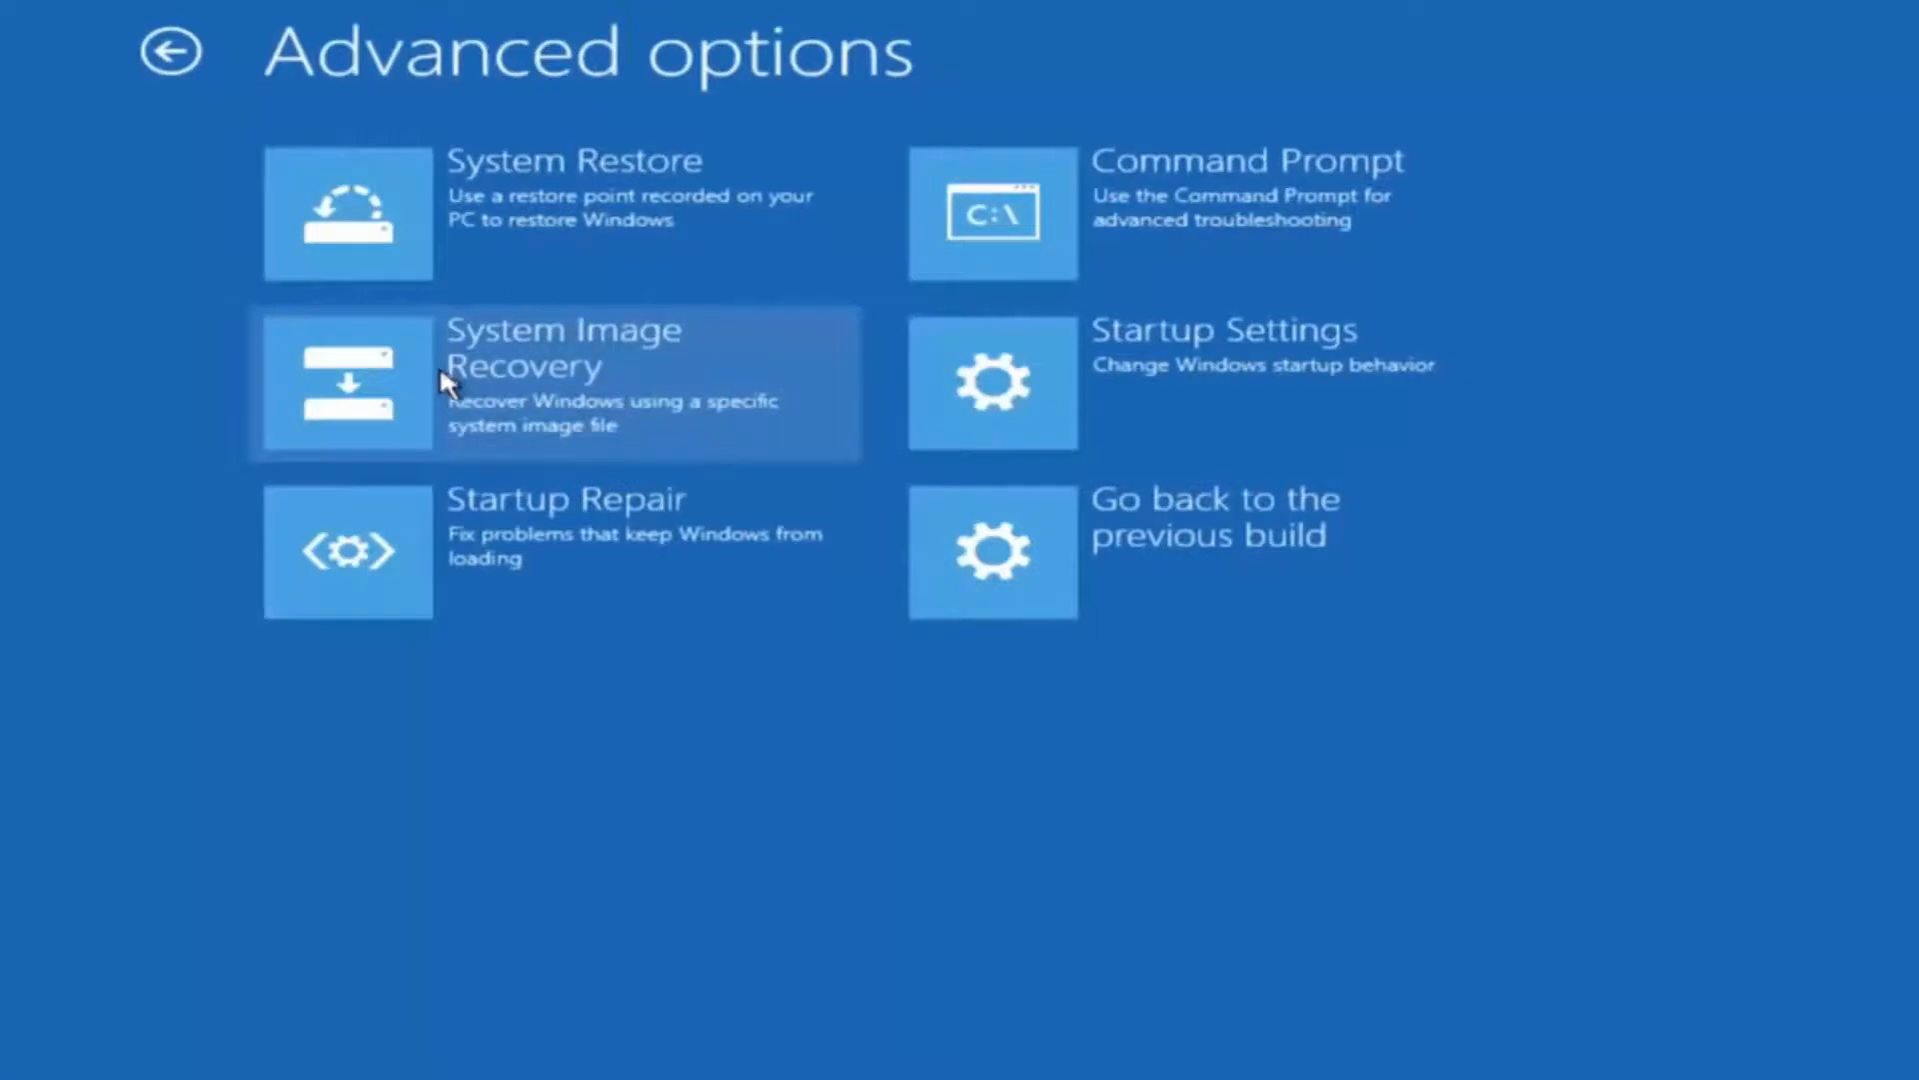
pyautogui.moveTo(518, 553)
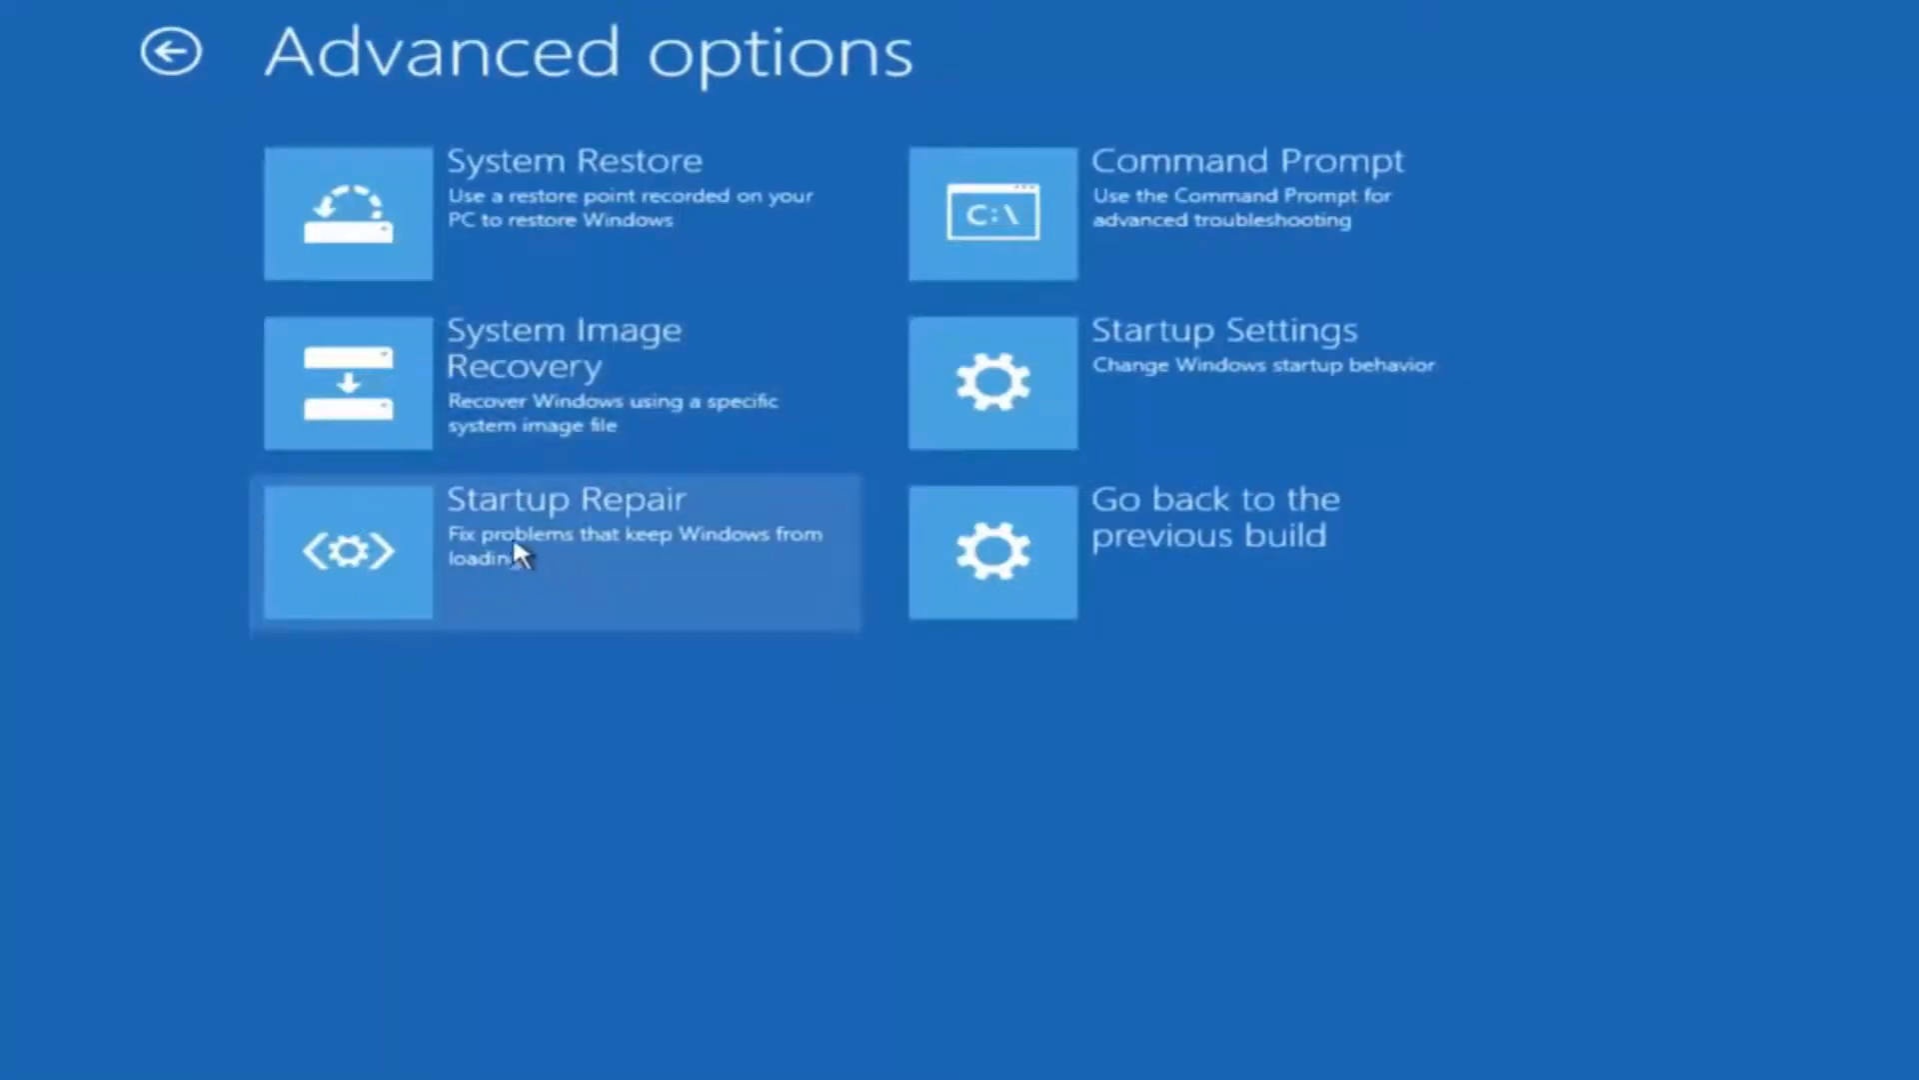
pyautogui.moveTo(596, 529)
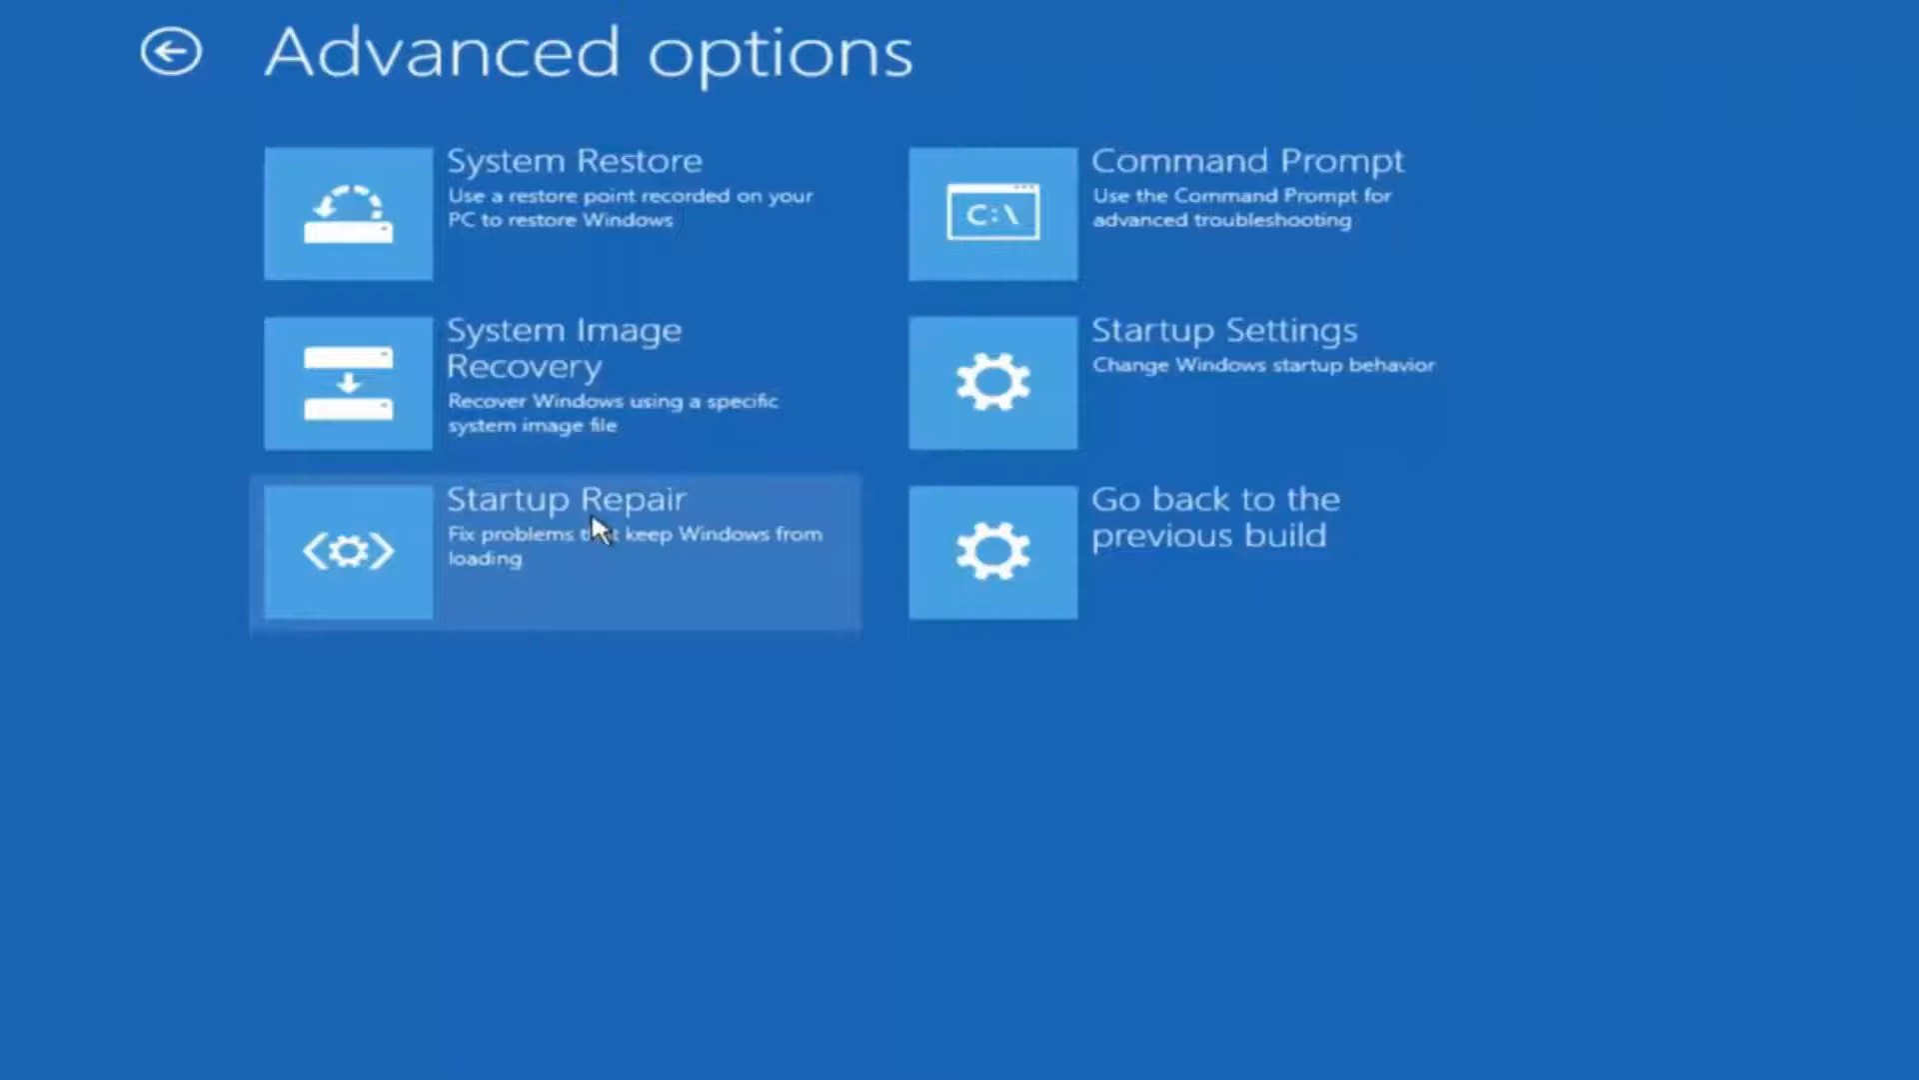
pyautogui.moveTo(373, 566)
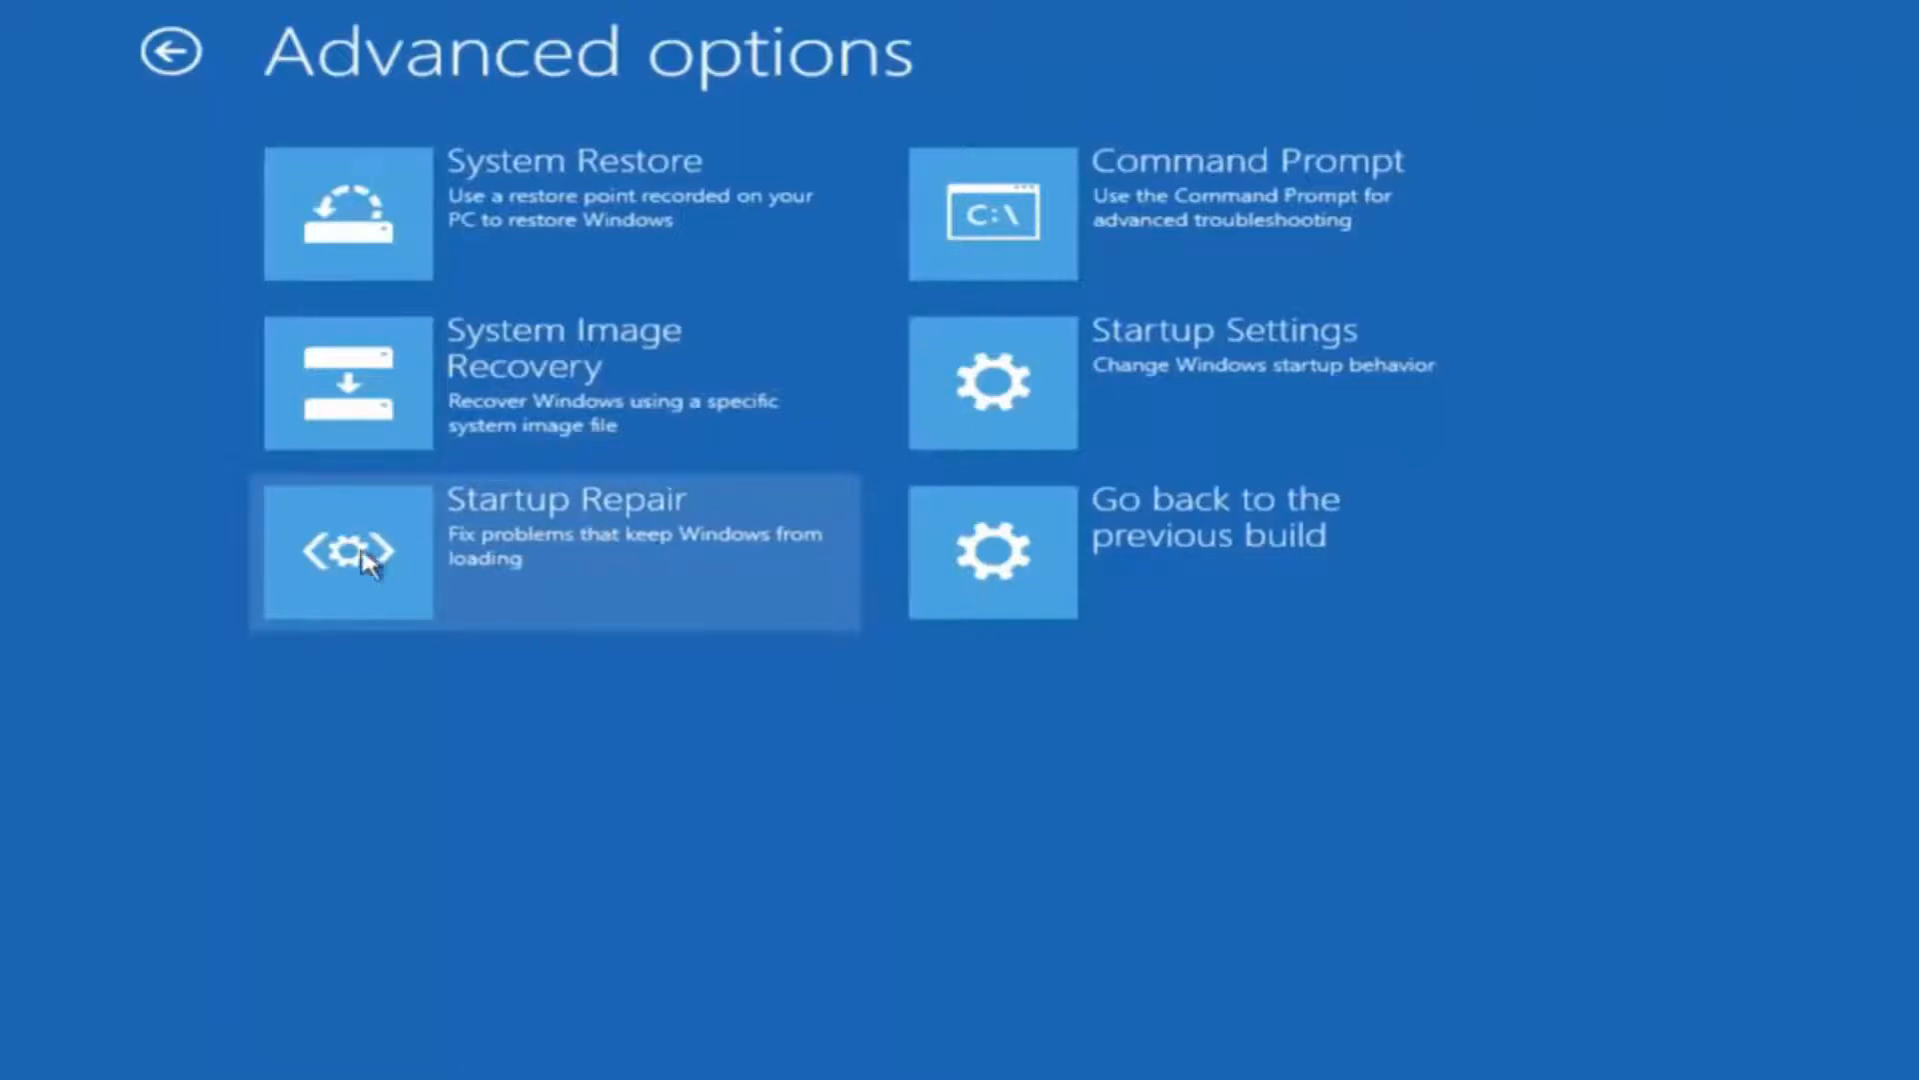
pyautogui.click(347, 550)
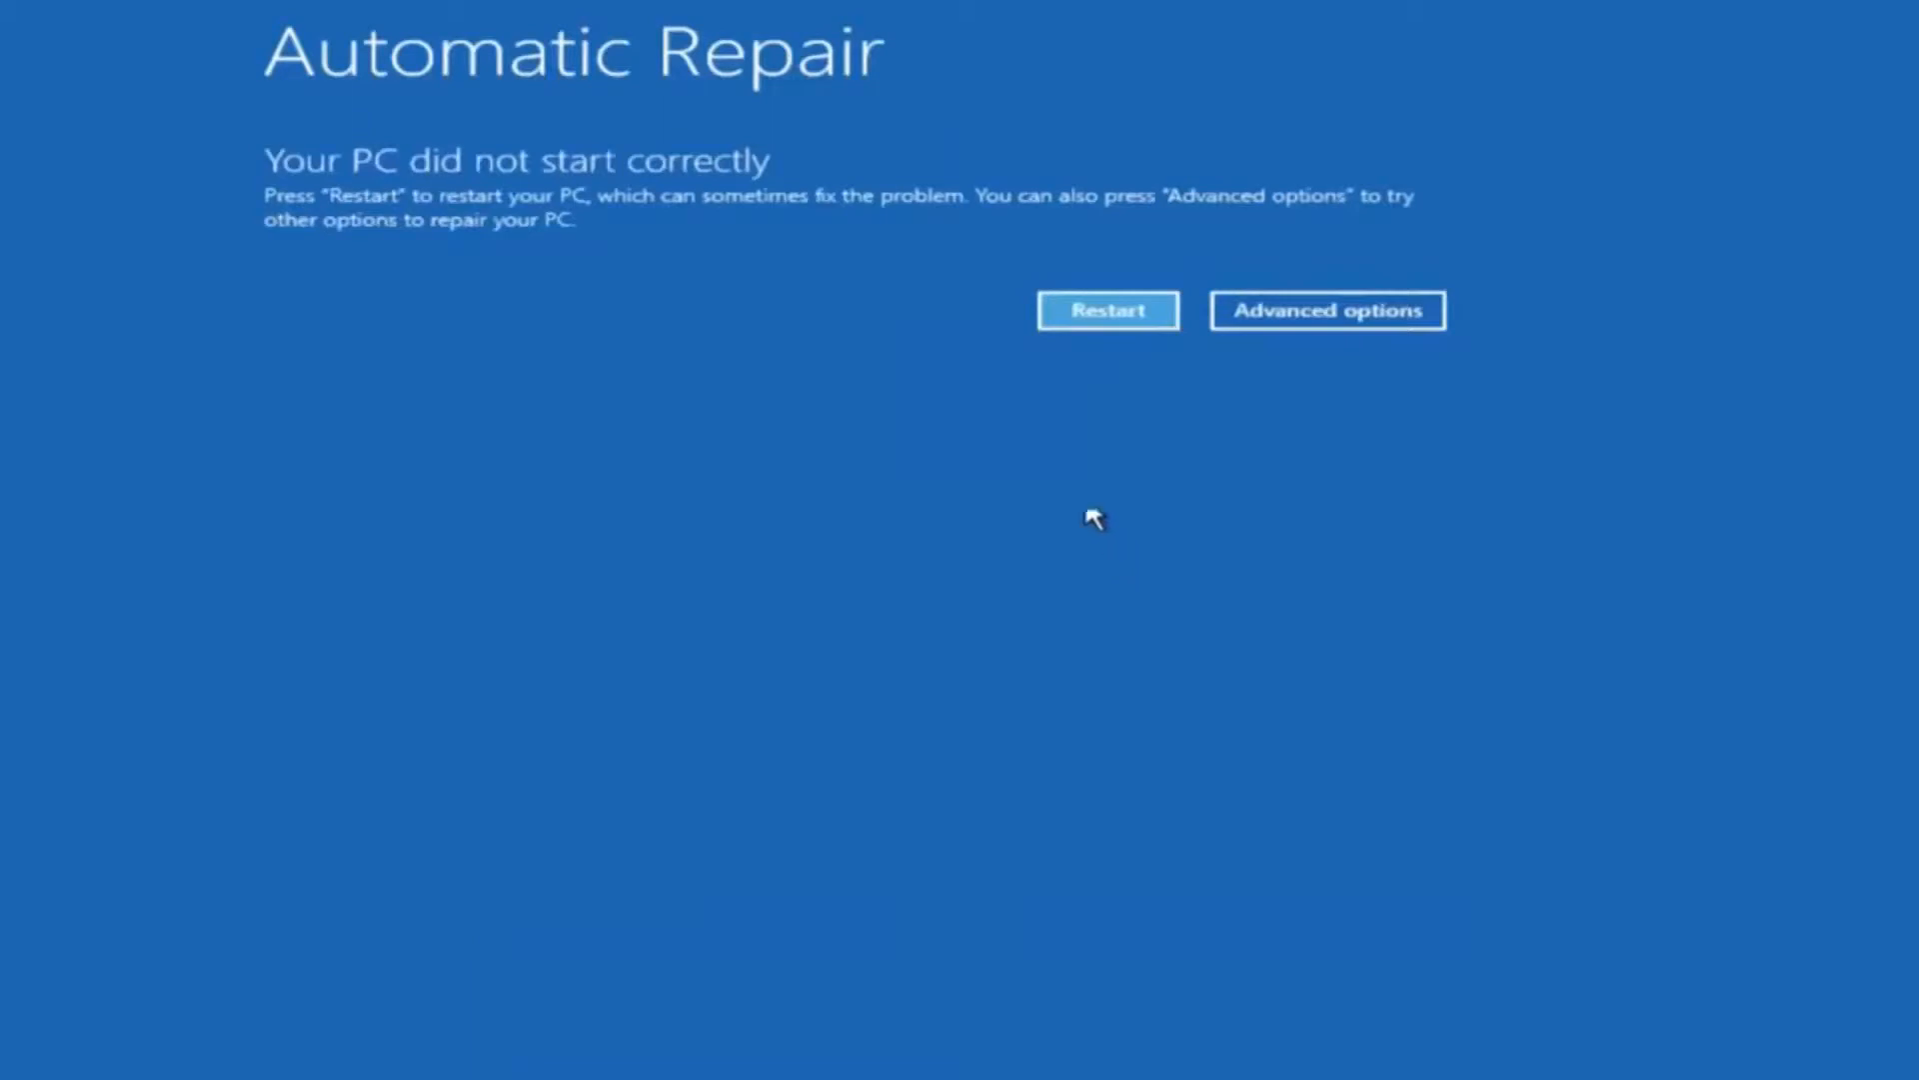
pyautogui.moveTo(755, 252)
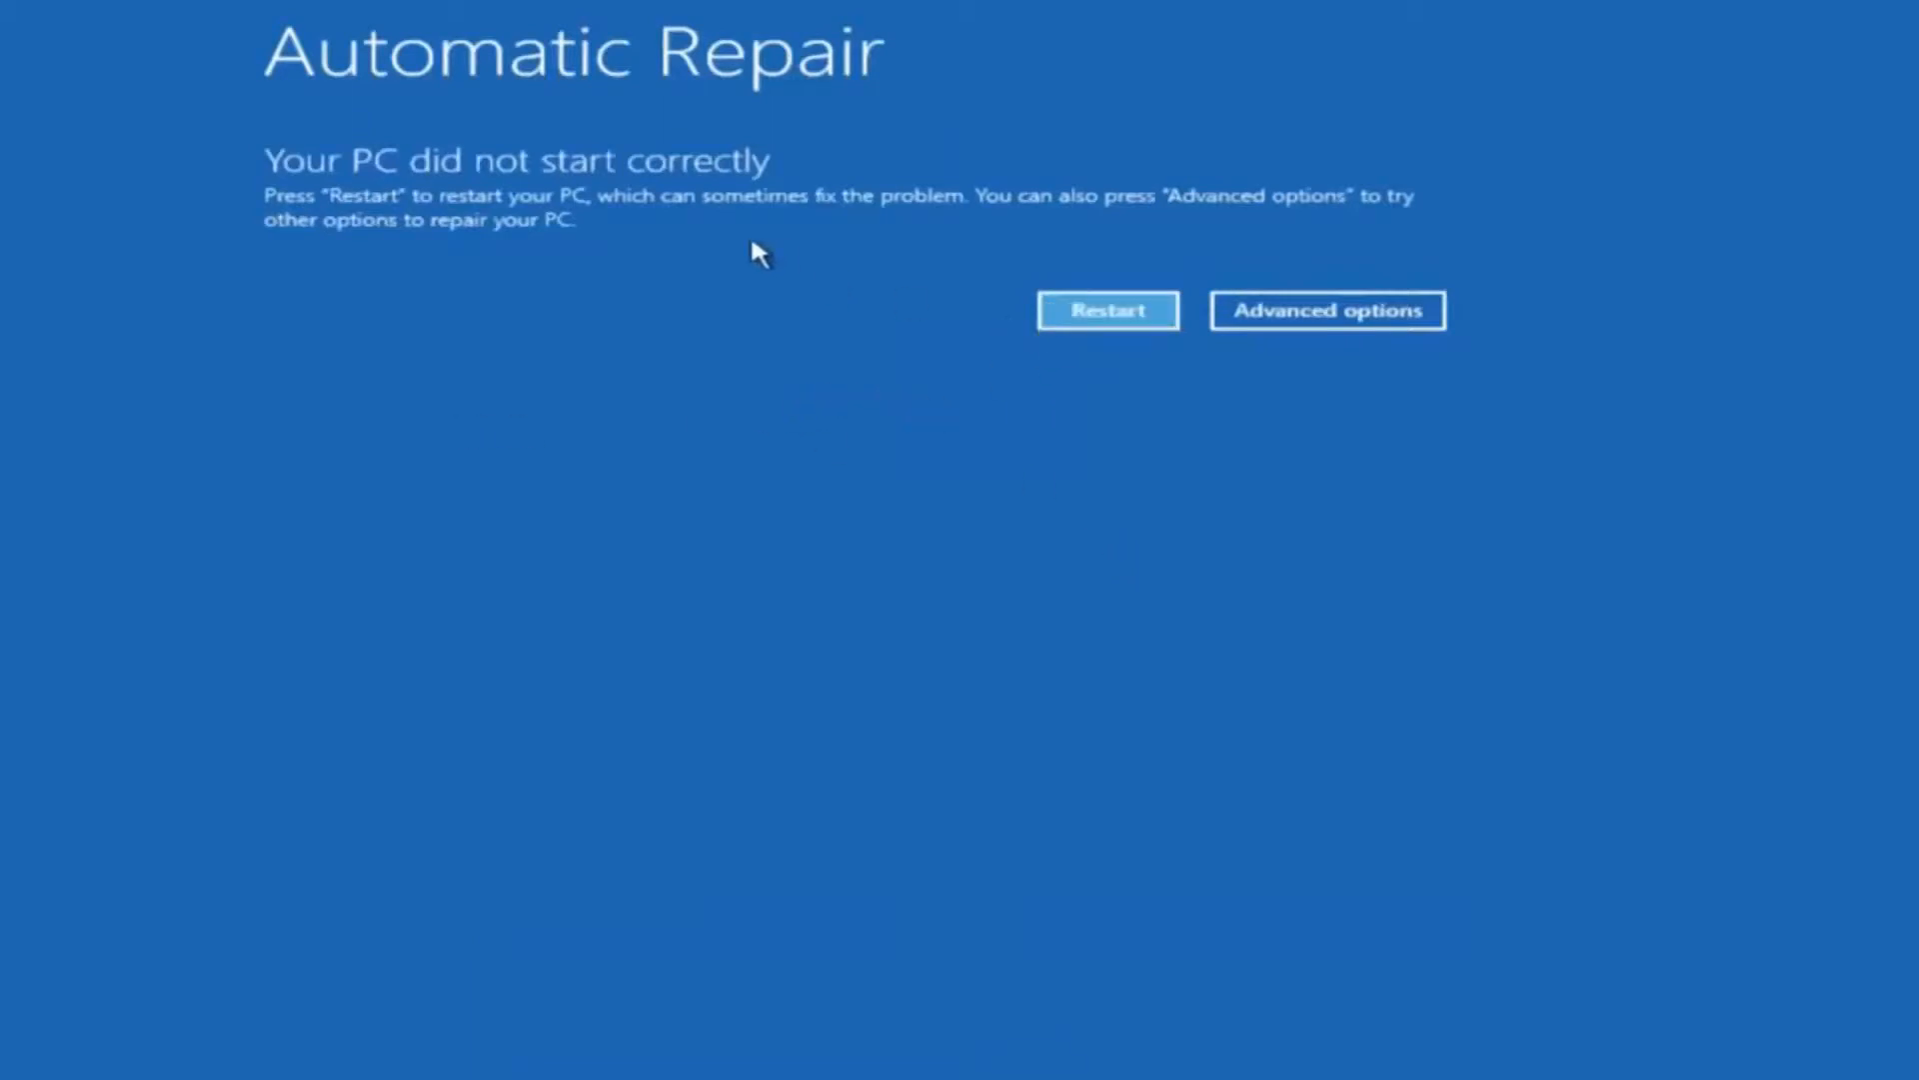
pyautogui.moveTo(989, 361)
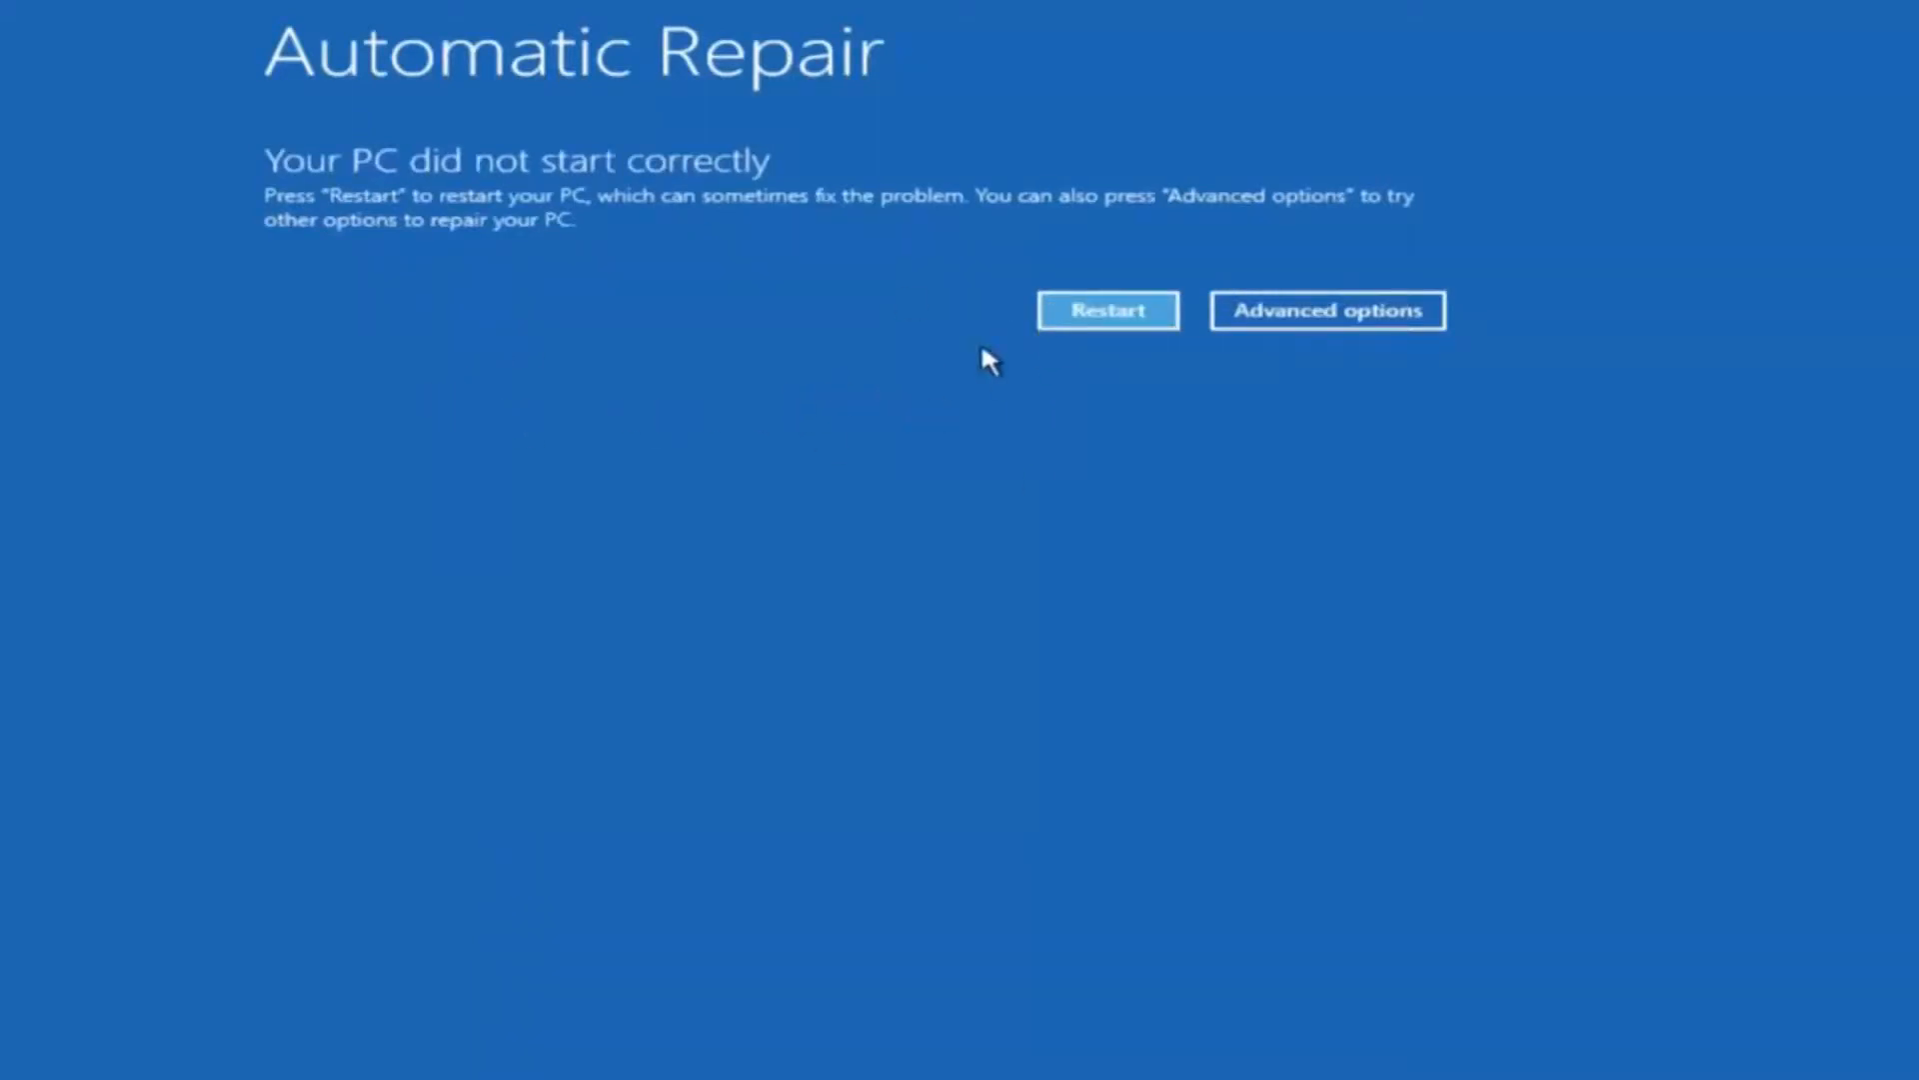
pyautogui.moveTo(1311, 335)
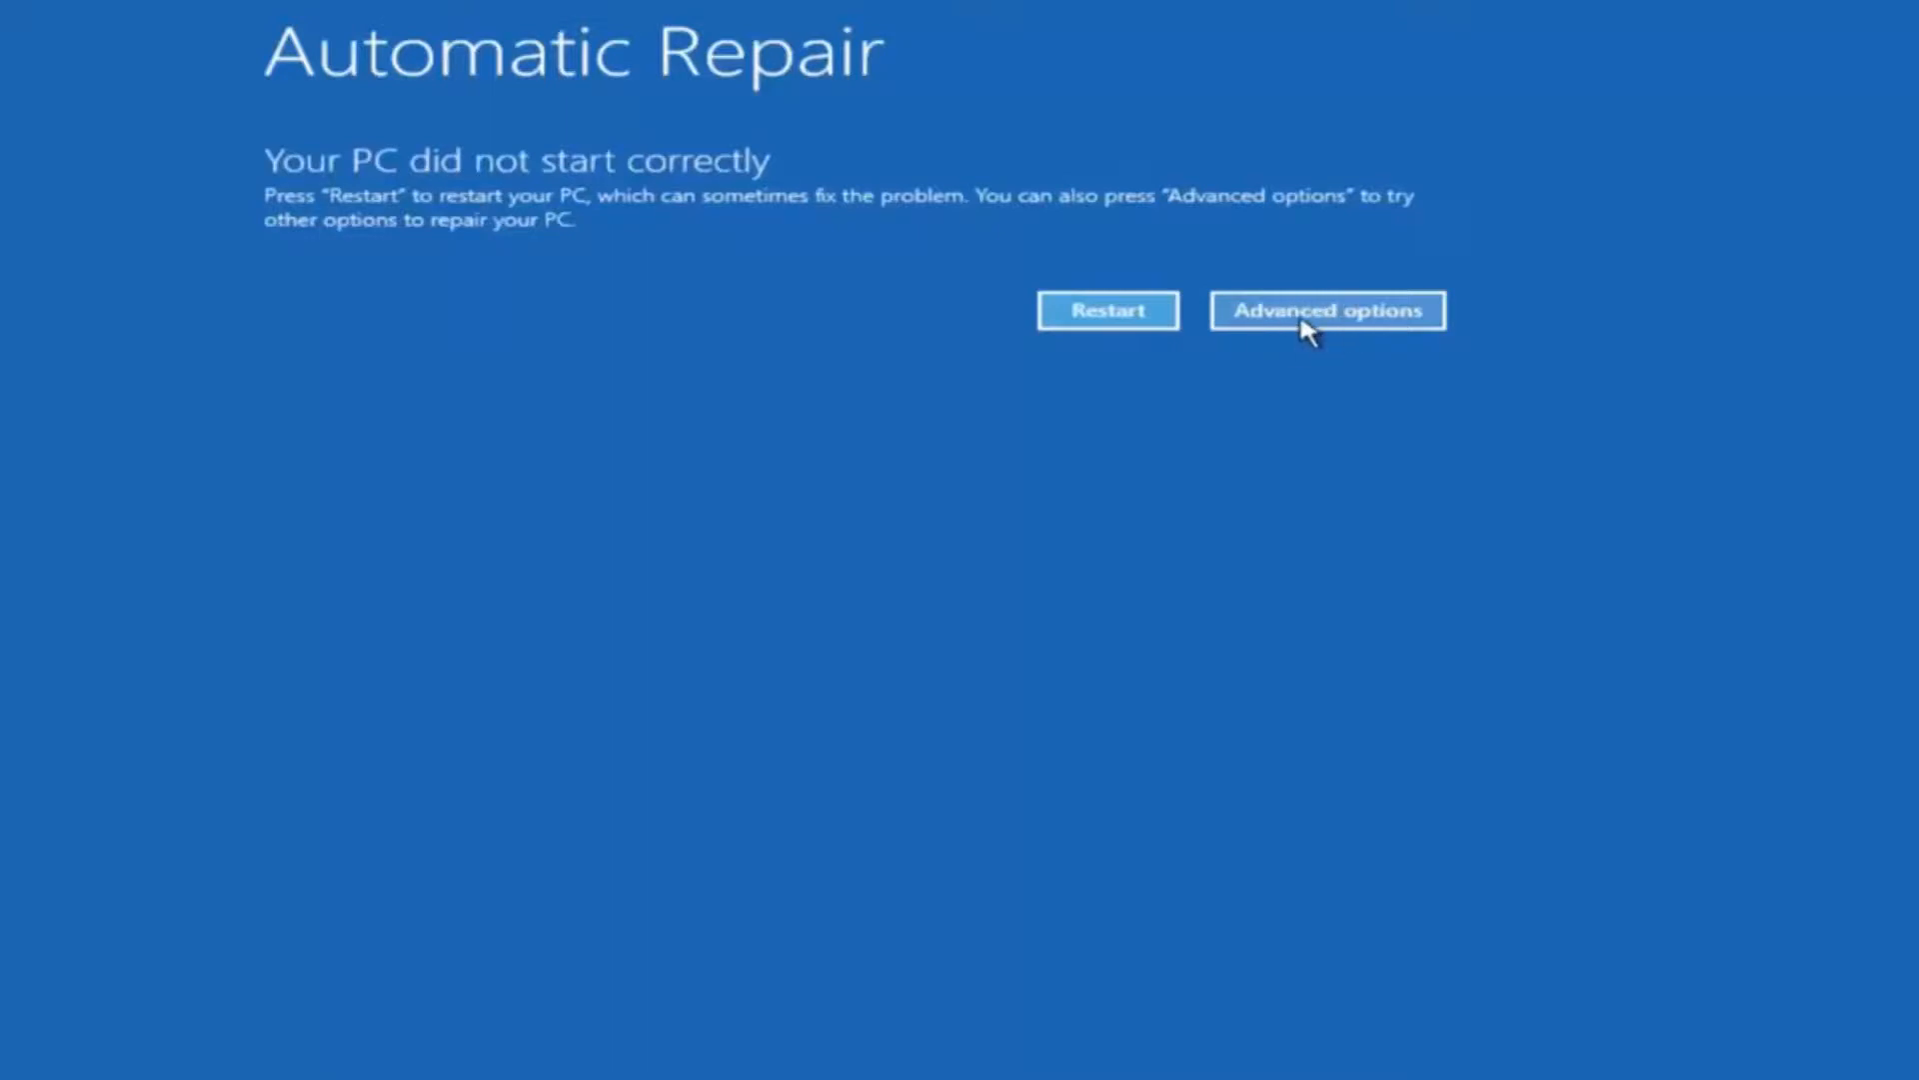
# - Open Command Prompt via Advanced options, Troubleshoot and Advanced options
pyautogui.click(1325, 309)
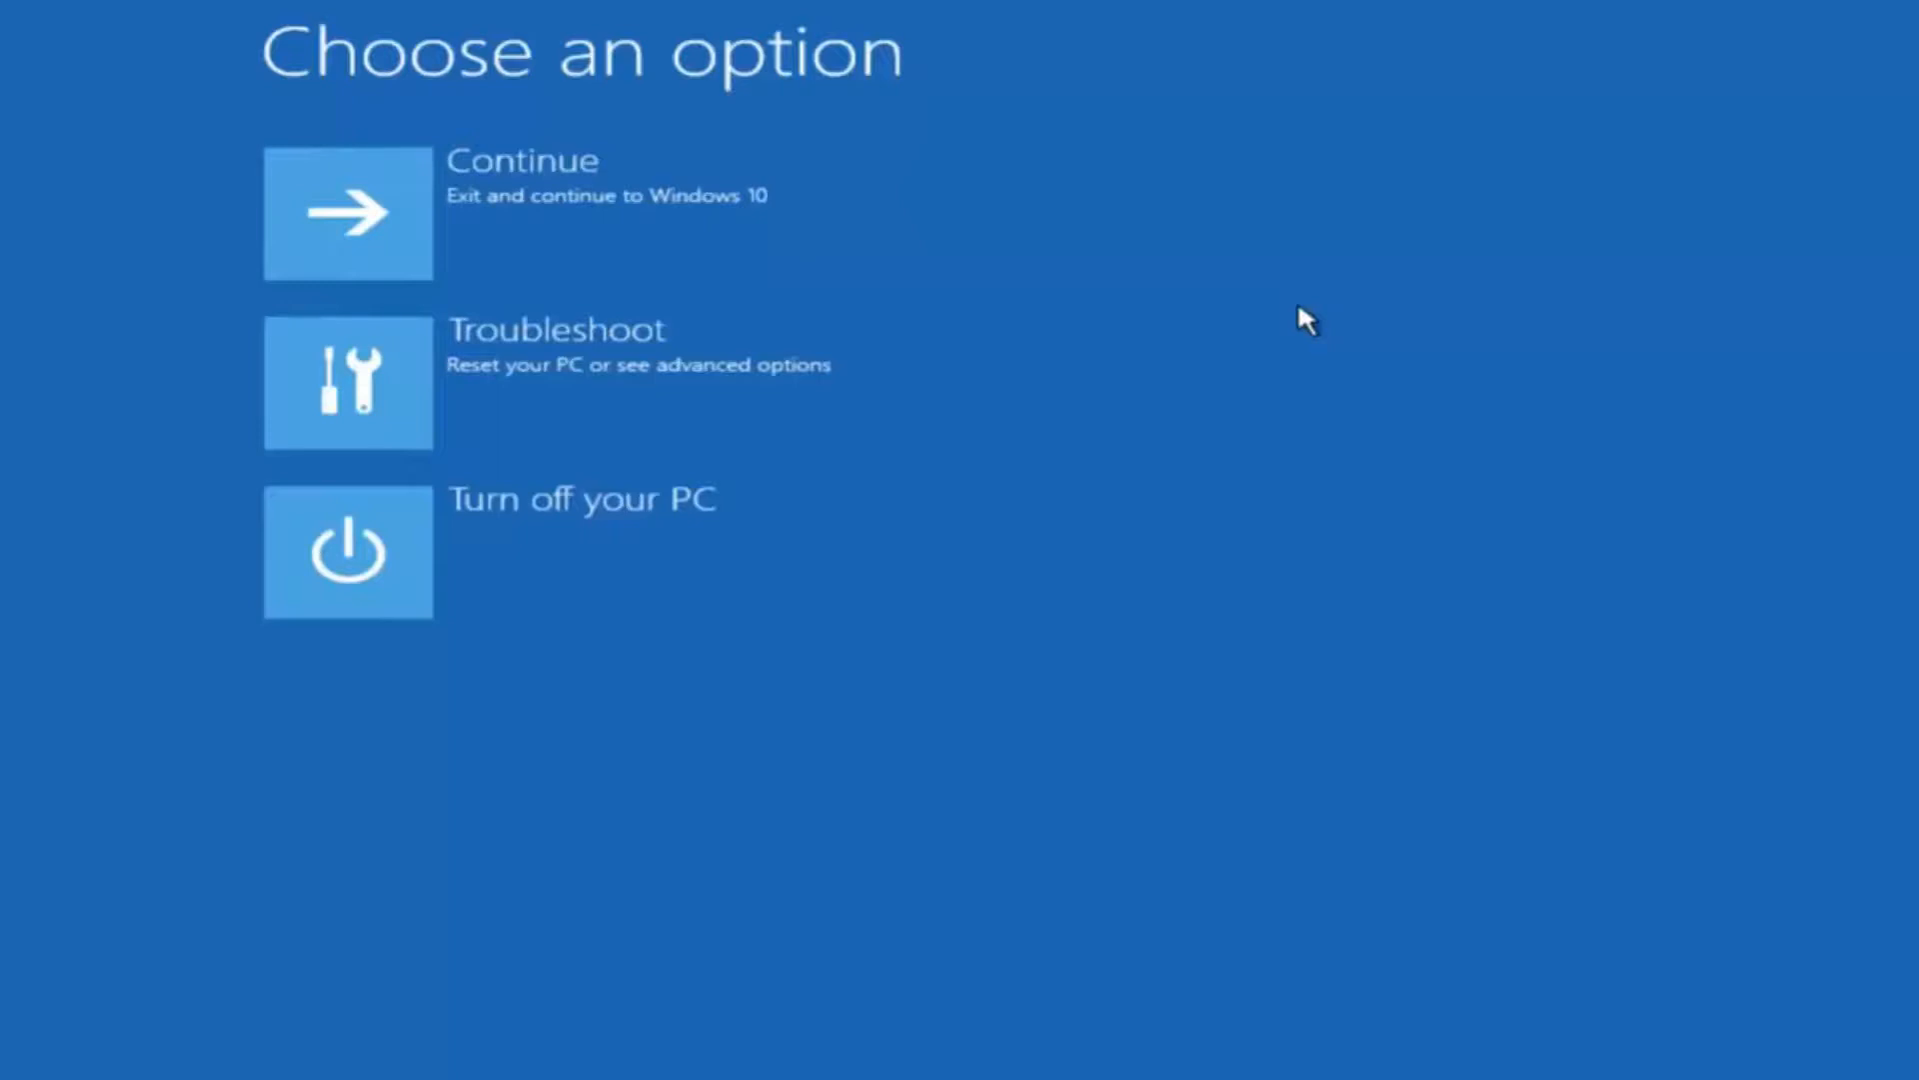
pyautogui.moveTo(347, 213)
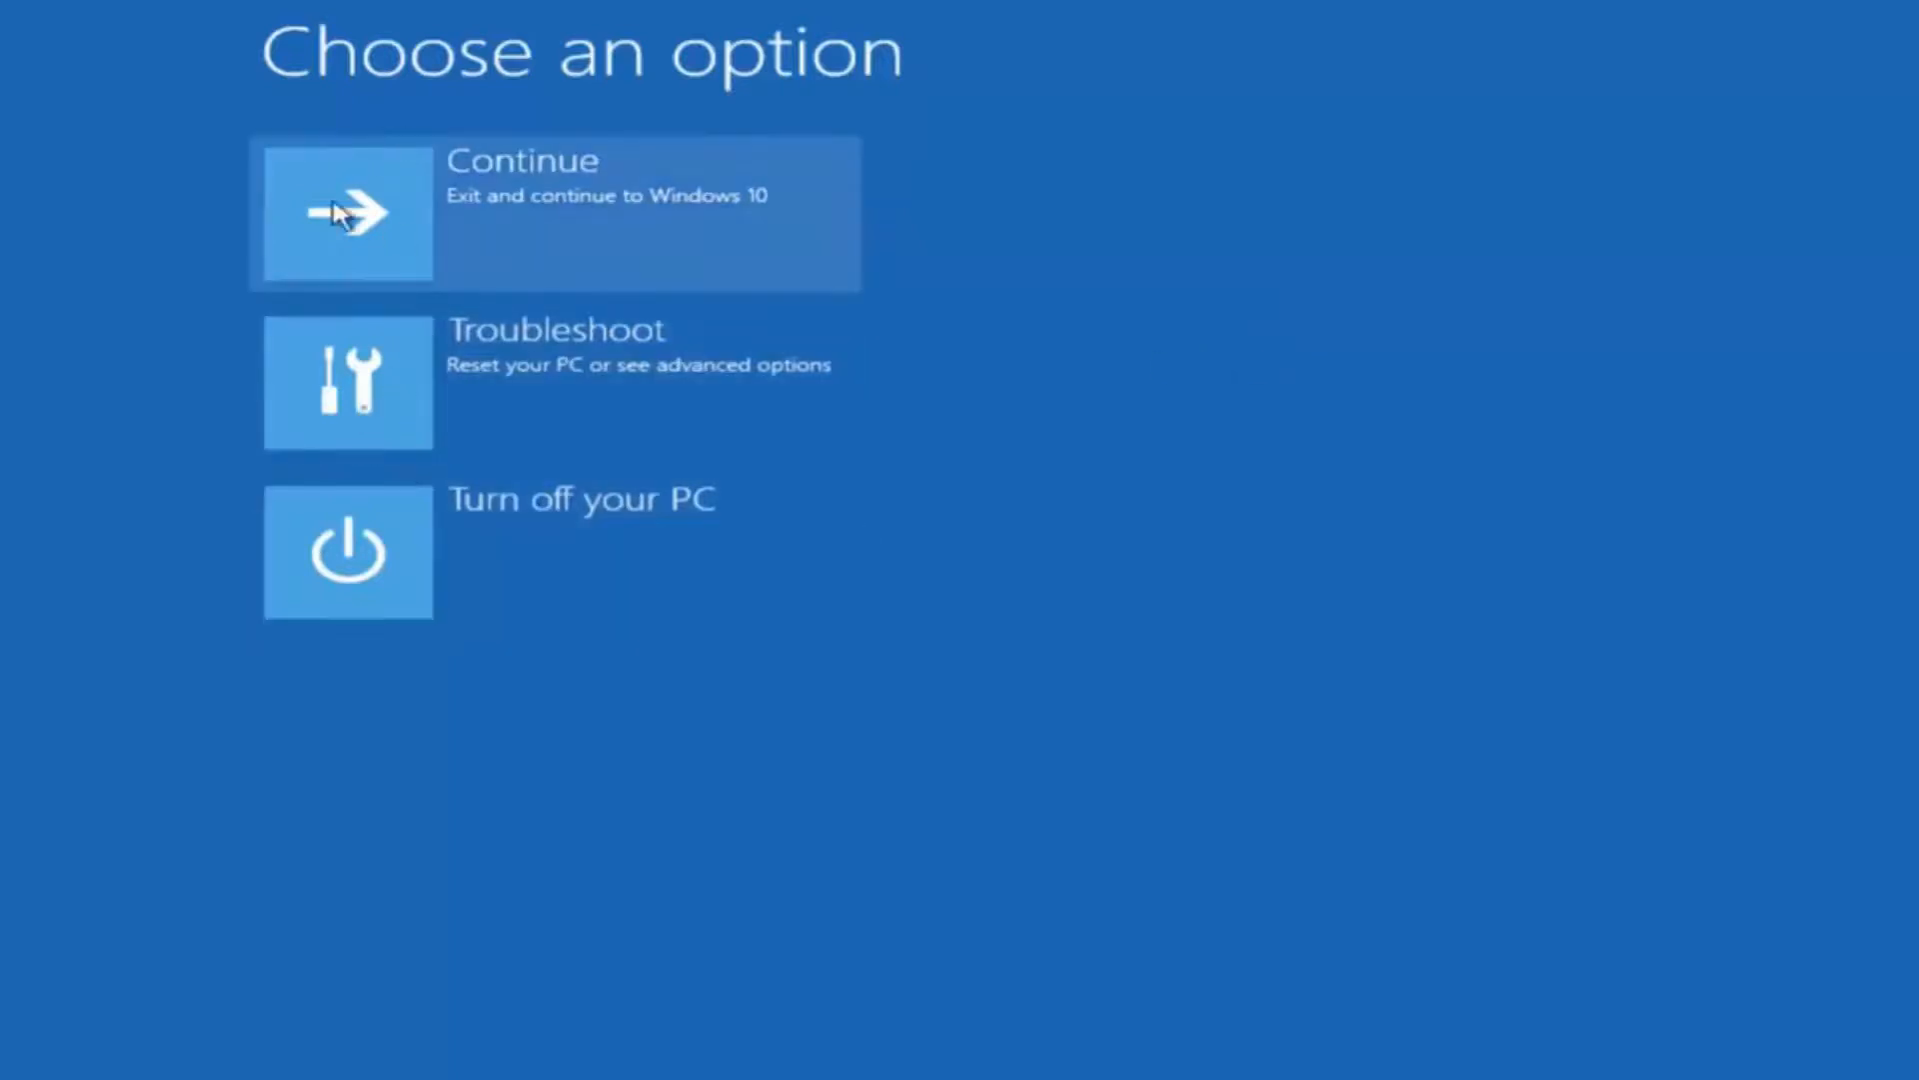
pyautogui.click(551, 381)
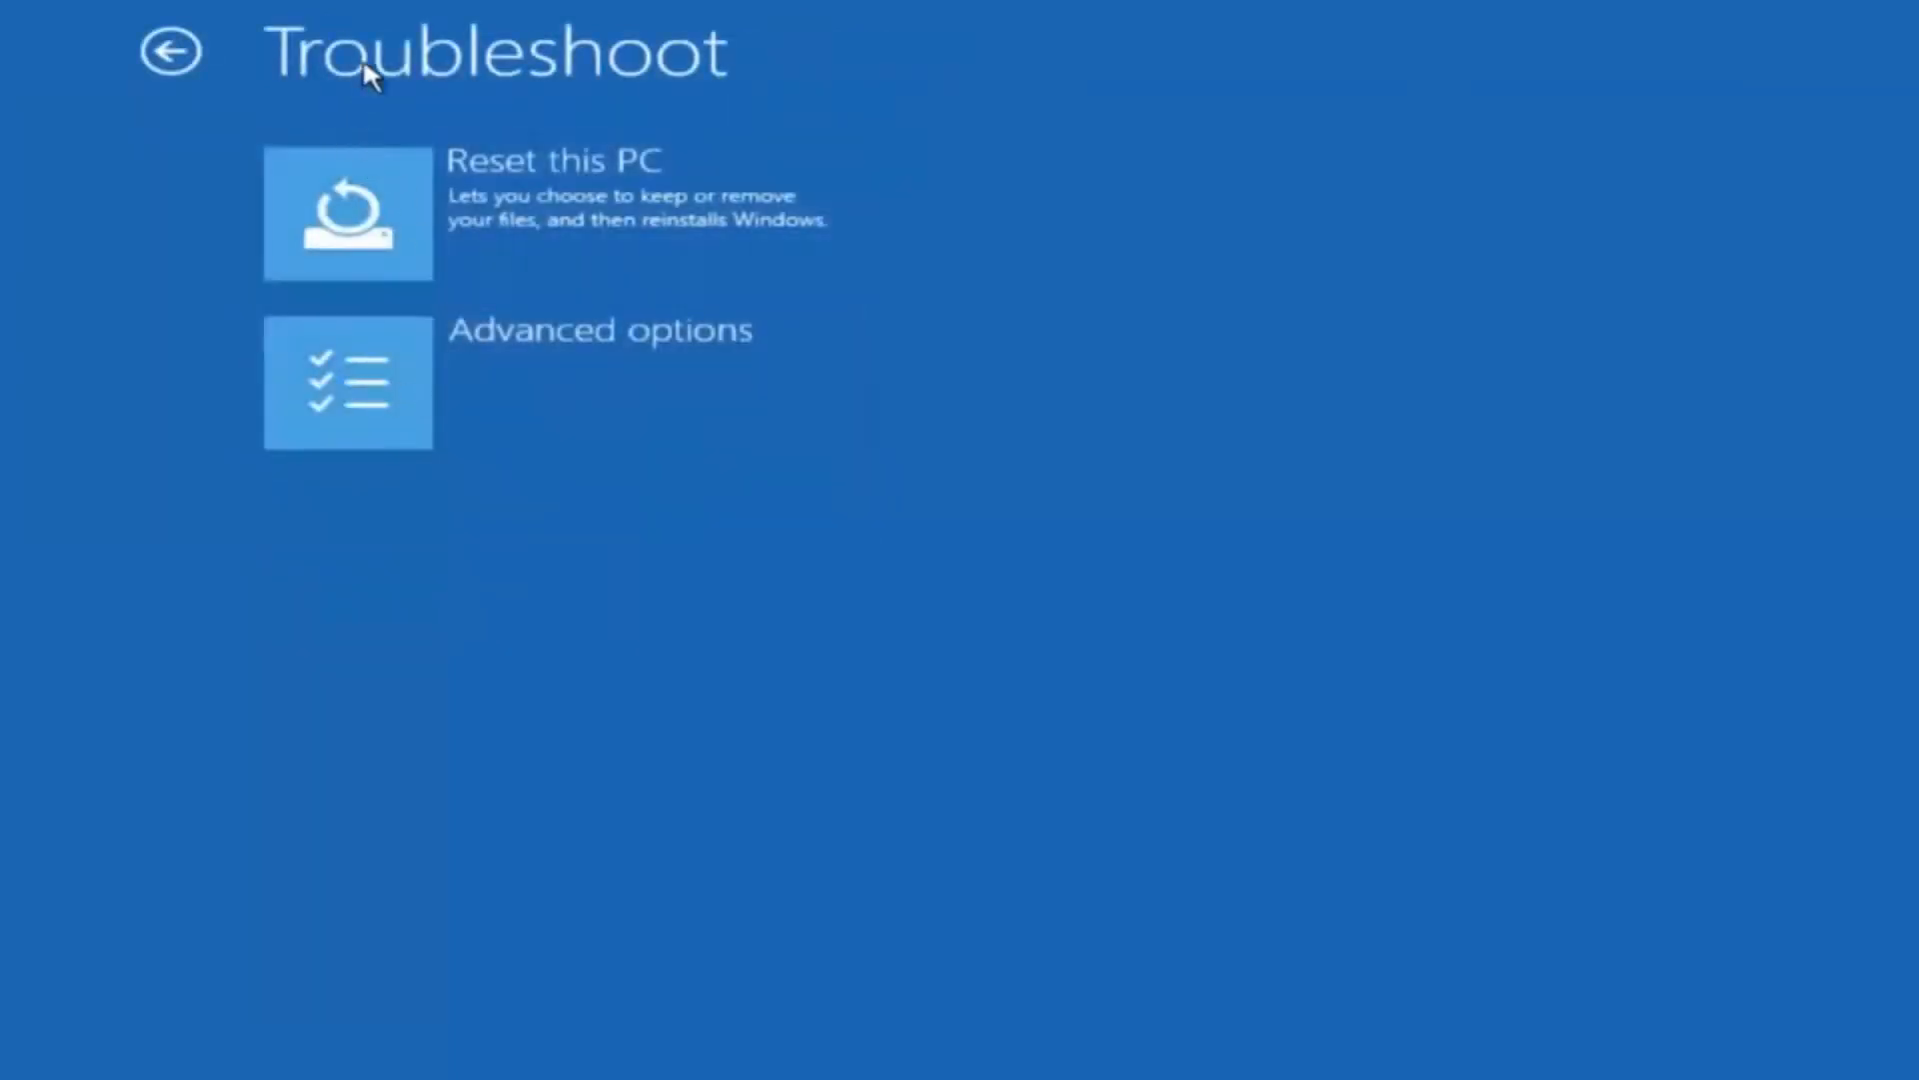
pyautogui.click(348, 382)
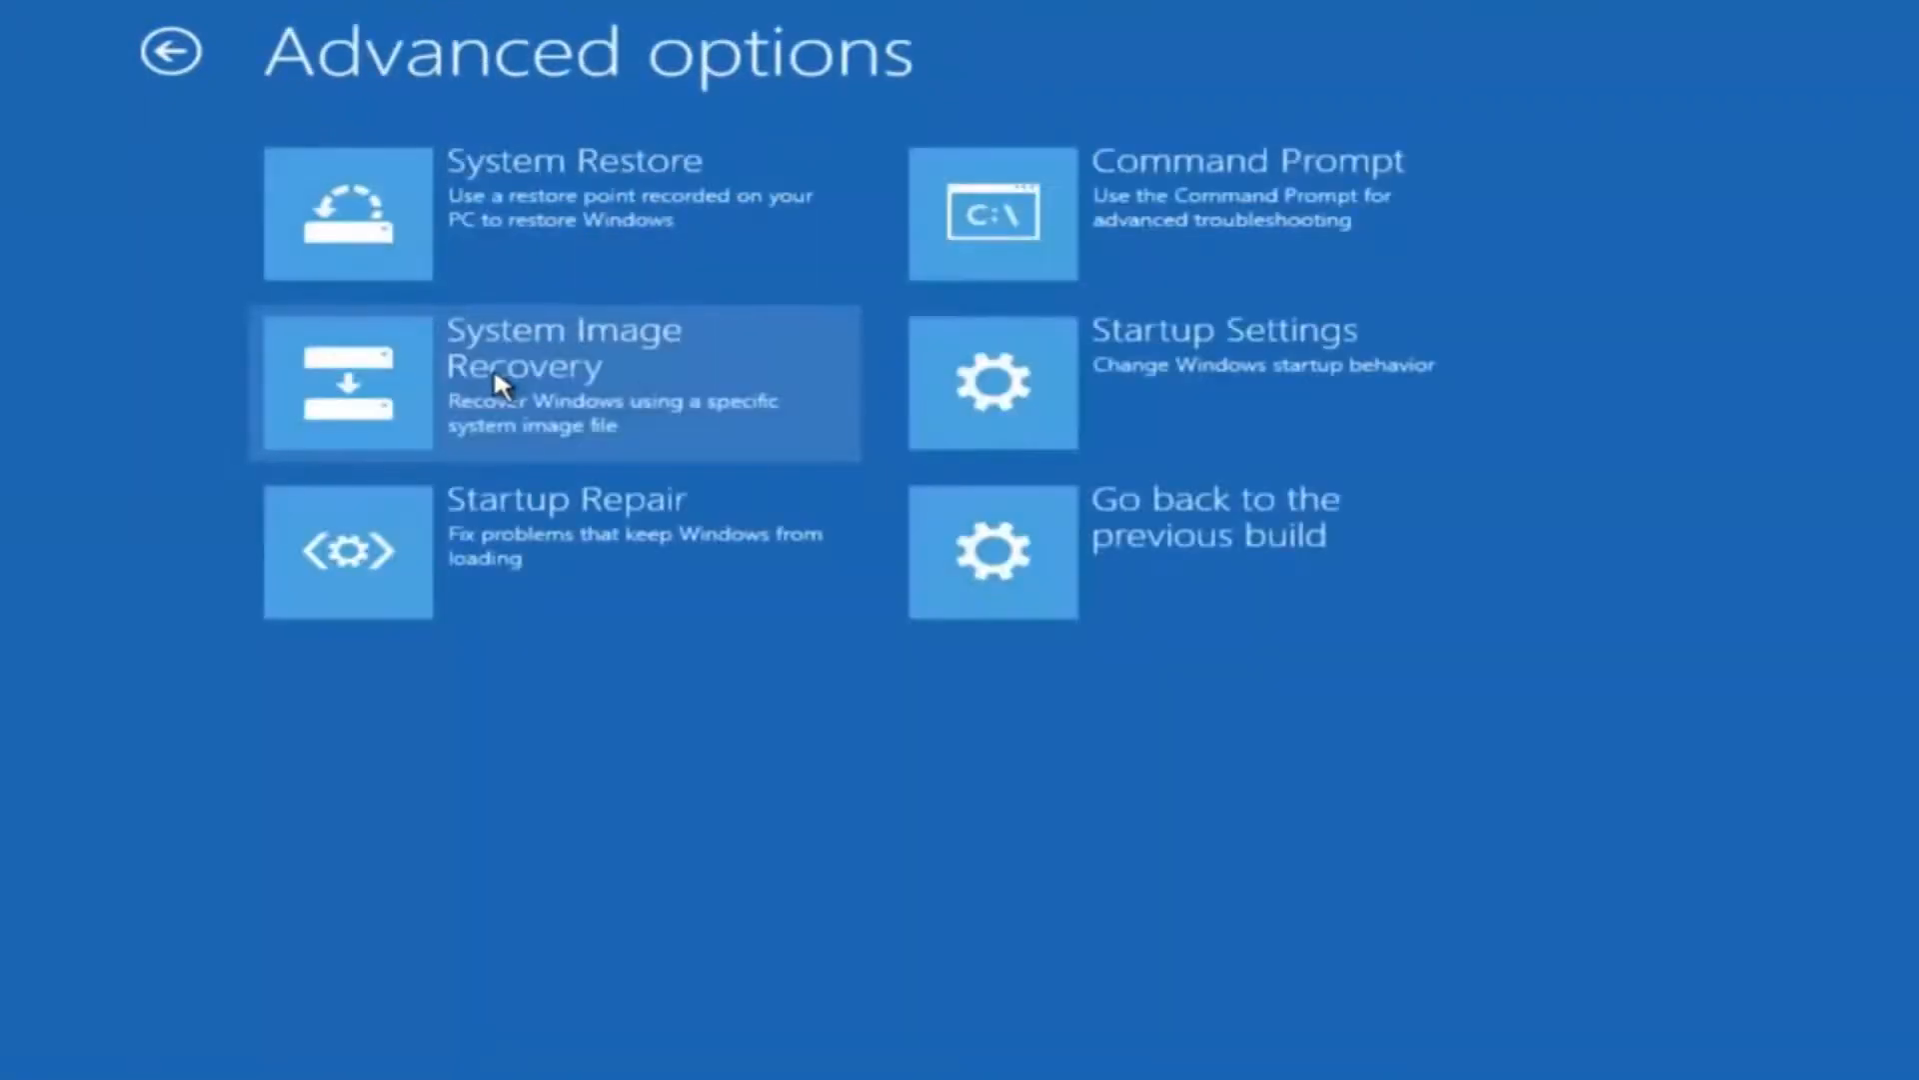
pyautogui.moveTo(1051, 184)
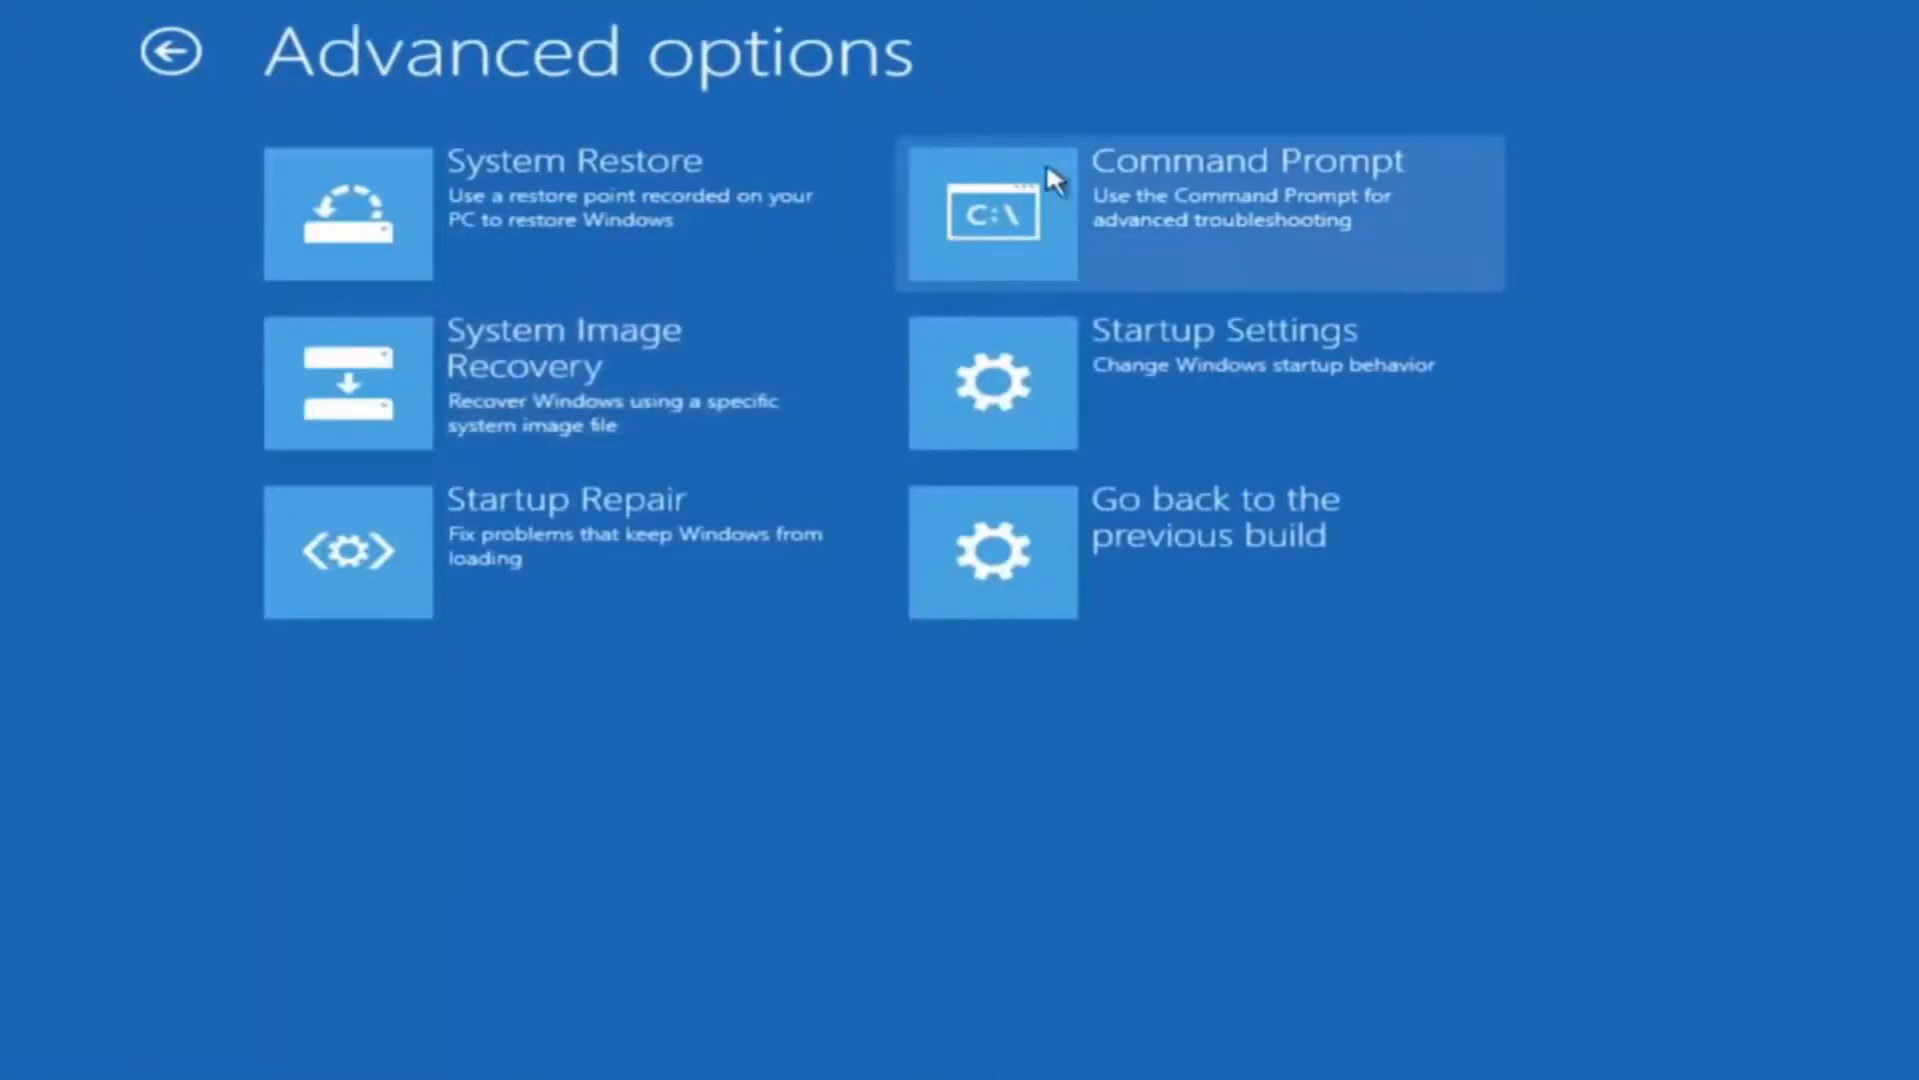
pyautogui.moveTo(1227, 224)
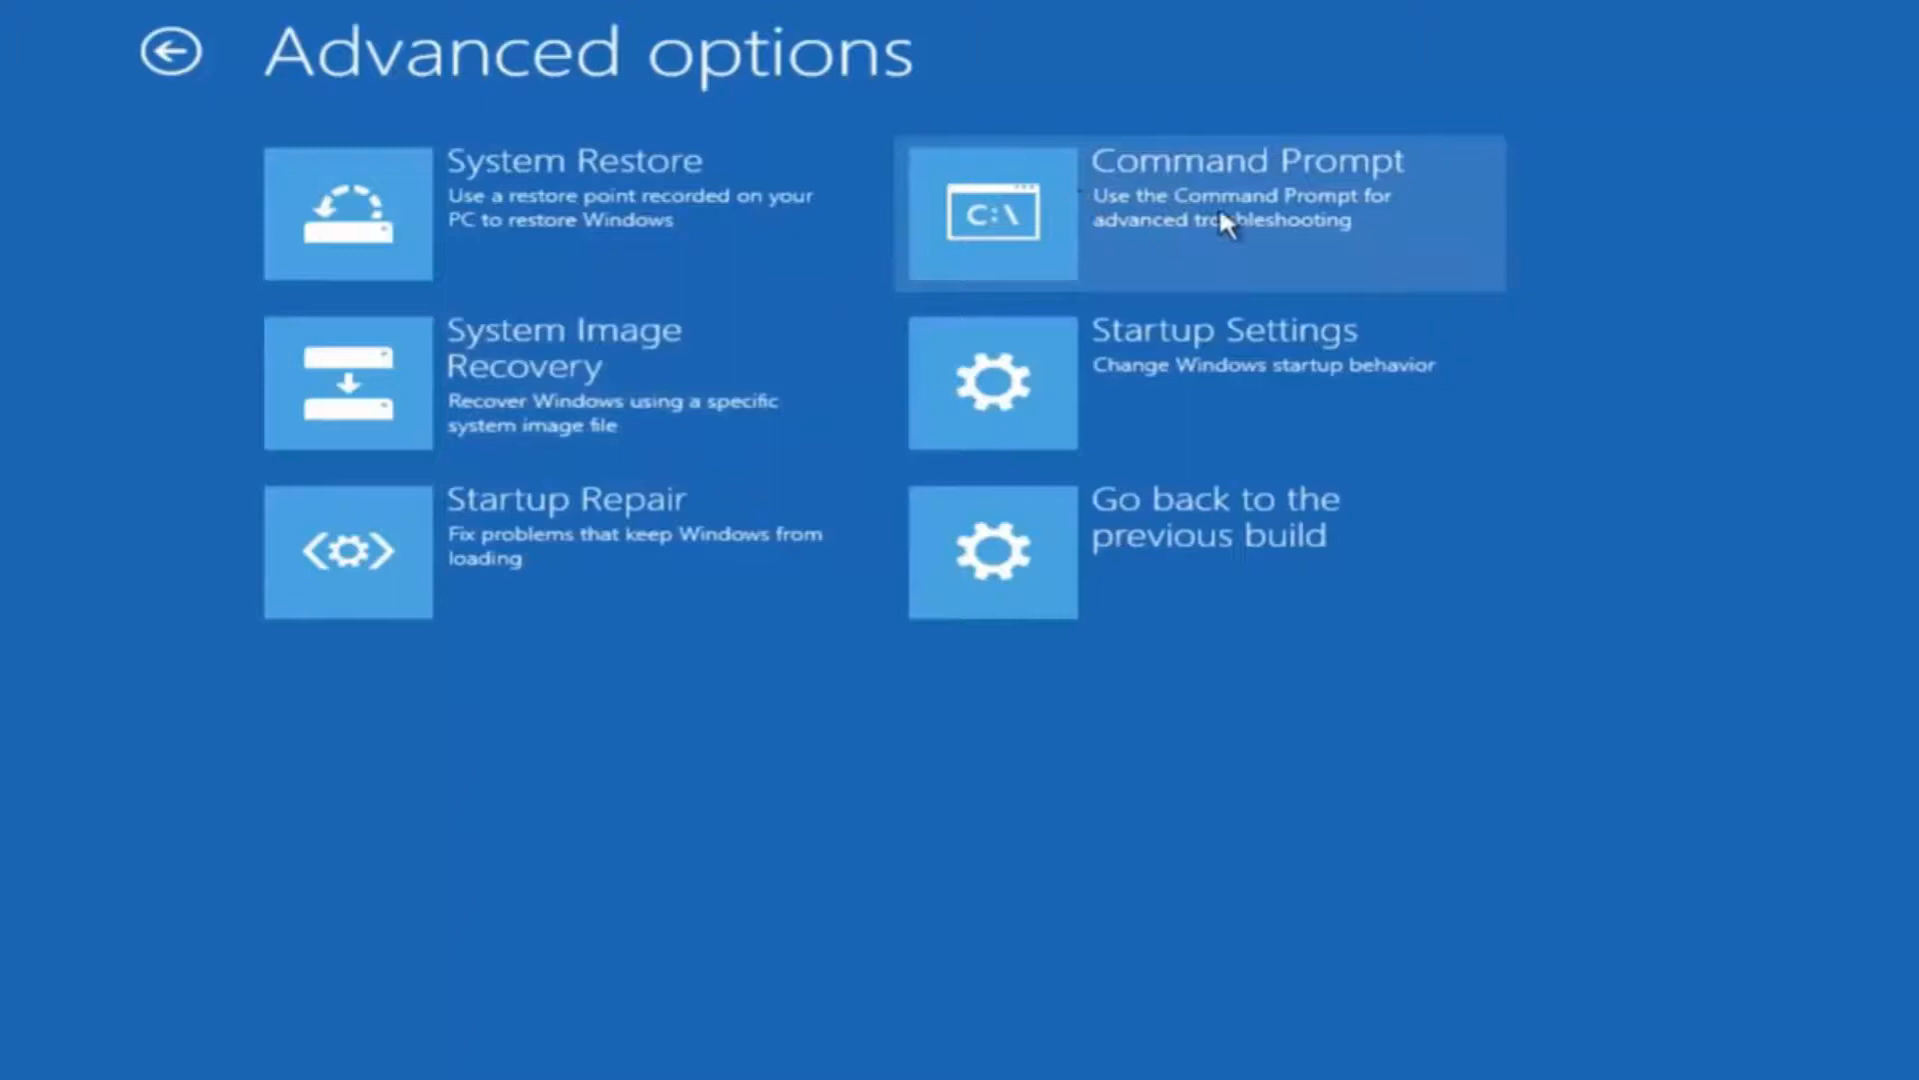
pyautogui.click(1200, 212)
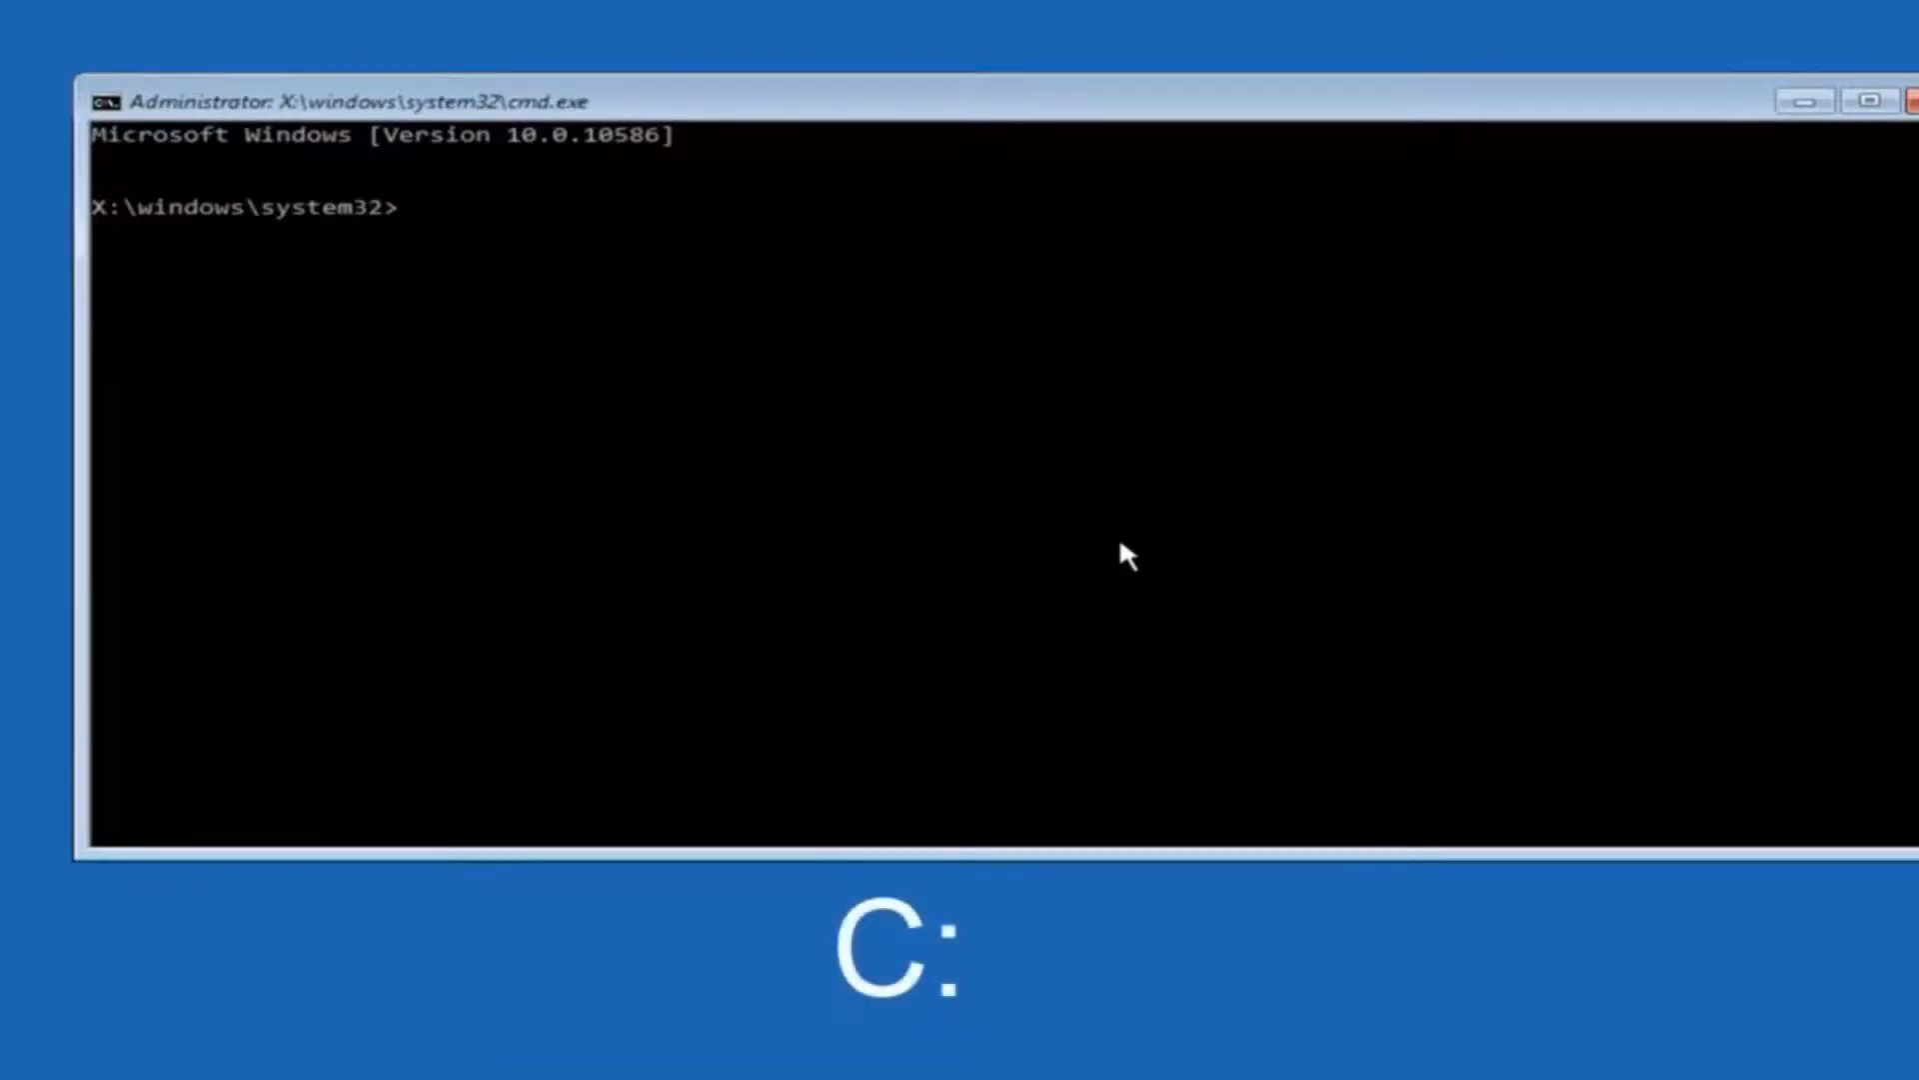
# - Change to drive C: and run dir to list its root folders
pyautogui.write('c:')
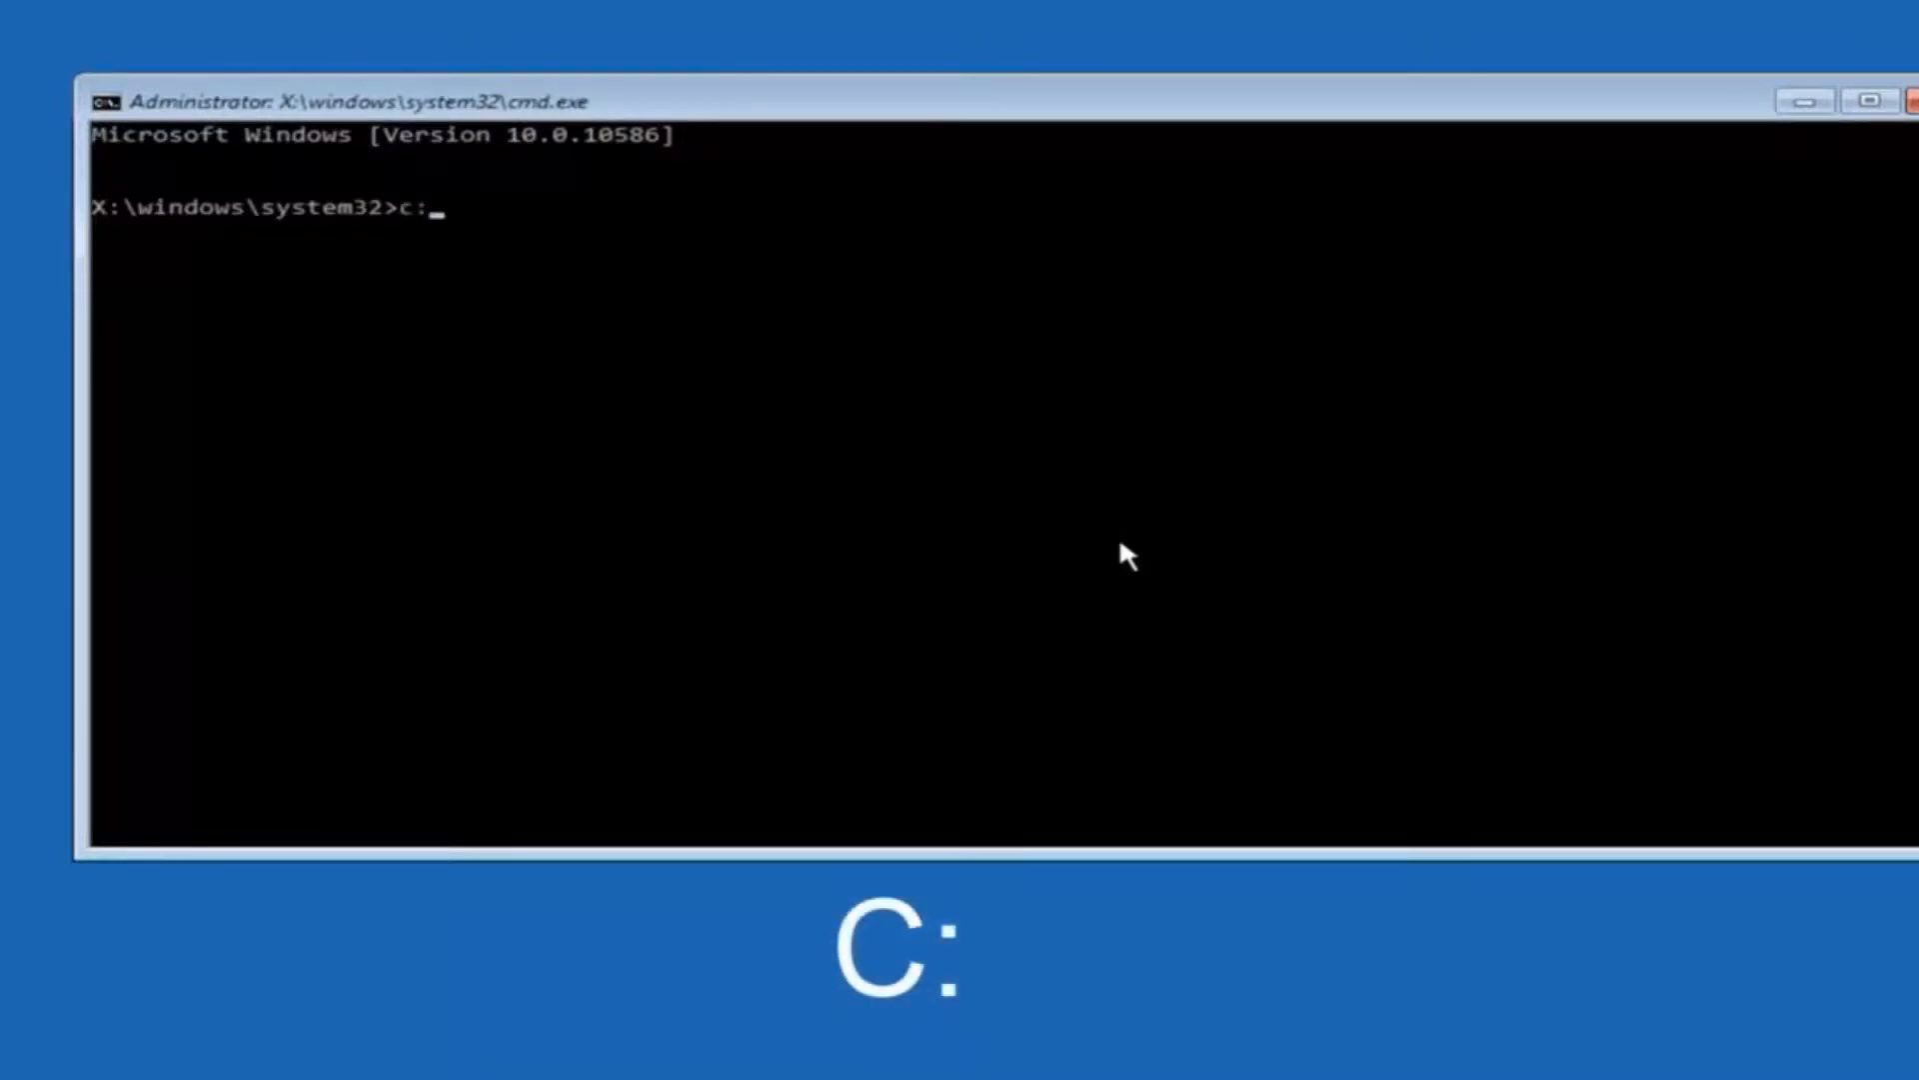
pyautogui.press('Return')
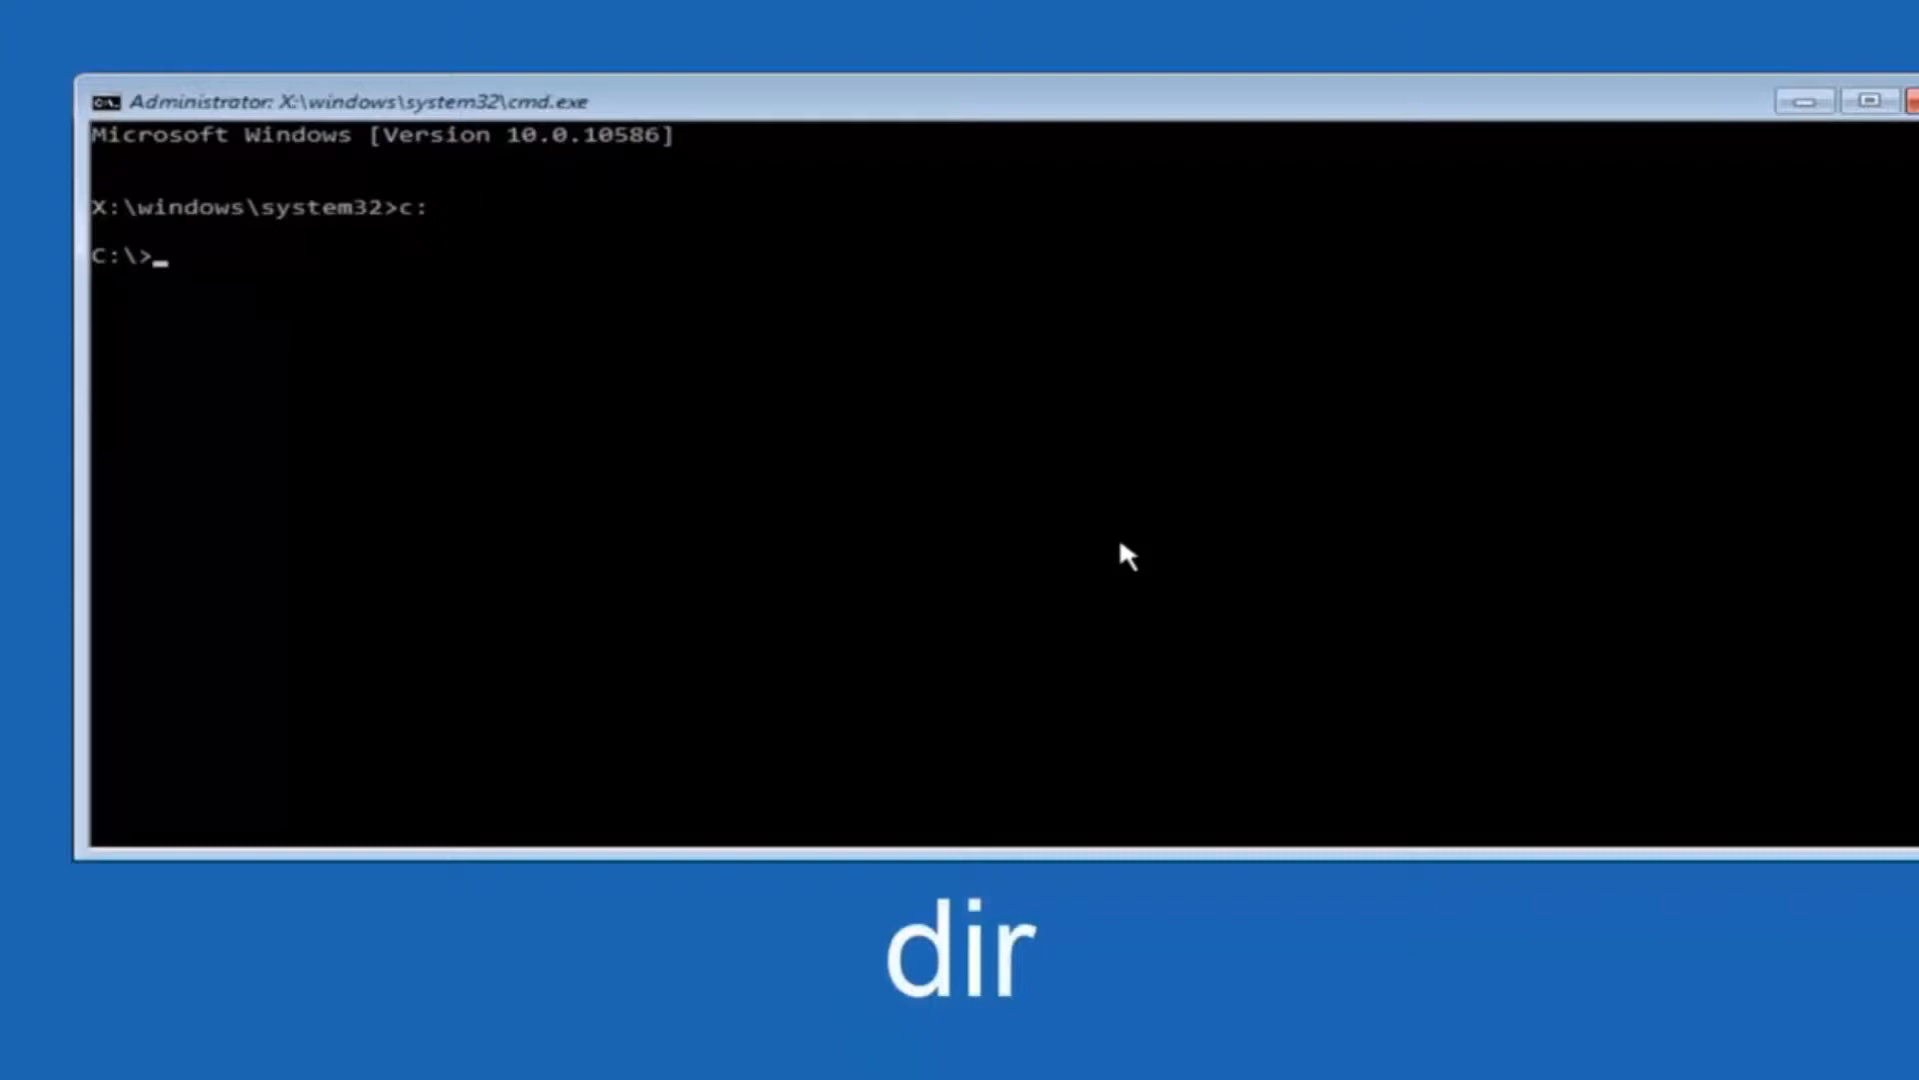
pyautogui.write('dir')
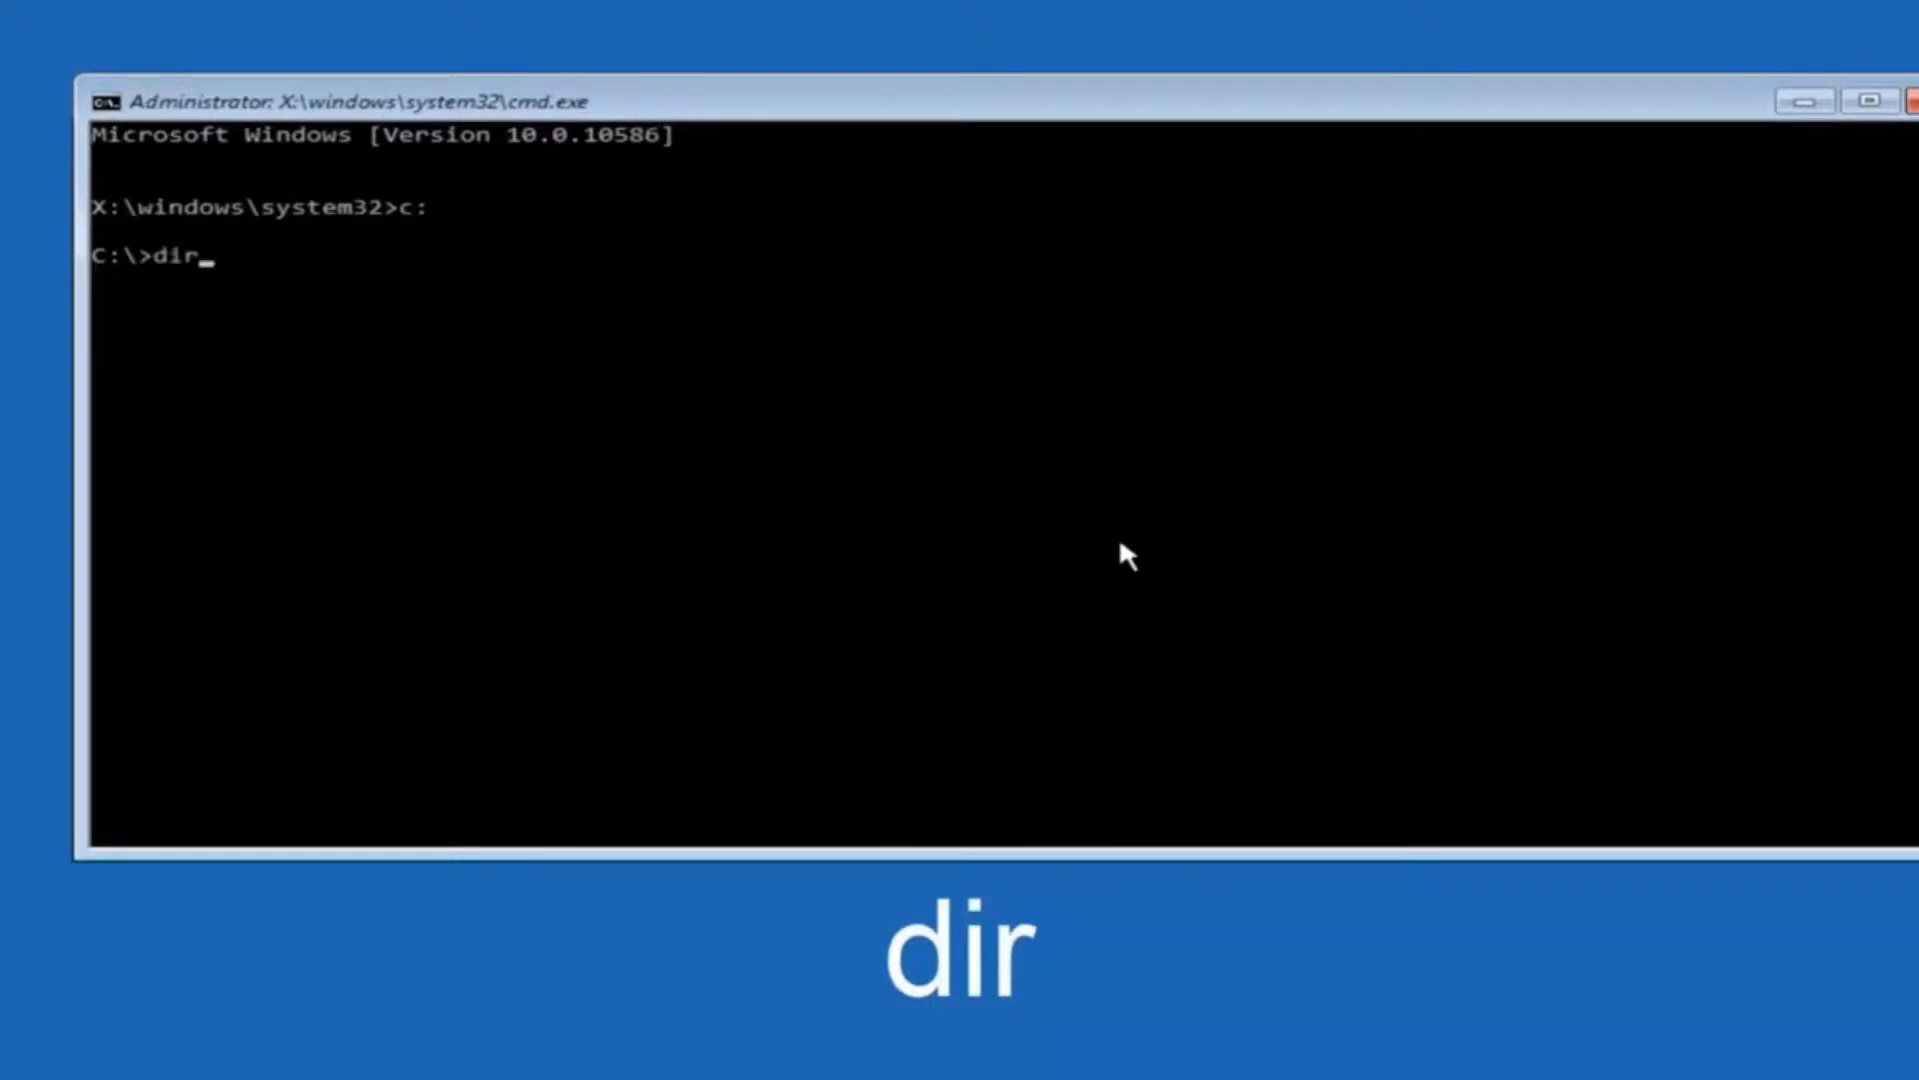
pyautogui.press('Return')
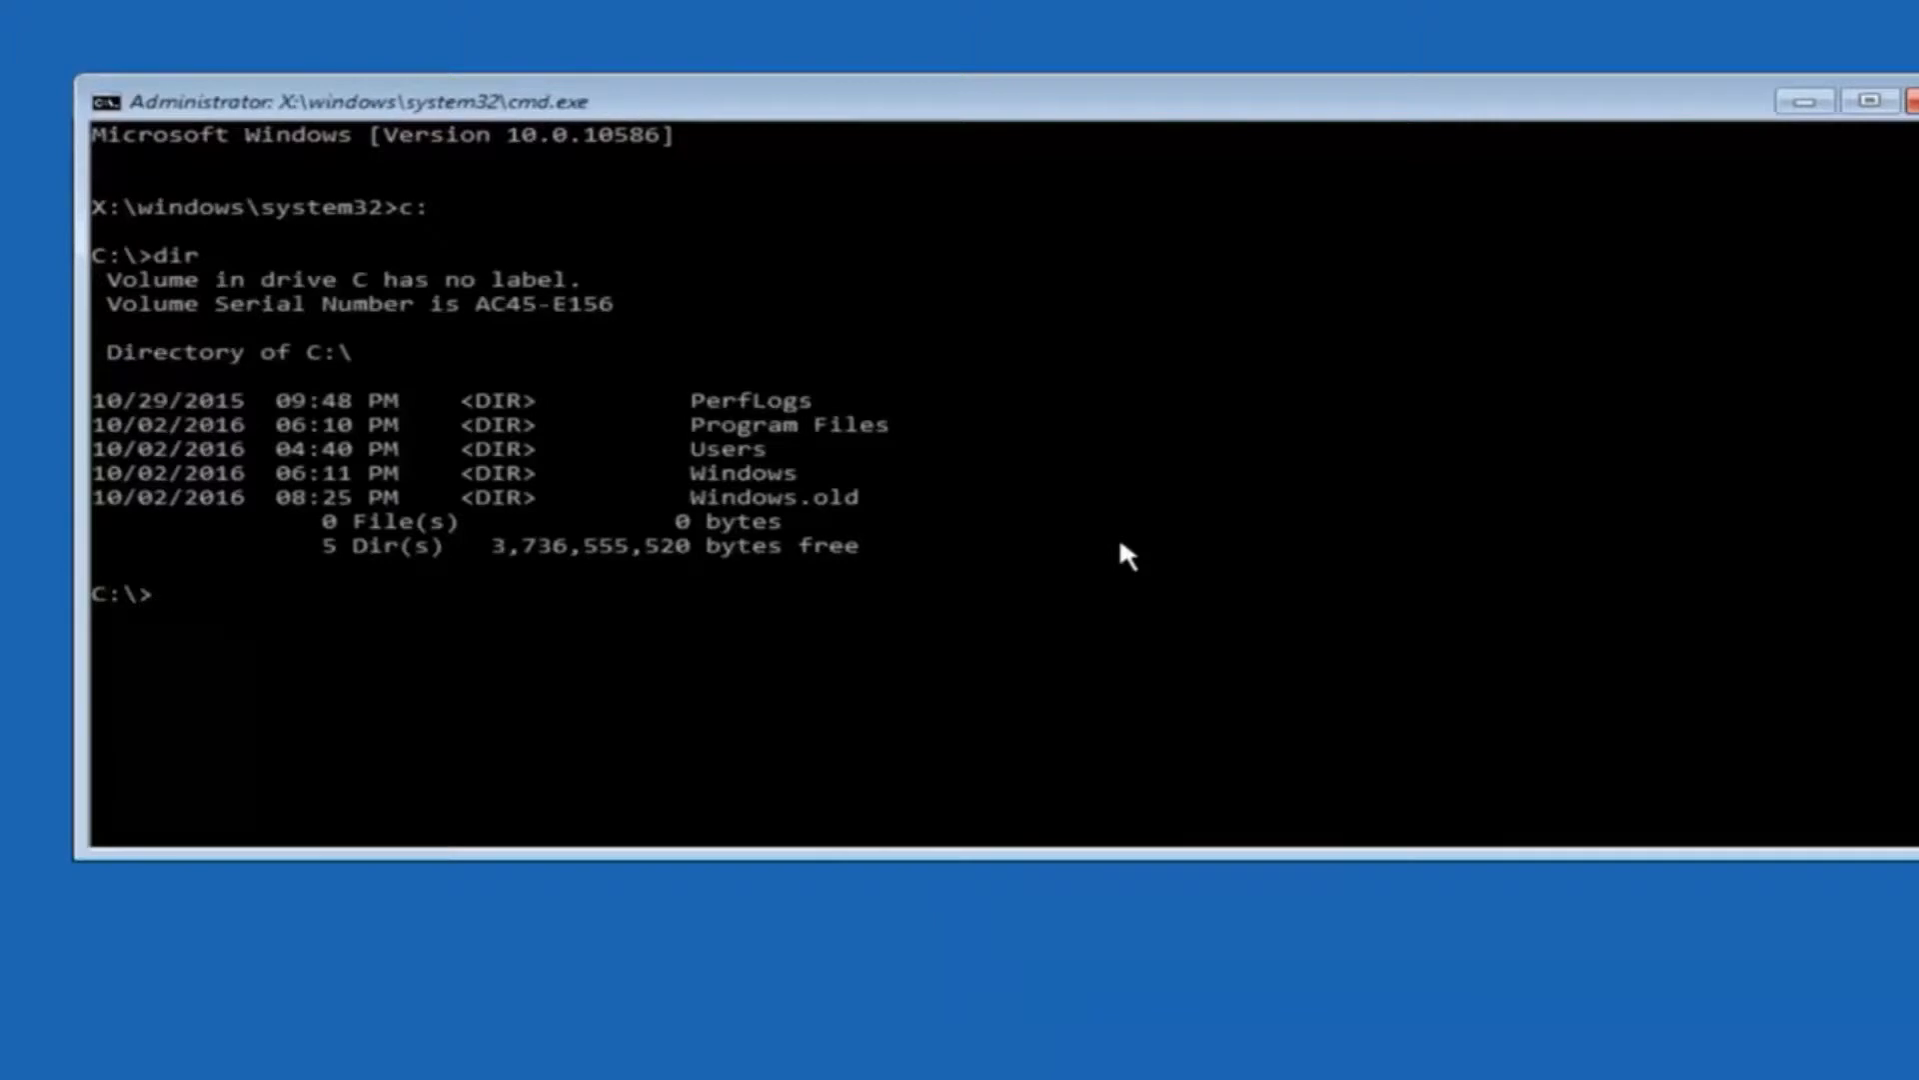
pyautogui.moveTo(720, 496)
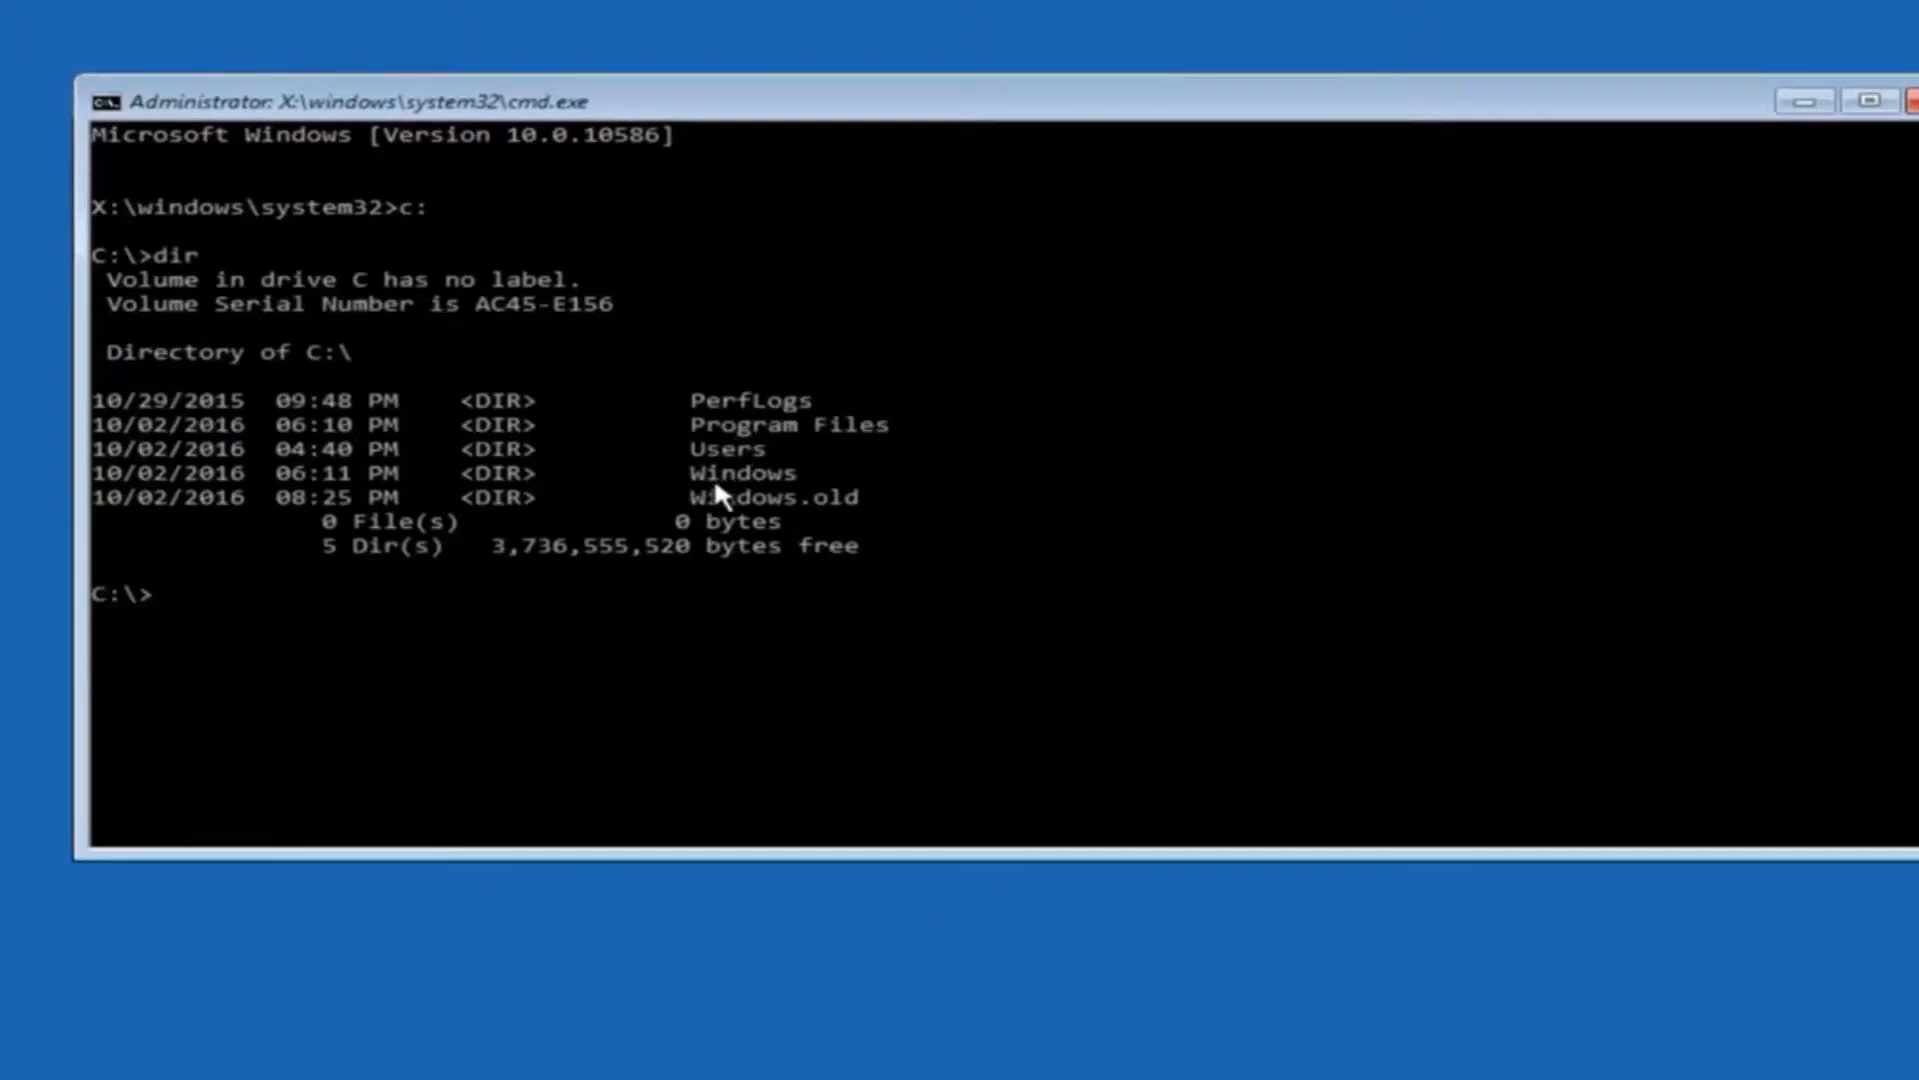
pyautogui.moveTo(765, 475)
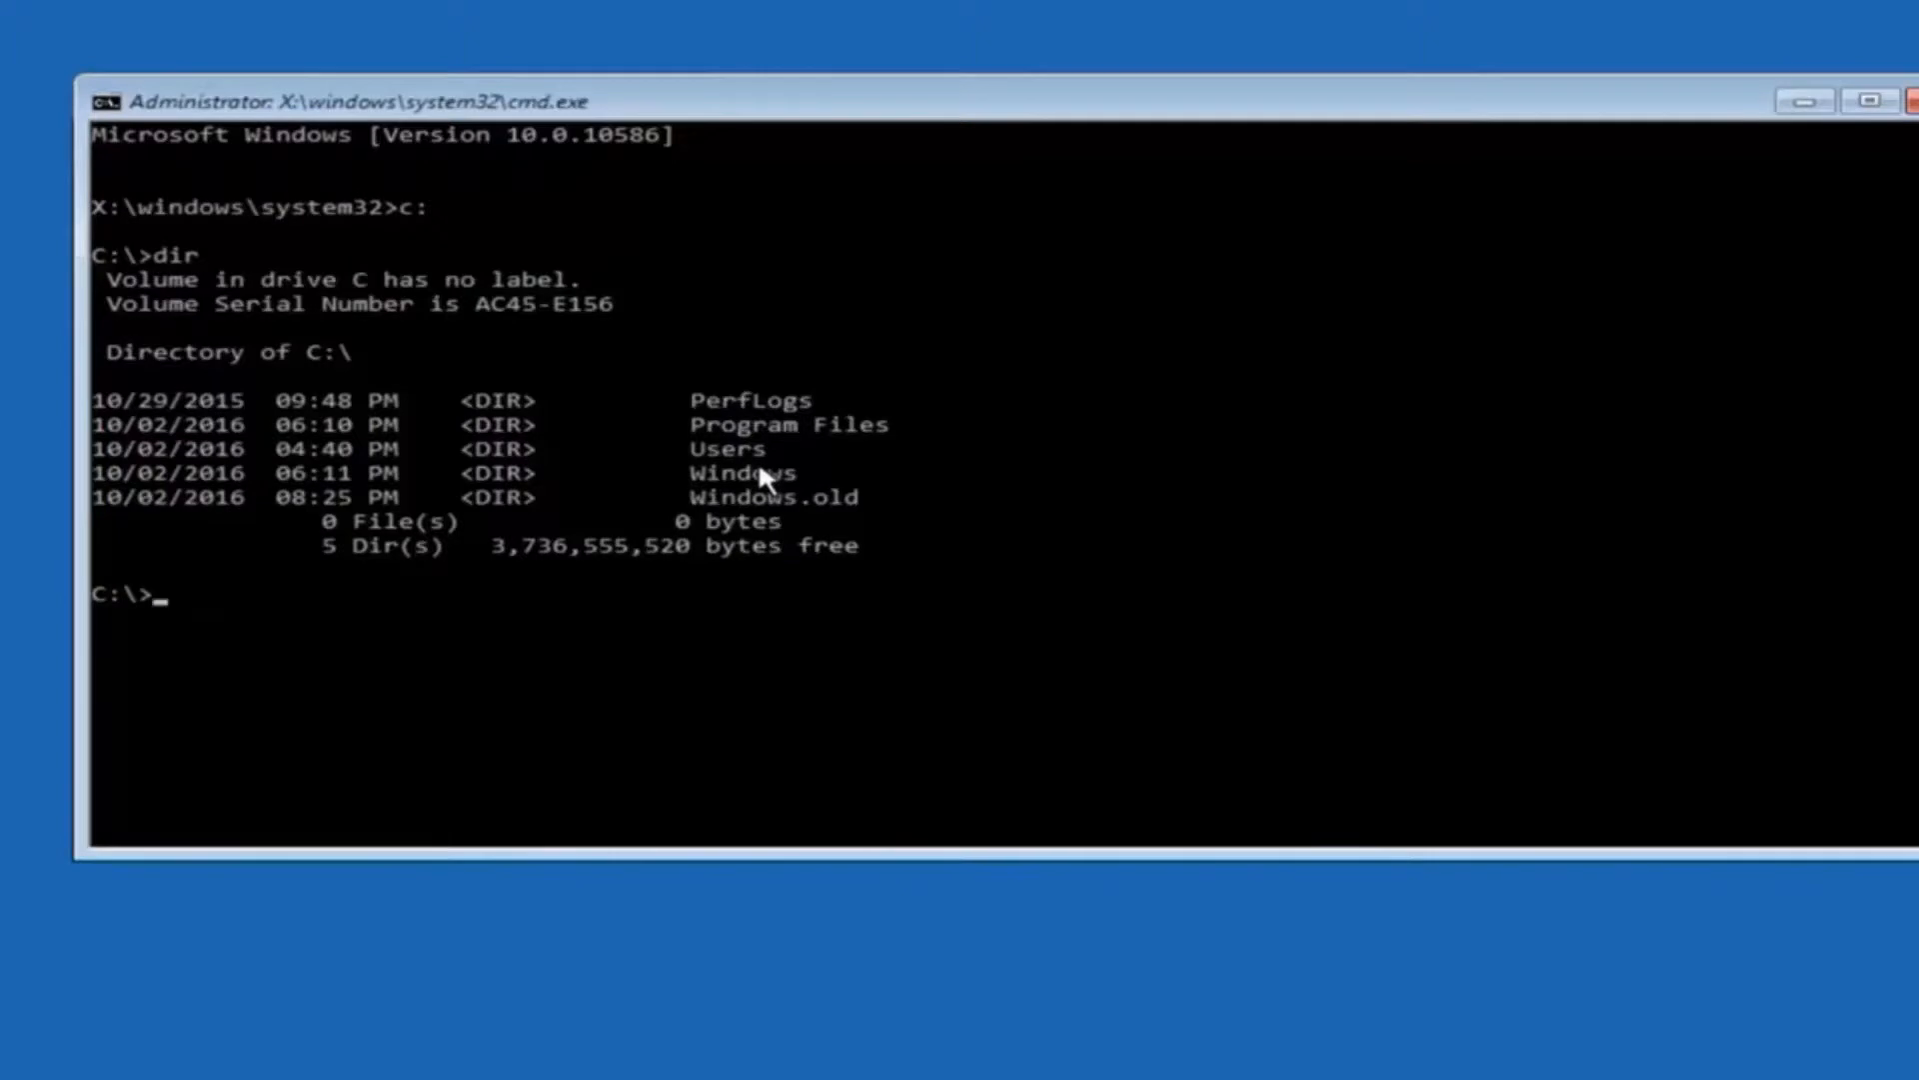
# - Run 'cd \windows\system32\config' to enter the registry config folder
pyautogui.write('cd')
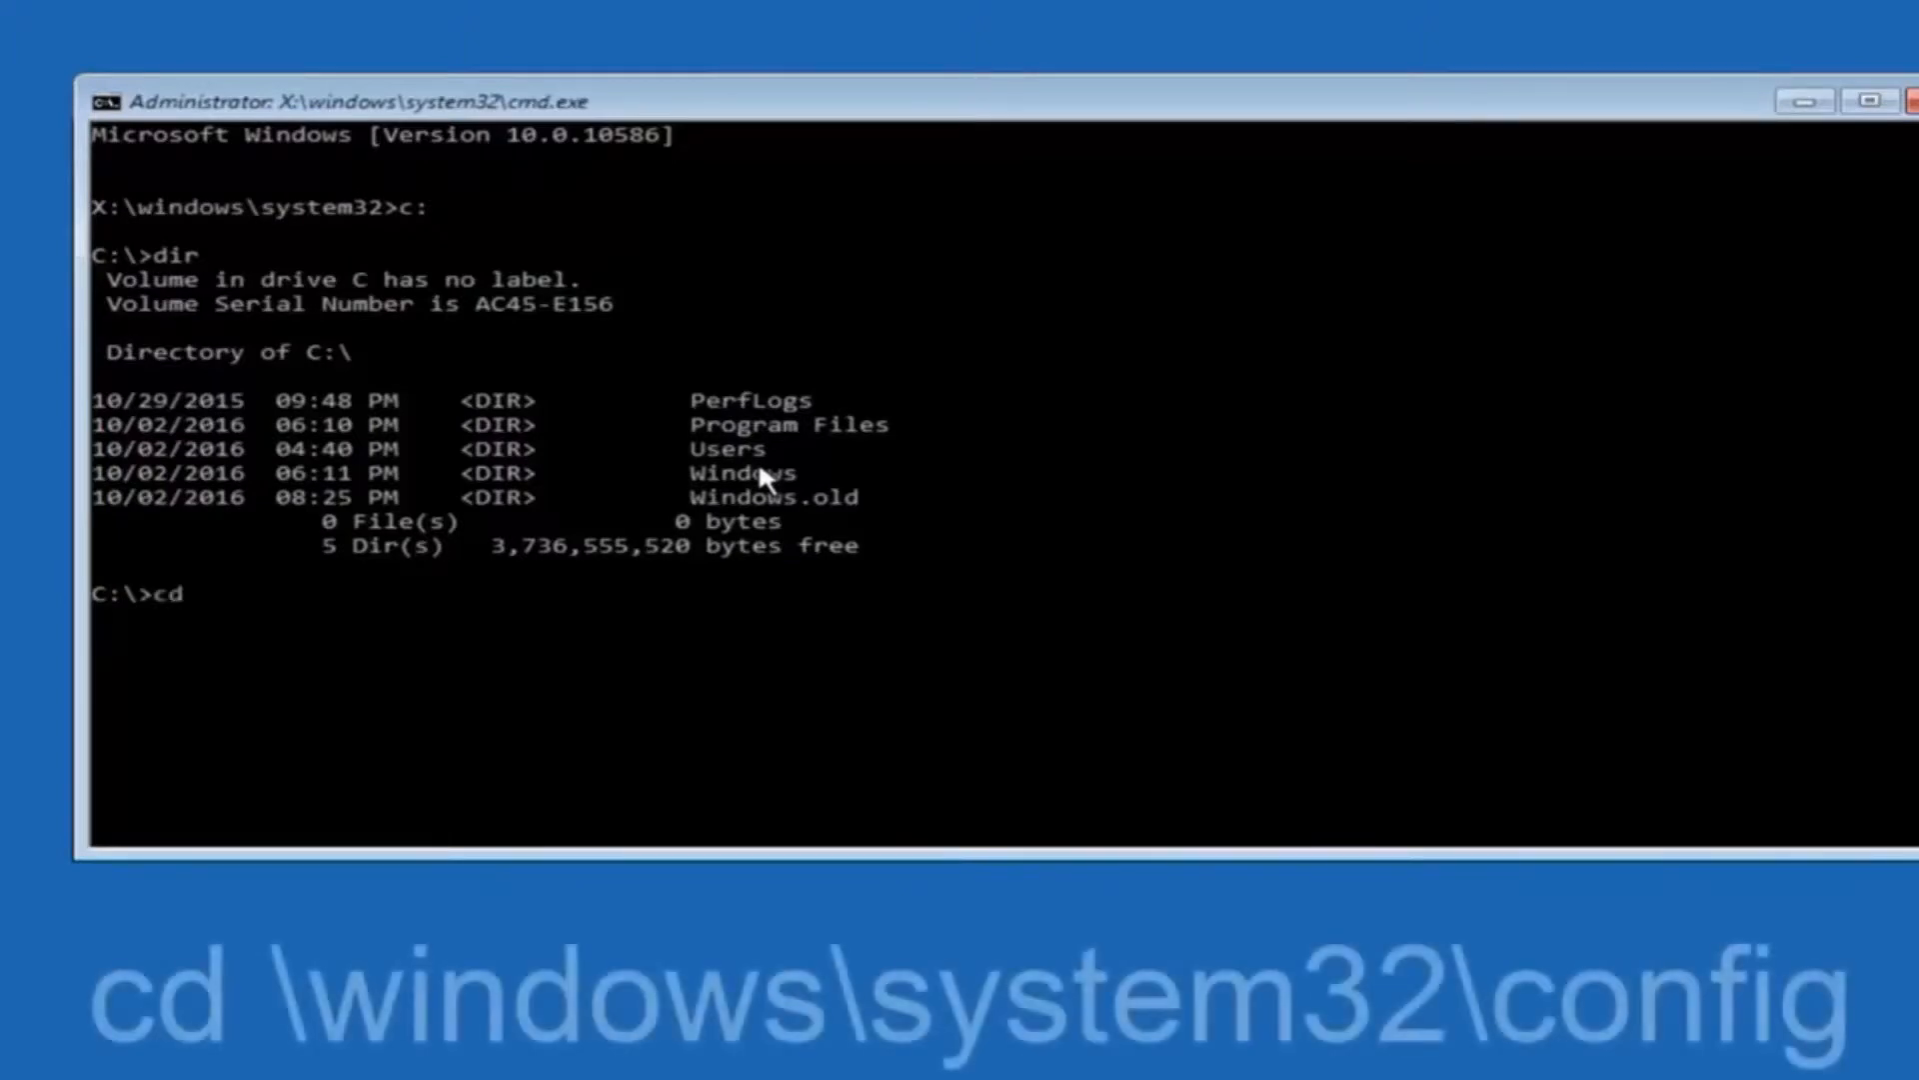
pyautogui.write('\\windo')
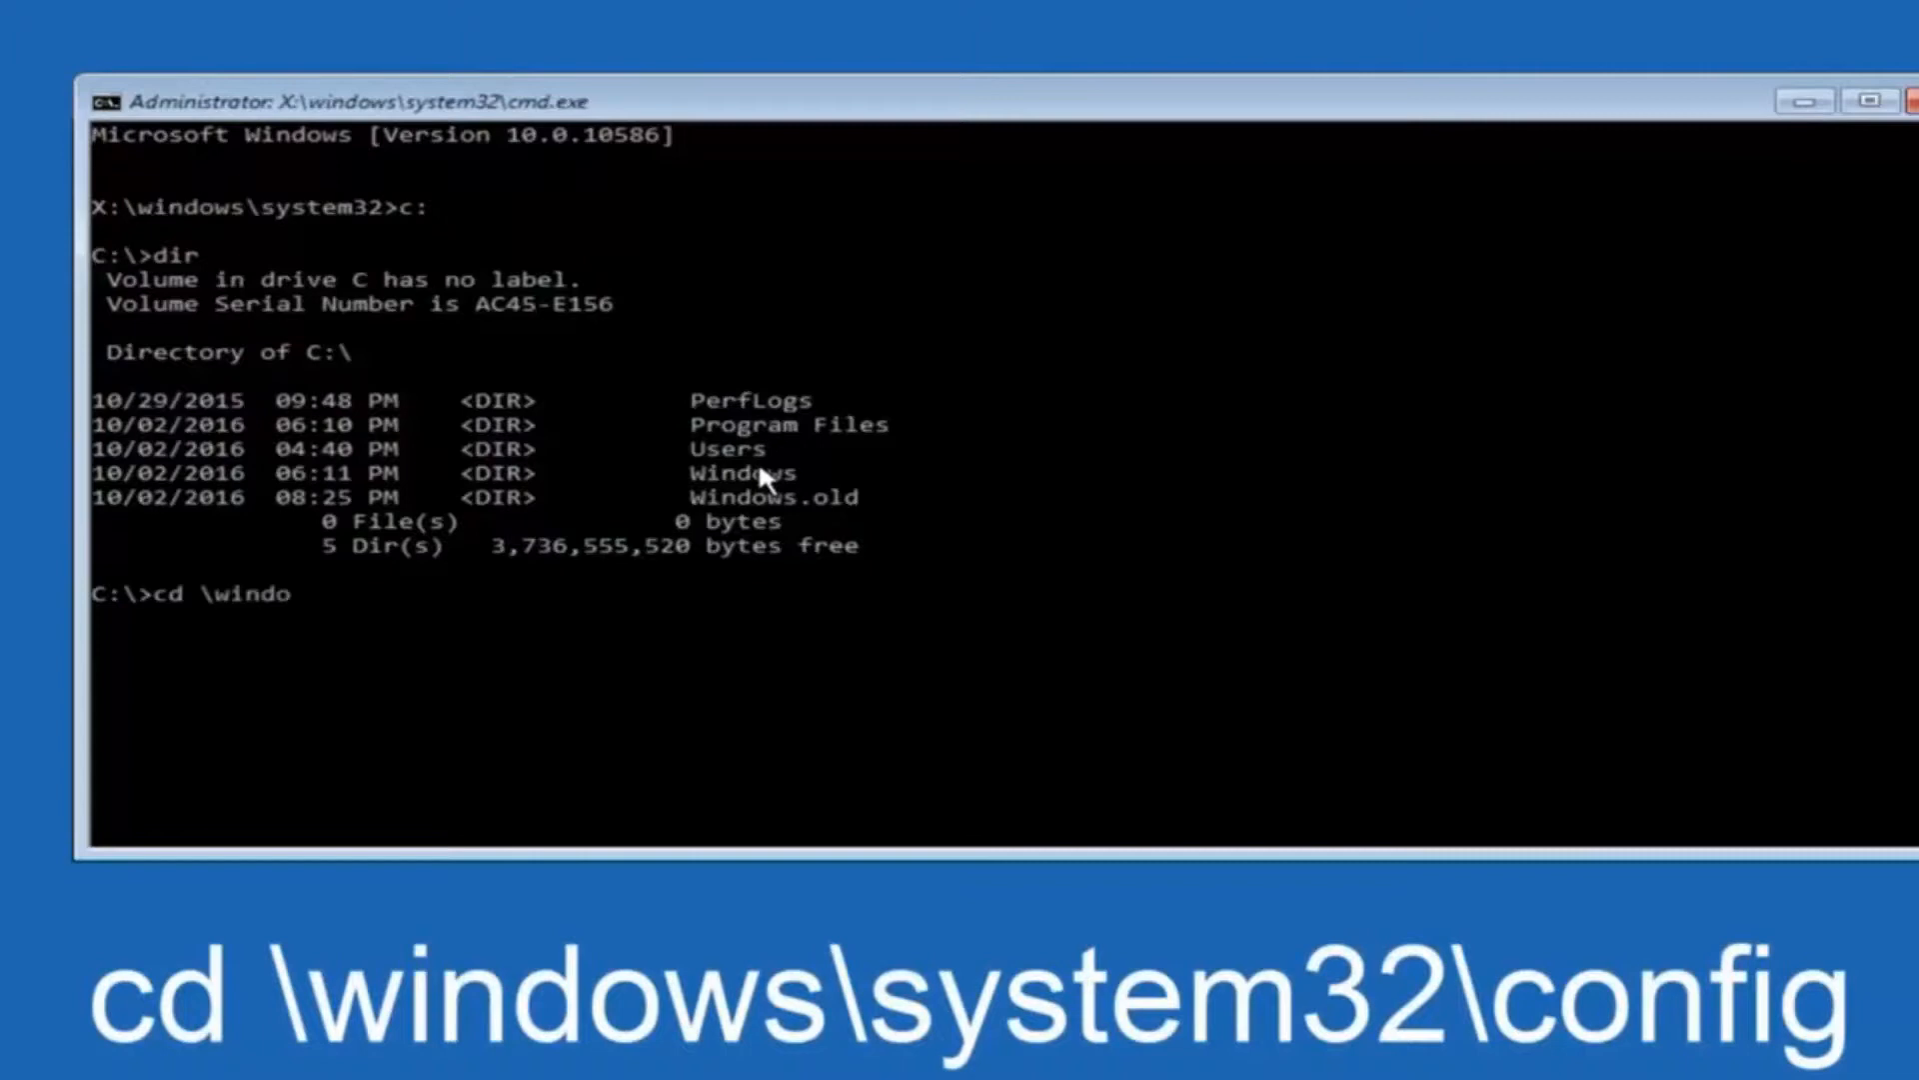
pyautogui.write('ws\\')
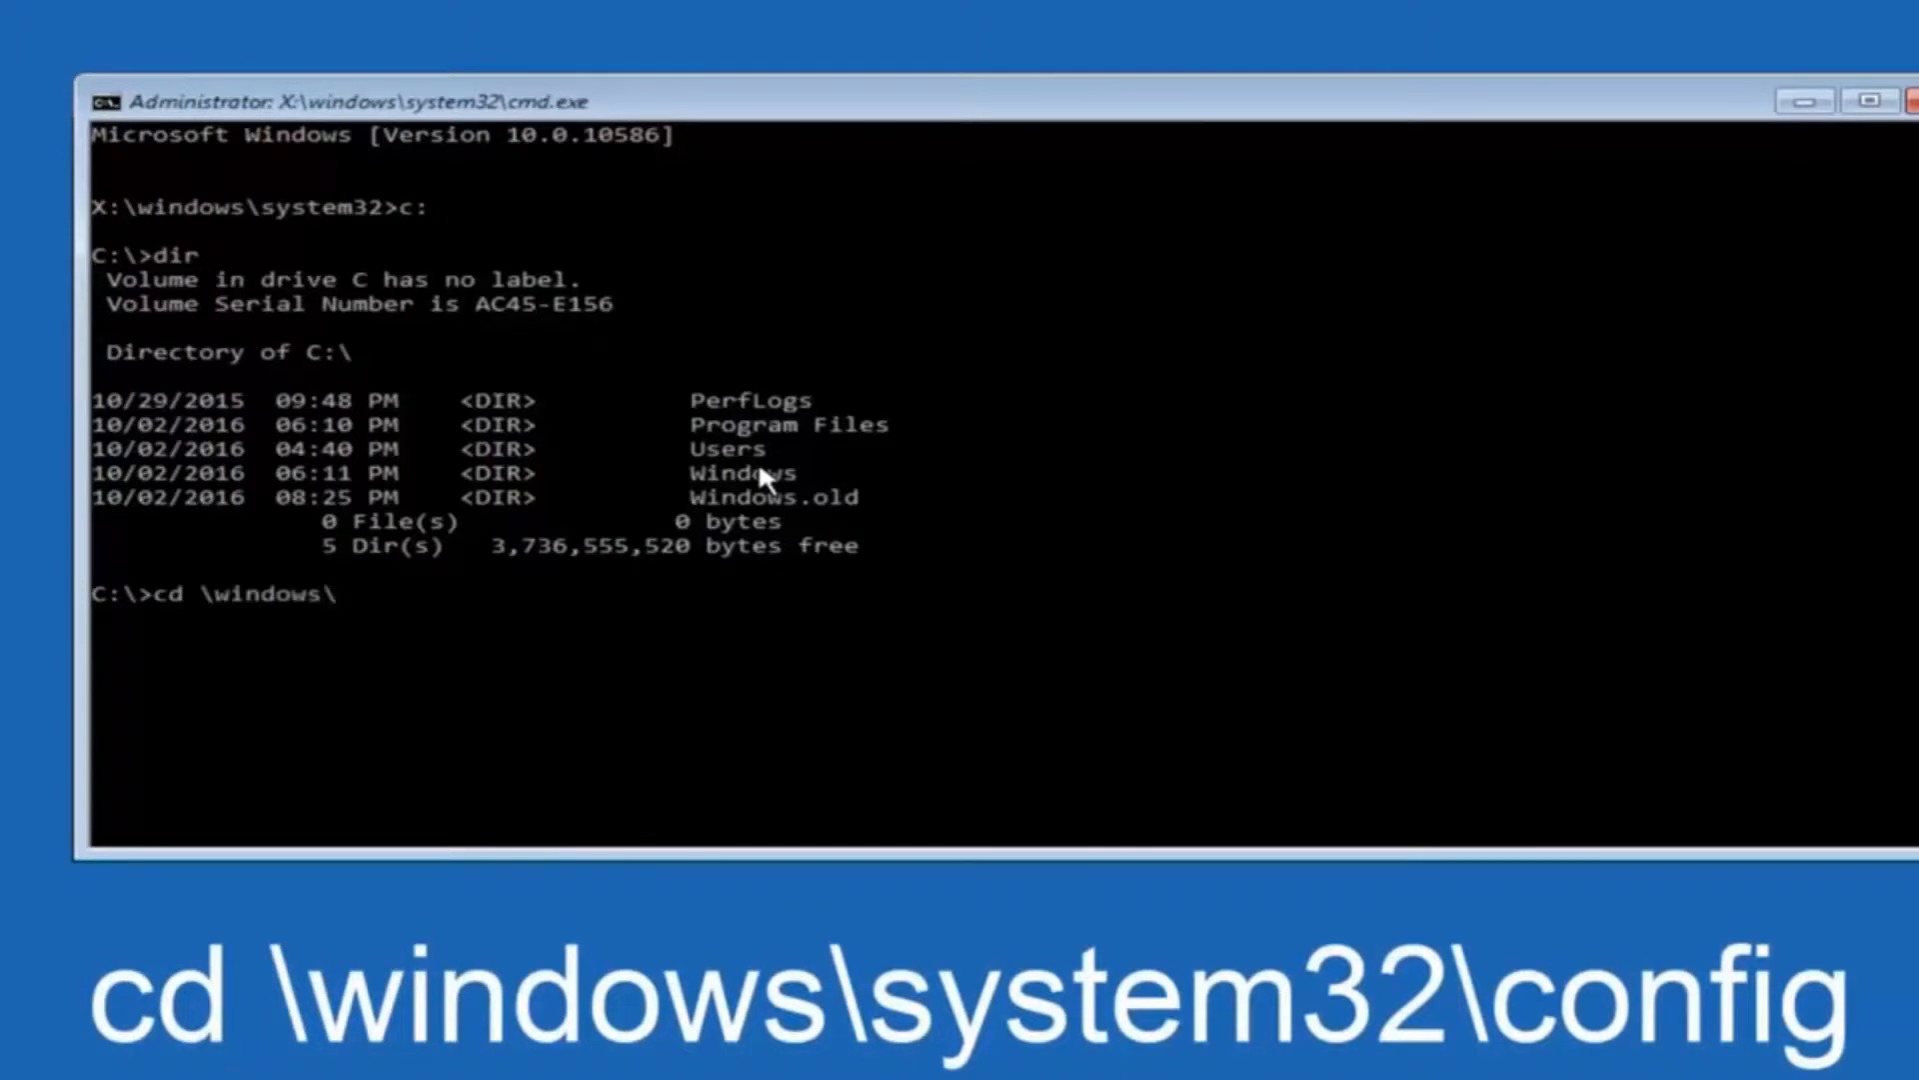
pyautogui.write('system32')
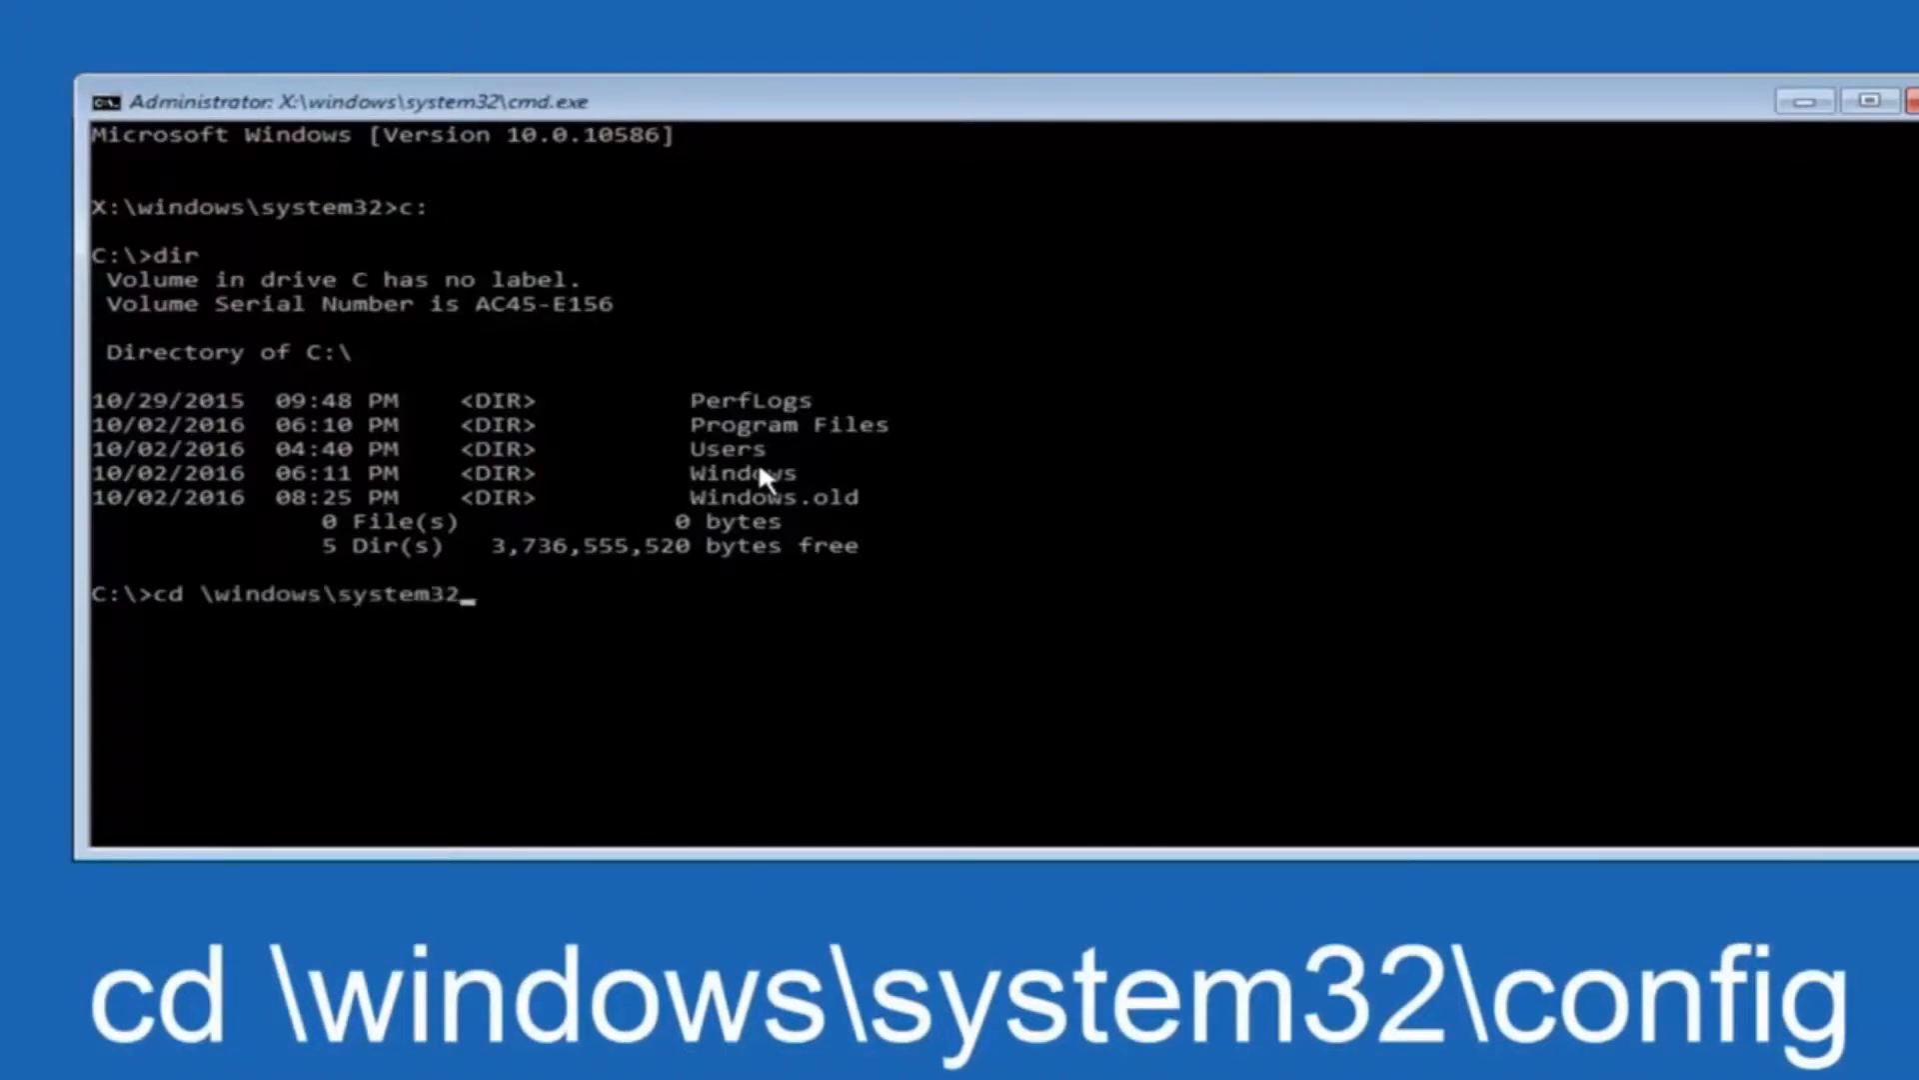
pyautogui.write('\\confi')
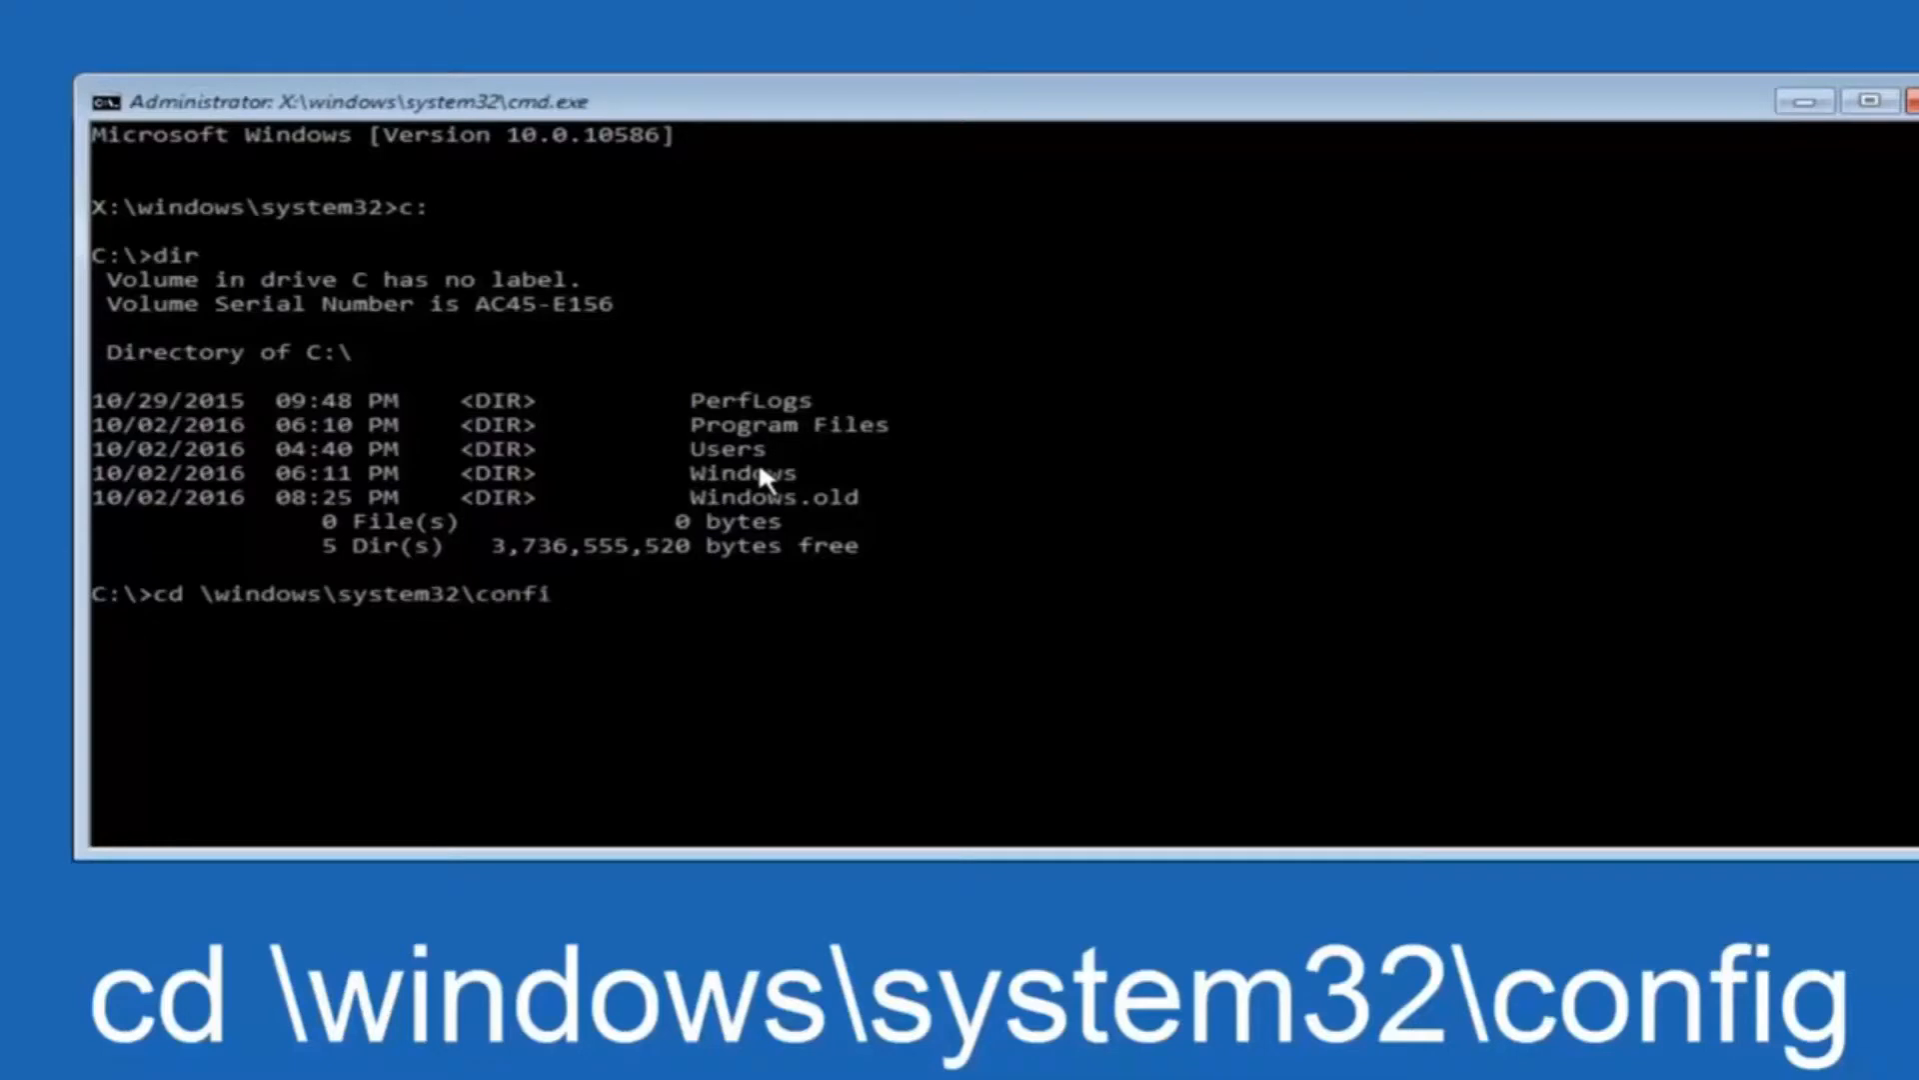
pyautogui.write('g')
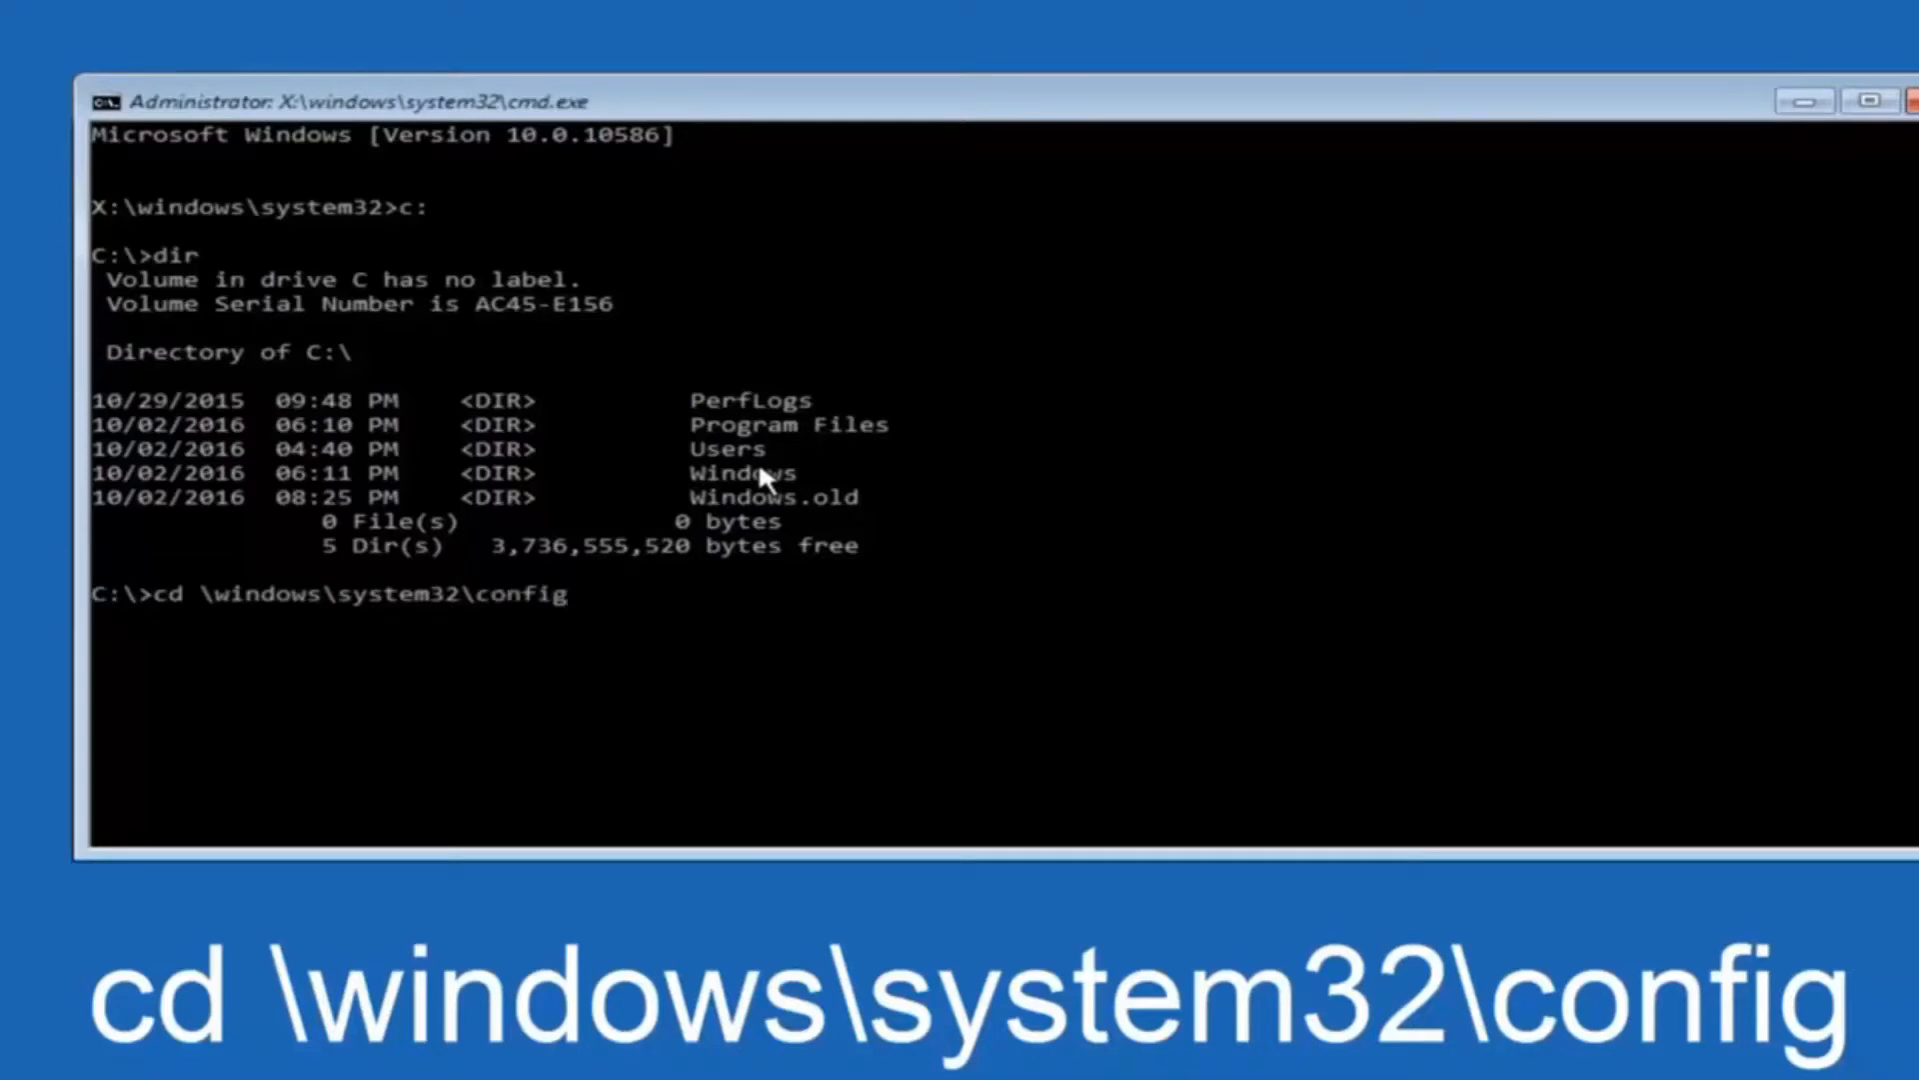
pyautogui.press('Return')
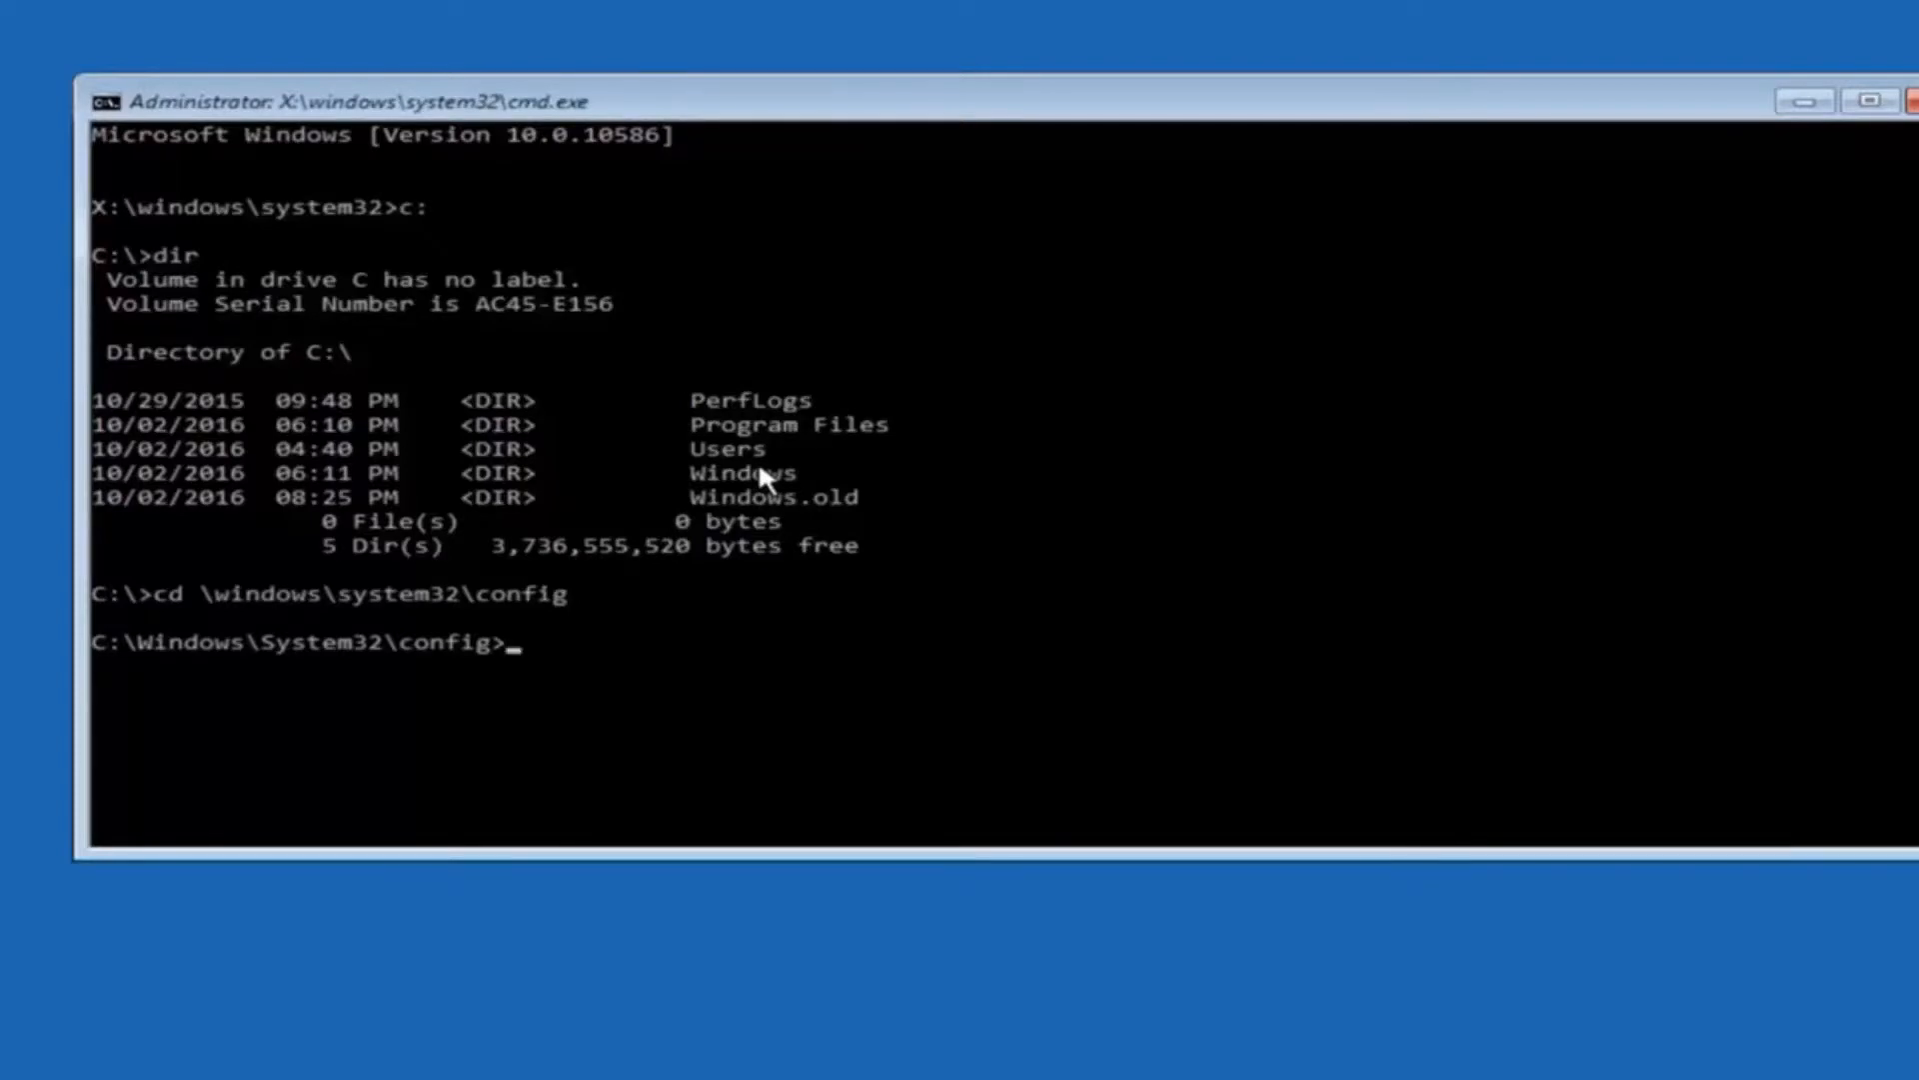
# - Create a folder named 'backup' in the config folder with md backup, fixing the typo
pyautogui.write('m')
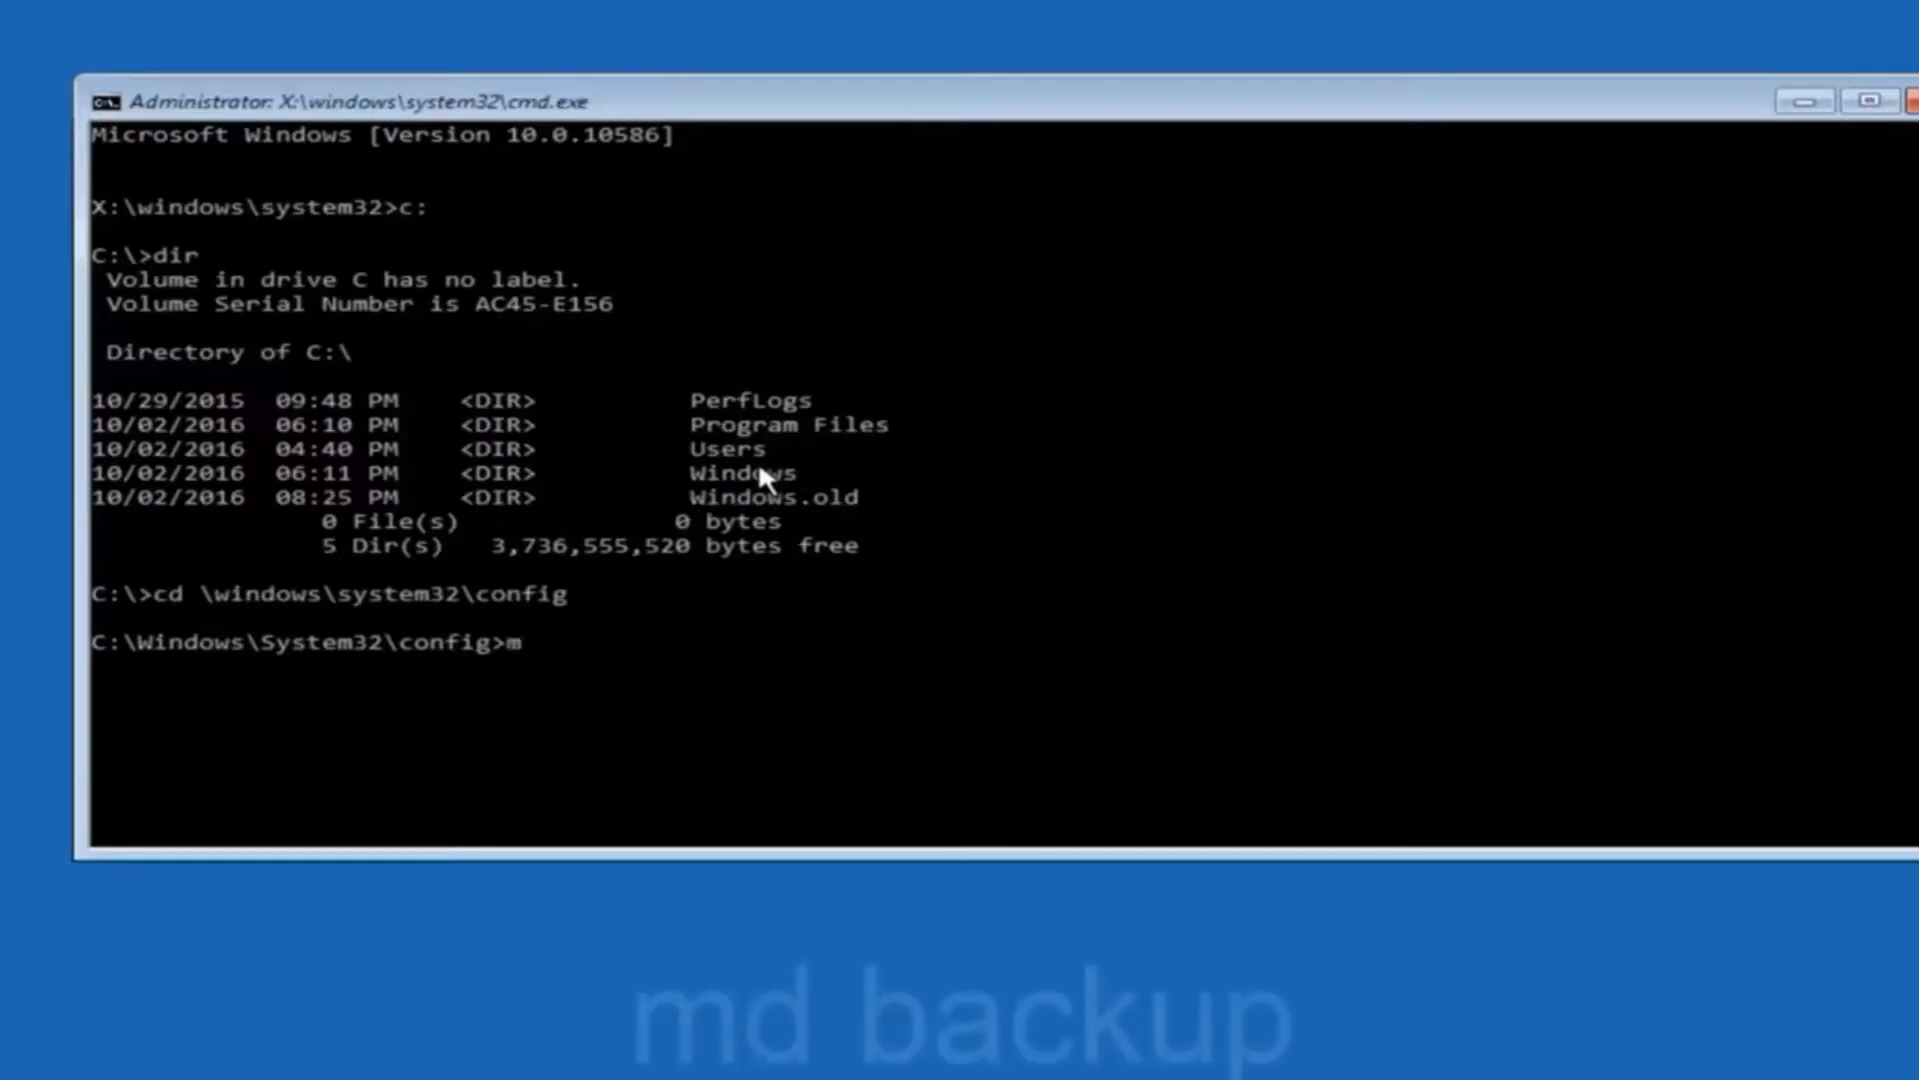
pyautogui.write('d bac')
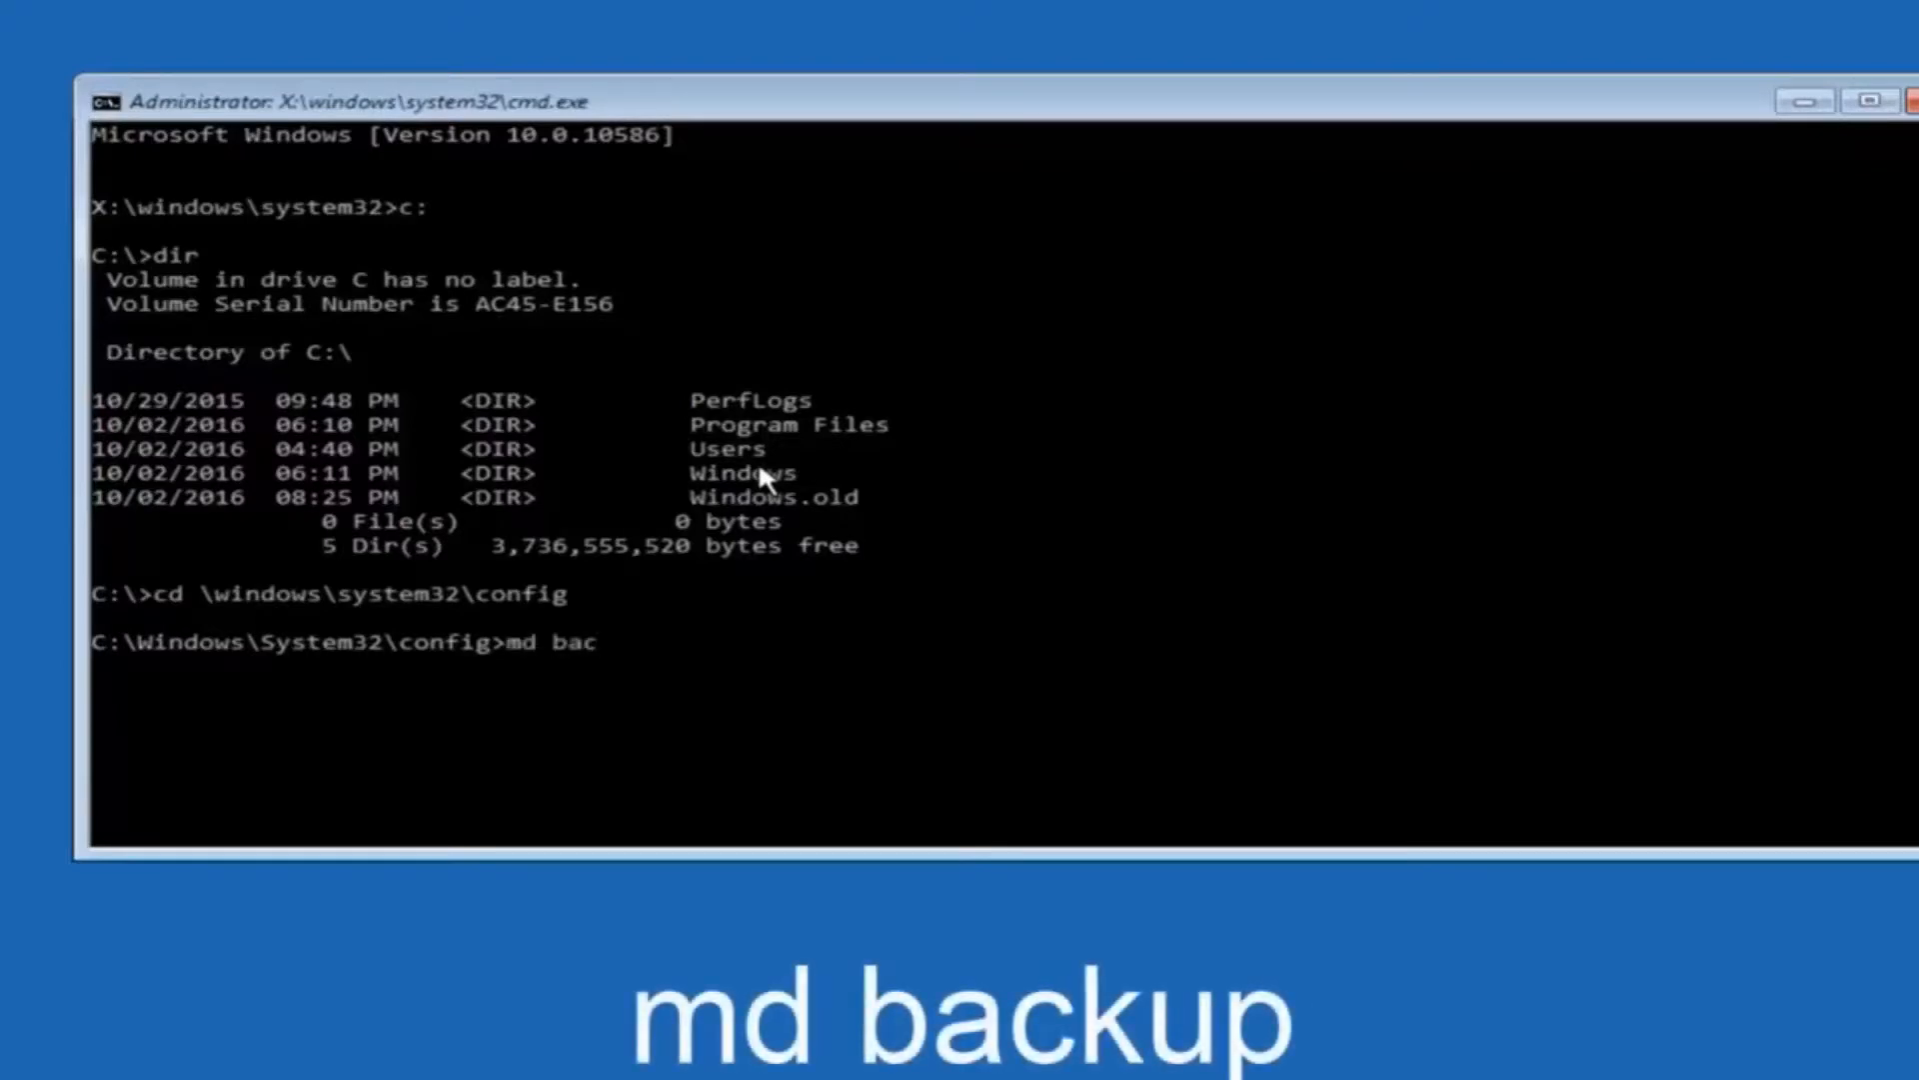
pyautogui.write('kup')
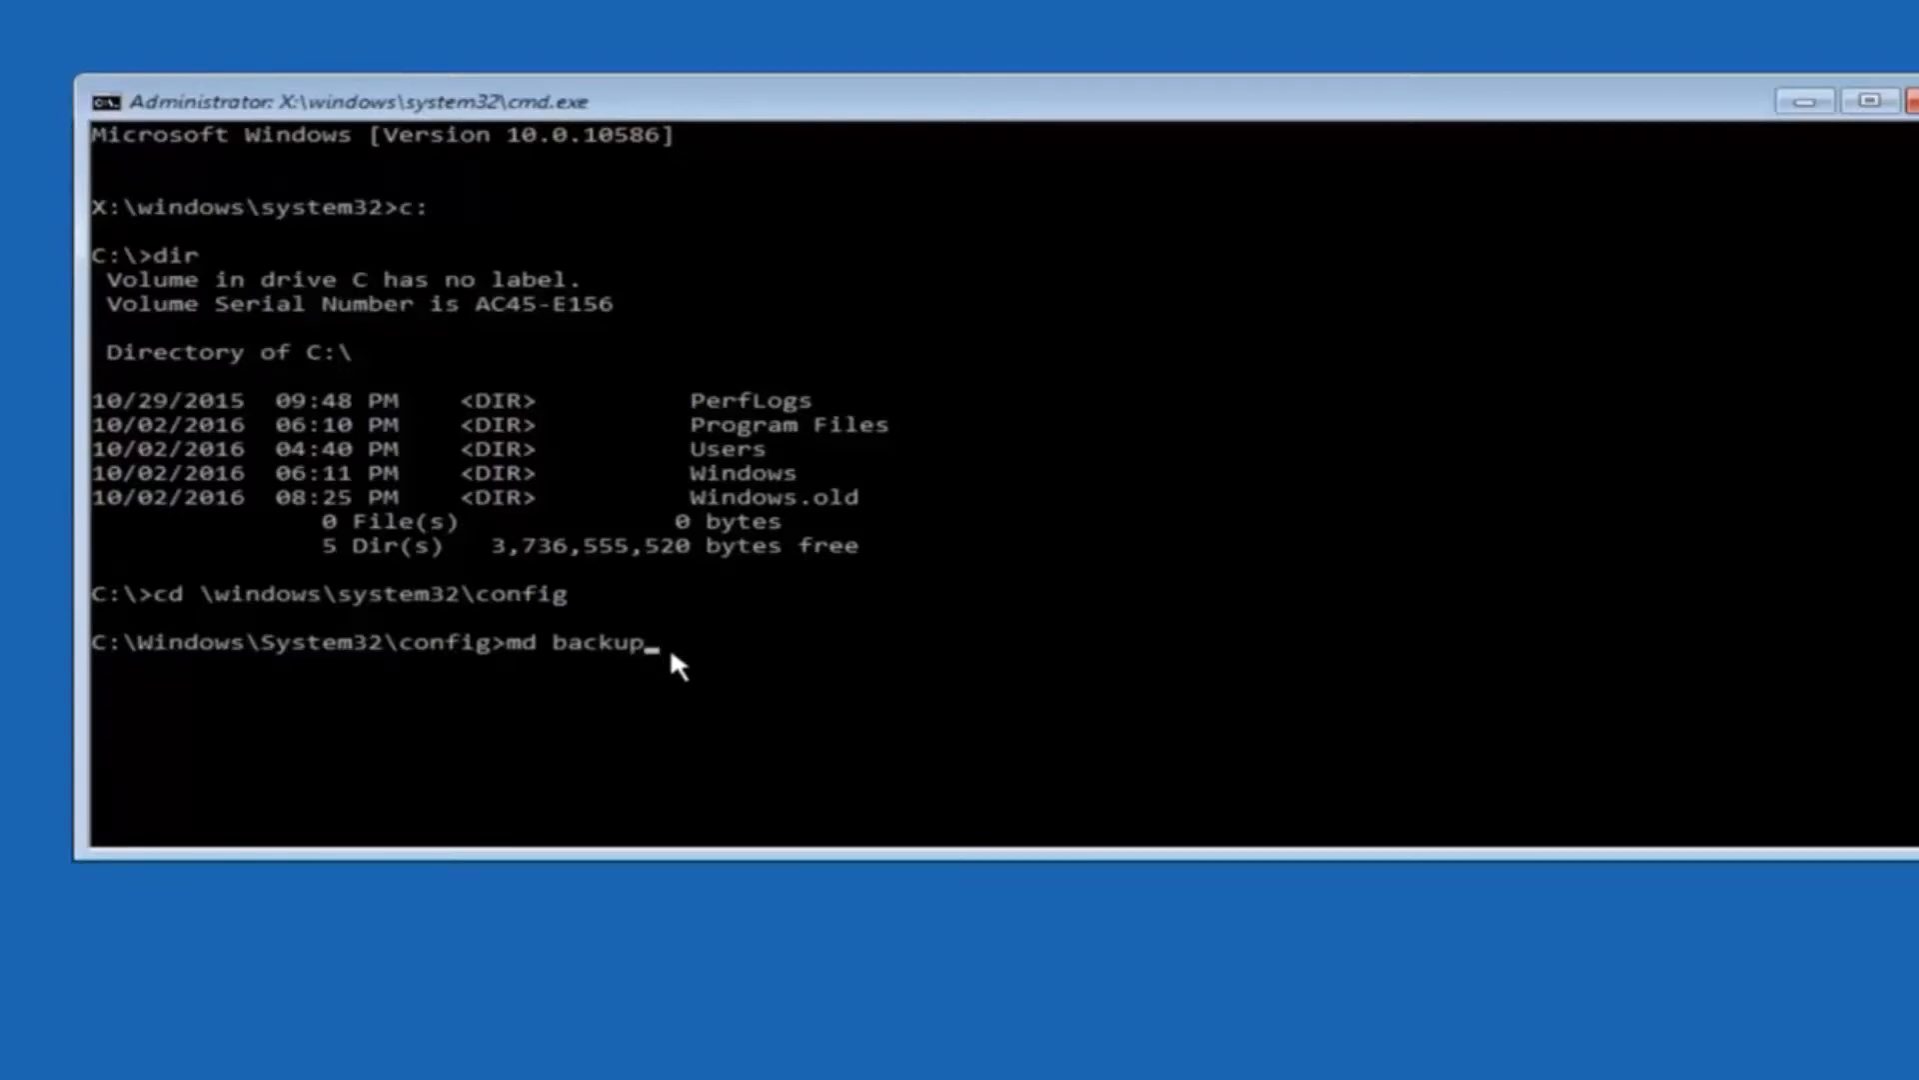
pyautogui.write('1')
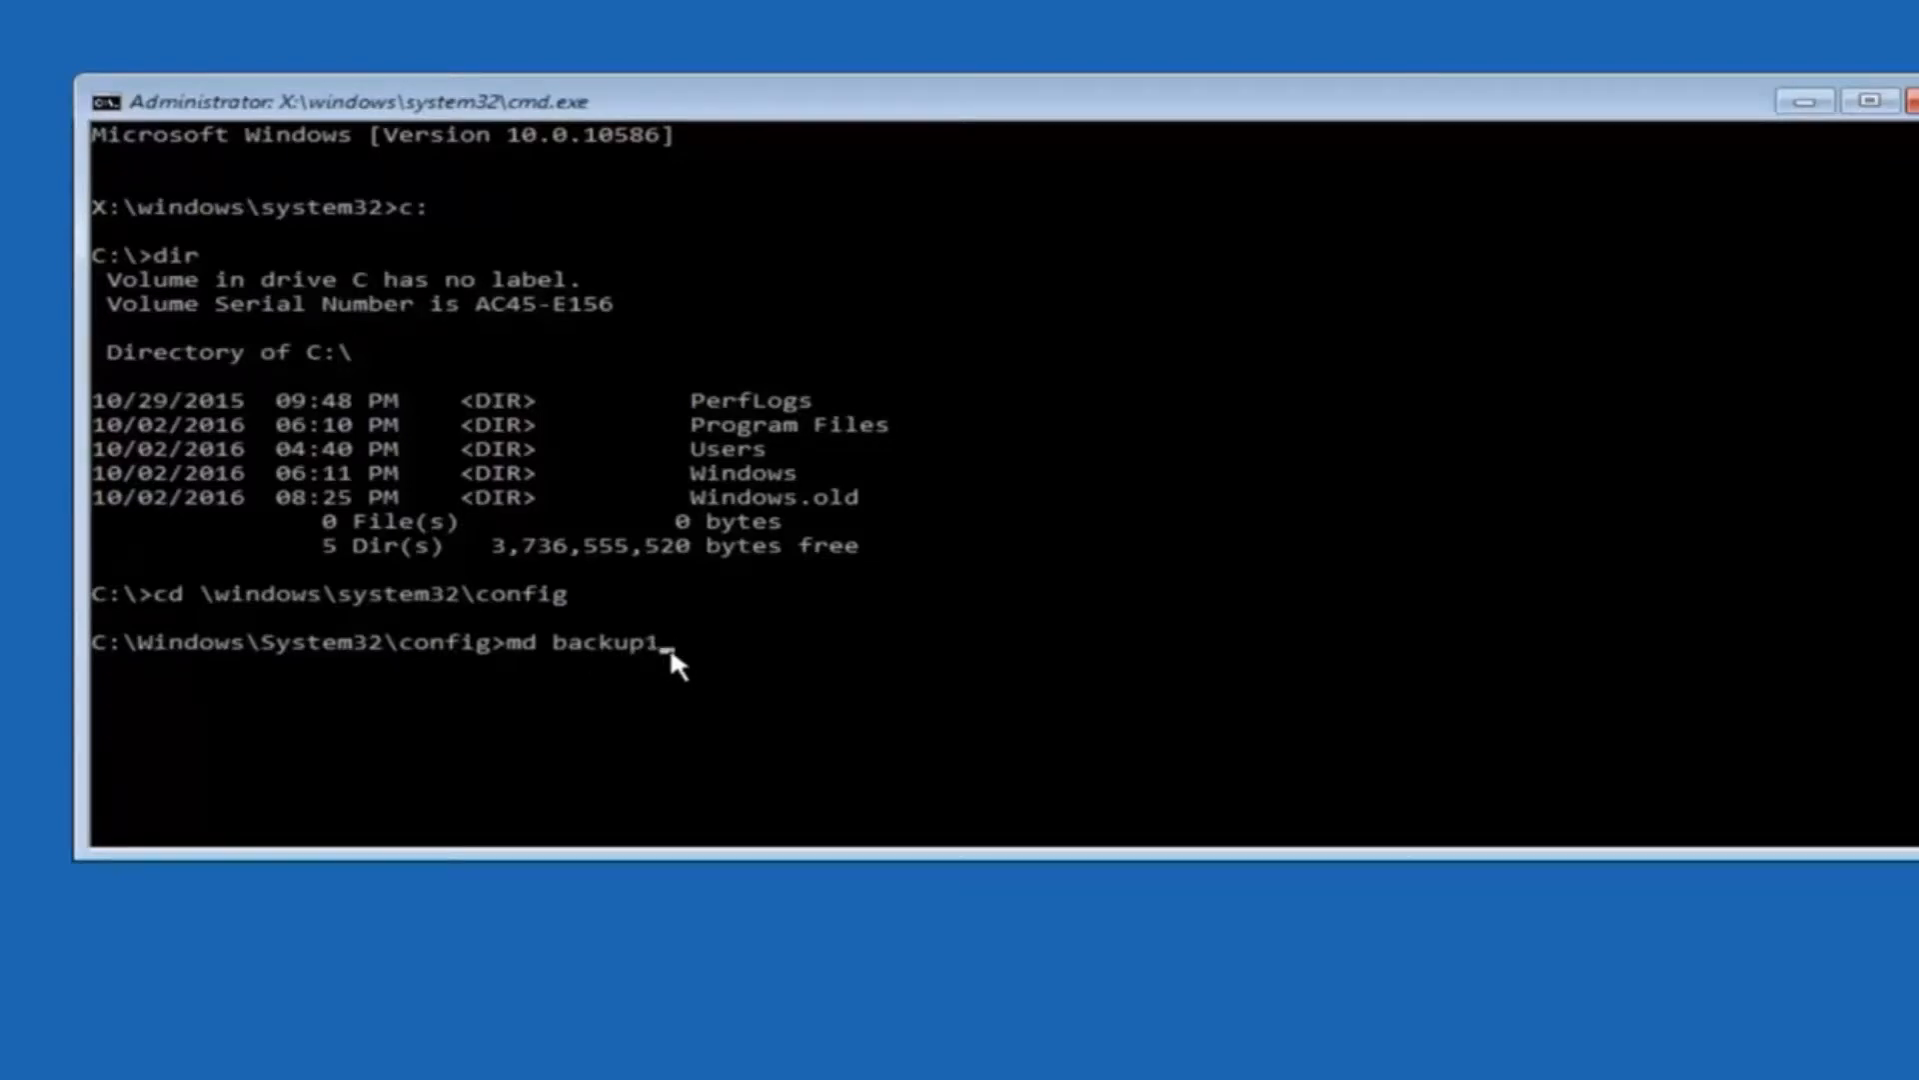
pyautogui.press('Backspace')
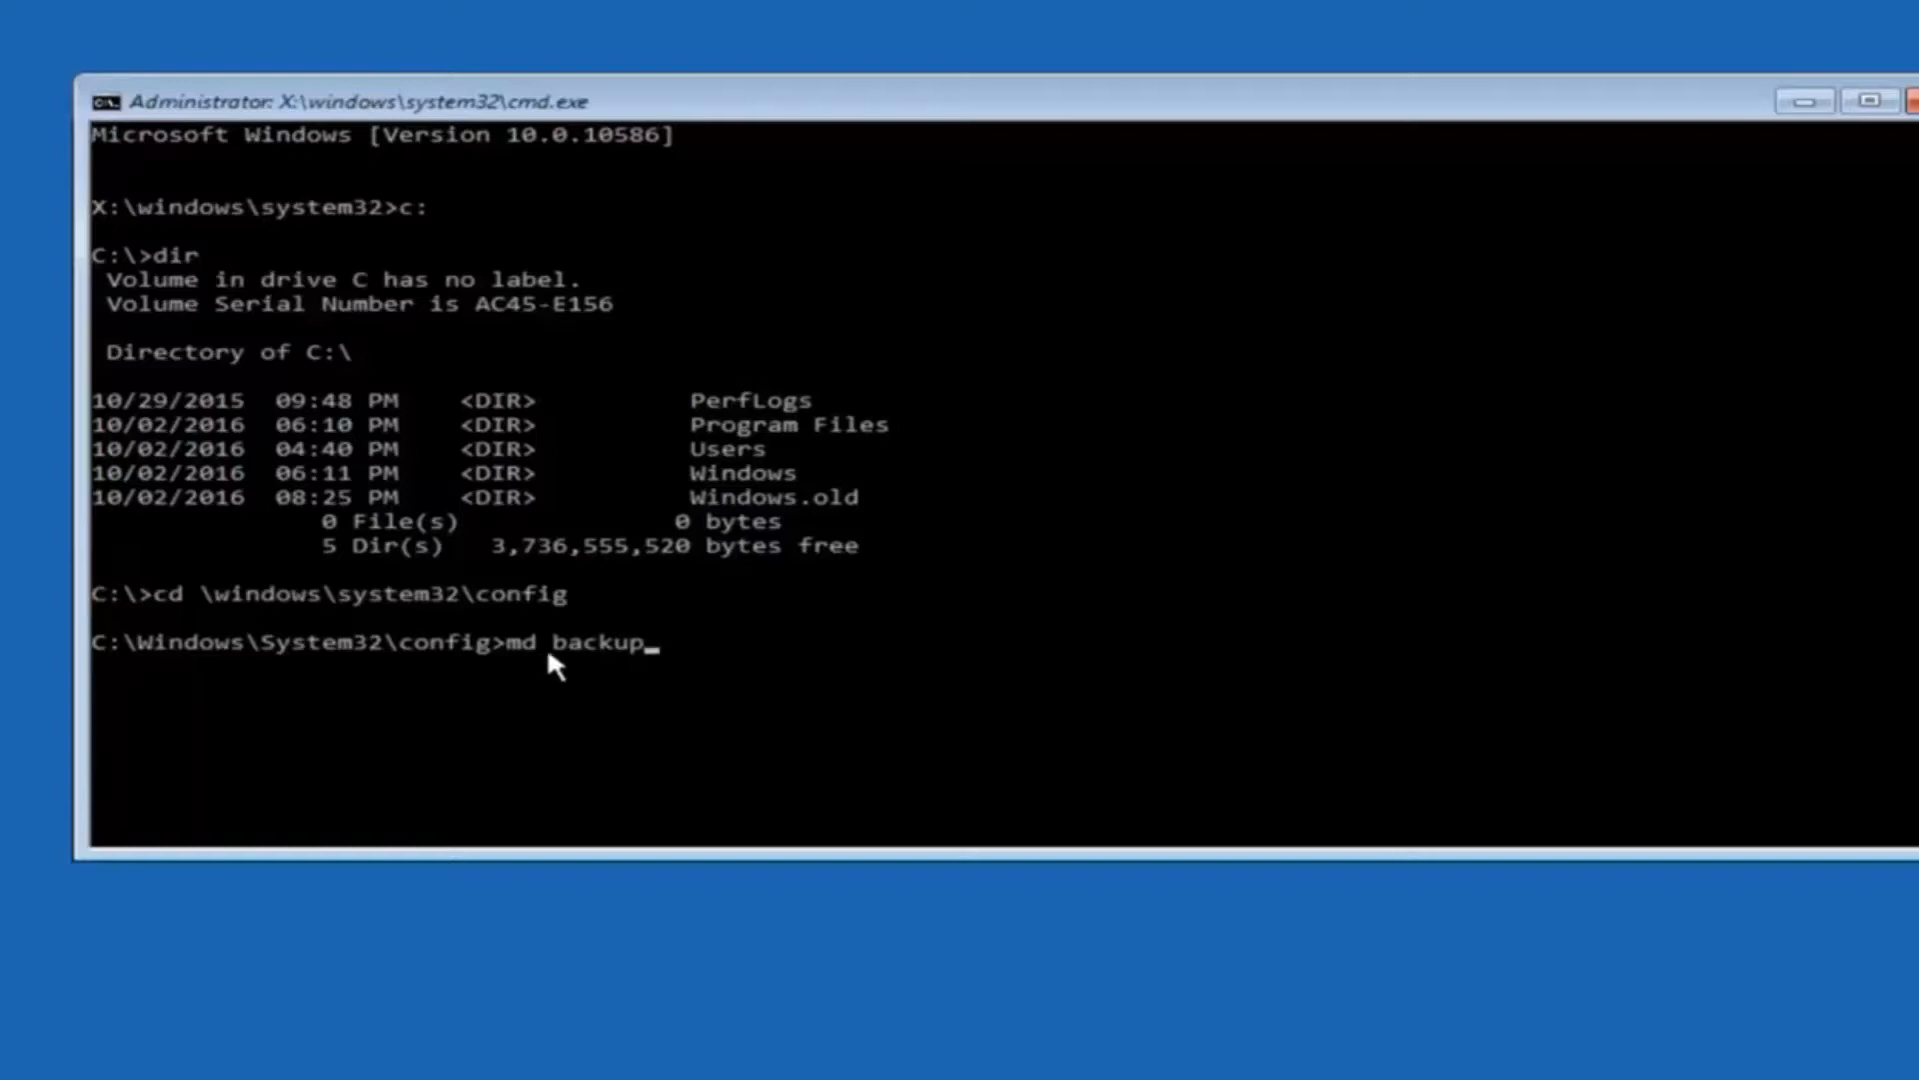
pyautogui.moveTo(618, 661)
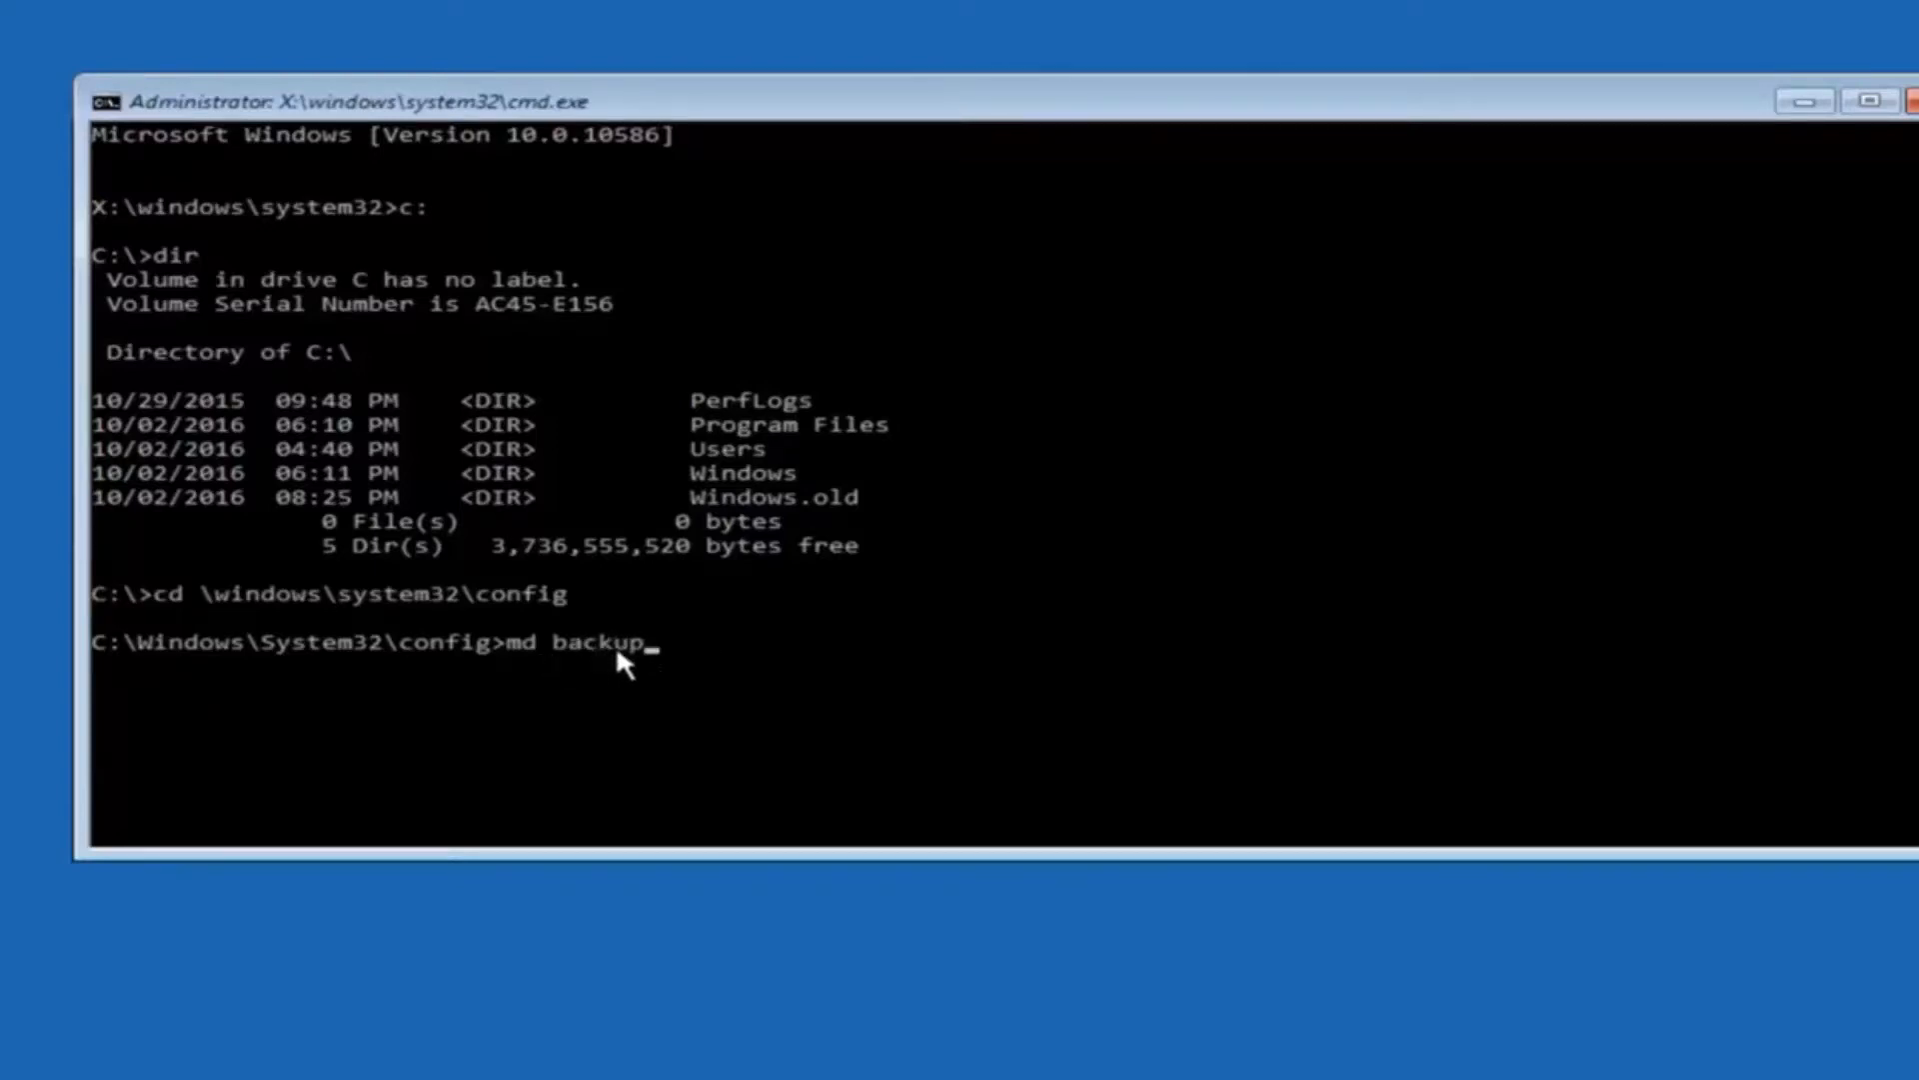
pyautogui.press('Return')
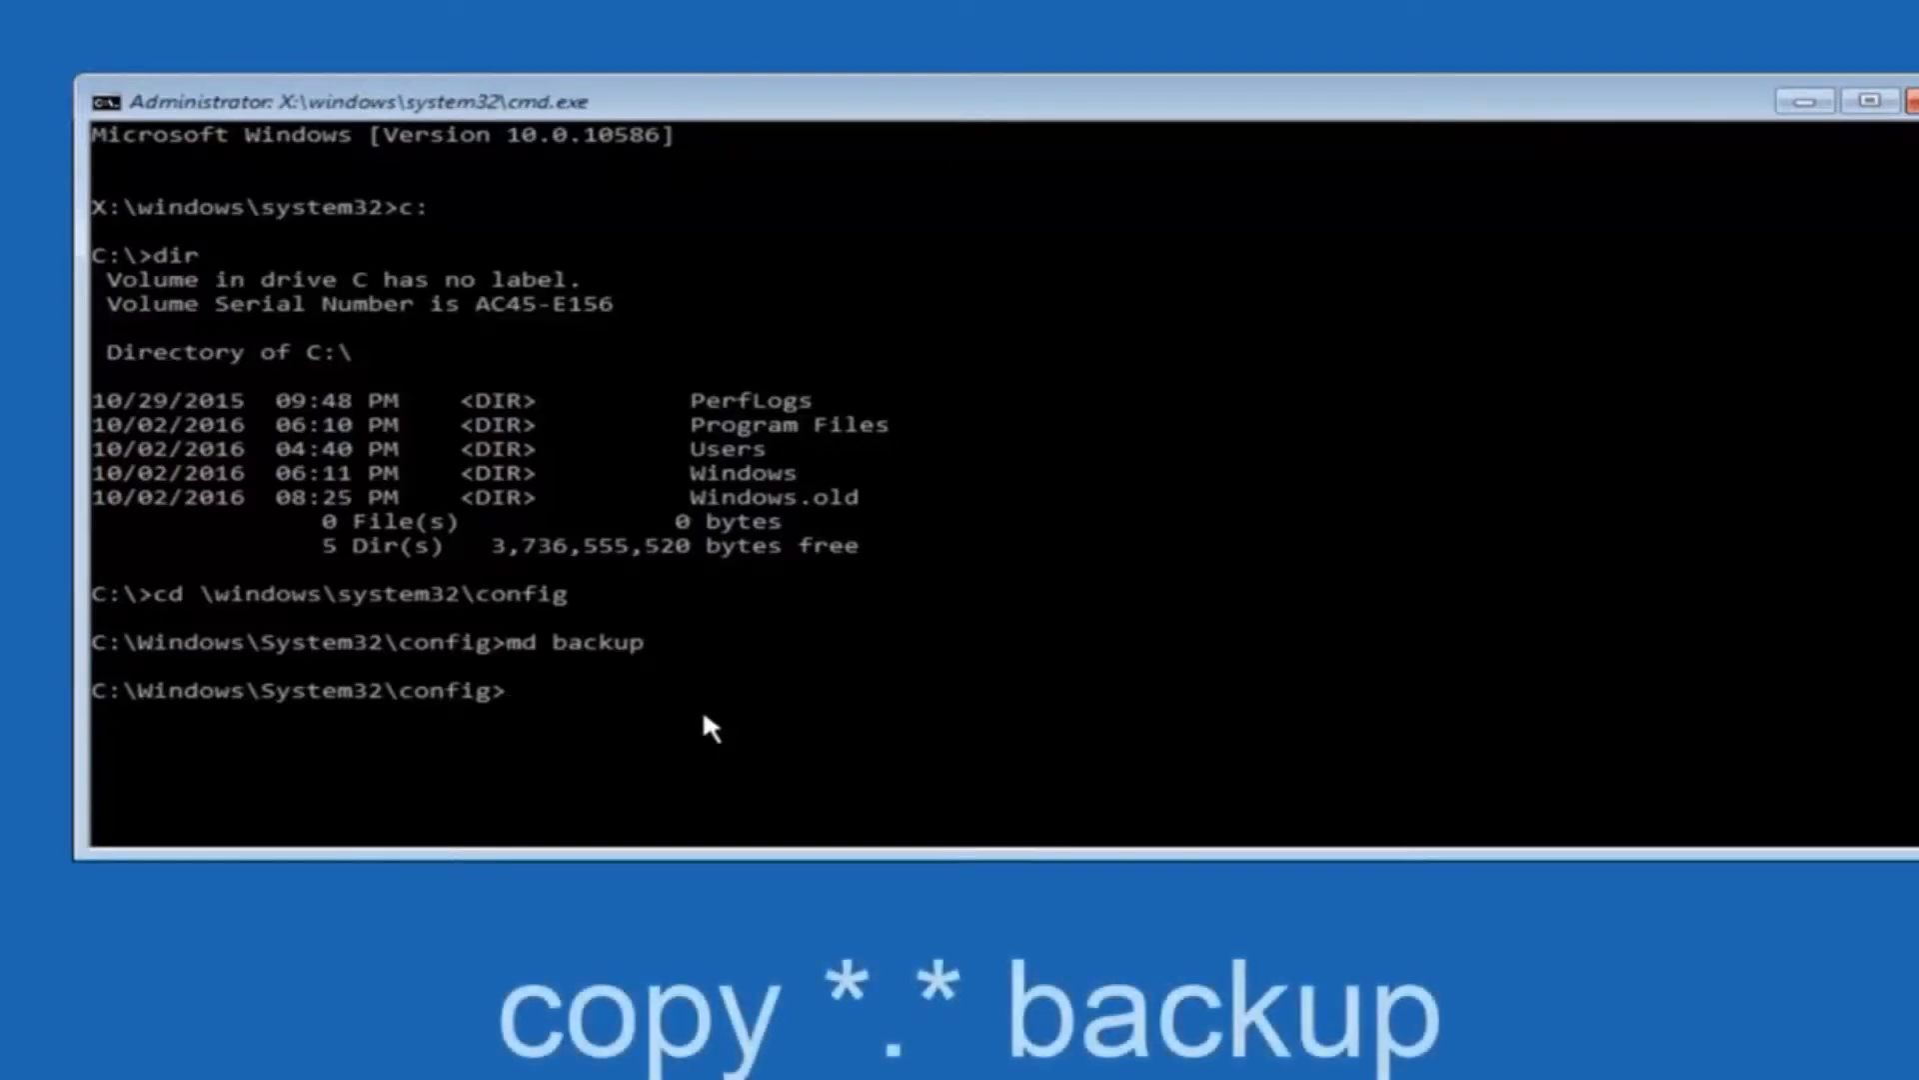
# - Copy all ten registry files from config into the backup folder with copy *.* backup
pyautogui.write('copy *')
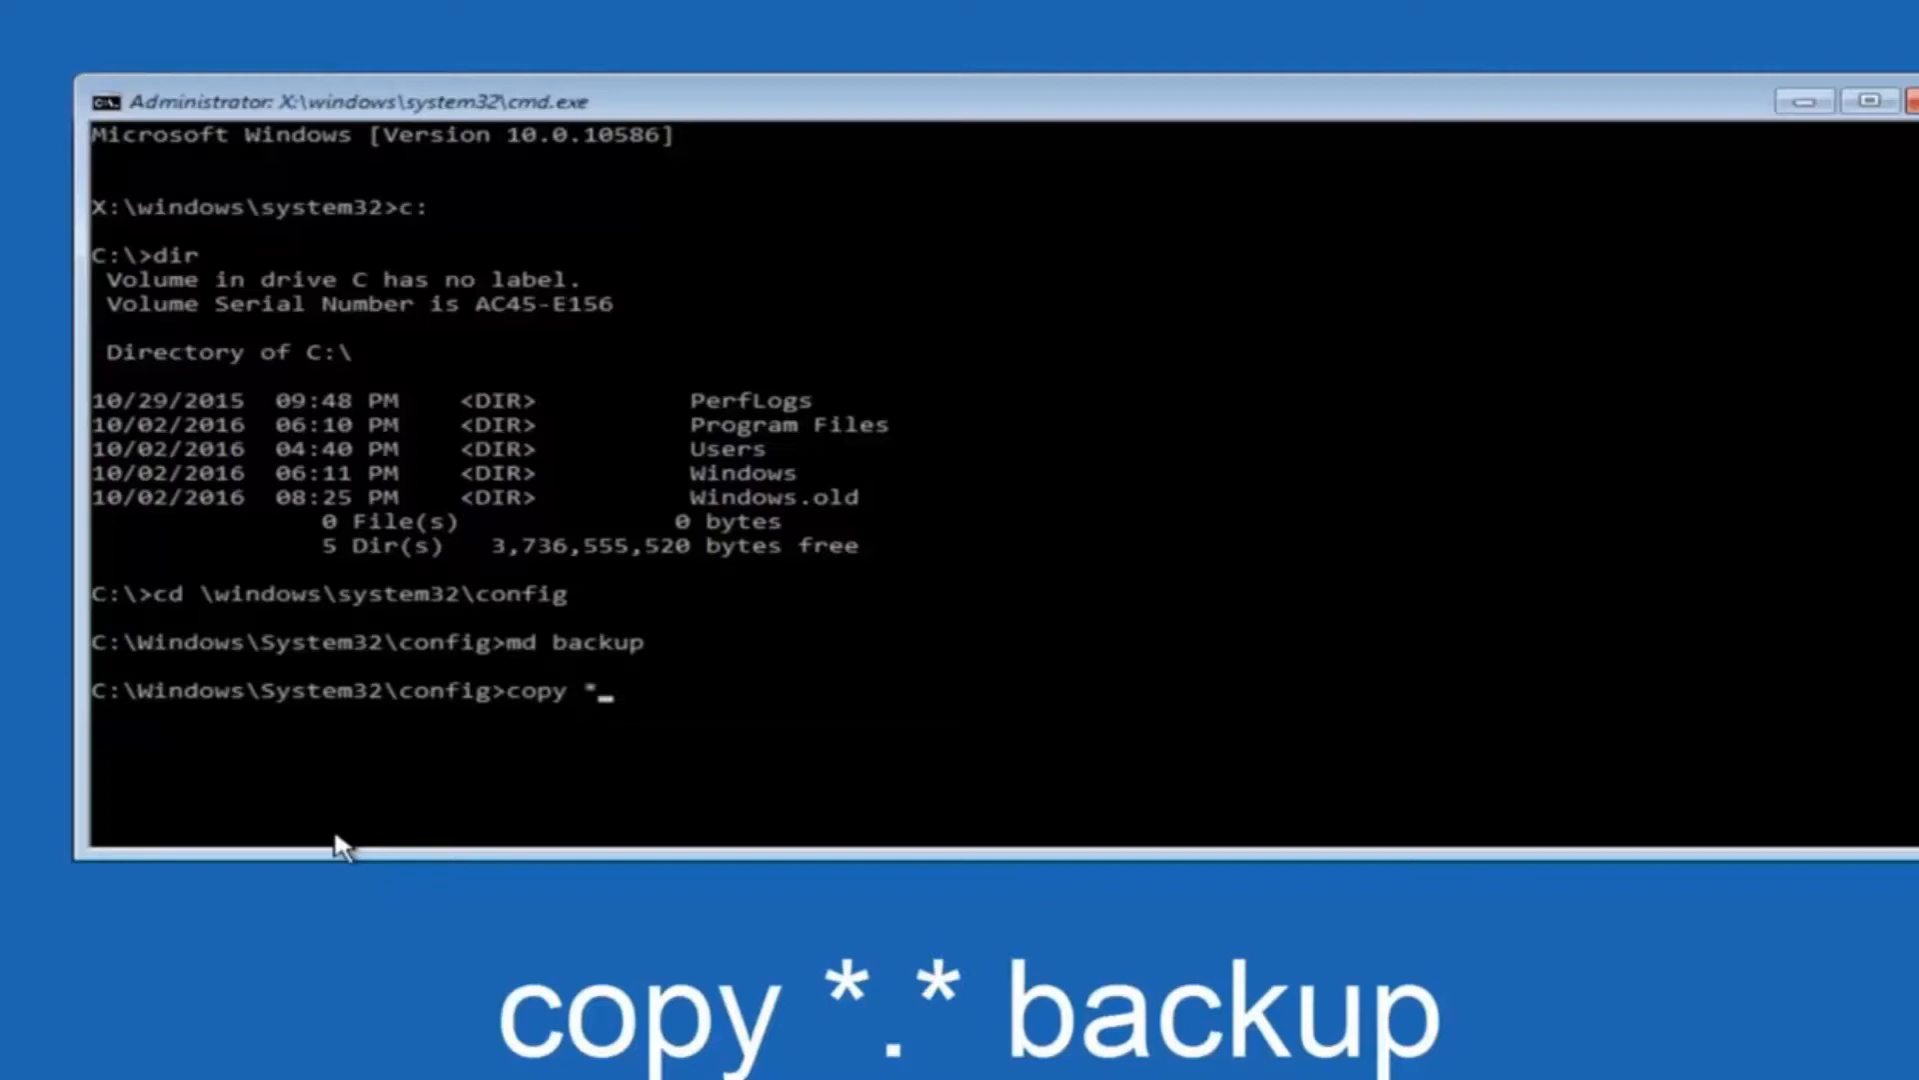
pyautogui.write('.')
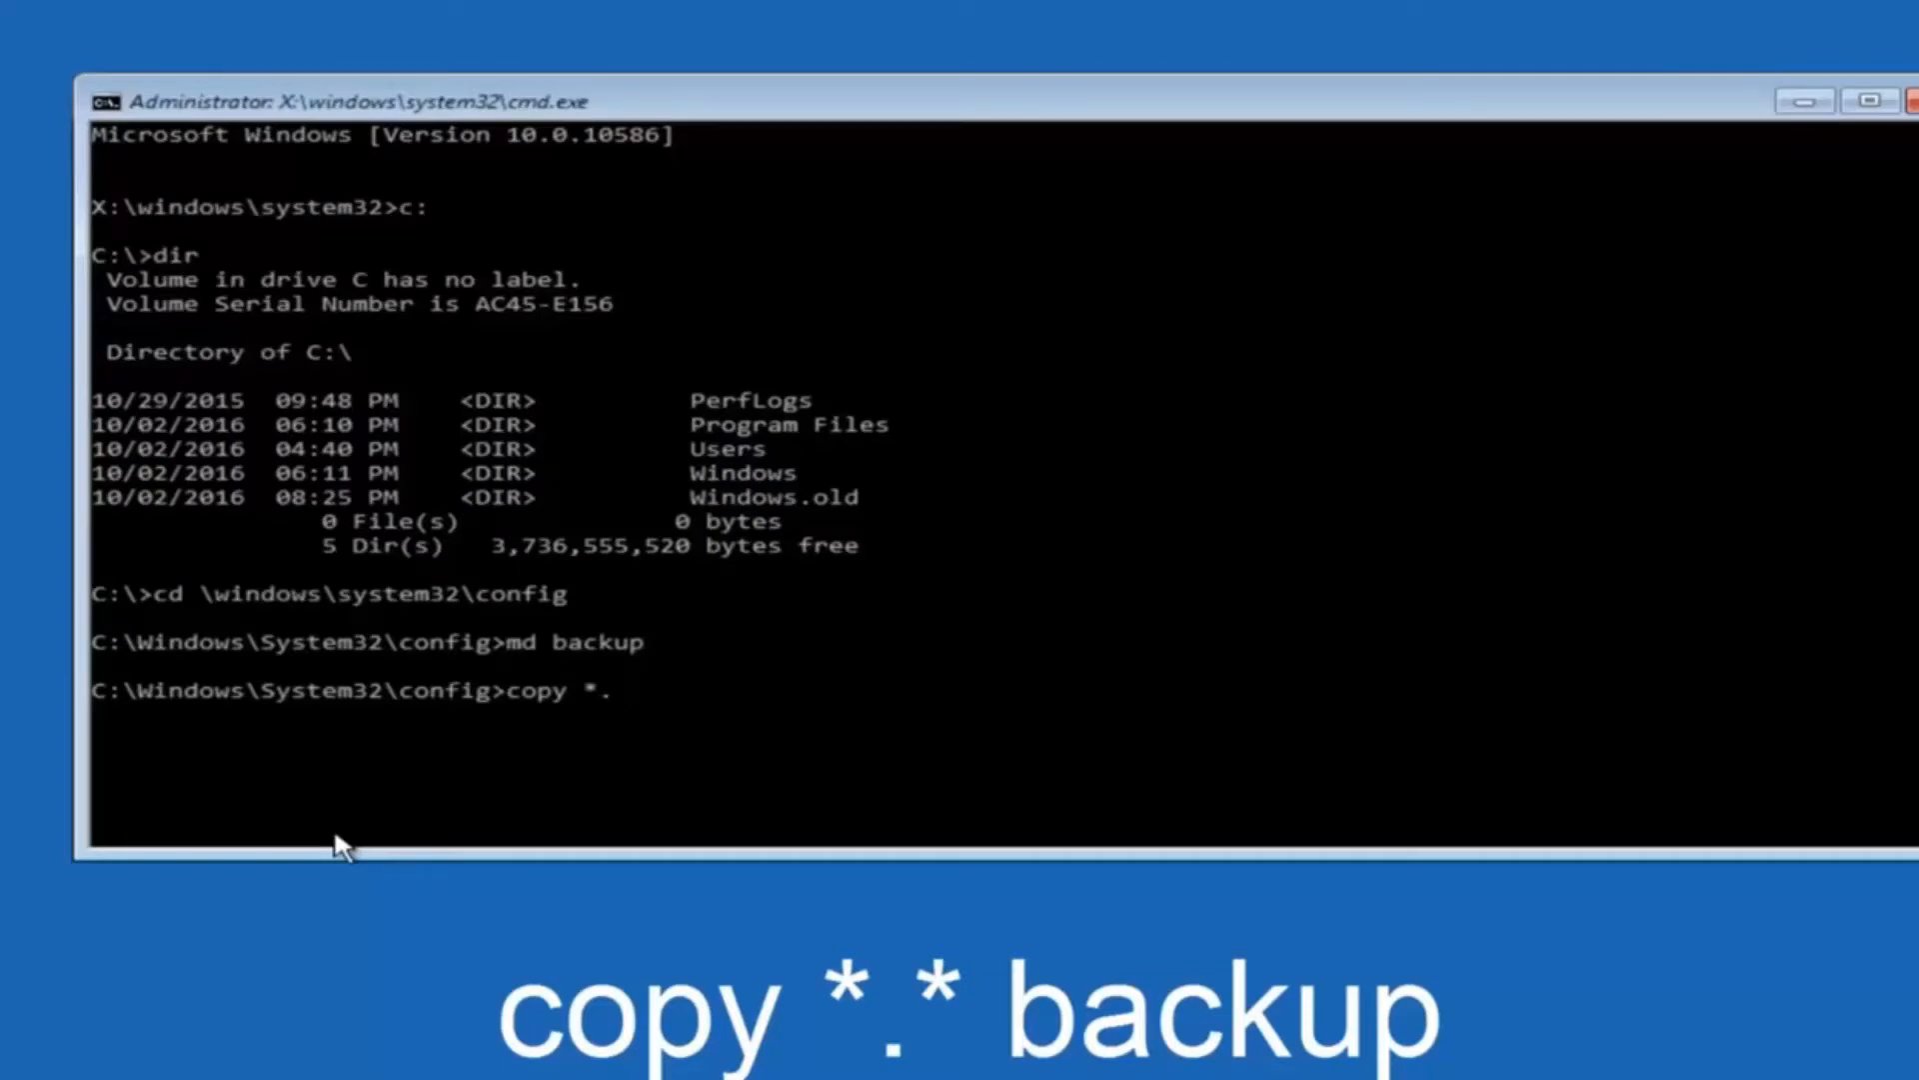
pyautogui.write('*')
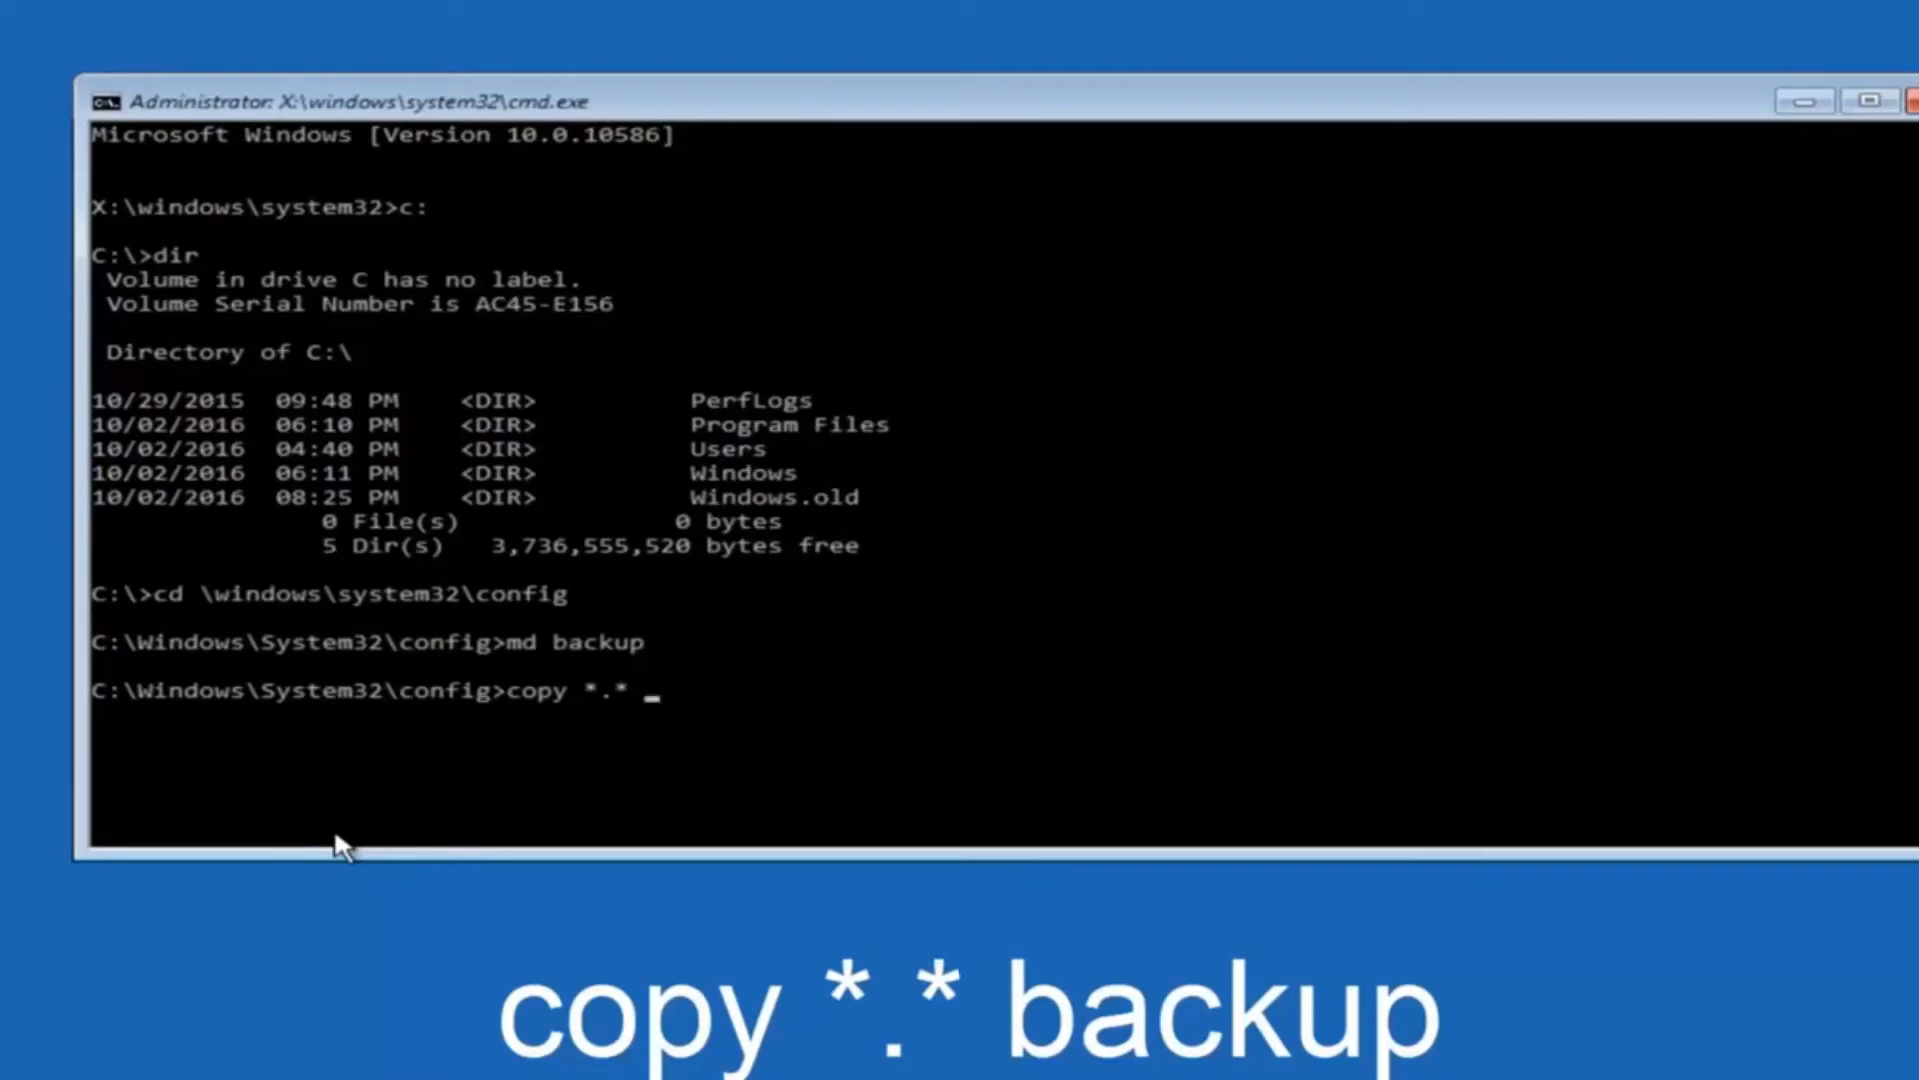
pyautogui.write('bac')
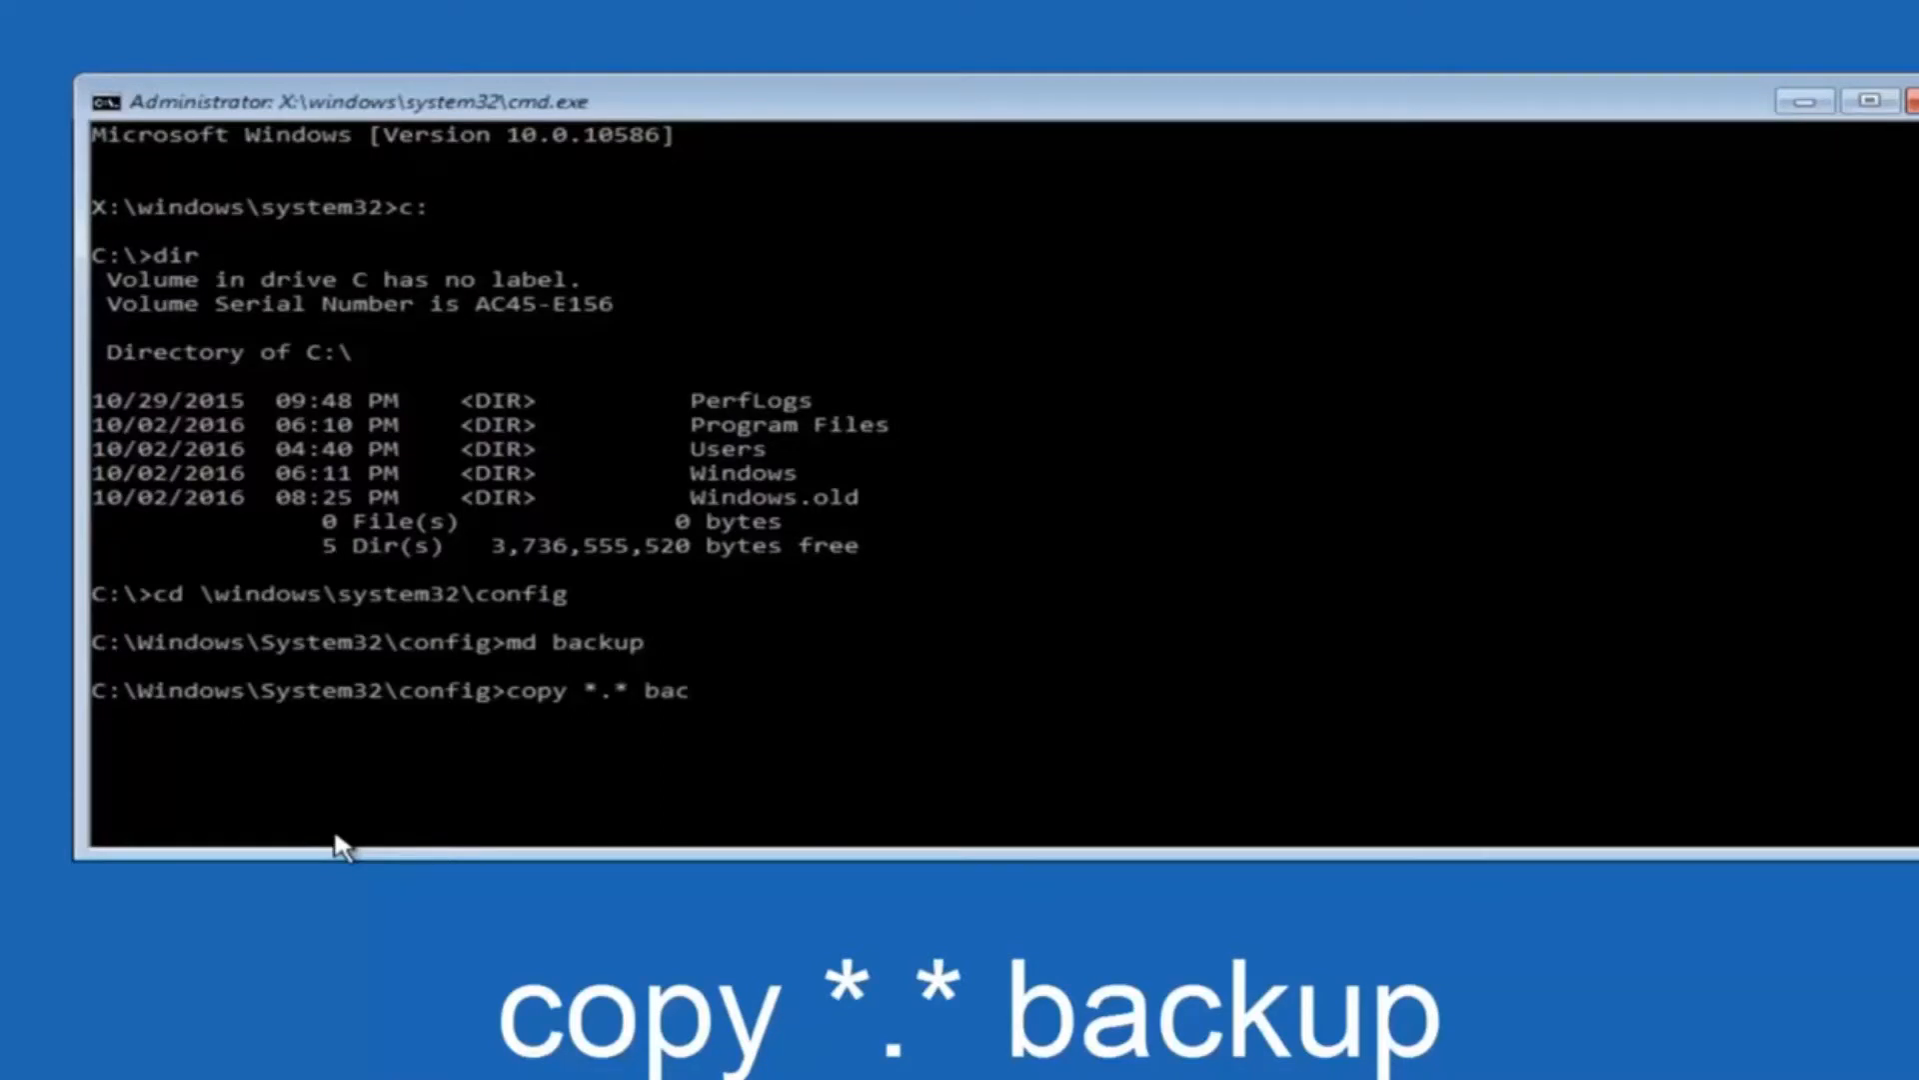
pyautogui.write('kup')
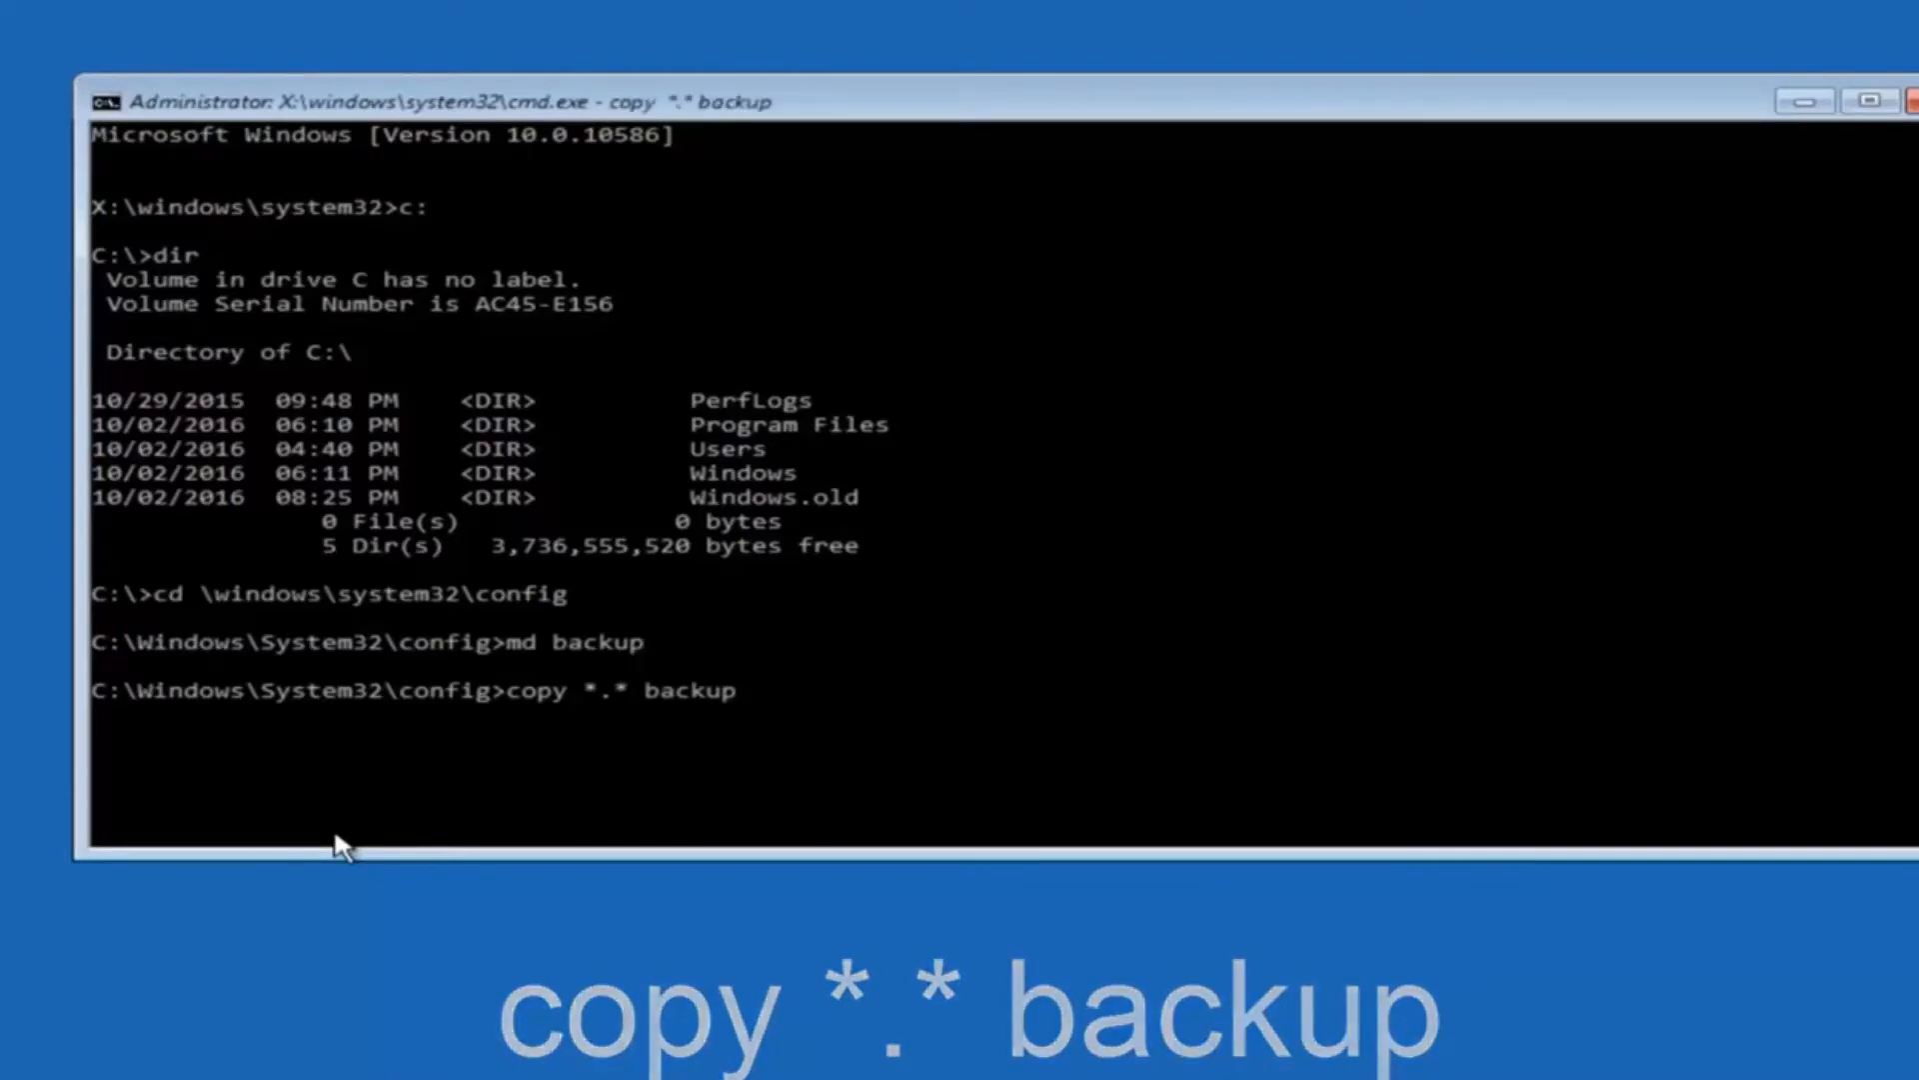
pyautogui.press('Return')
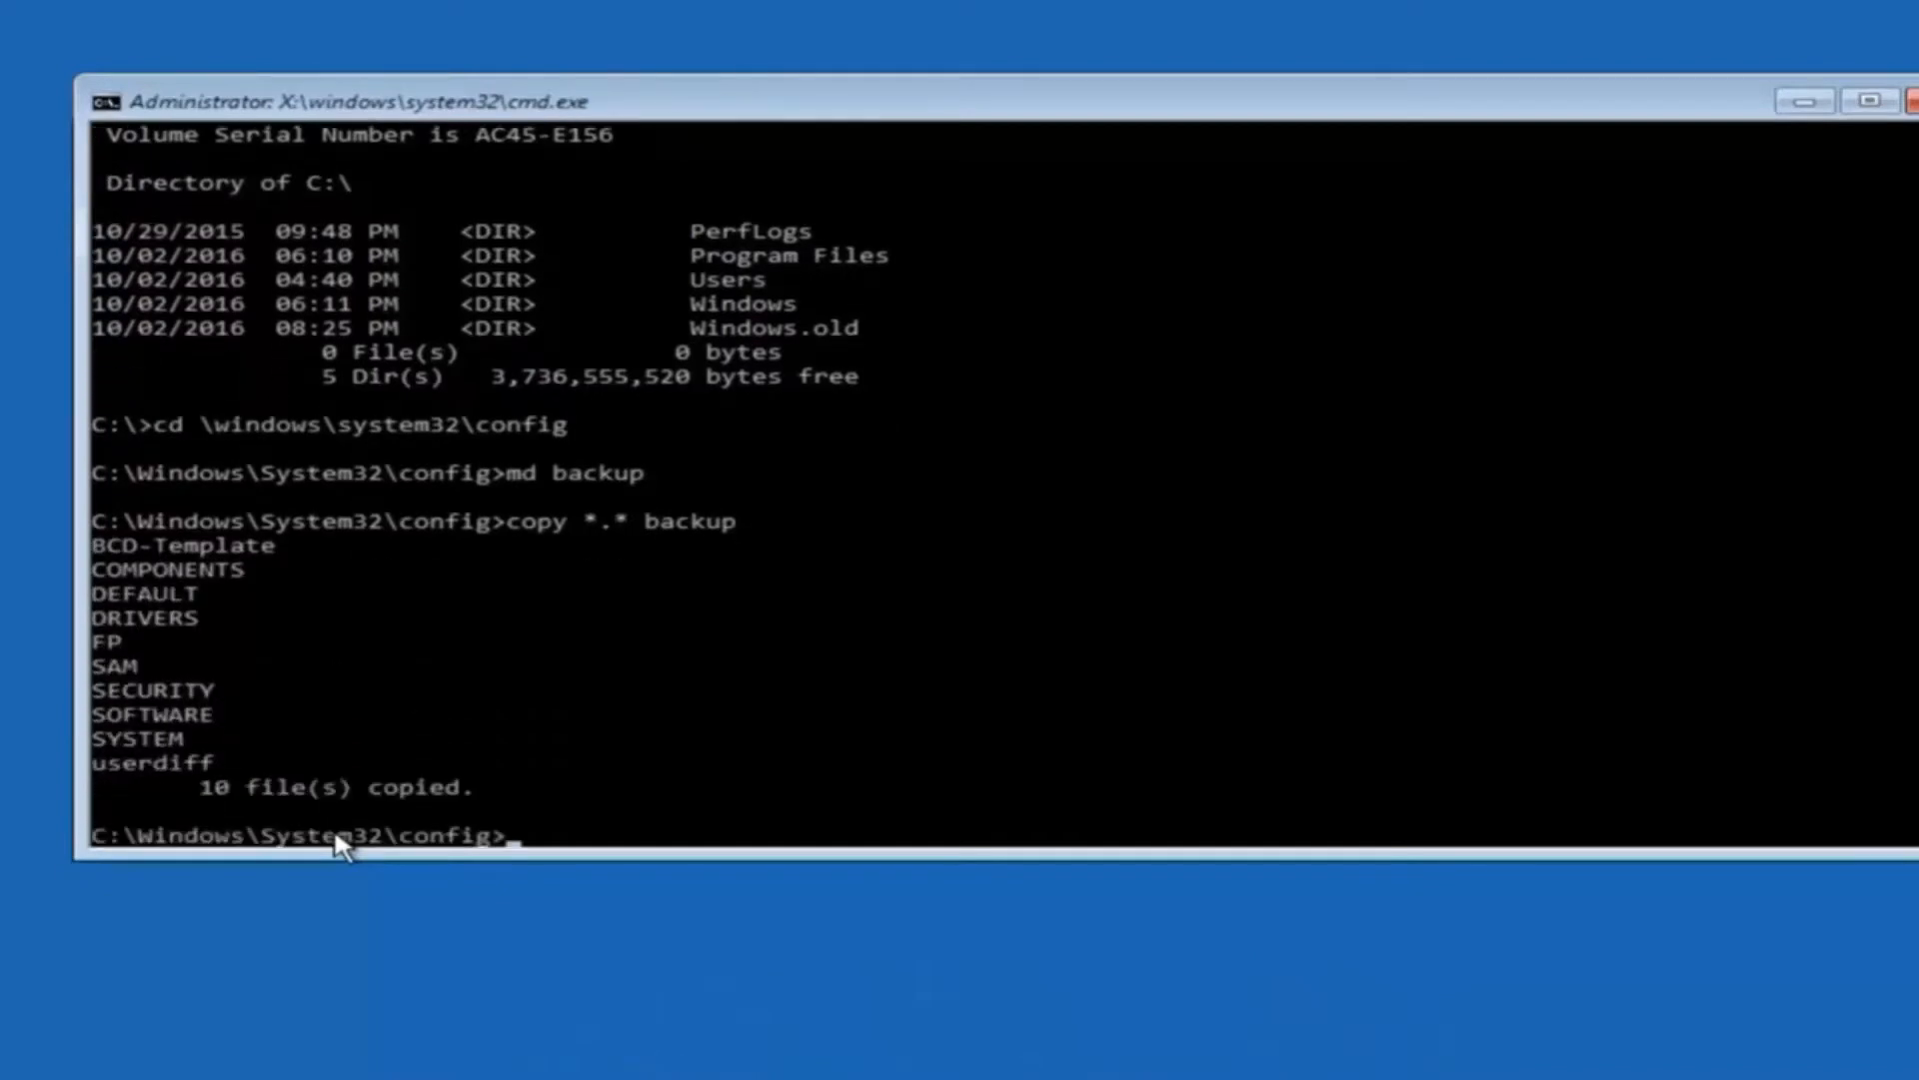
pyautogui.write('cd')
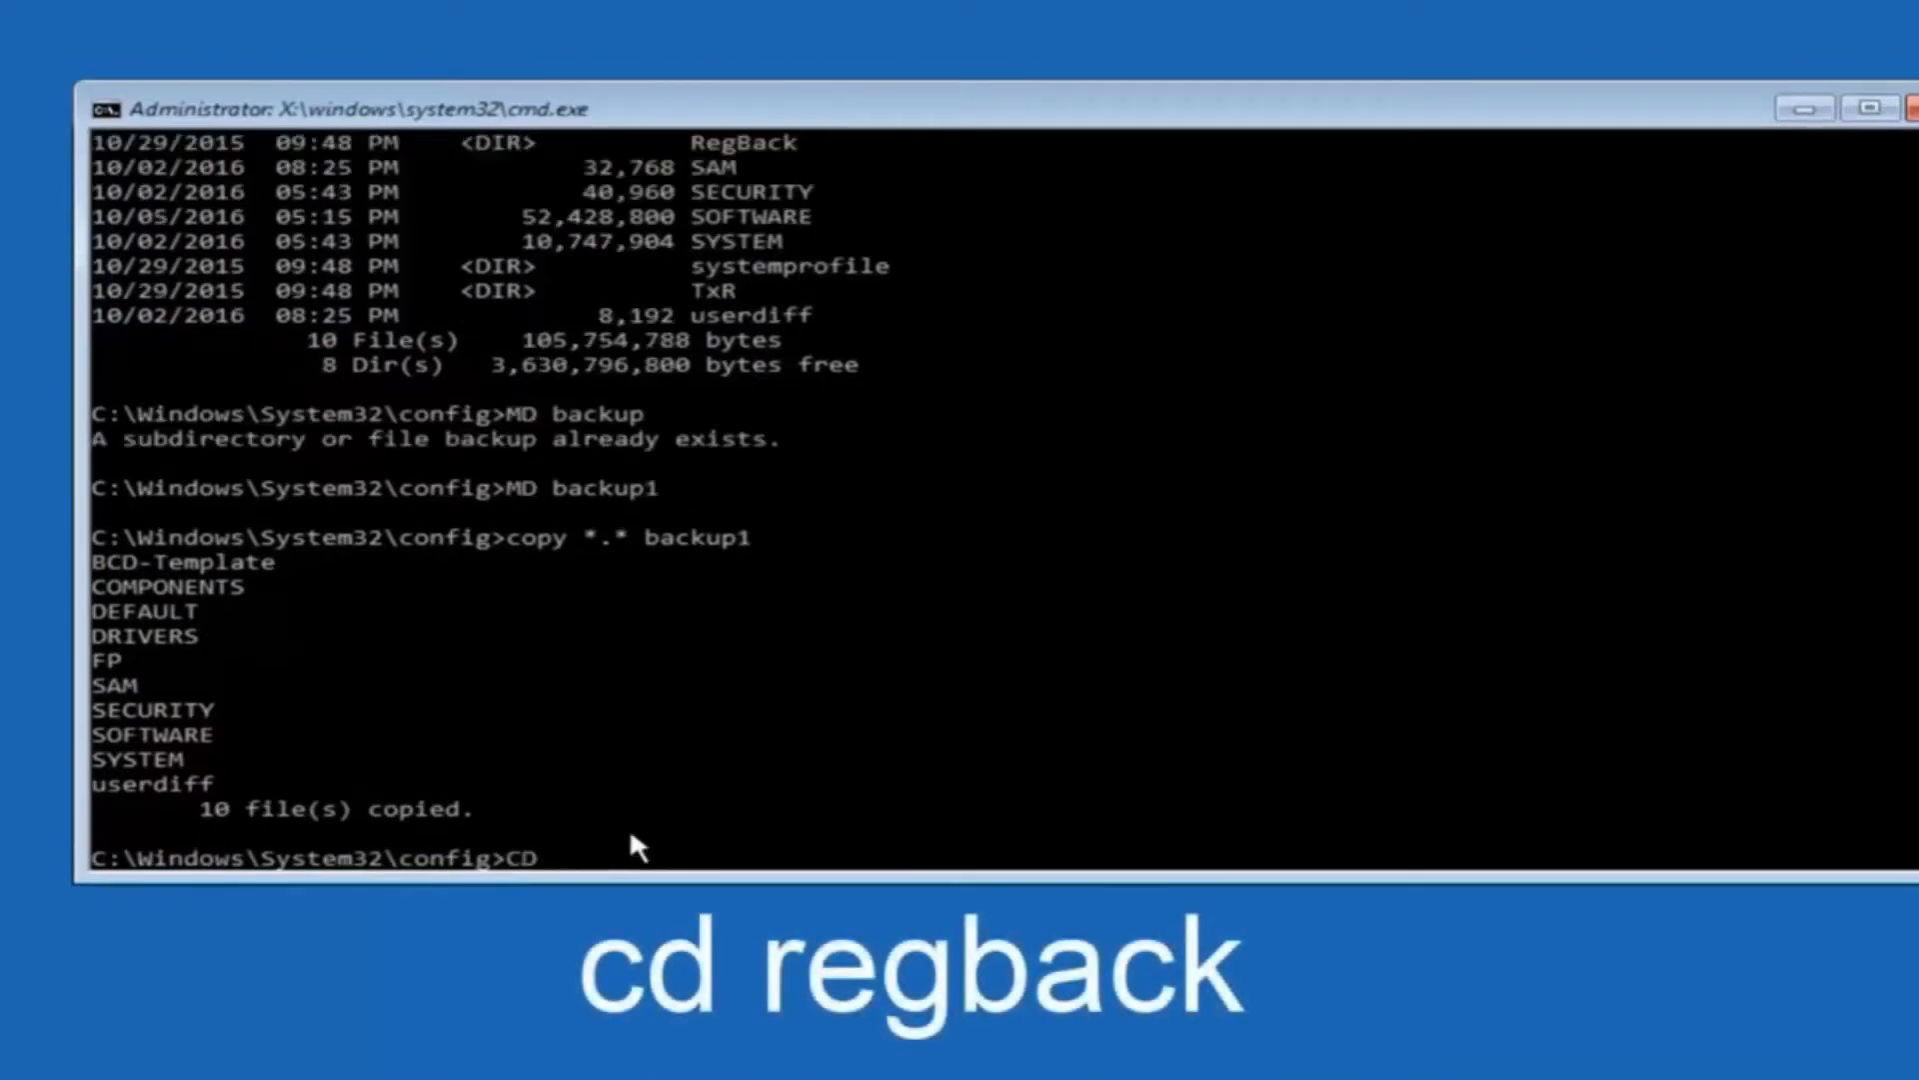
# - Move into the RegBack folder to view its DEFAULT, SAM, SECURITY, SOFTWARE and SYSTEM files
pyautogui.write('reg')
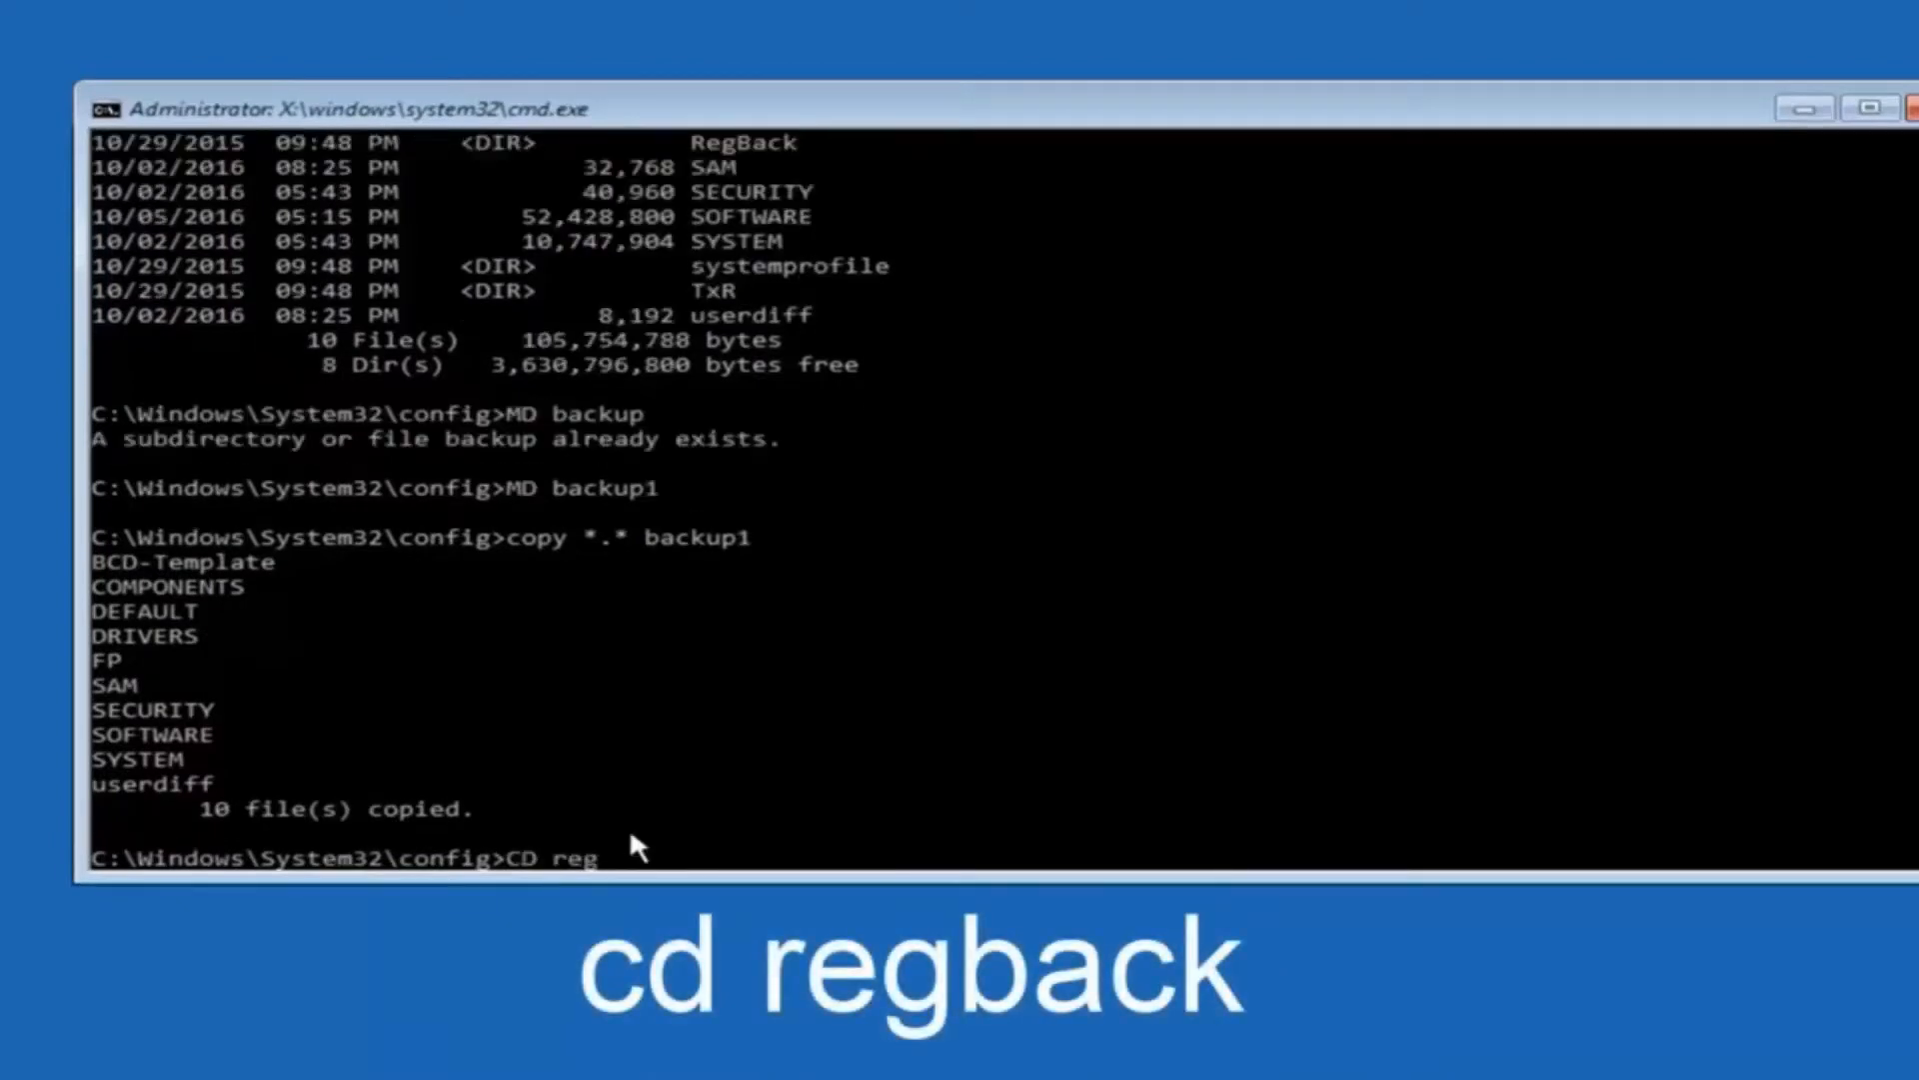
pyautogui.write('b')
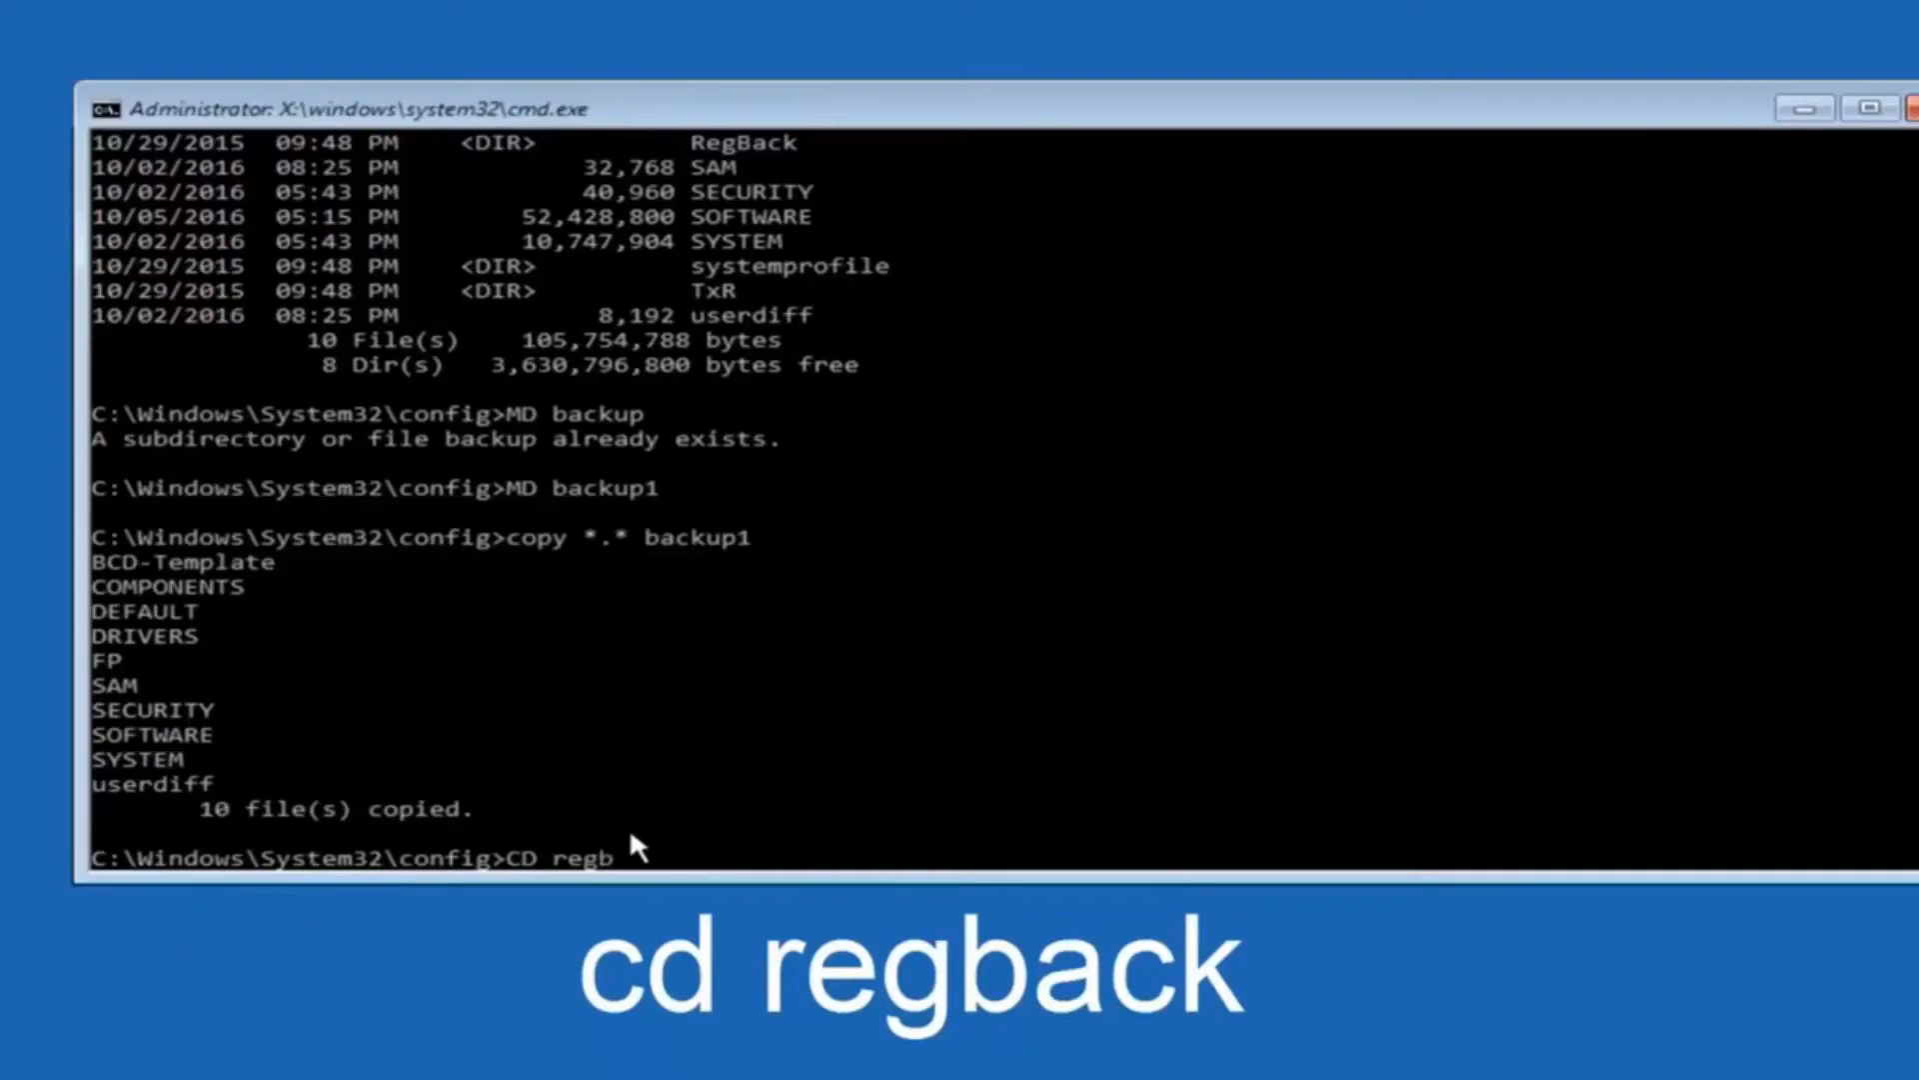
pyautogui.write('ack')
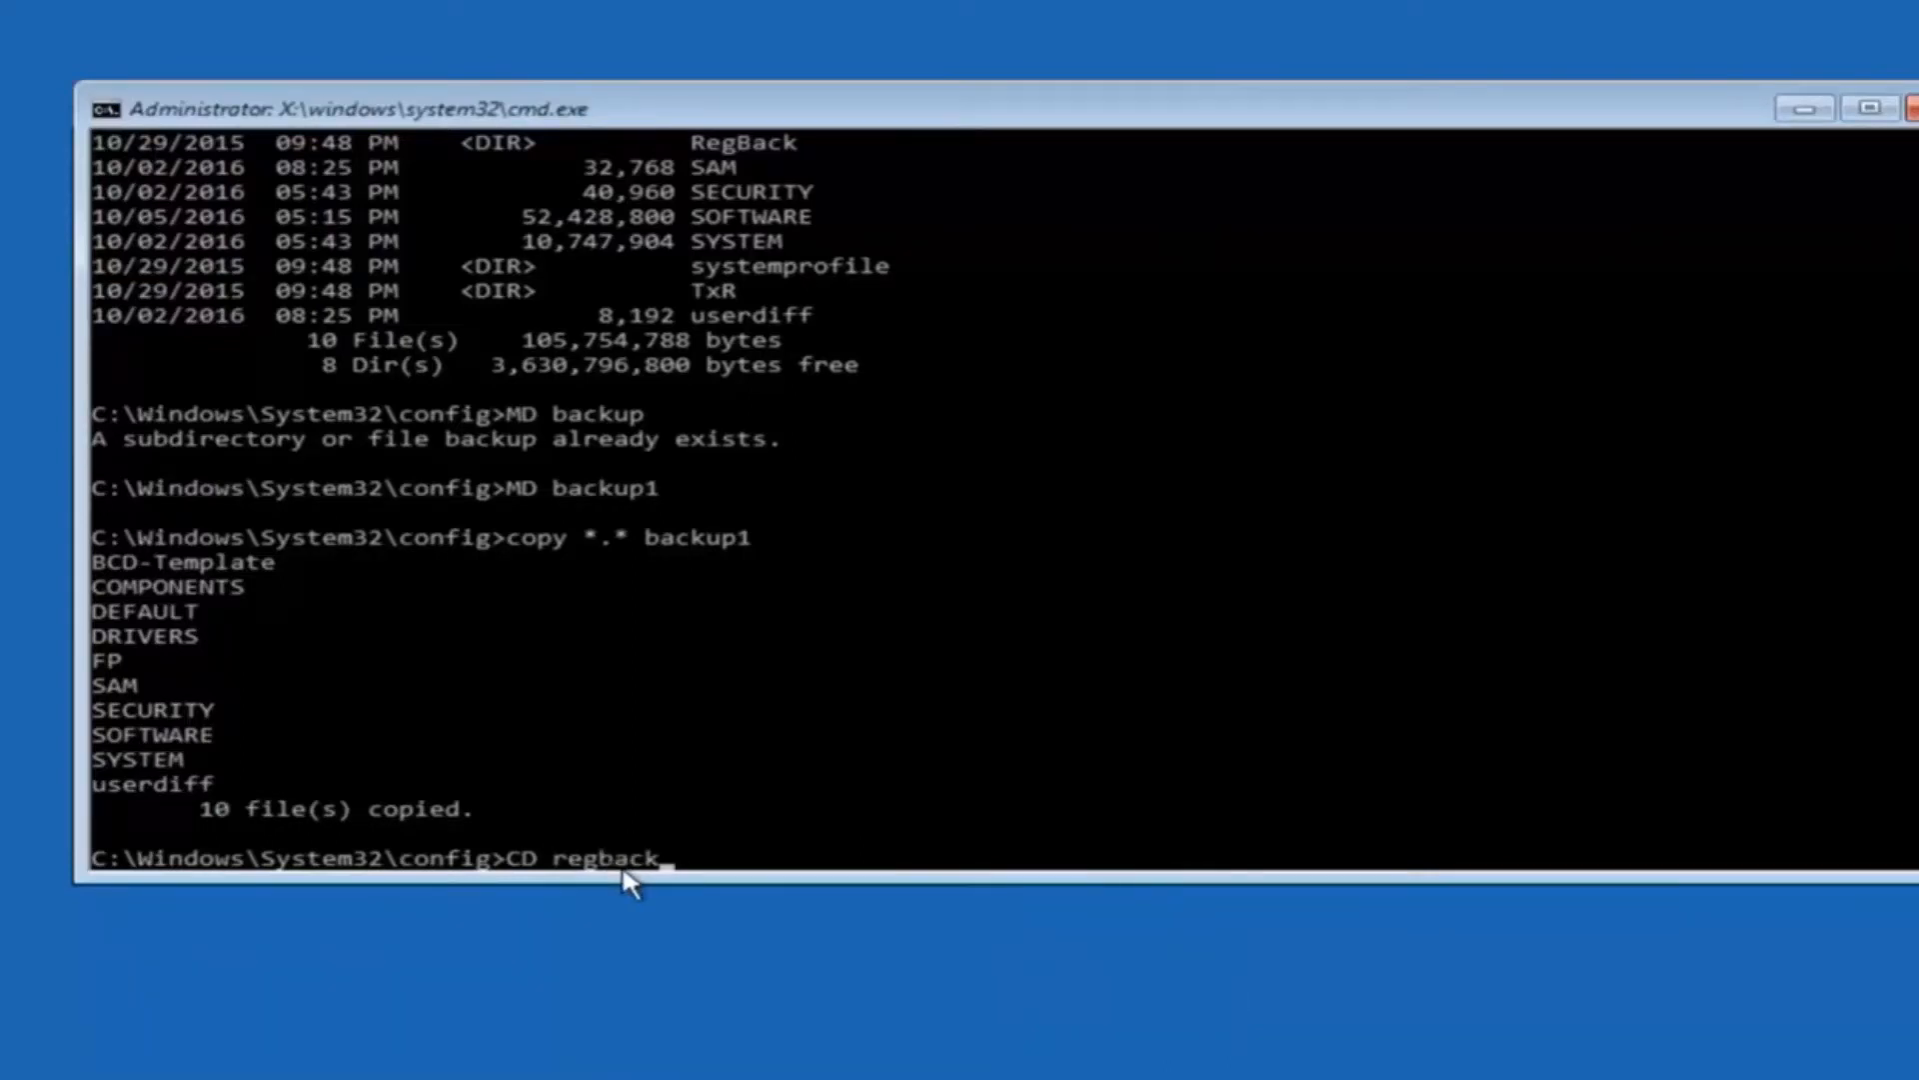
pyautogui.press('Return')
pyautogui.write('dir')
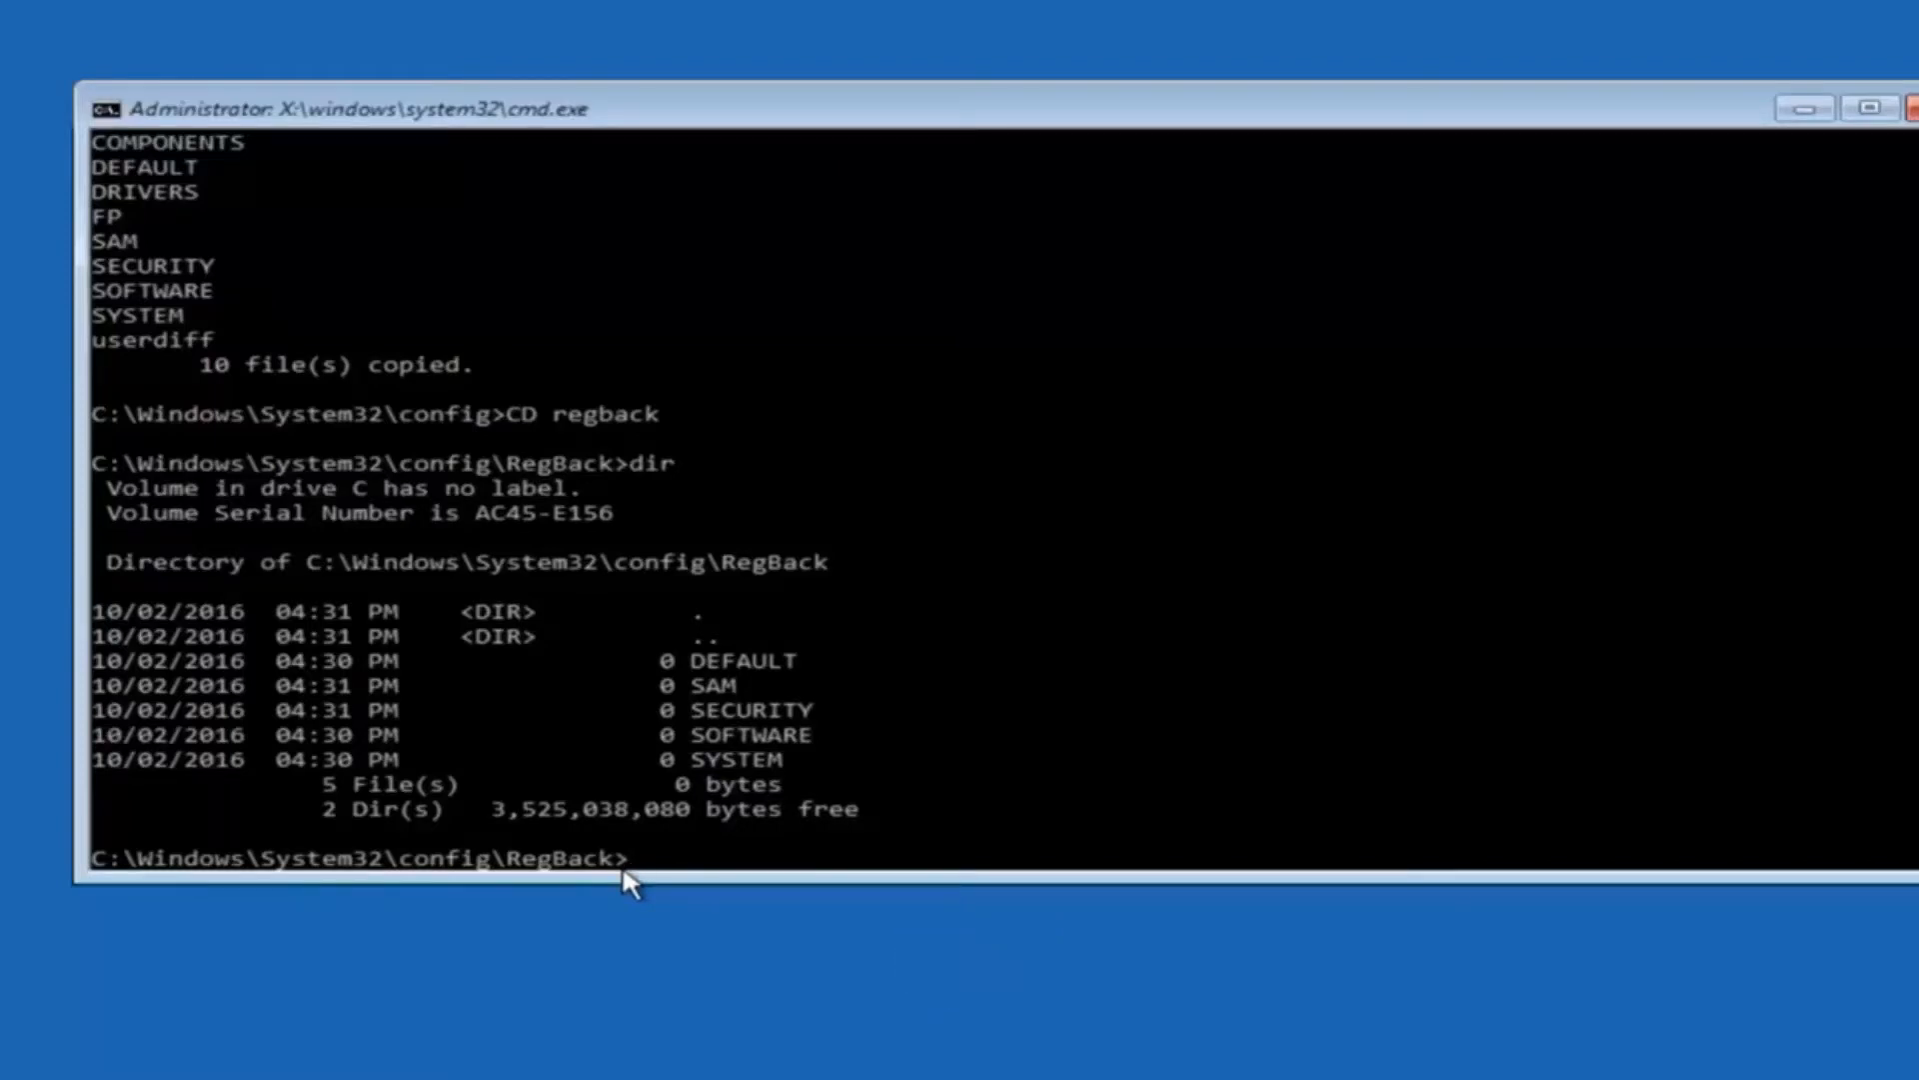
# - Copy the five RegBack files up into config with copy *.* .., overwriting All
pyautogui.write('copy')
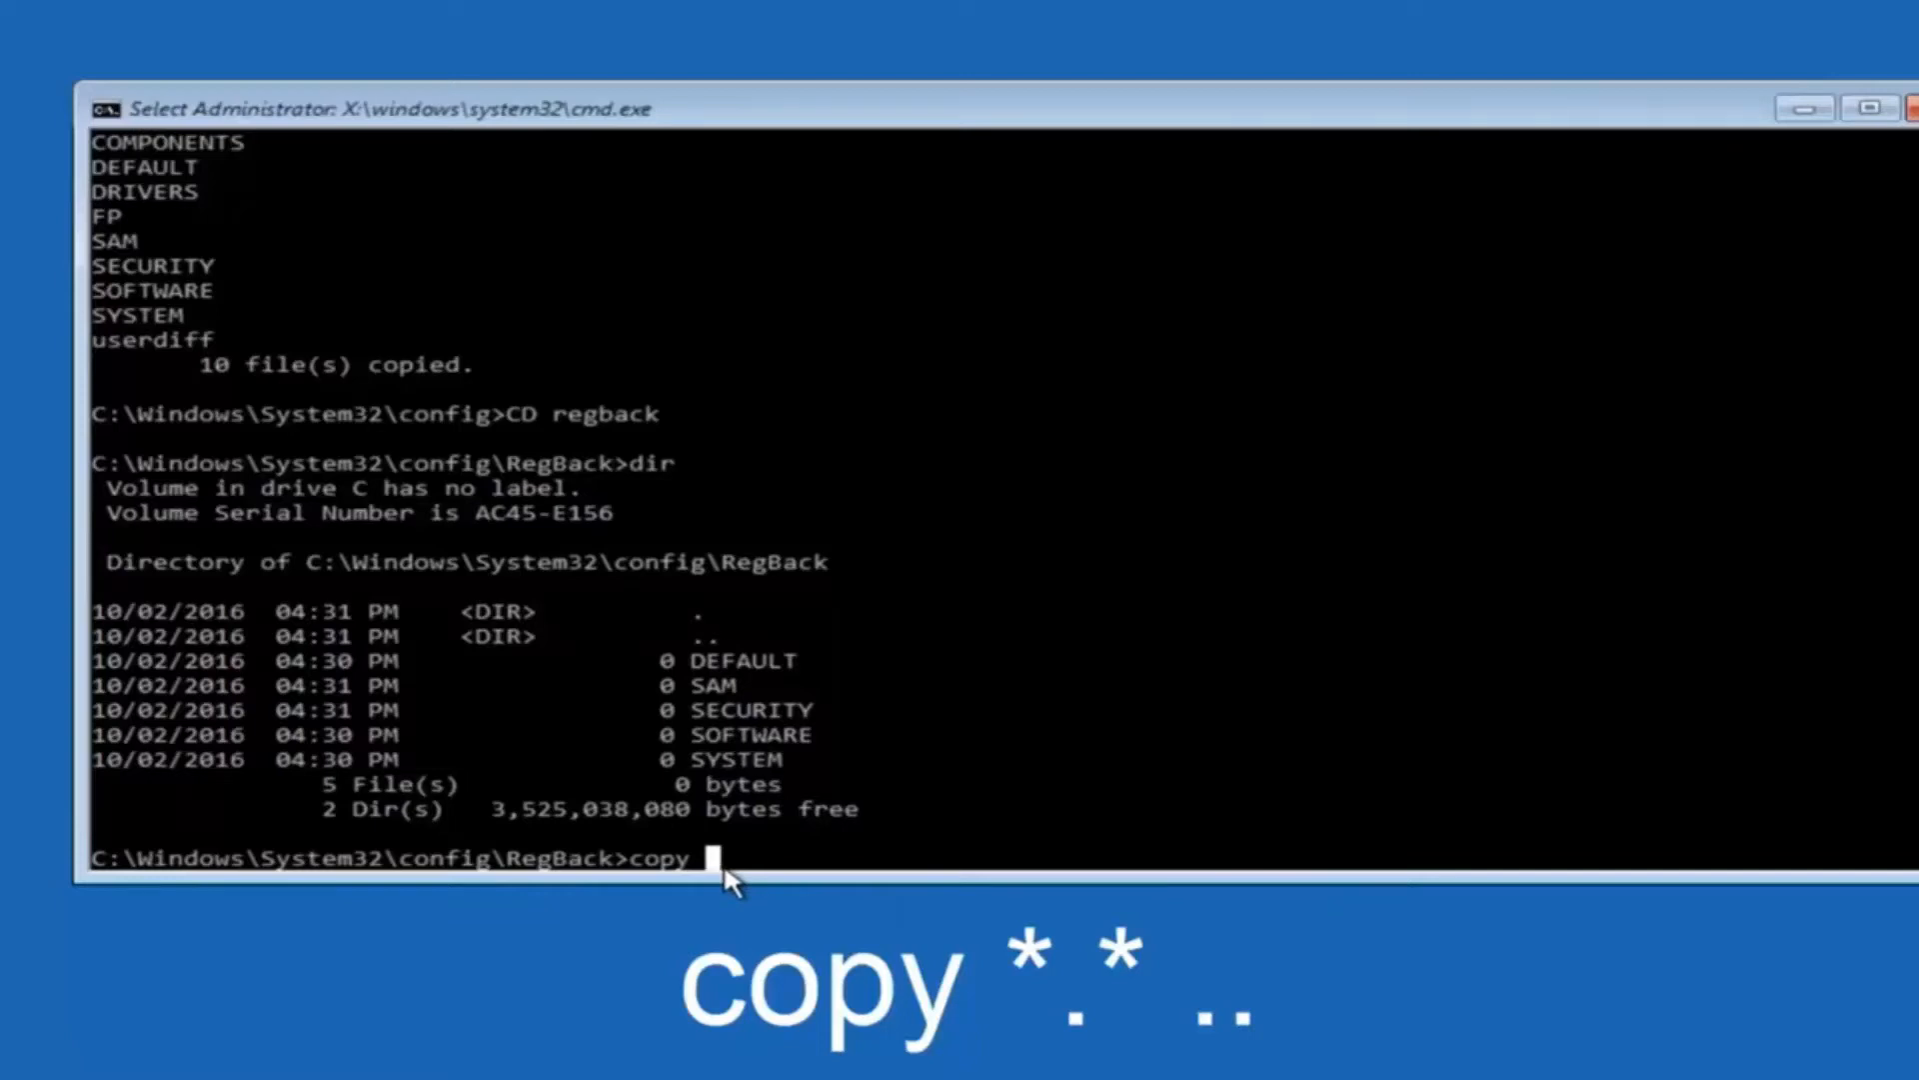
pyautogui.write('*')
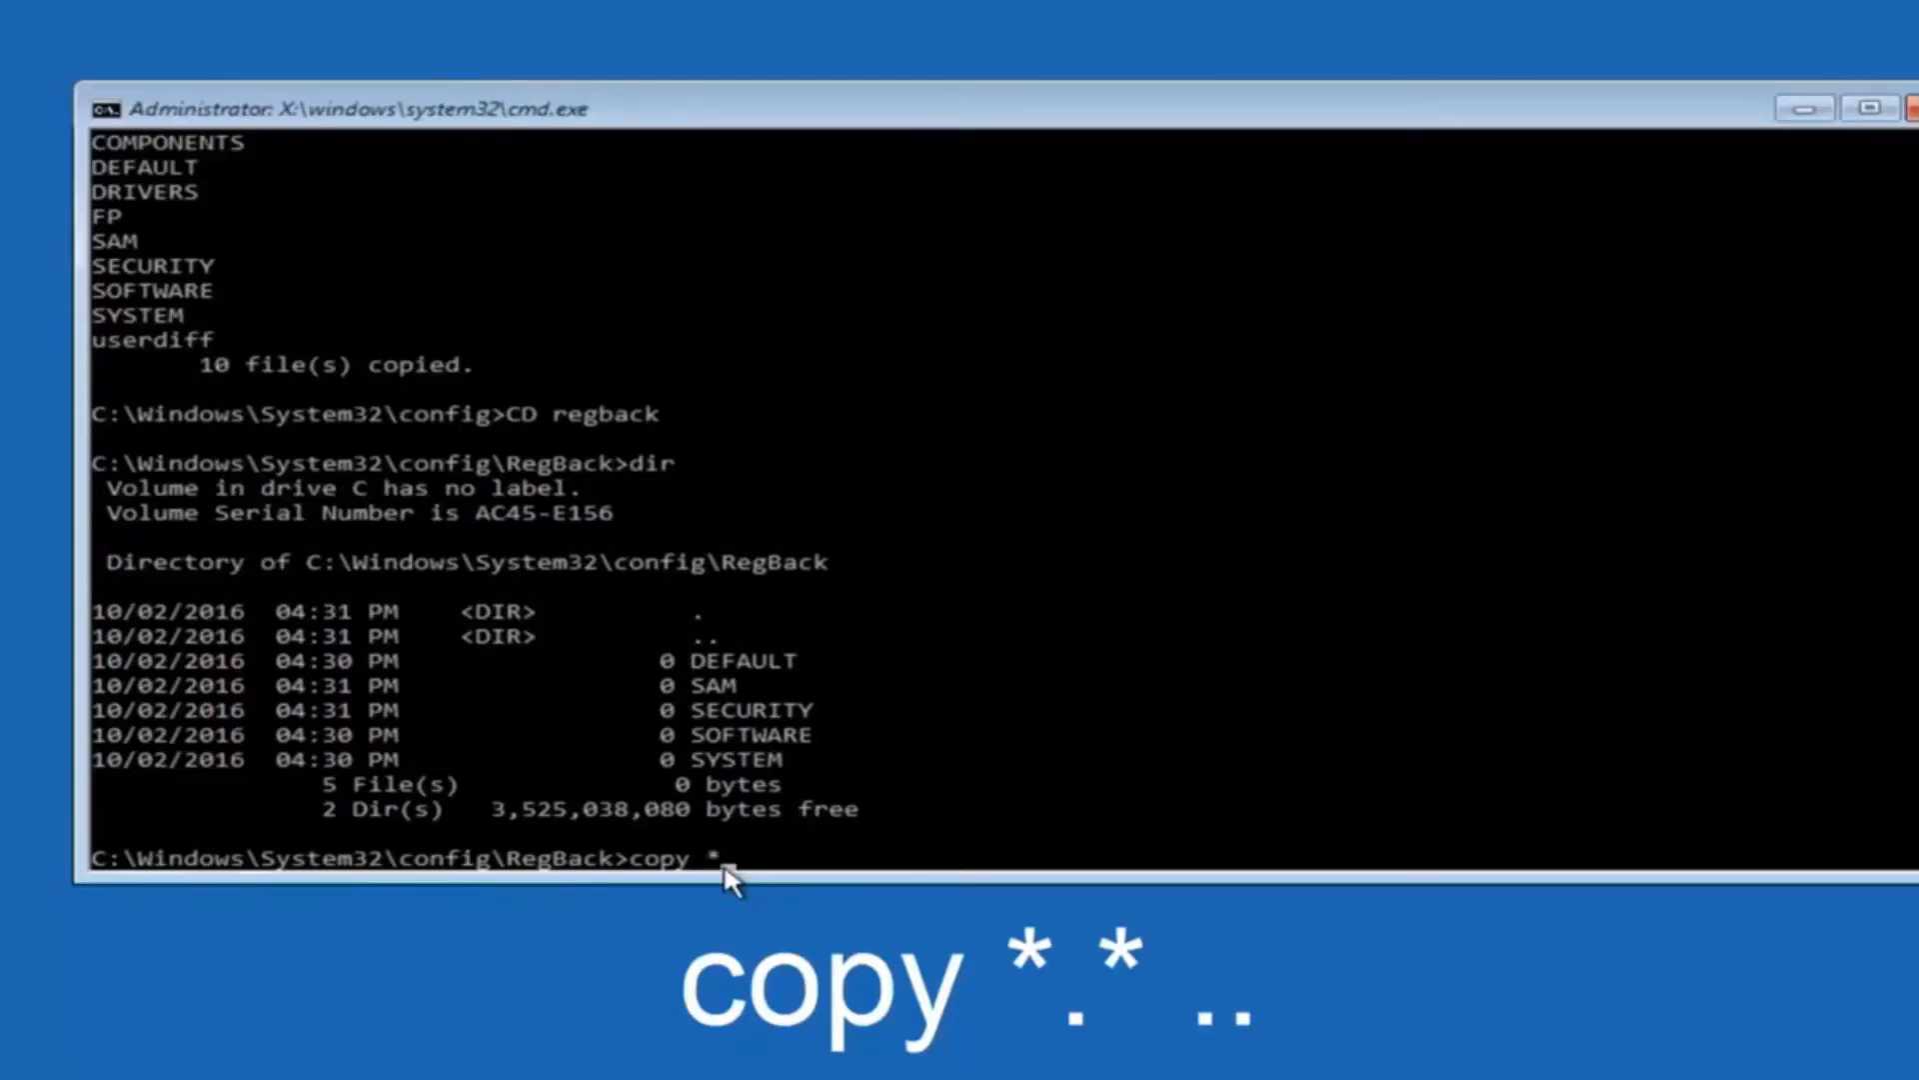
pyautogui.write('.')
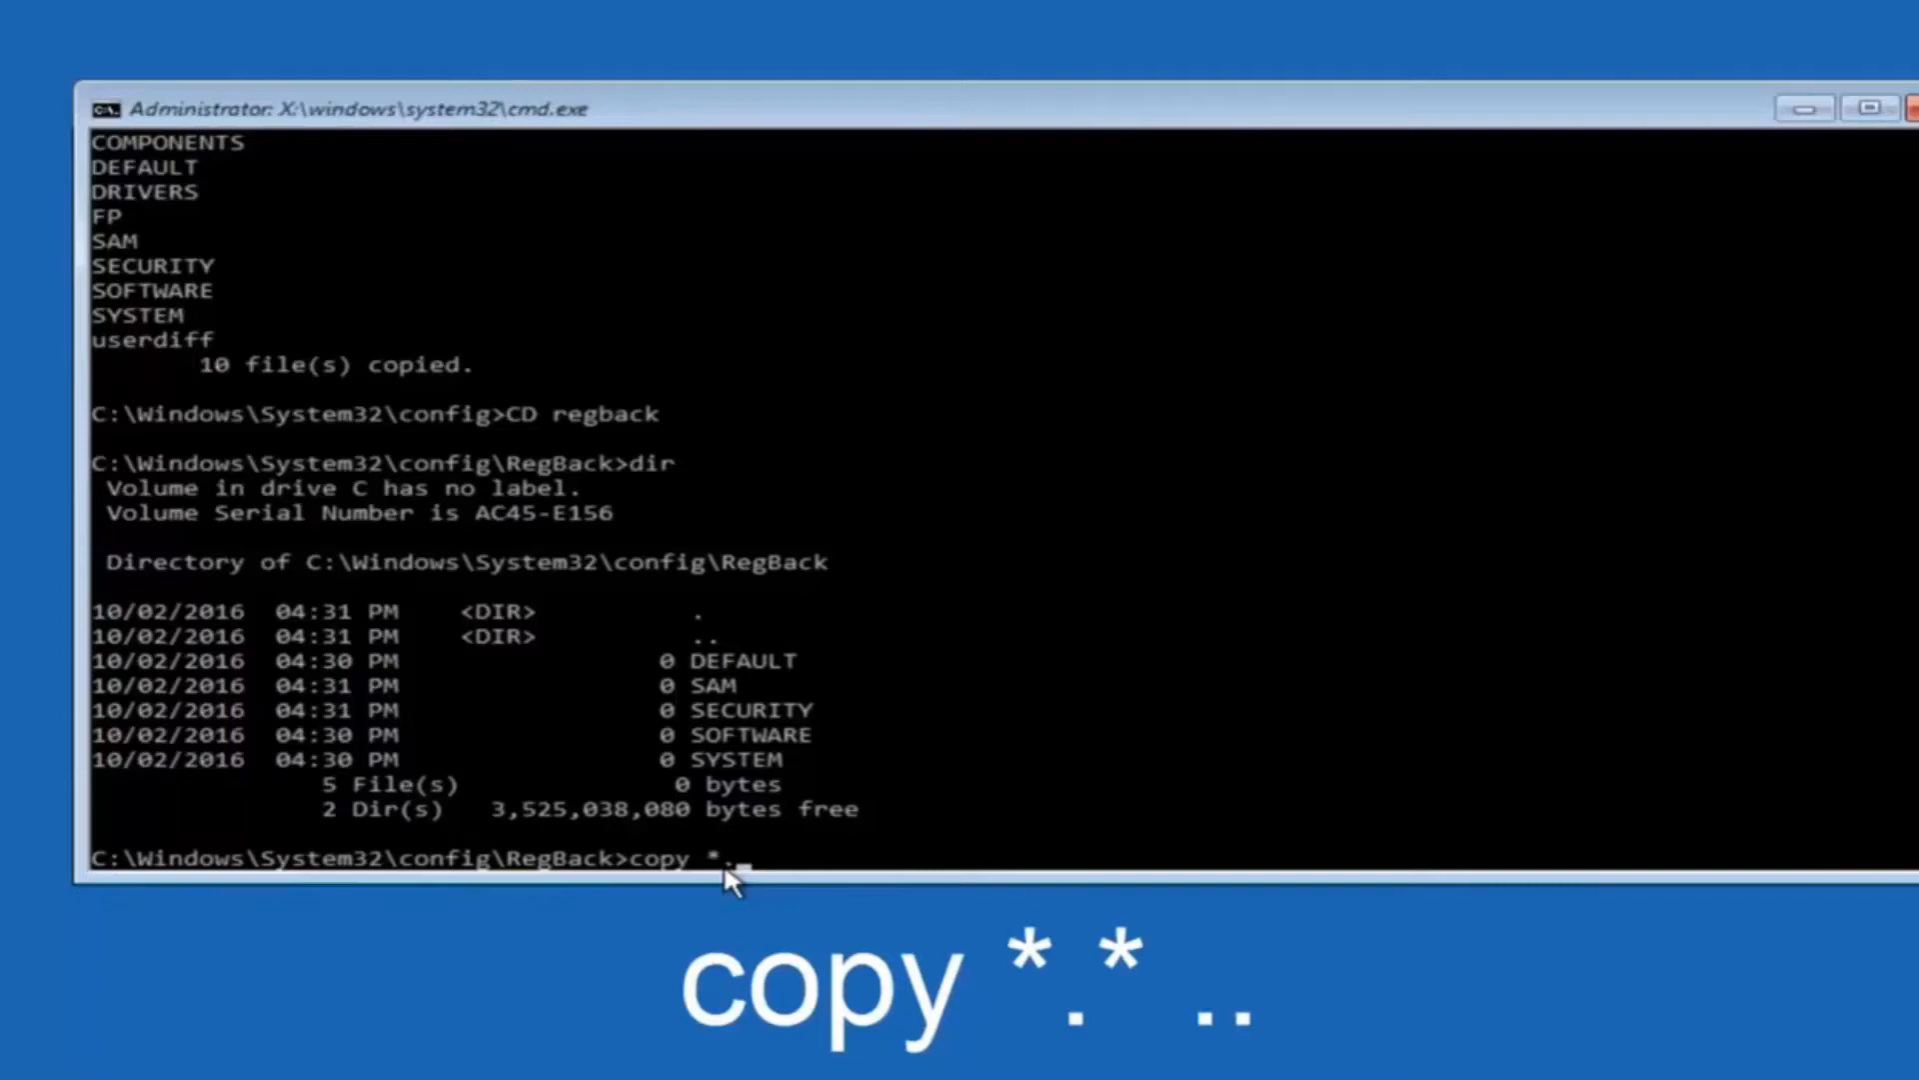
pyautogui.write('*')
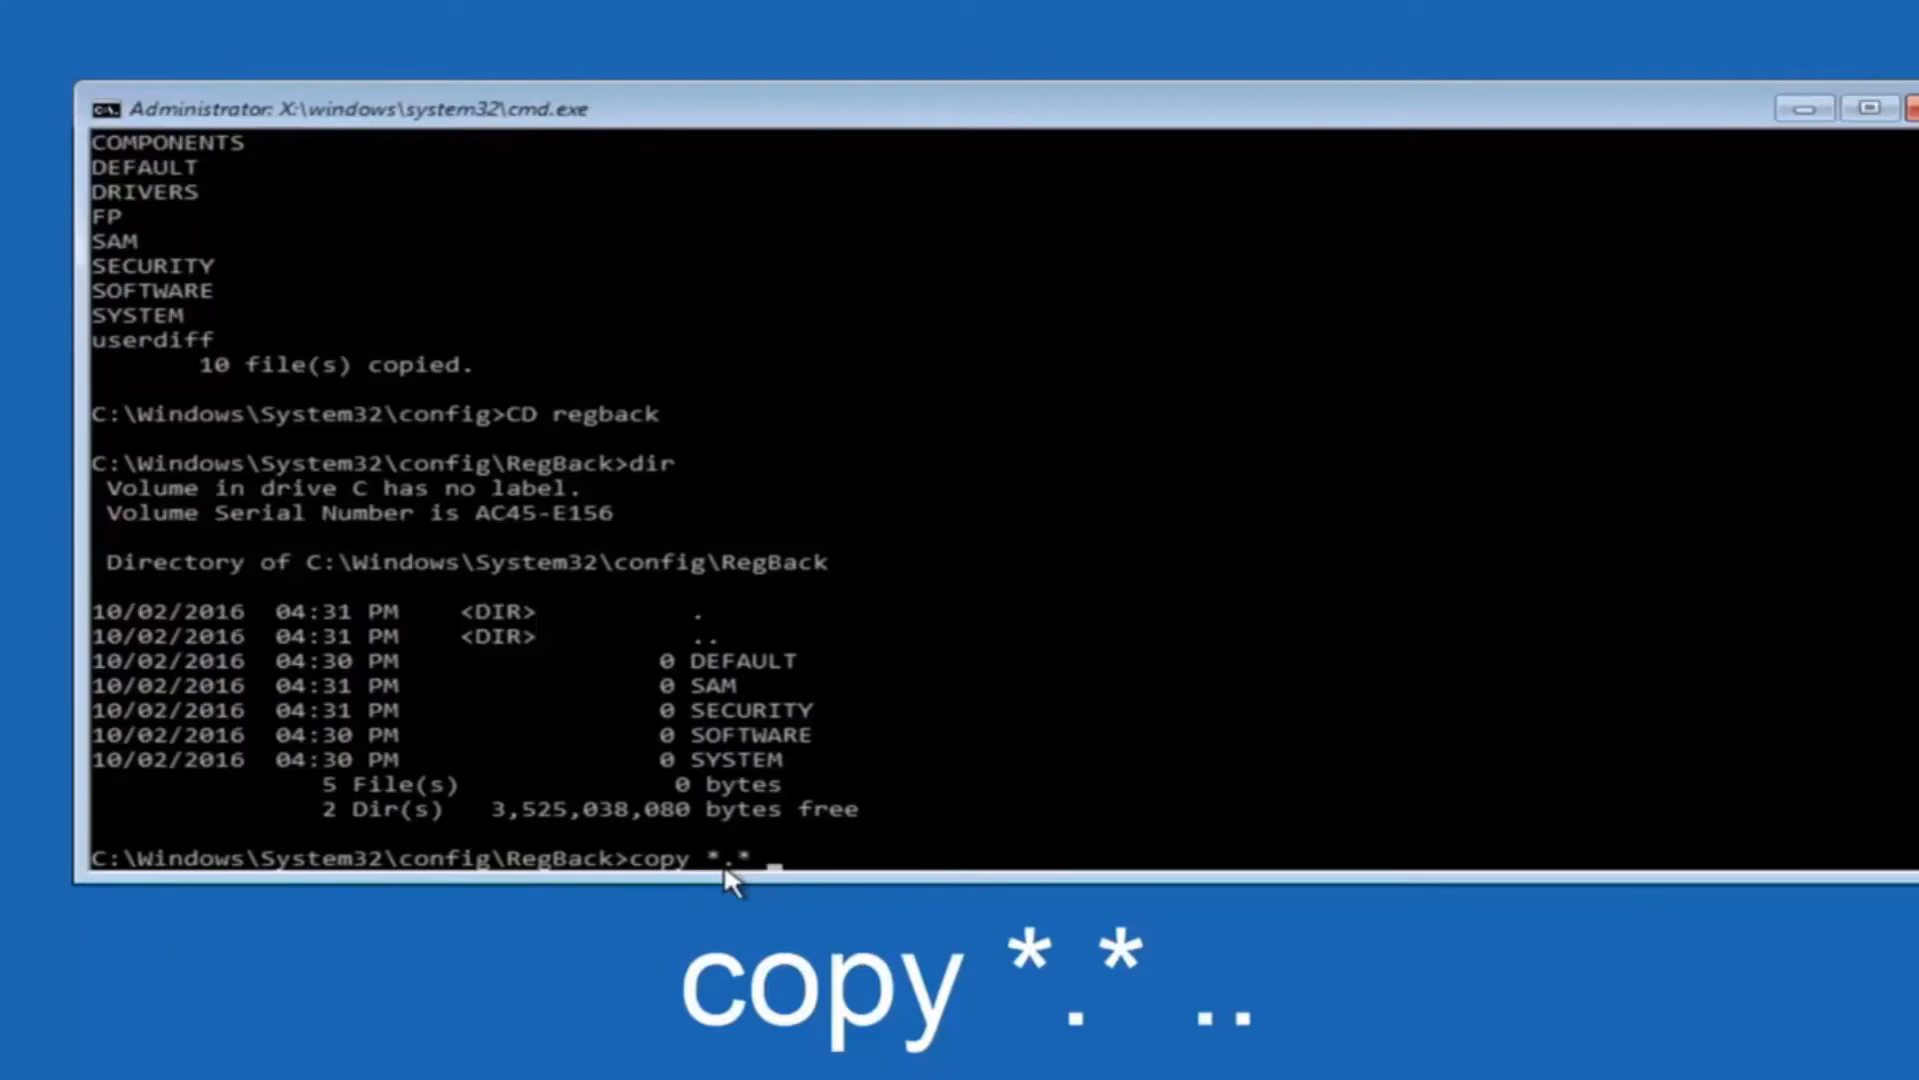
pyautogui.write('..')
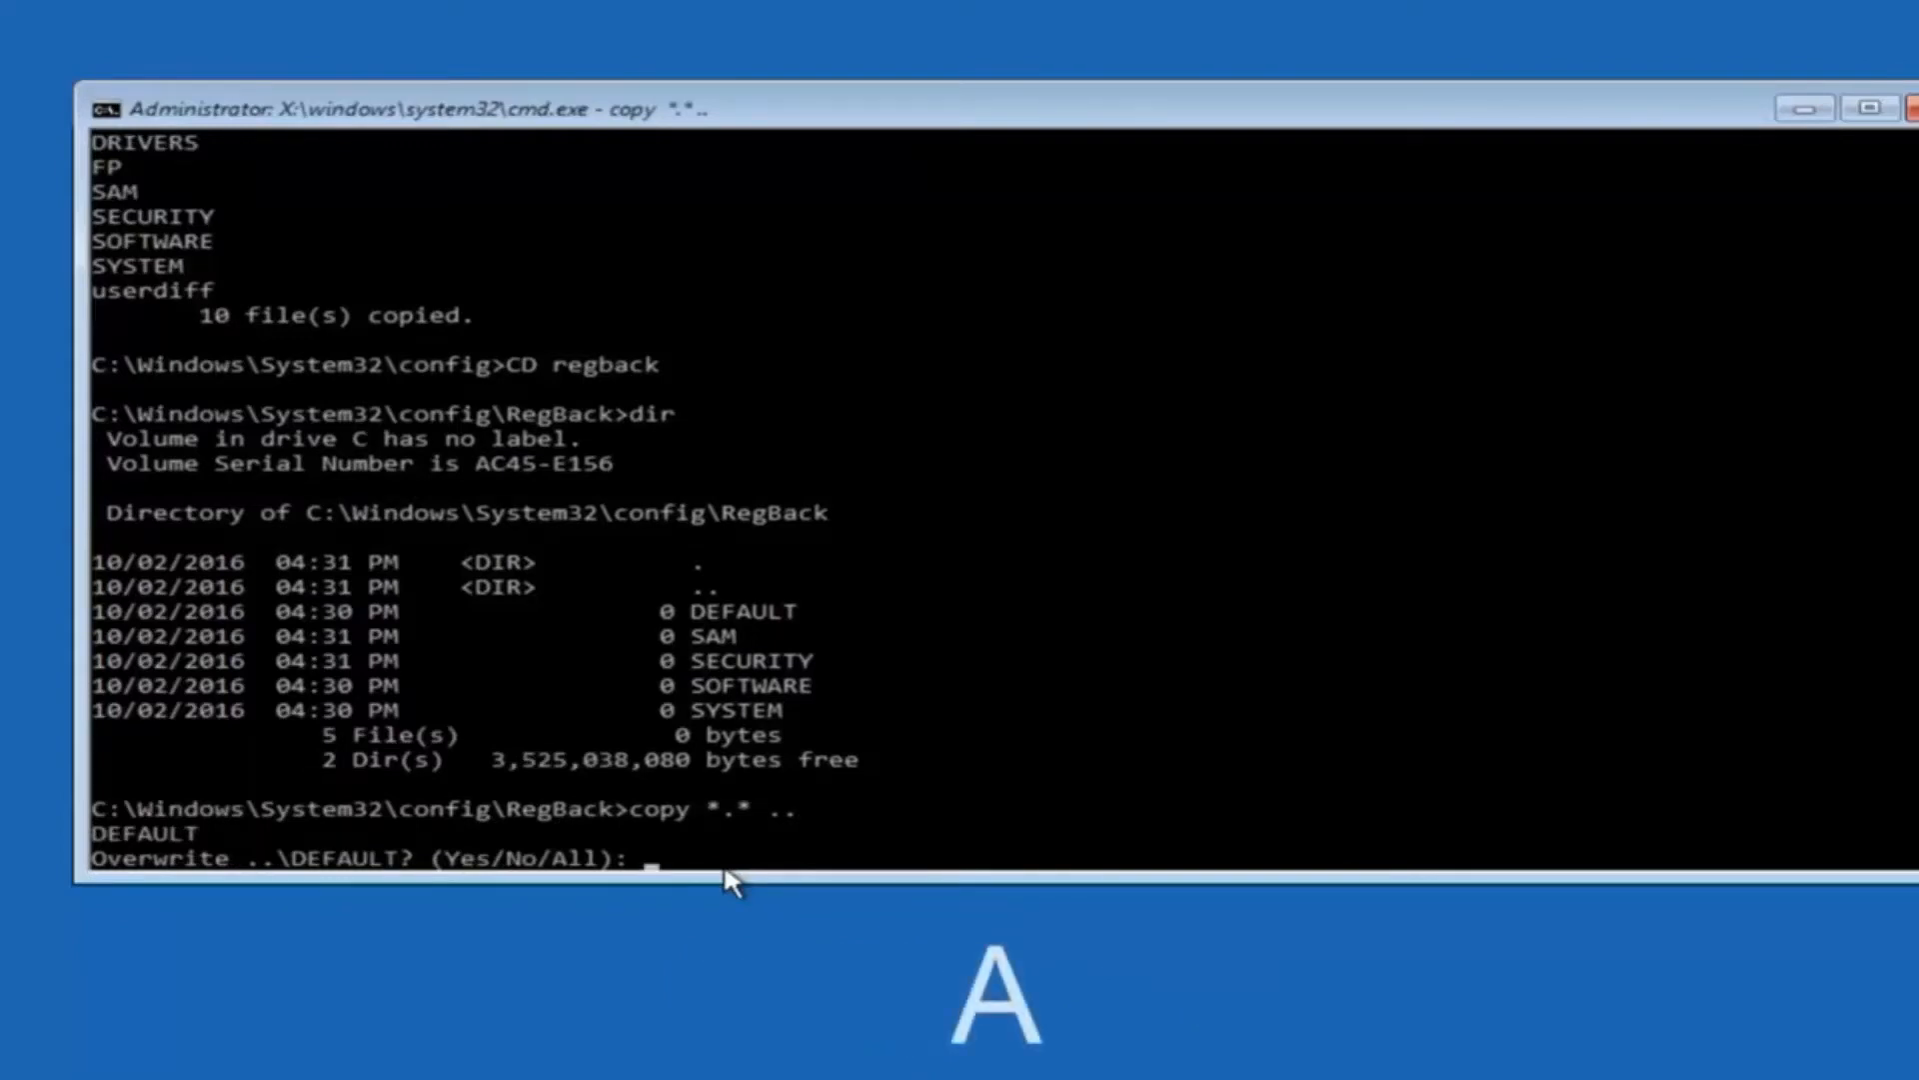
pyautogui.write('A')
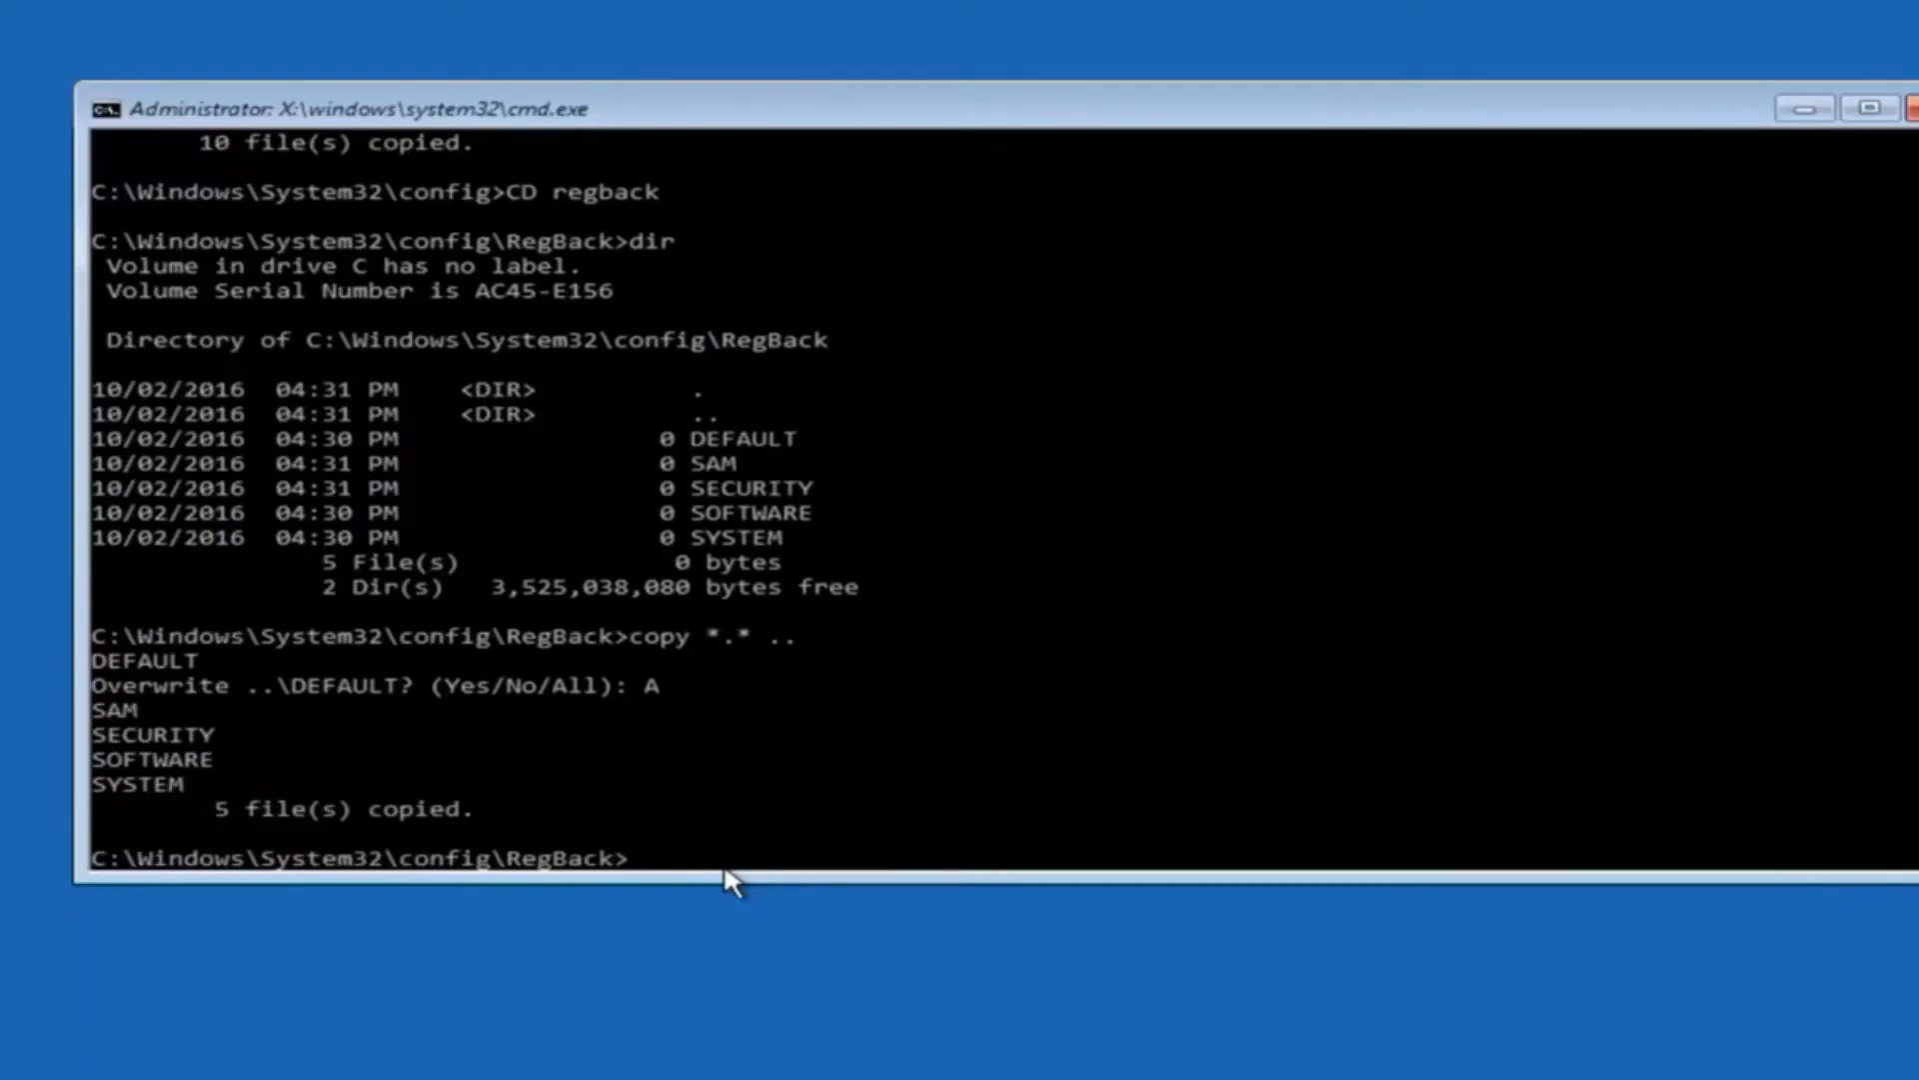
pyautogui.moveTo(1873, 180)
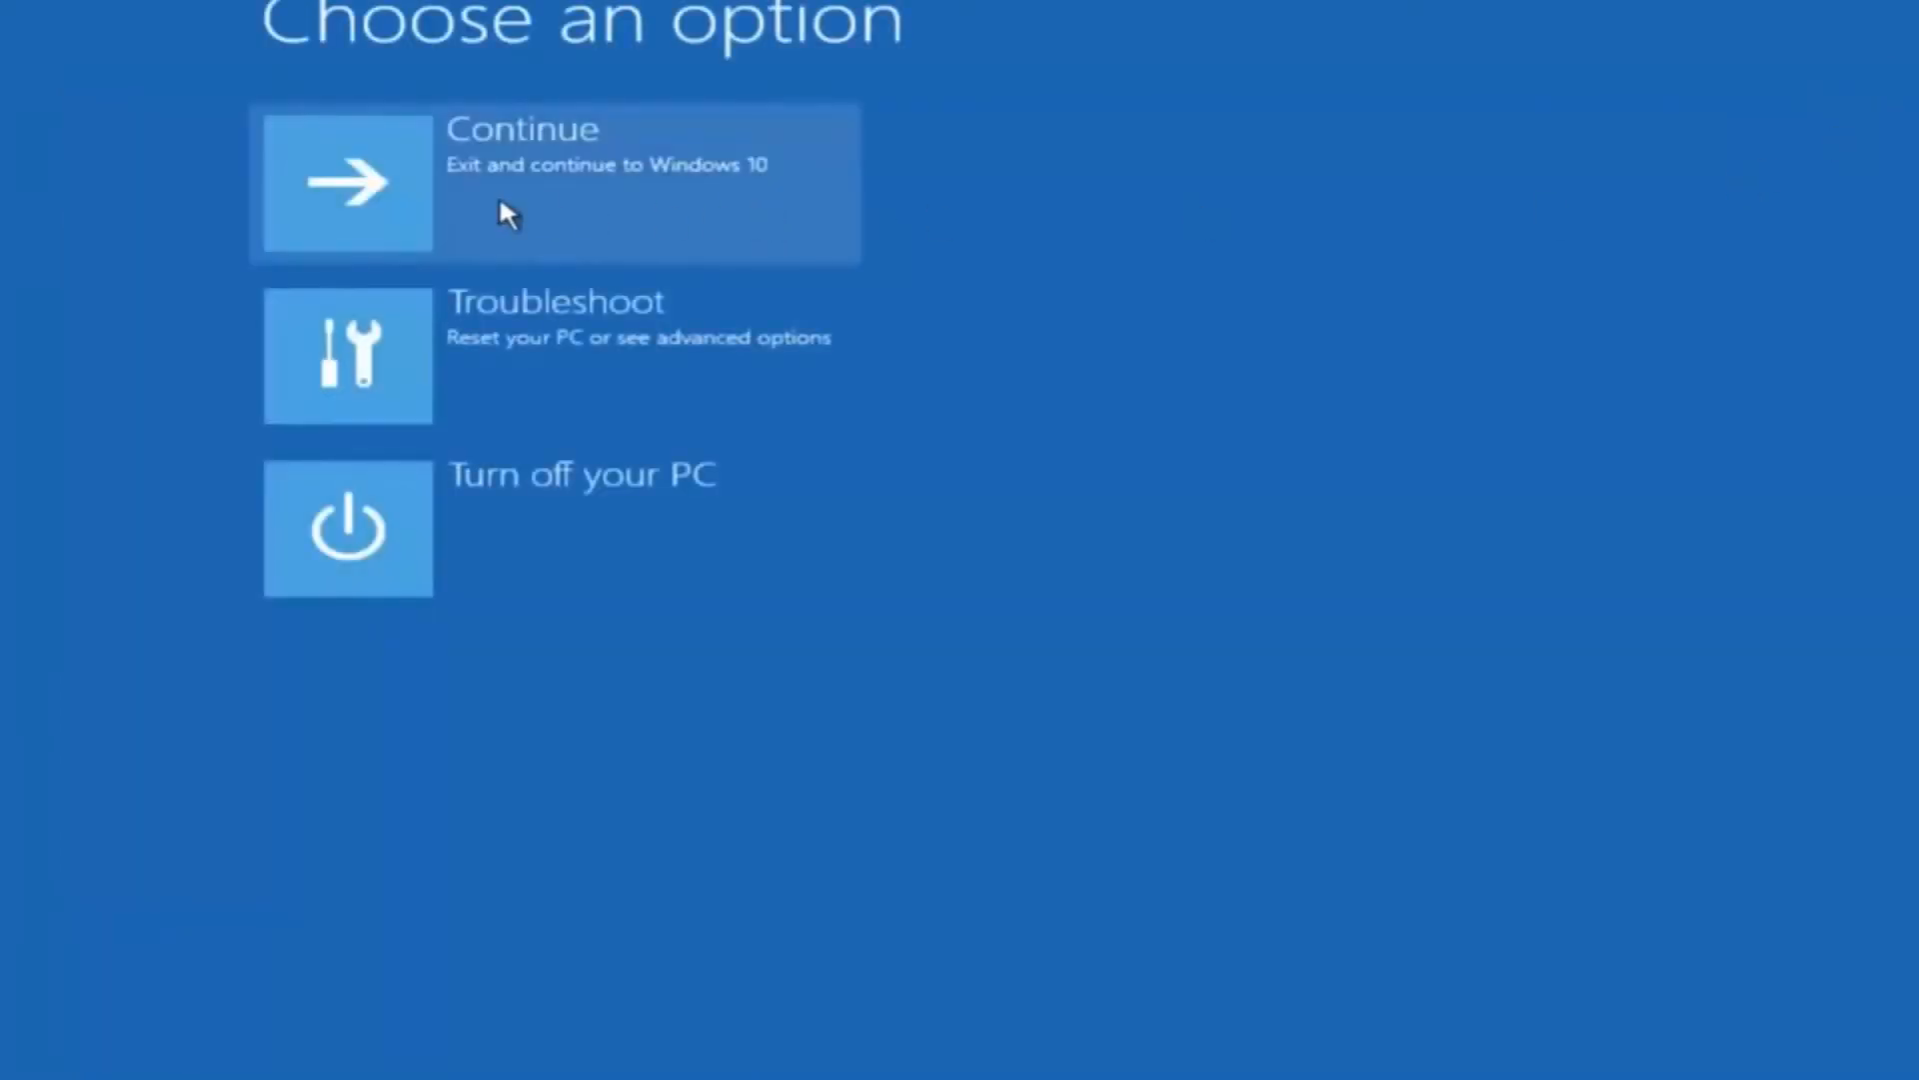
pyautogui.moveTo(462, 233)
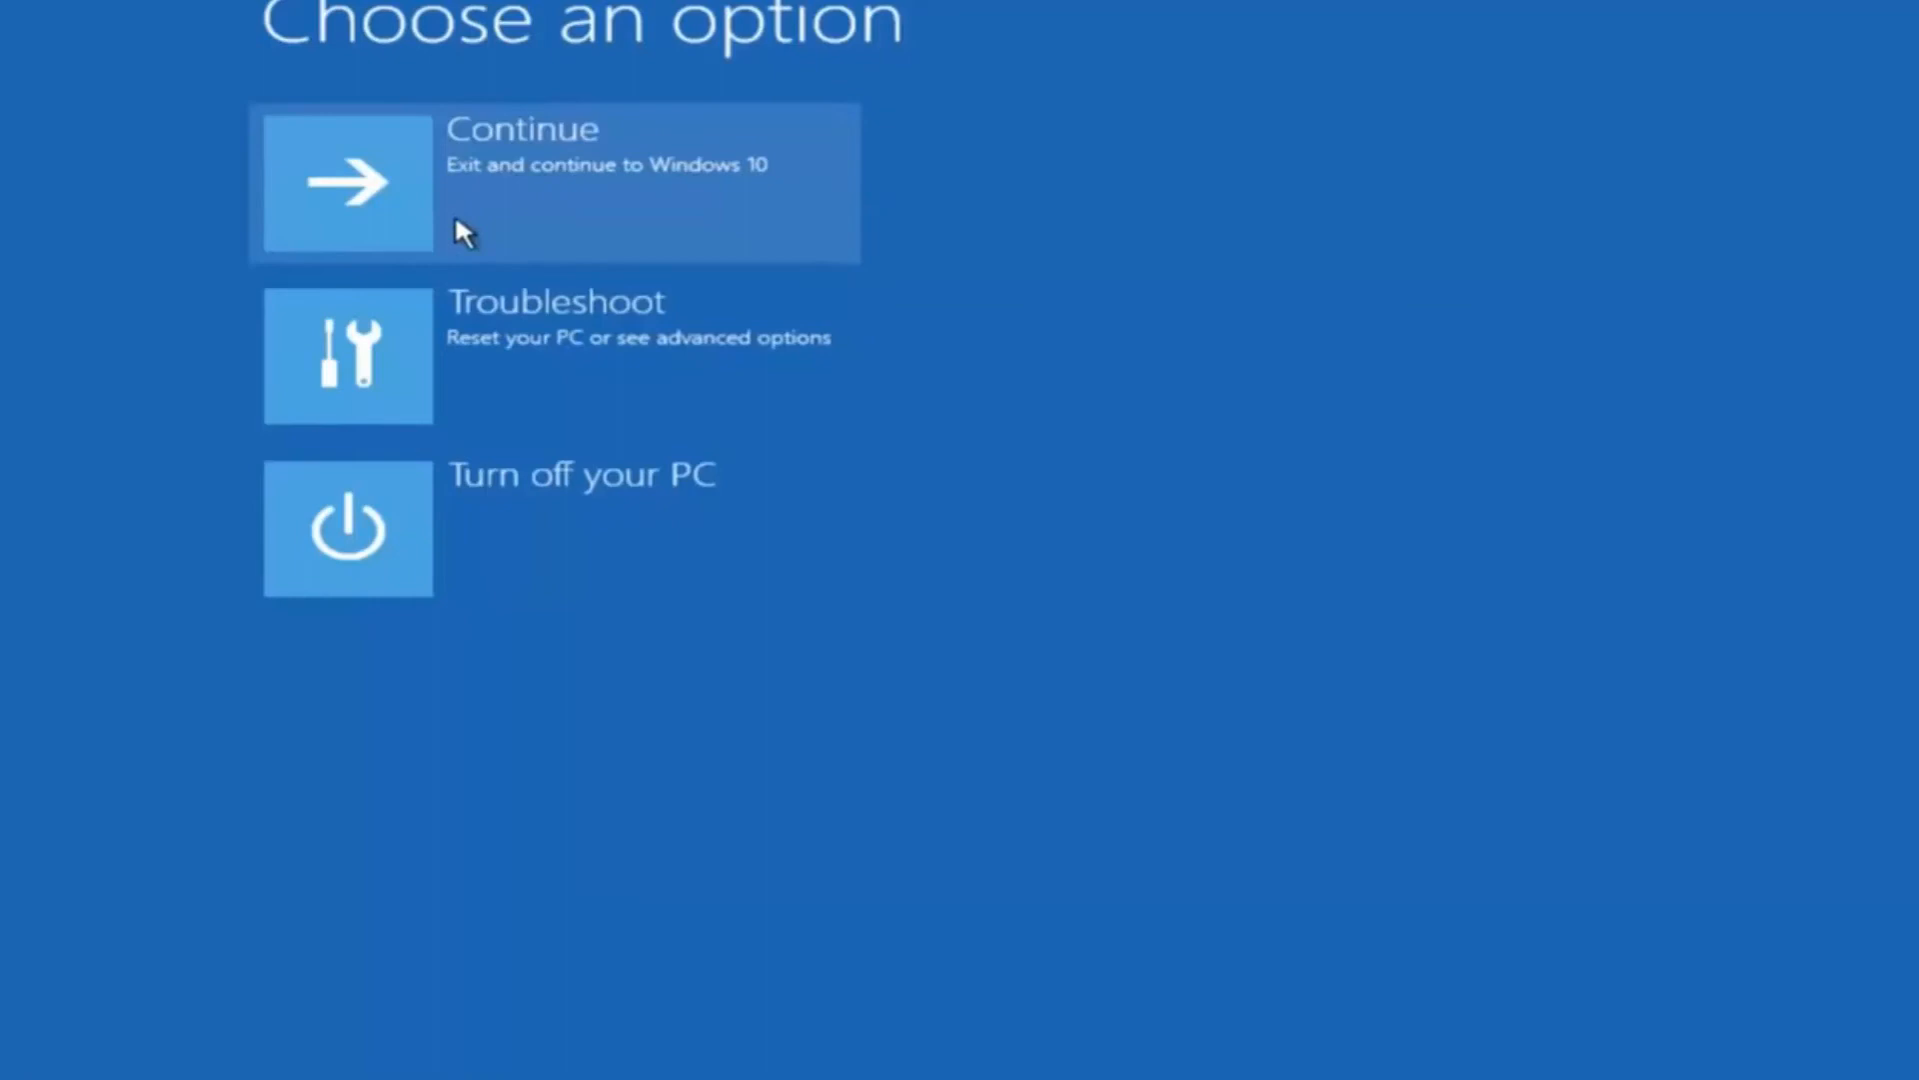